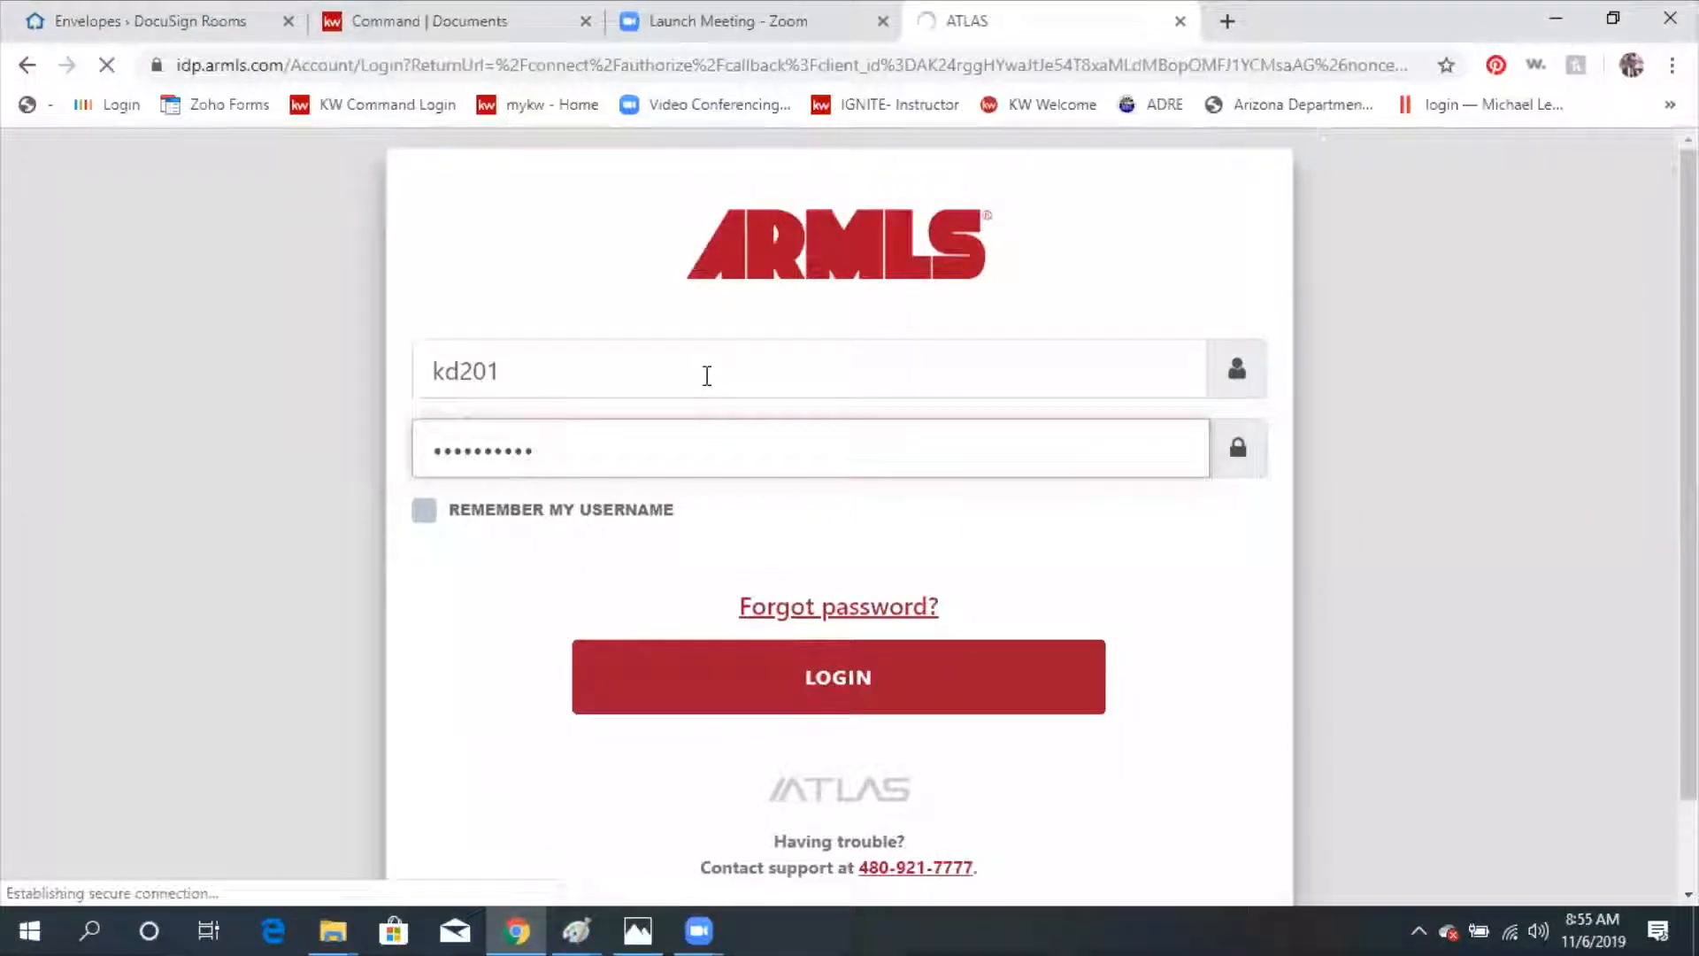
Log in to ARMLS Flexmls and open the full main menu on the dashboard.
{"action": "left_click", "coordinate": [836, 676]}
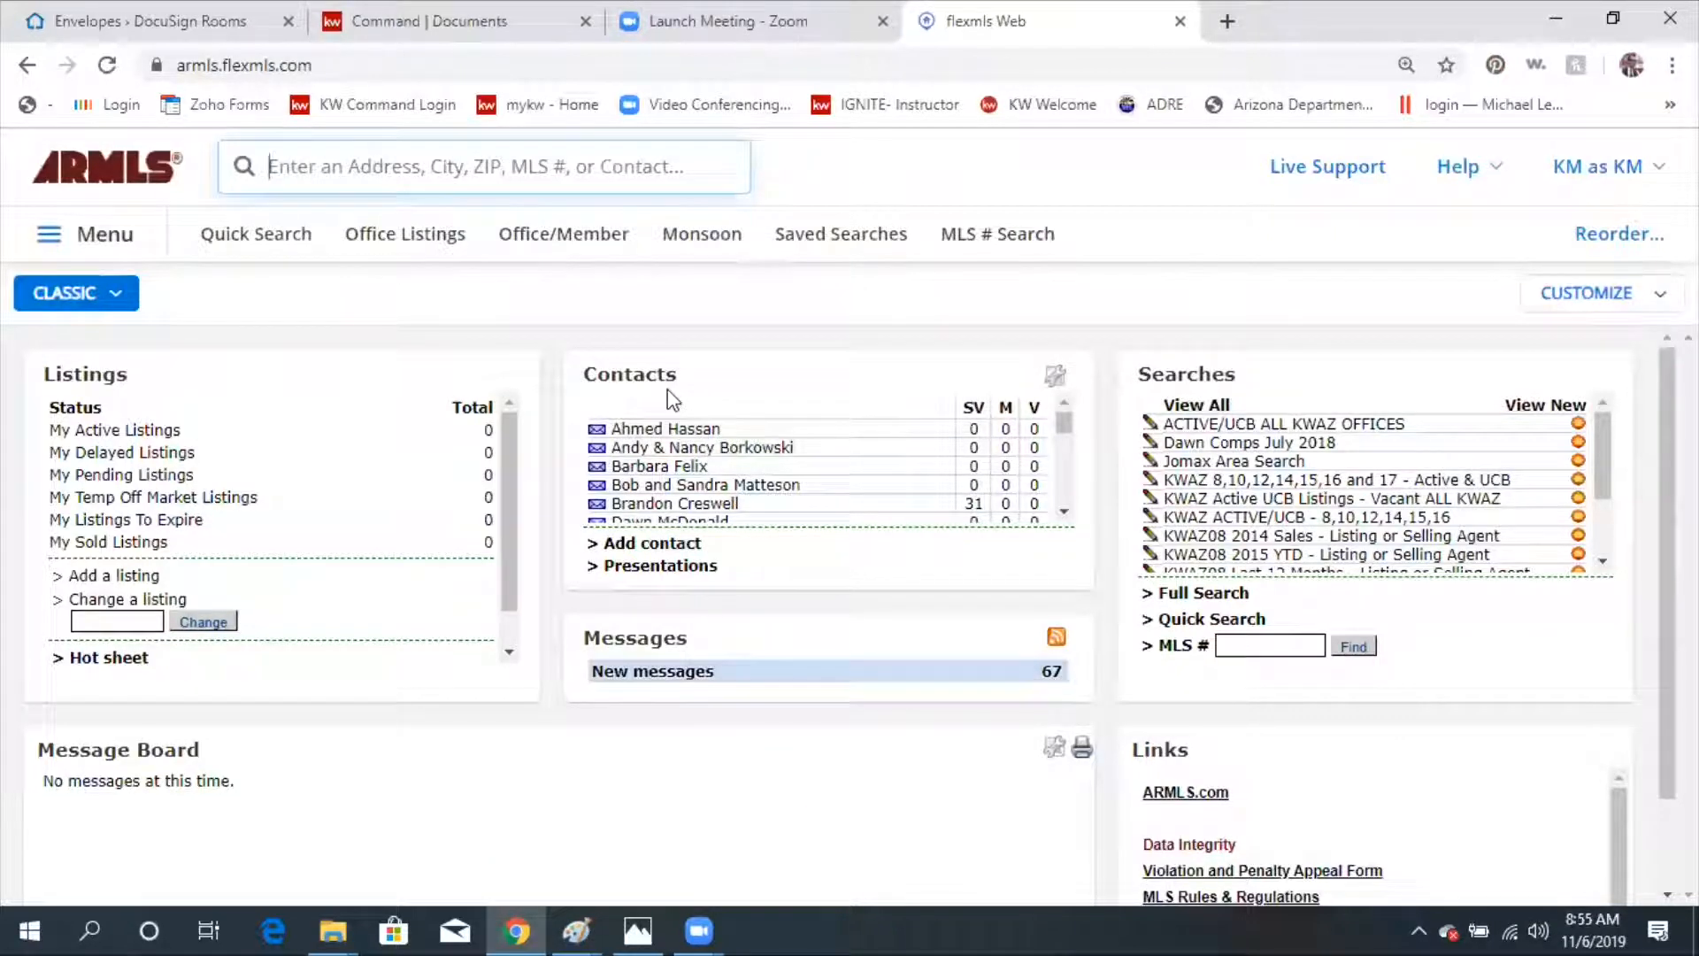
{"action": "mouse_move", "coordinate": [677, 373]}
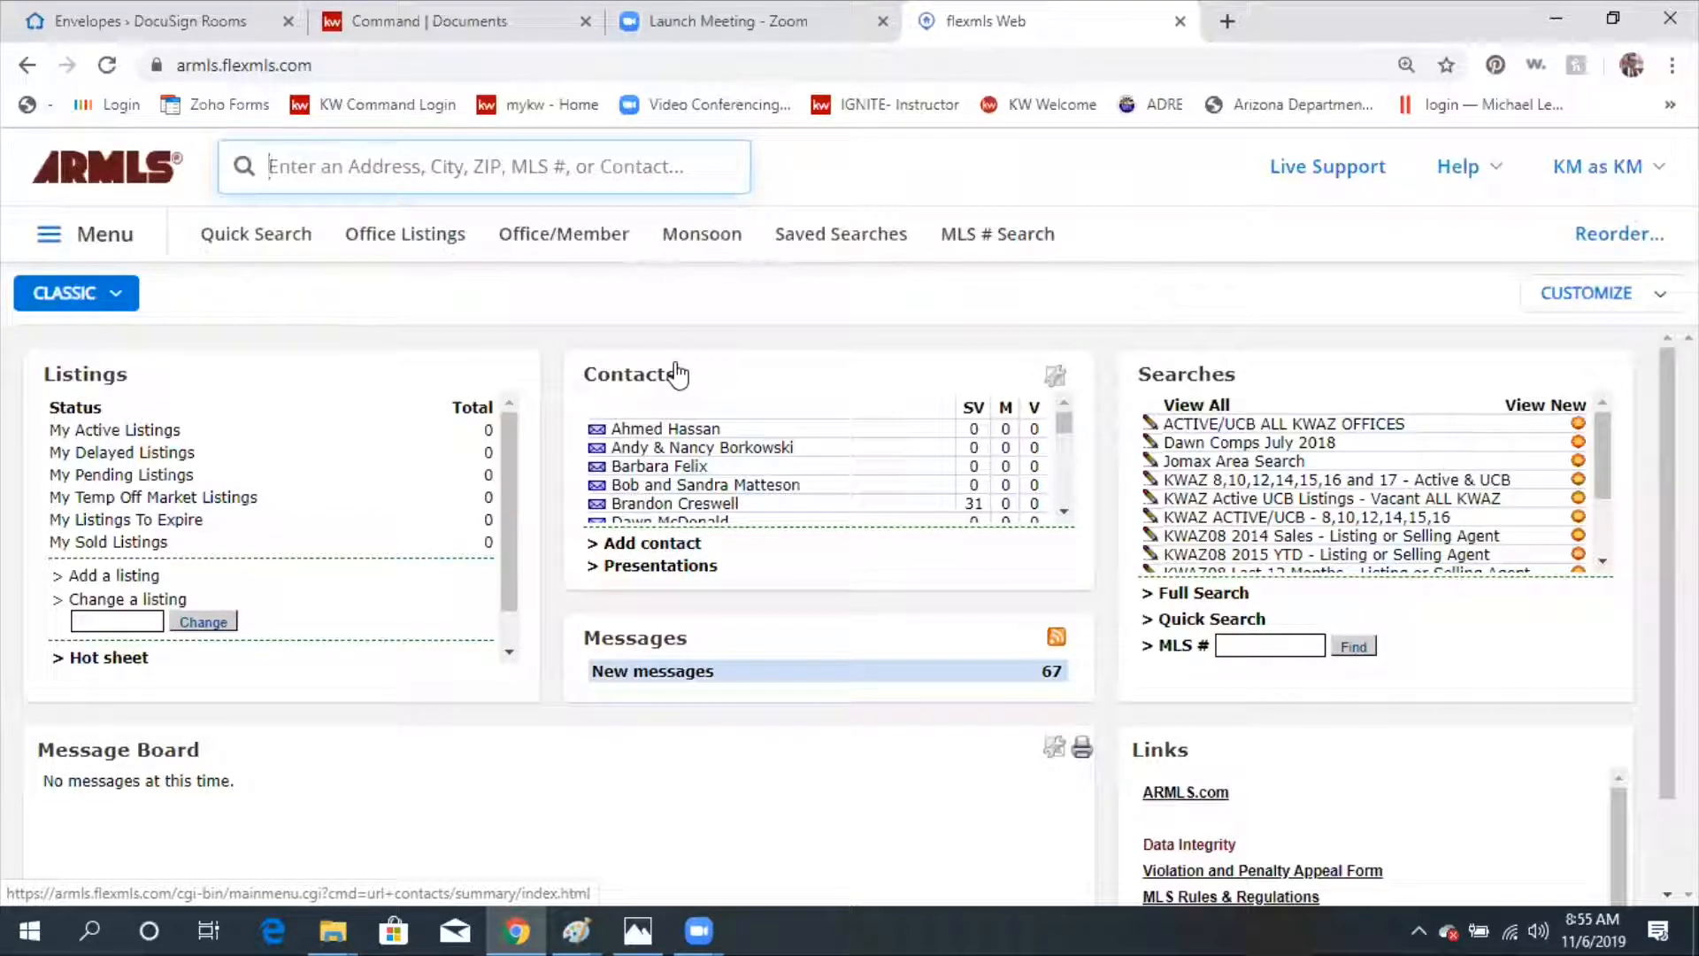
{"action": "mouse_move", "coordinate": [514, 305]}
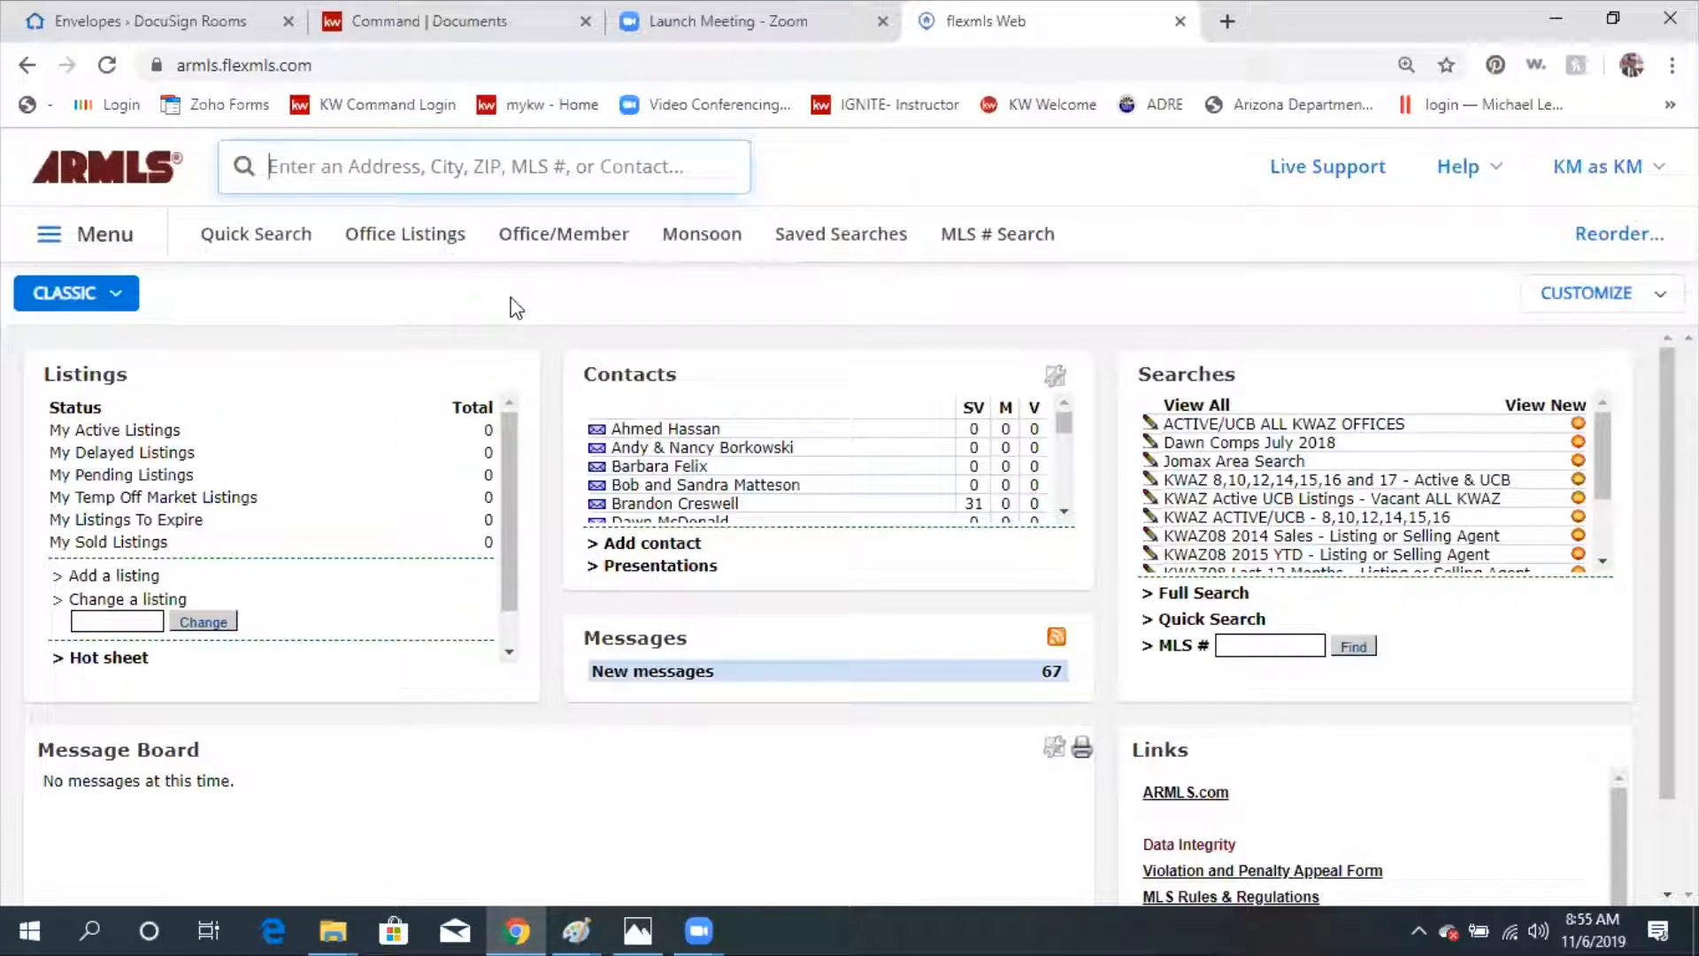
{"action": "mouse_move", "coordinate": [241, 247]}
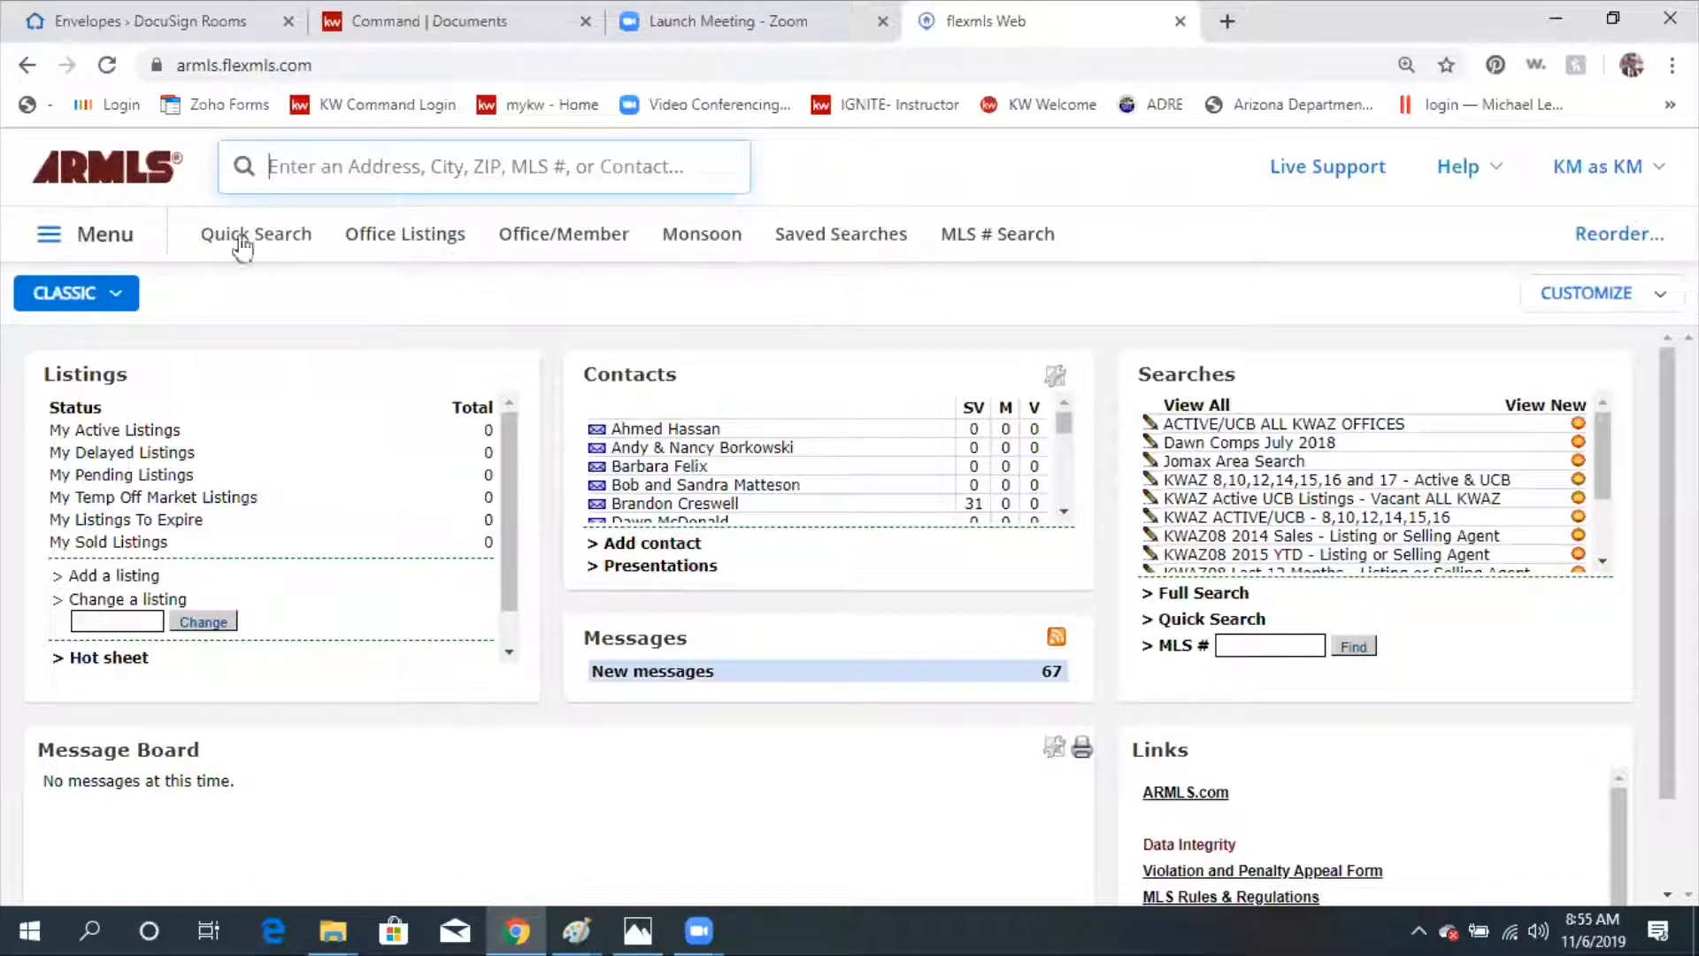
{"action": "mouse_move", "coordinate": [484, 235]}
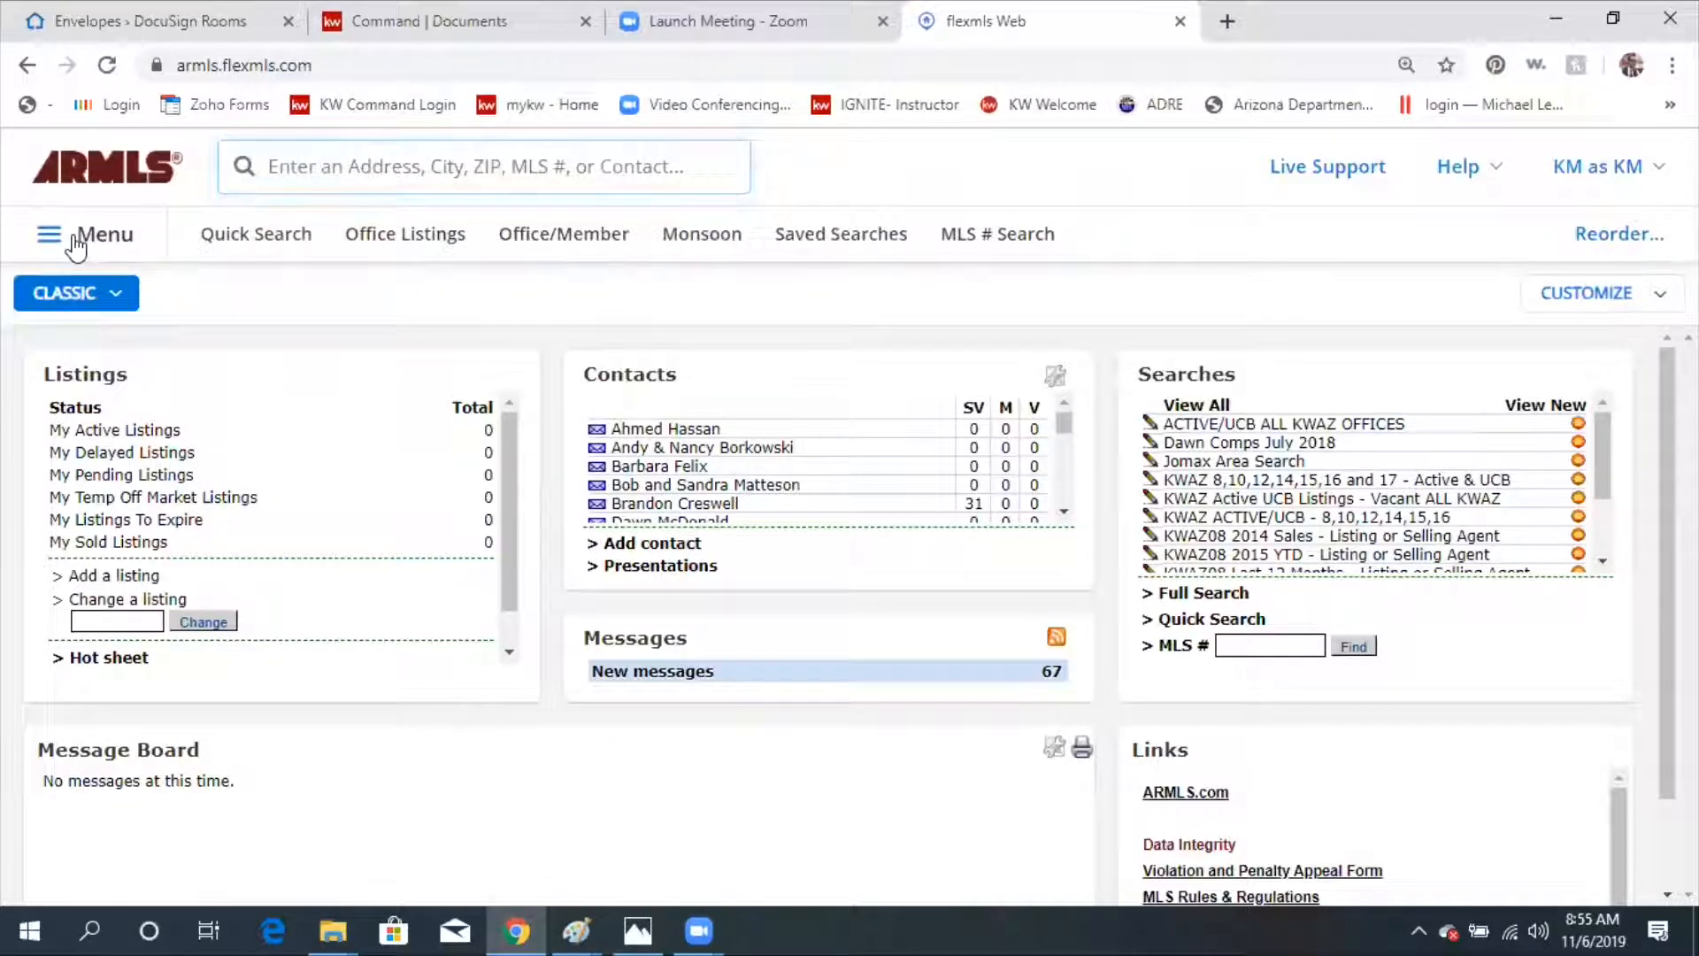
{"action": "left_click", "coordinate": [48, 234]}
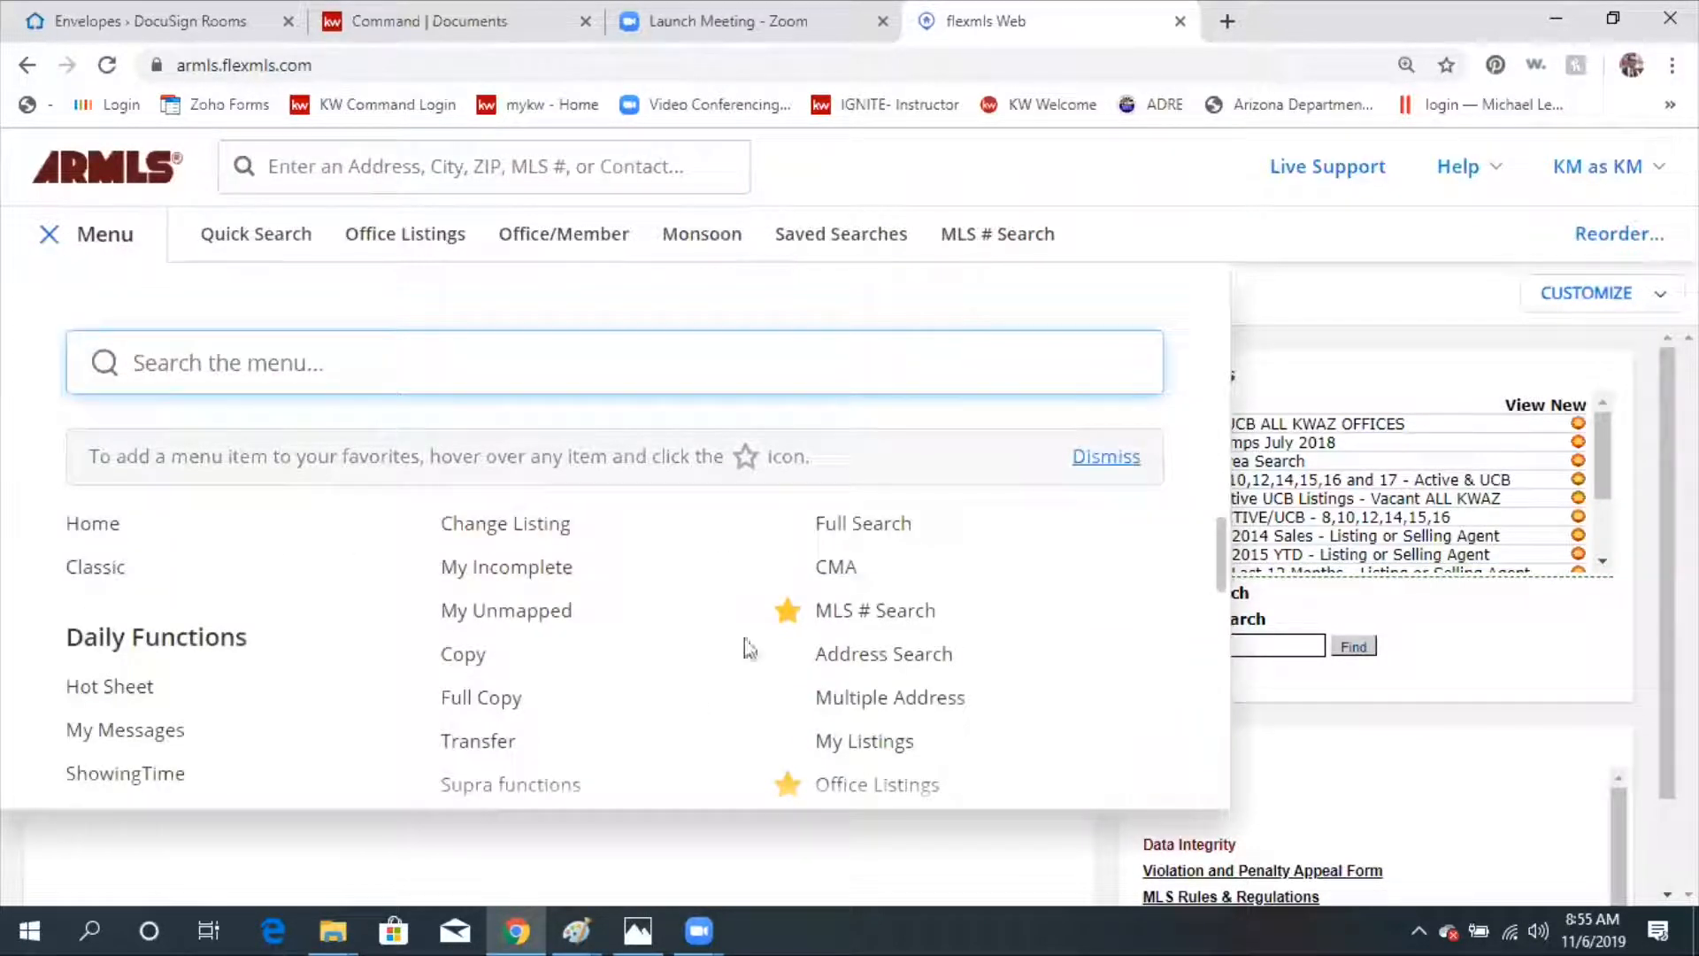
{"action": "mouse_move", "coordinate": [769, 448]}
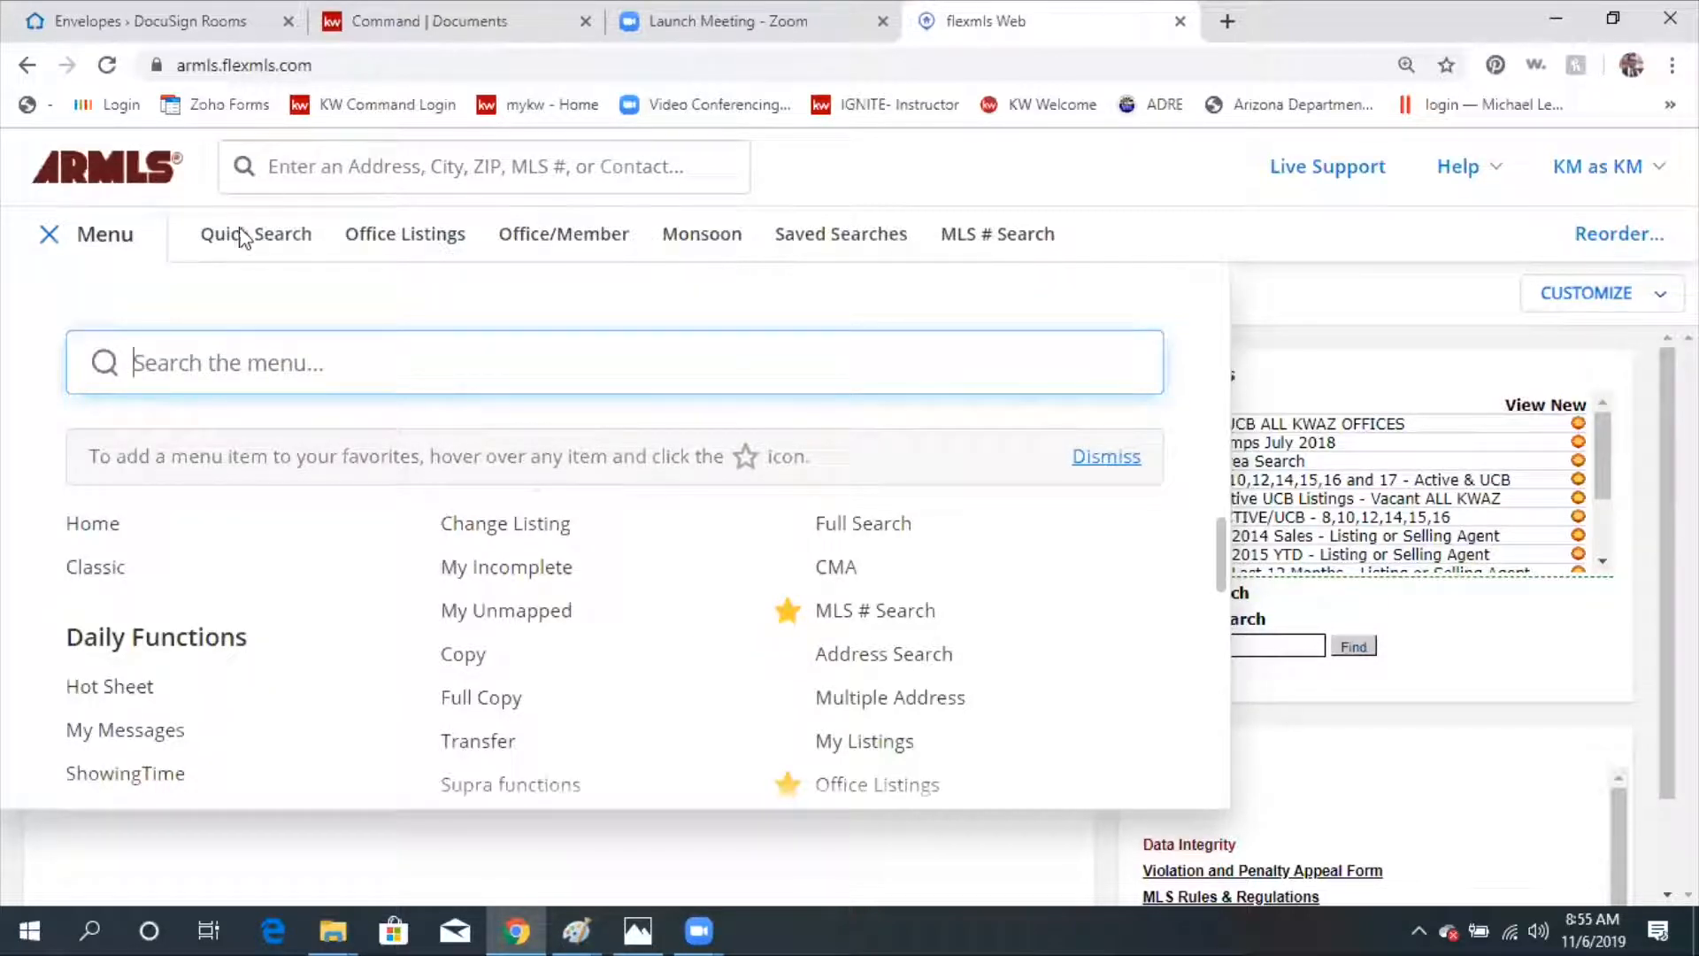
Close the menu and start a new Quick Search for 1 - Residential properties.
{"action": "left_click", "coordinate": [49, 234]}
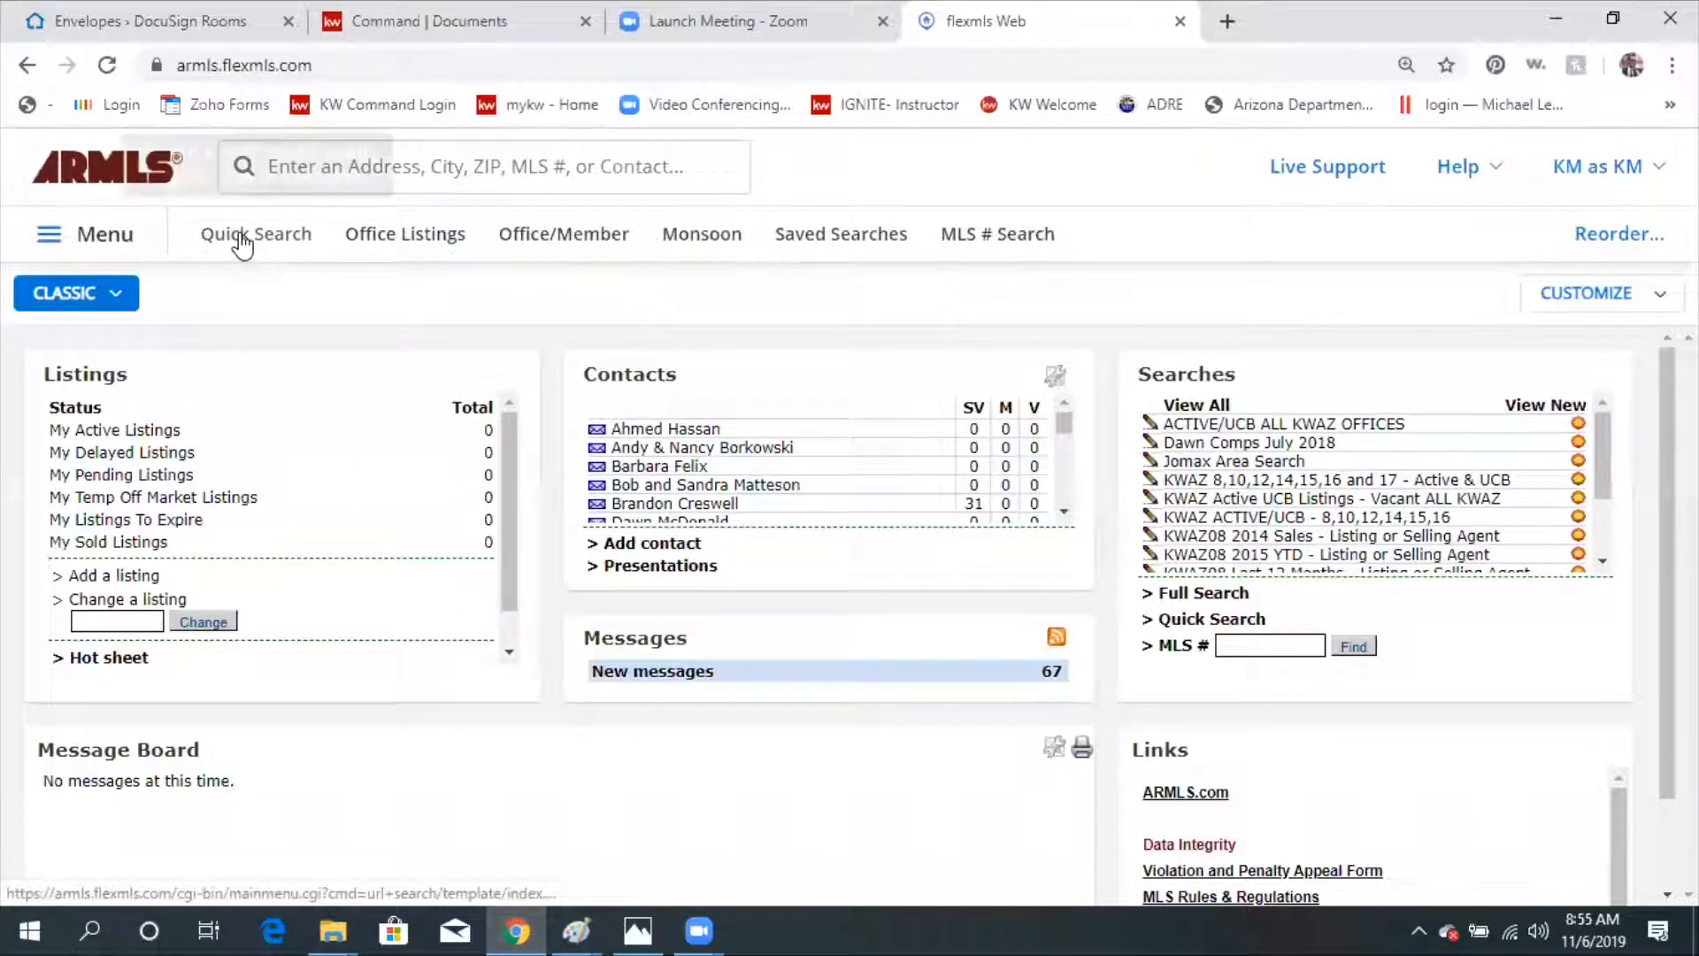
{"action": "left_click", "coordinate": [256, 234]}
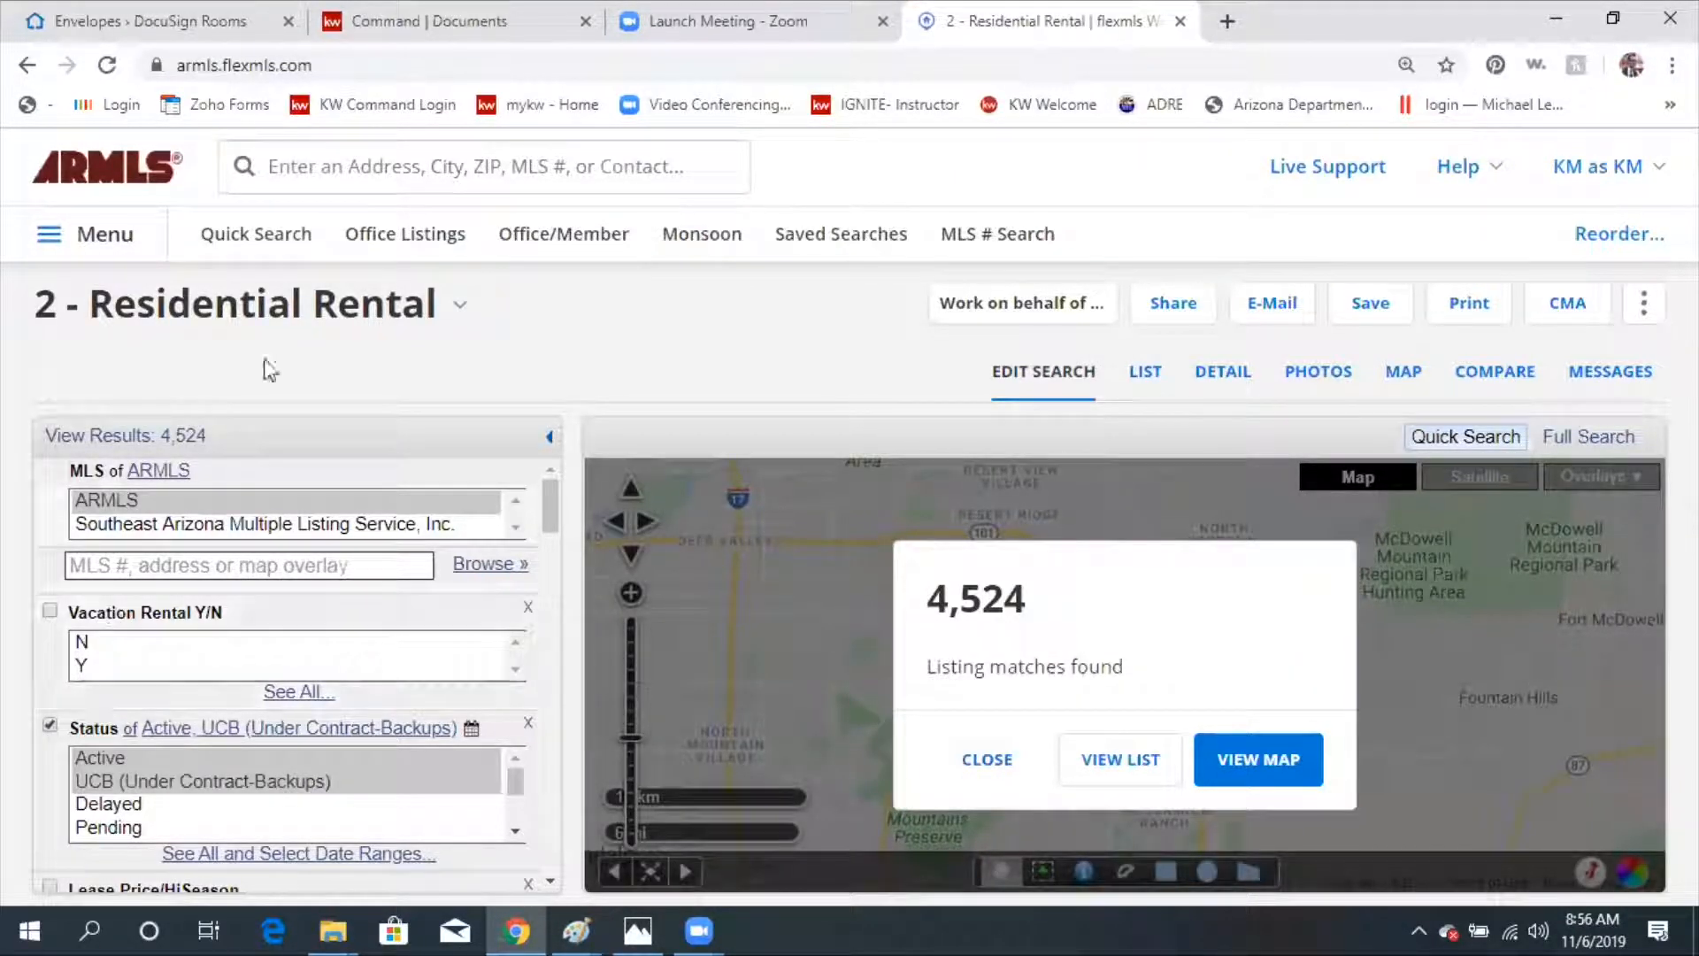
{"action": "left_click", "coordinate": [459, 305]}
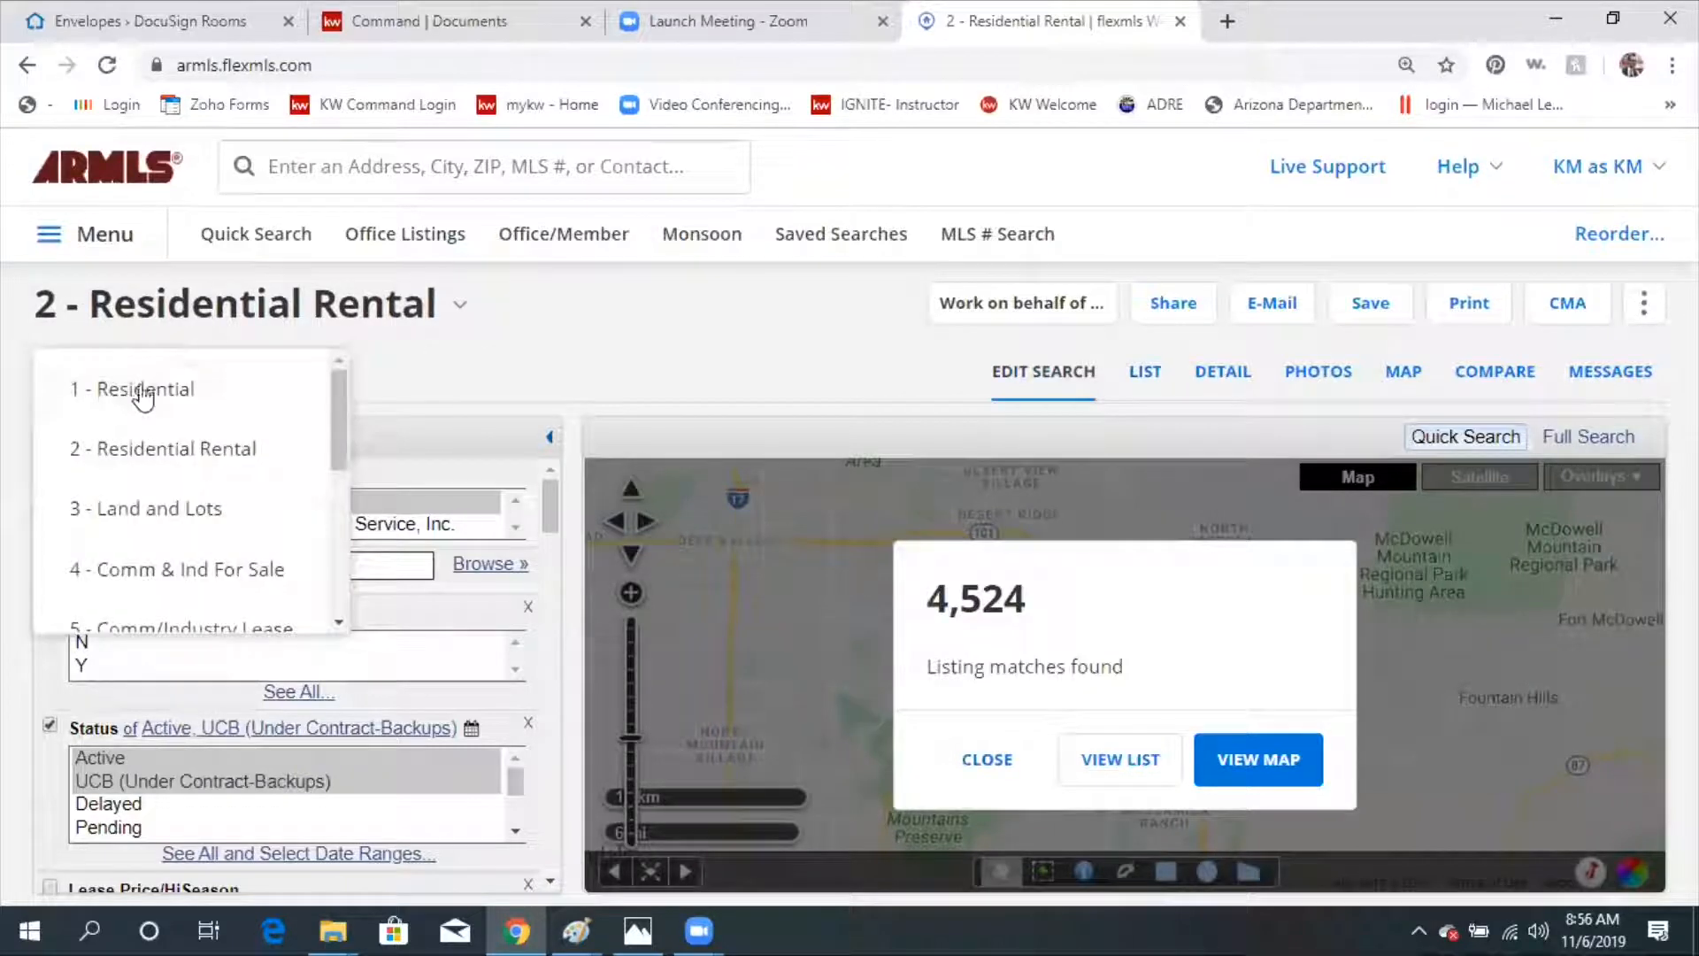
{"action": "left_click", "coordinate": [141, 387]}
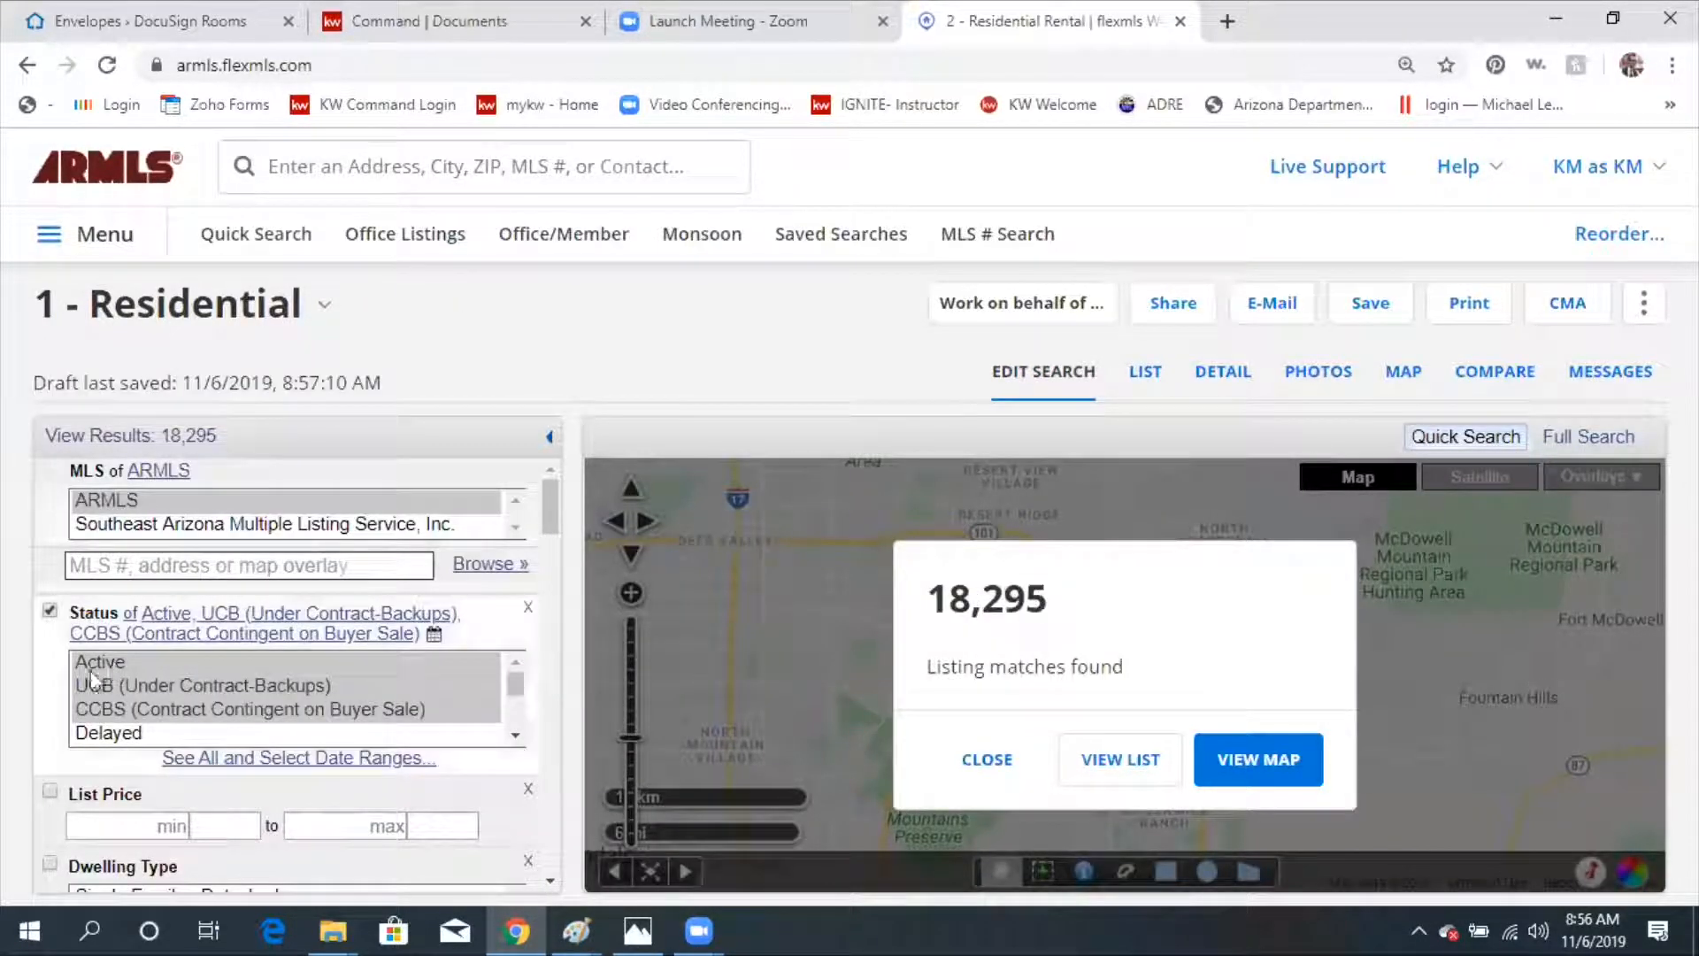
Filter status to Active and CCBS with a maximum list price of 500,000.
{"action": "left_click", "coordinate": [98, 641]}
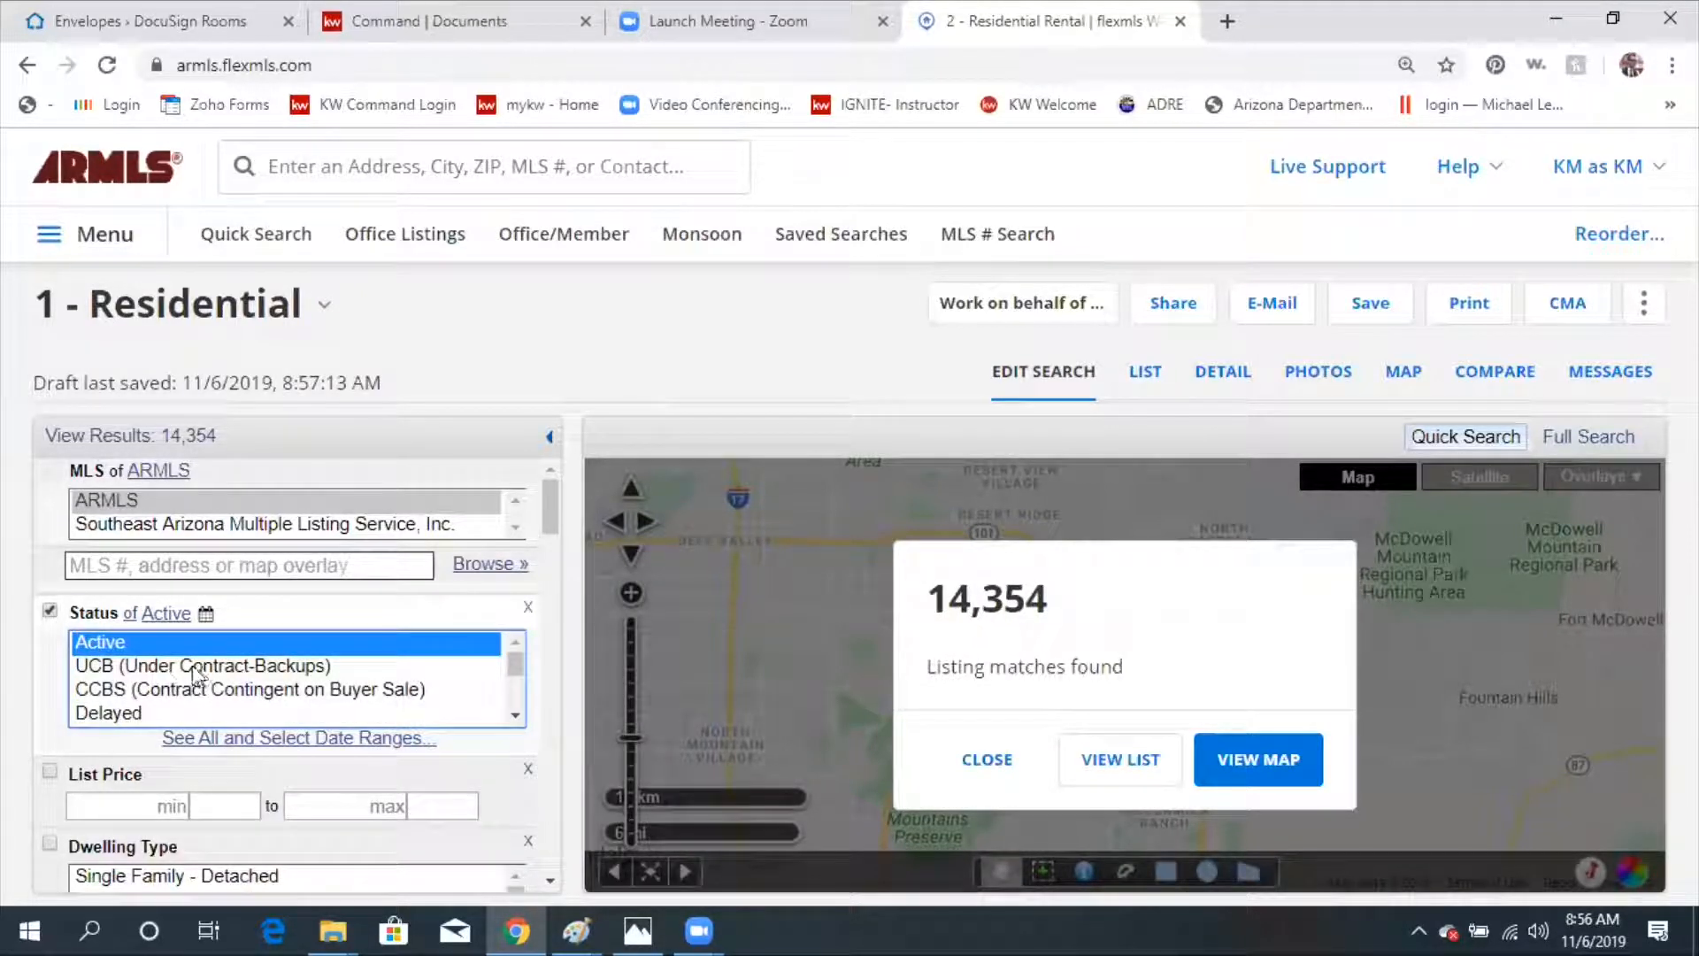
{"action": "mouse_move", "coordinate": [205, 702]}
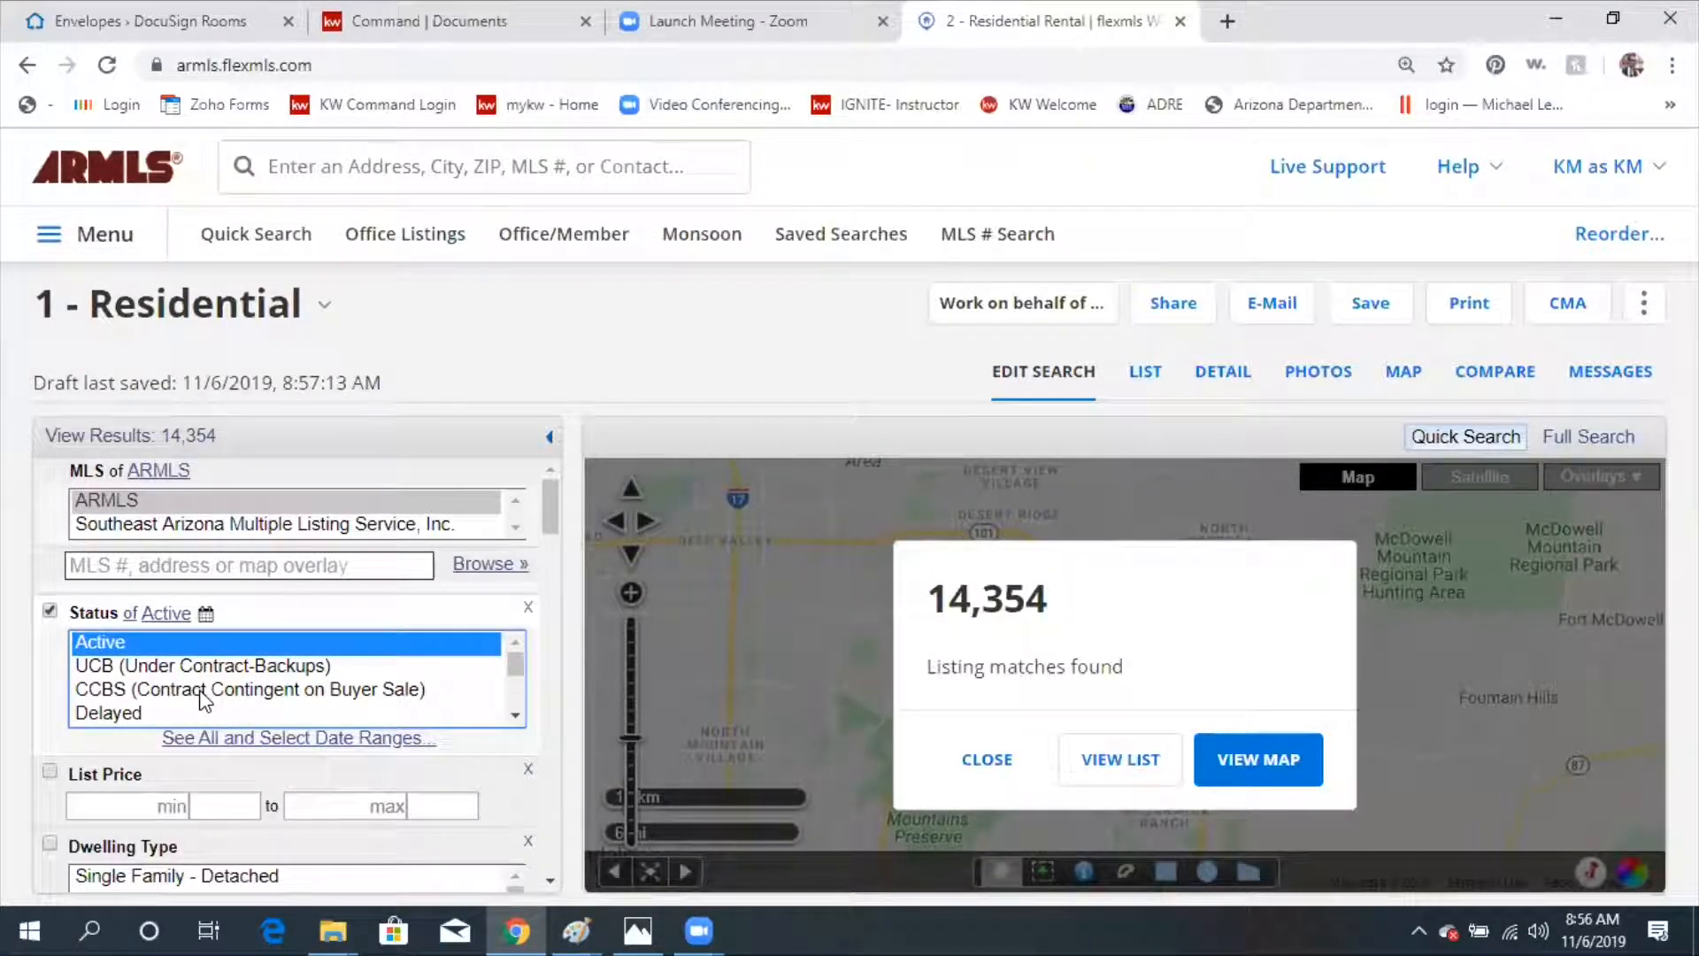
{"action": "left_click", "coordinate": [202, 665]}
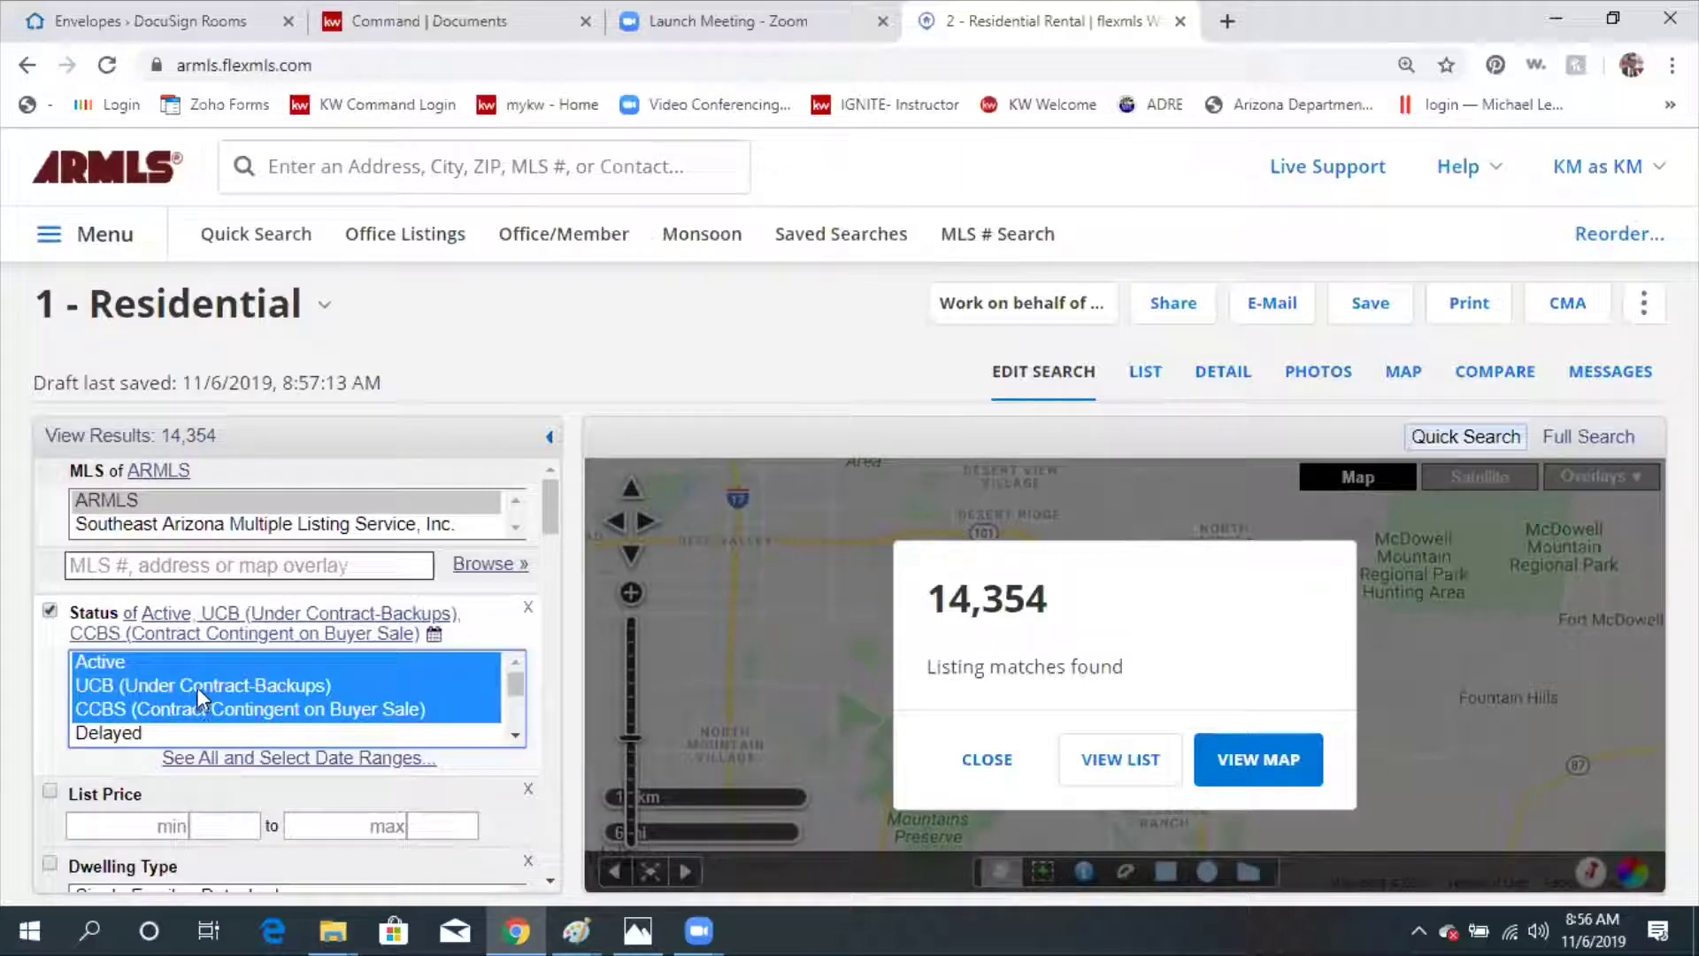
{"action": "left_click", "coordinate": [202, 685]}
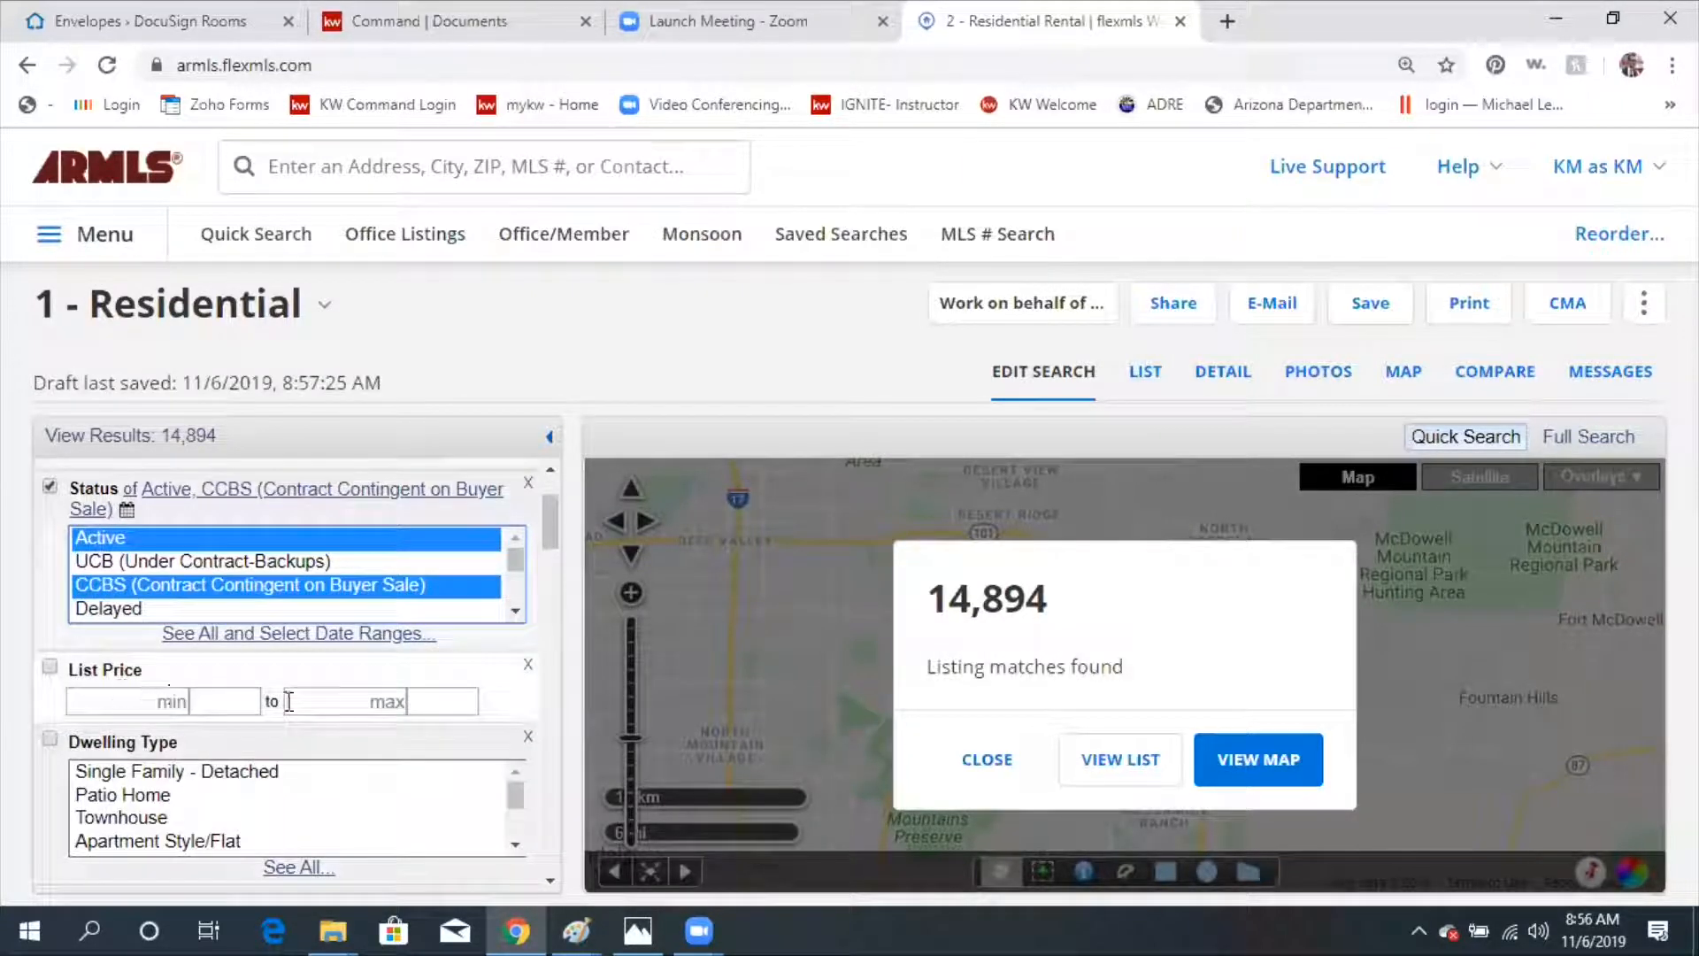
{"action": "left_click", "coordinate": [344, 701]}
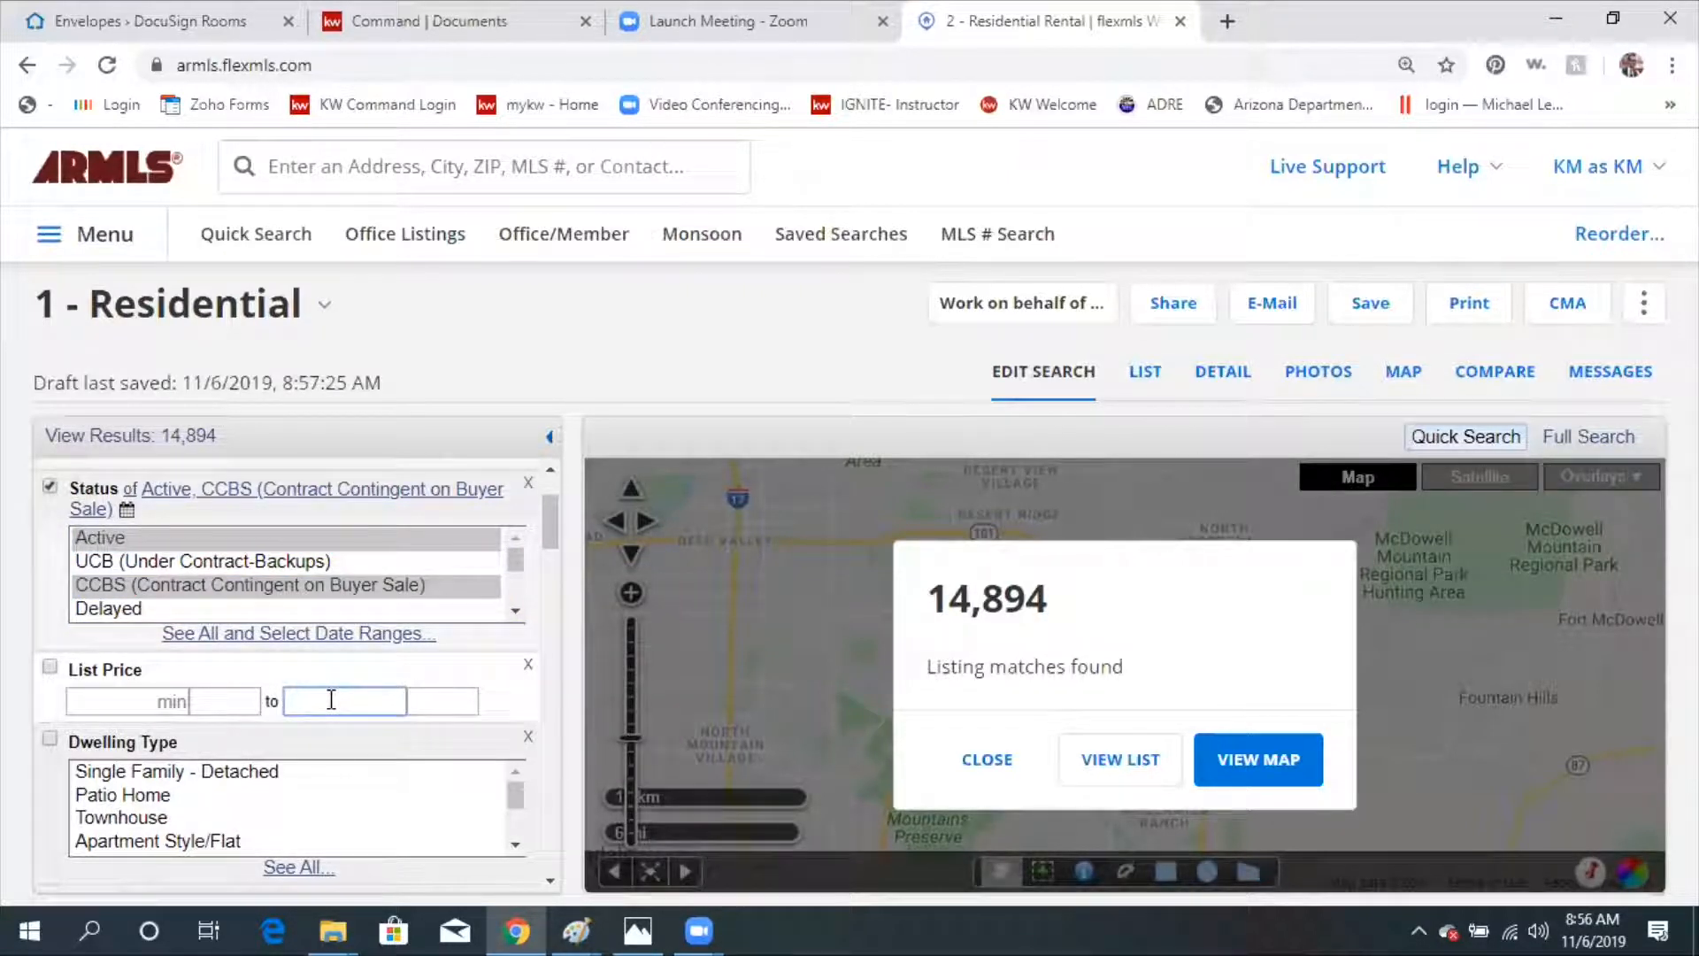
{"action": "type", "text": "500 000"}
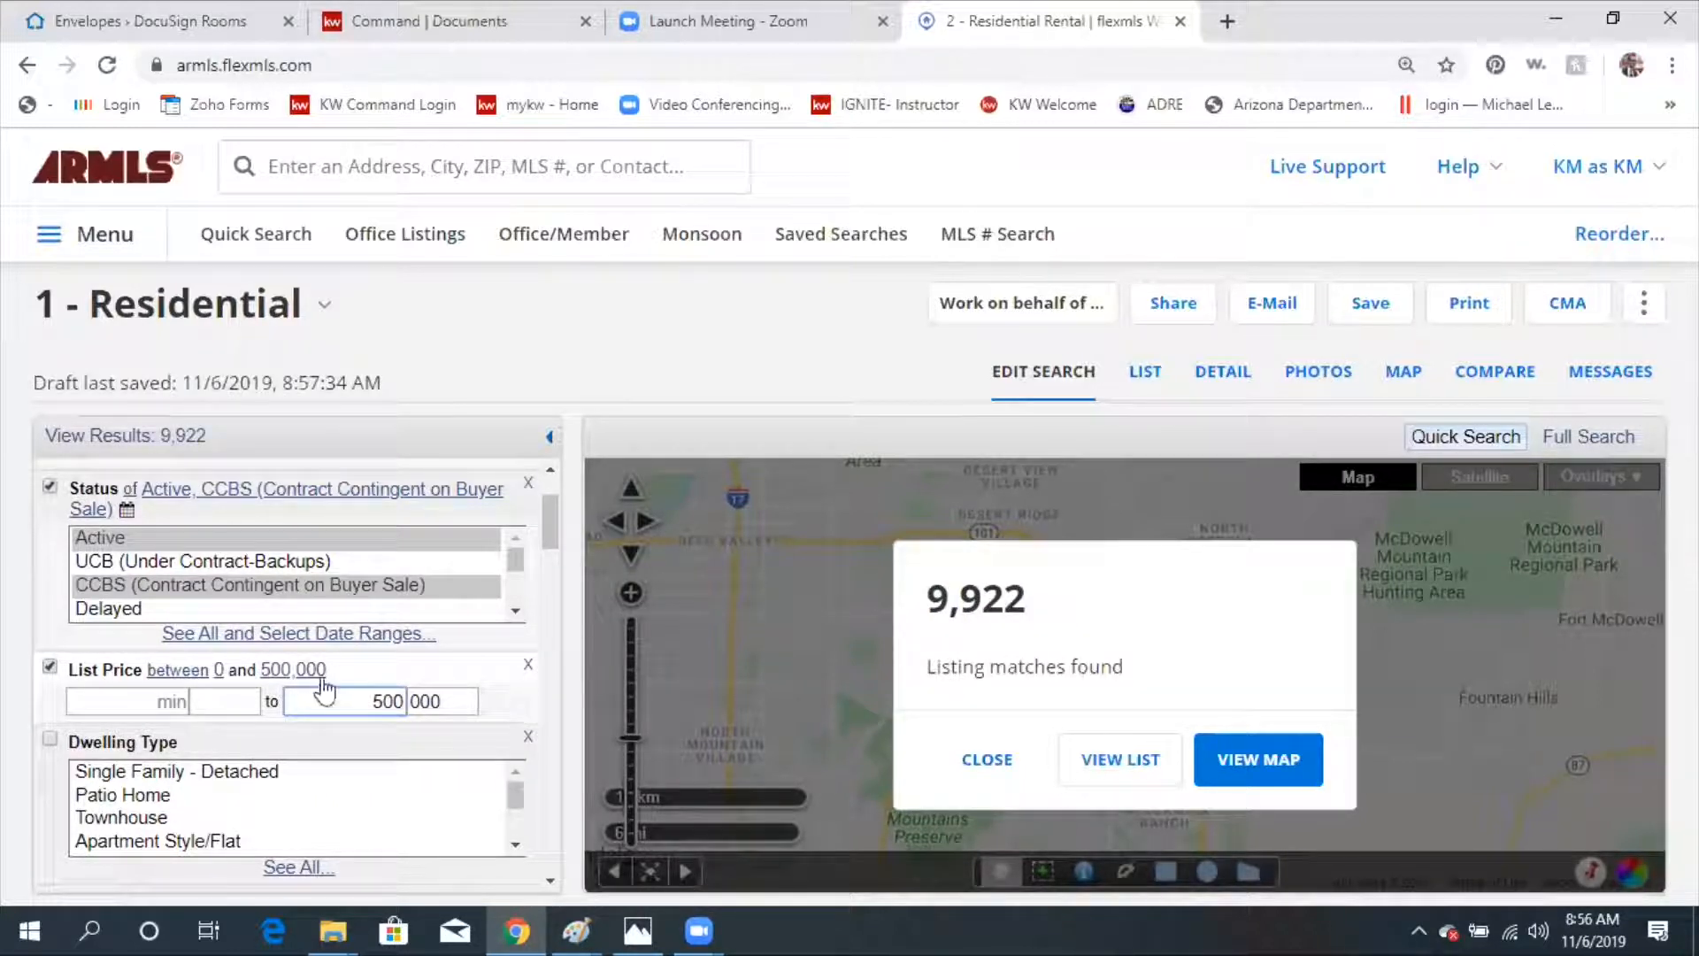
Require Single Family - Detached dwelling type, Detached style, and city Scottsdale.
{"action": "scroll", "scroll_direction": "down", "scroll_amount": 3}
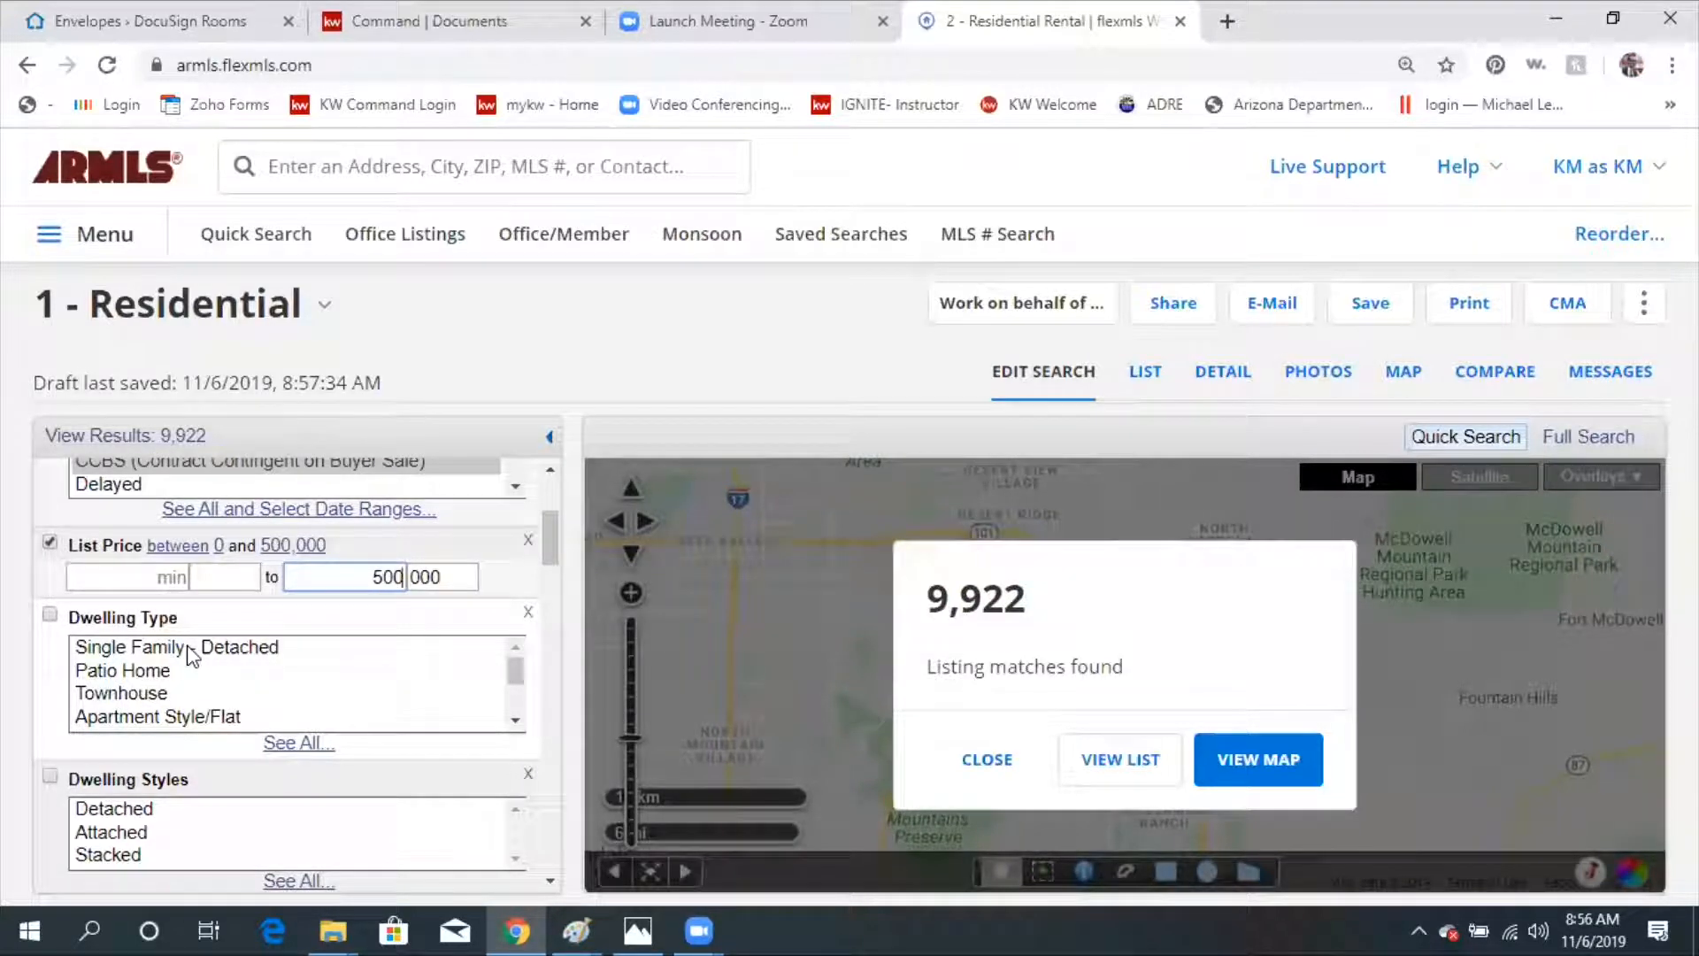
{"action": "left_click", "coordinate": [175, 647]}
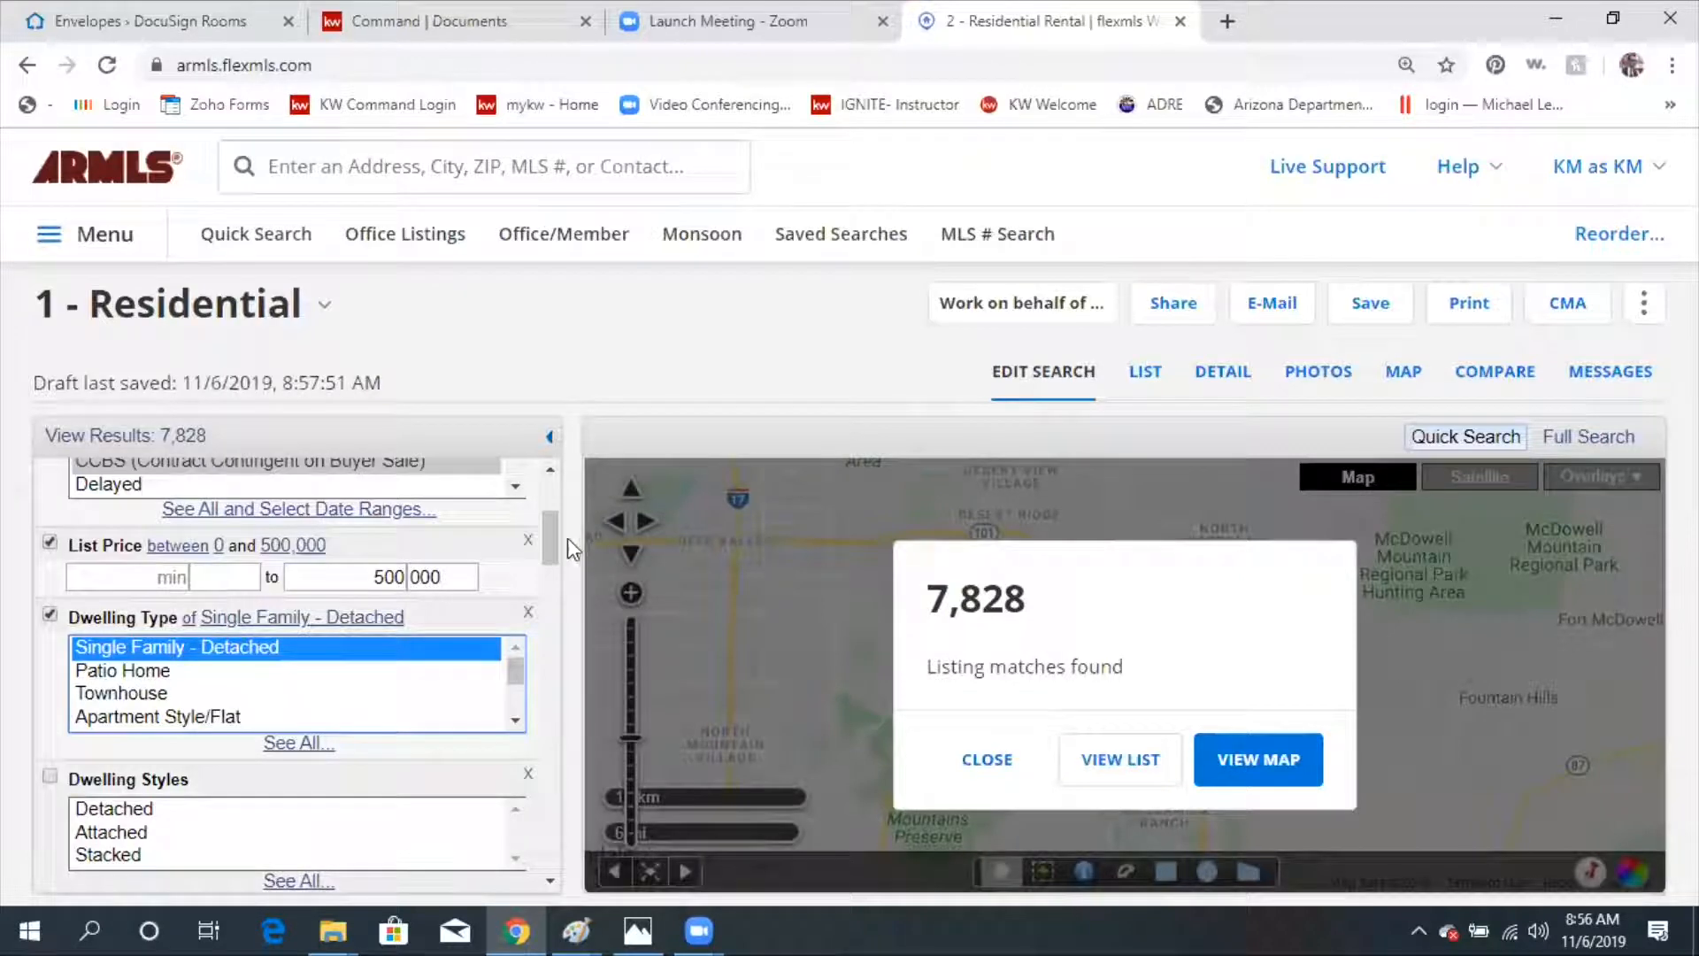
{"action": "scroll", "scroll_direction": "down", "scroll_amount": 3}
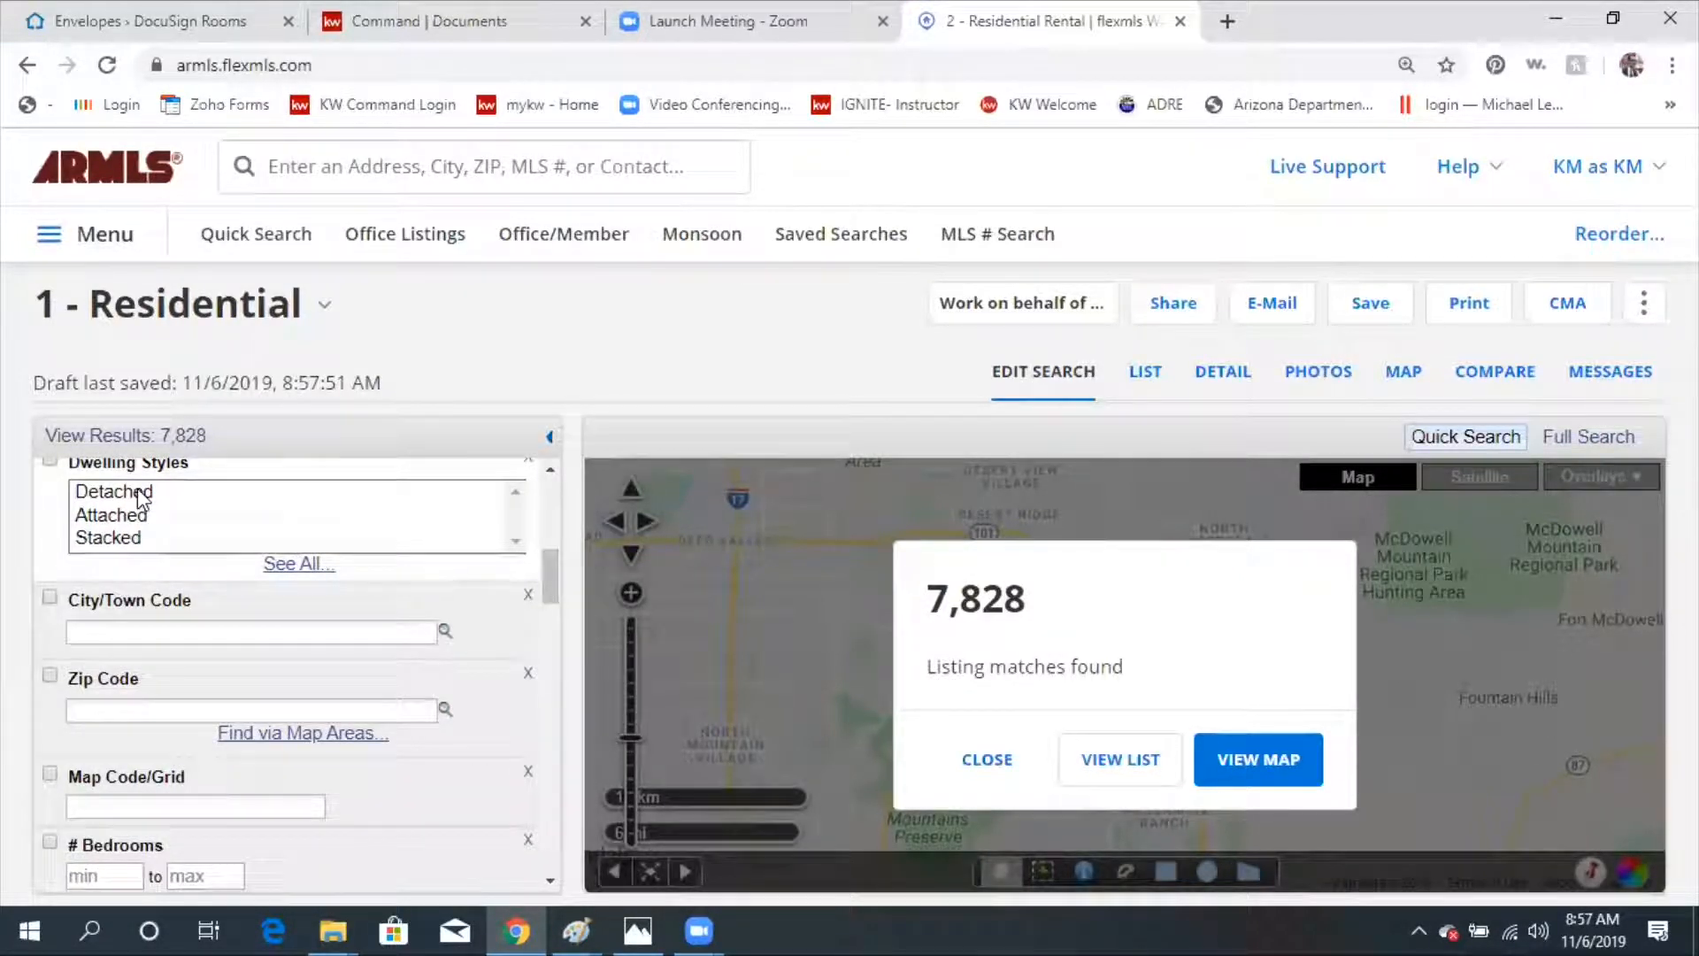
{"action": "left_click", "coordinate": [113, 491]}
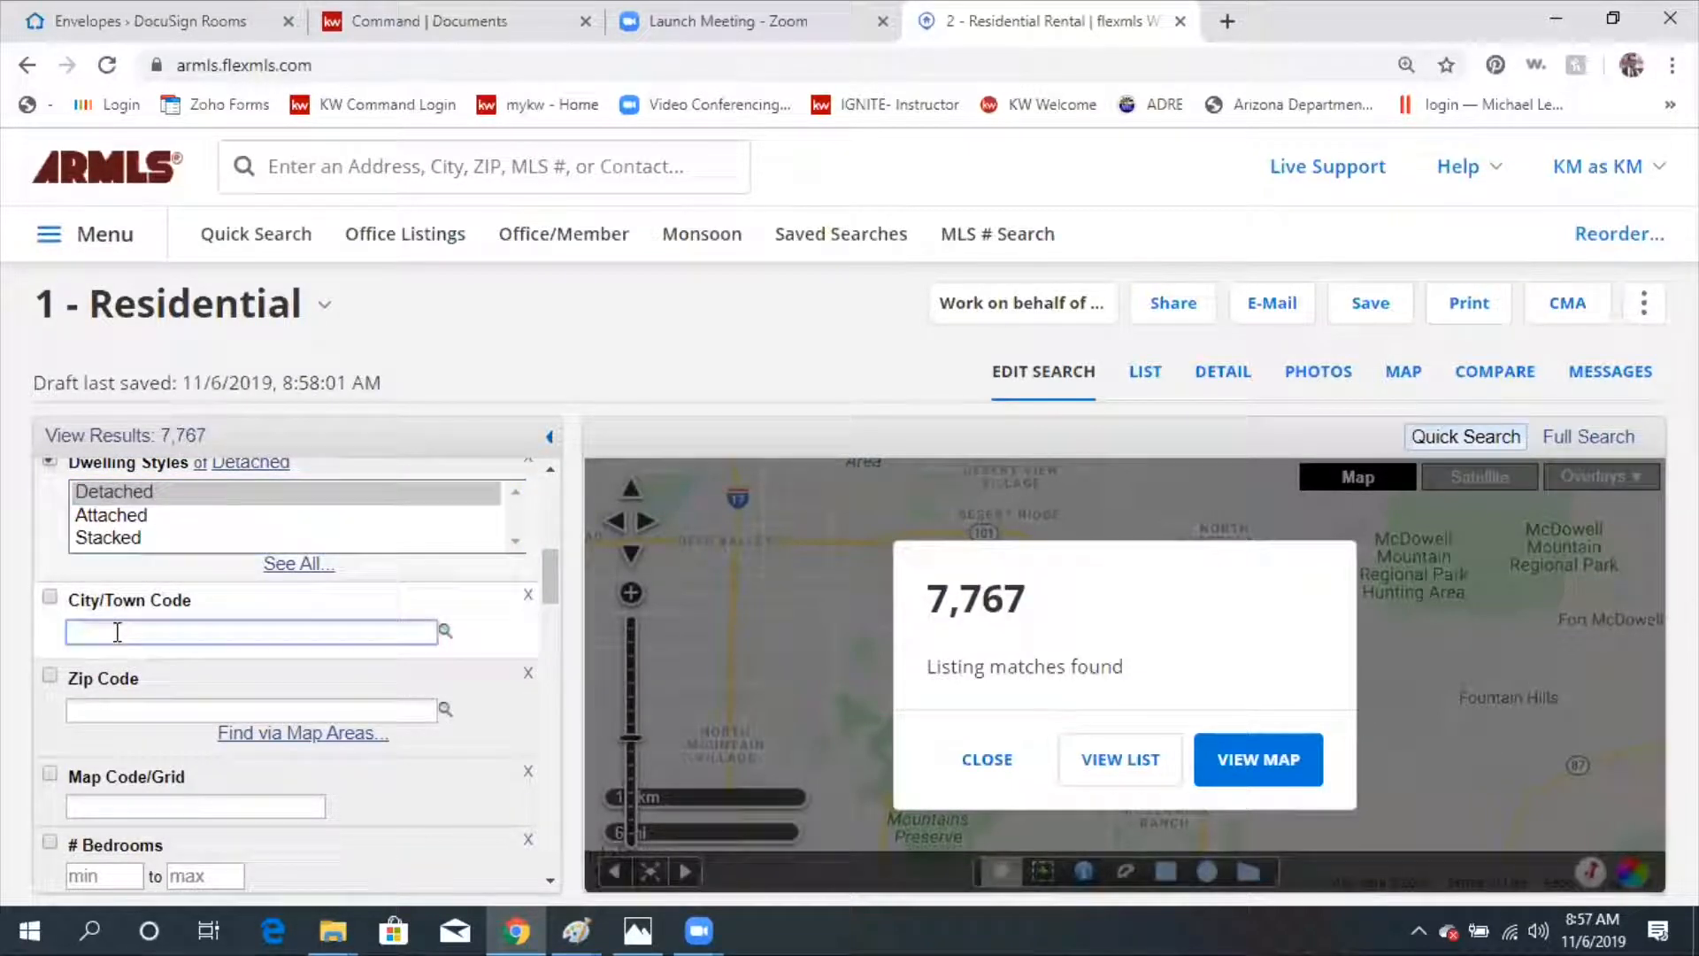
{"action": "type", "text": "scottsdale"}
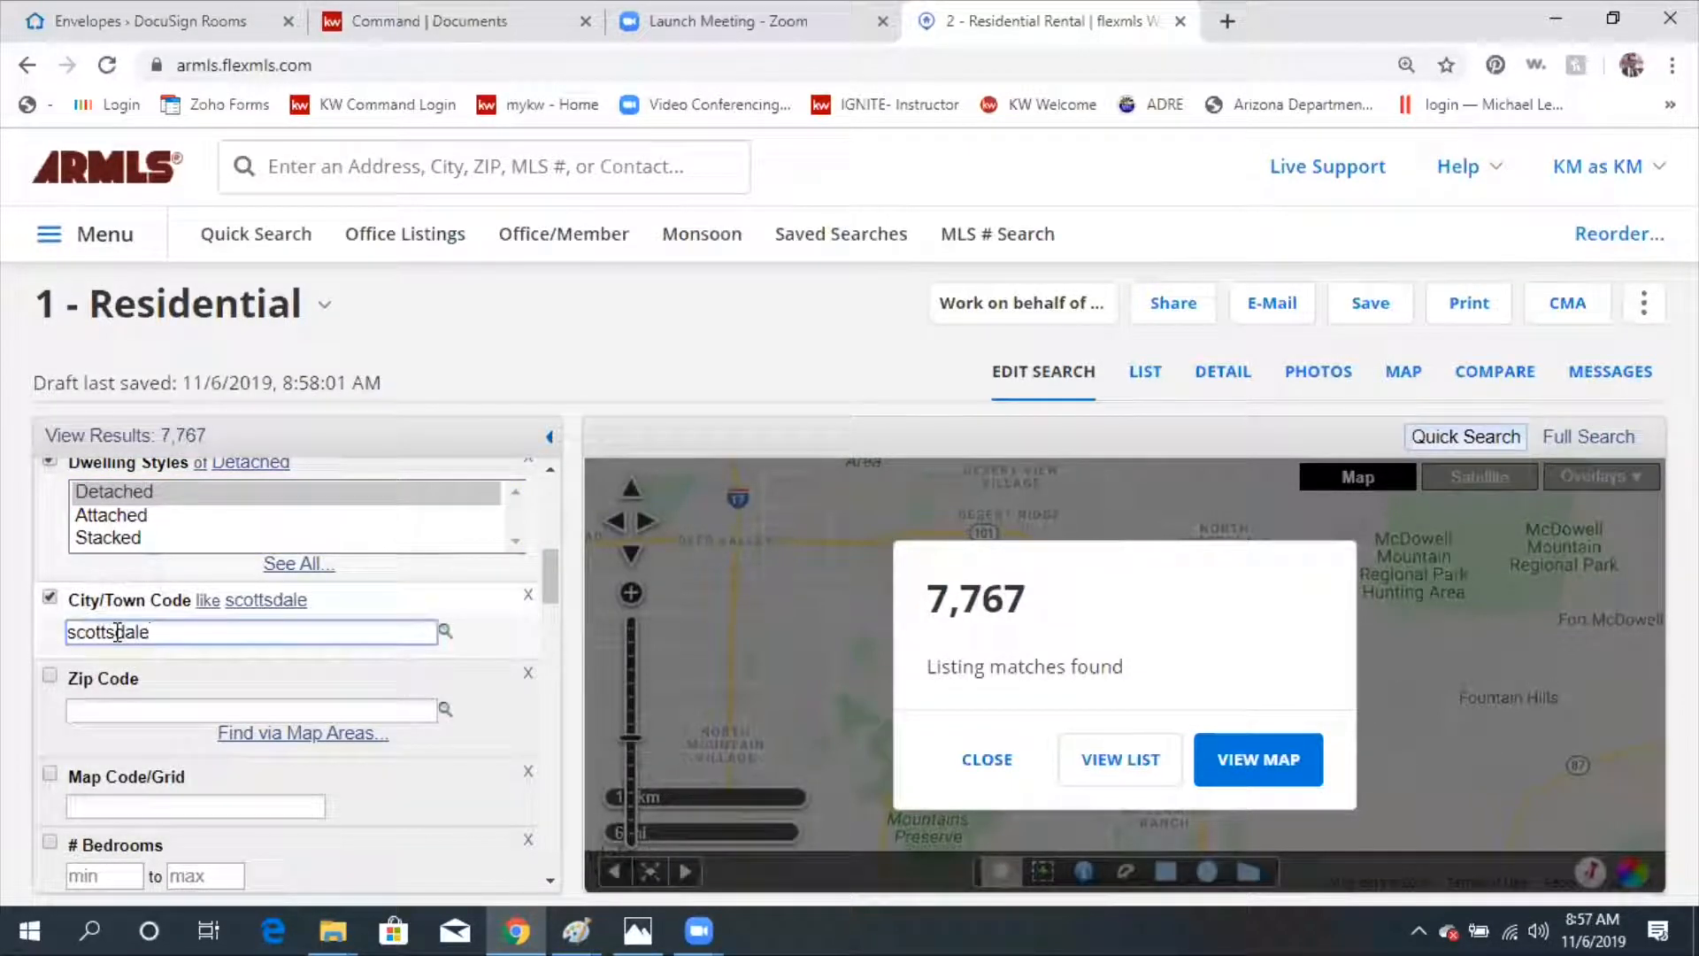
{"action": "left_click", "coordinate": [1259, 758]}
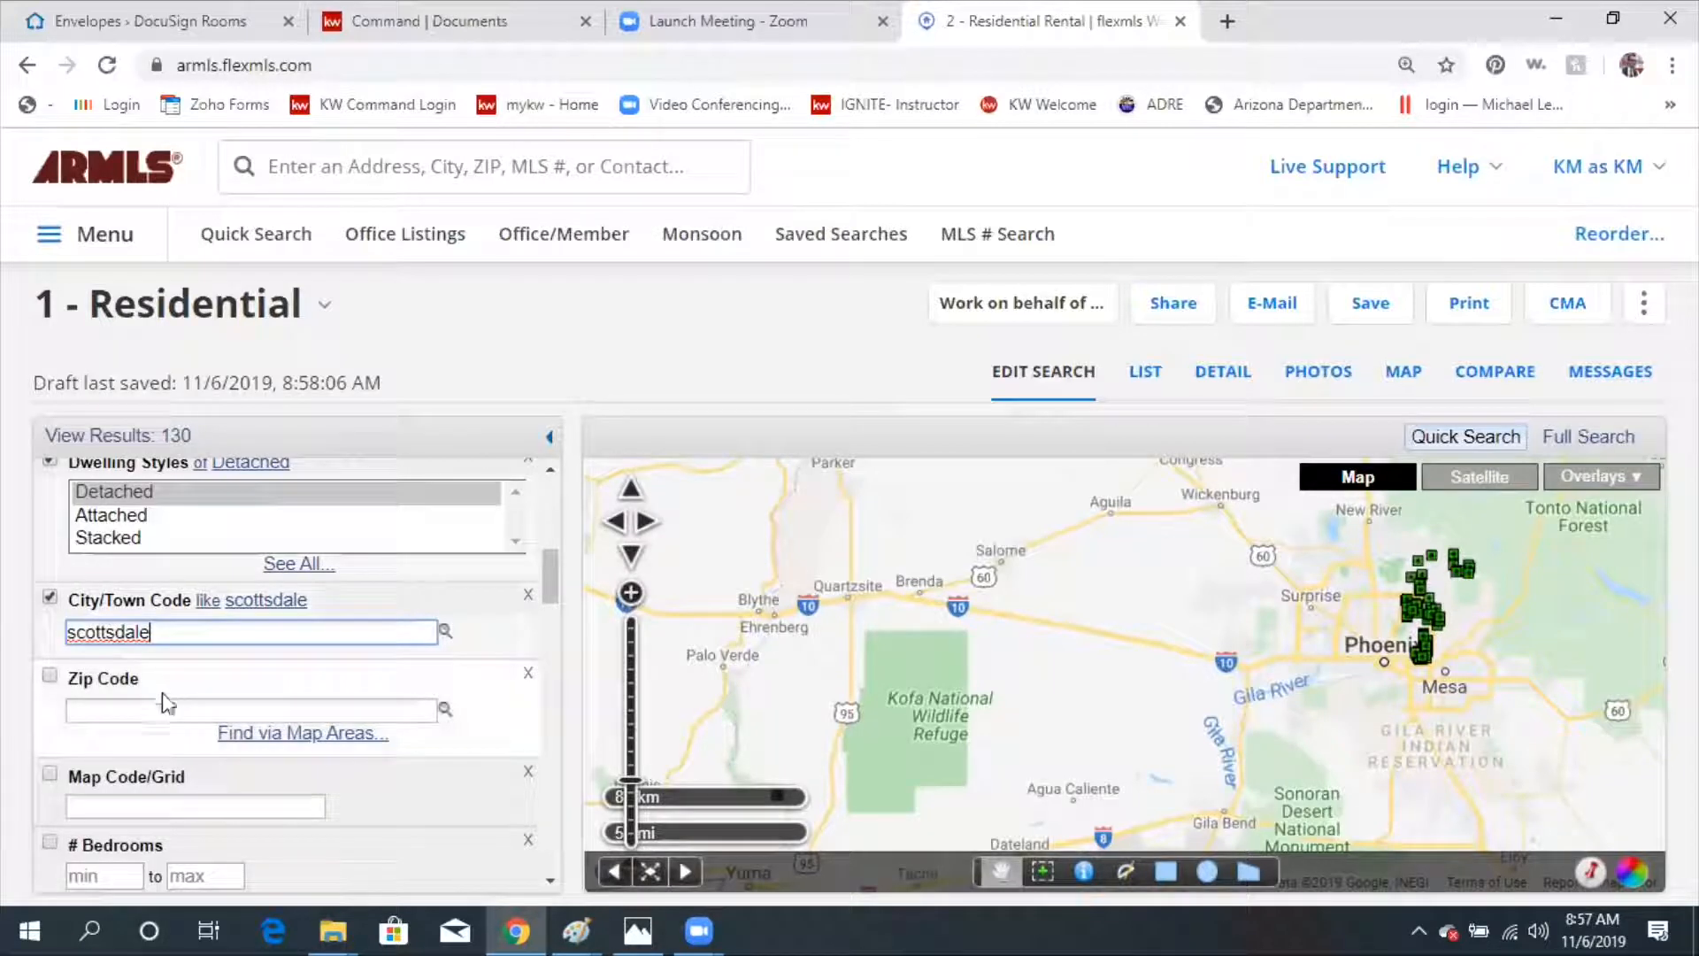
Add zip codes 85255 and 85260 and zoom the map onto Scottsdale listings.
{"action": "left_click", "coordinate": [250, 709]}
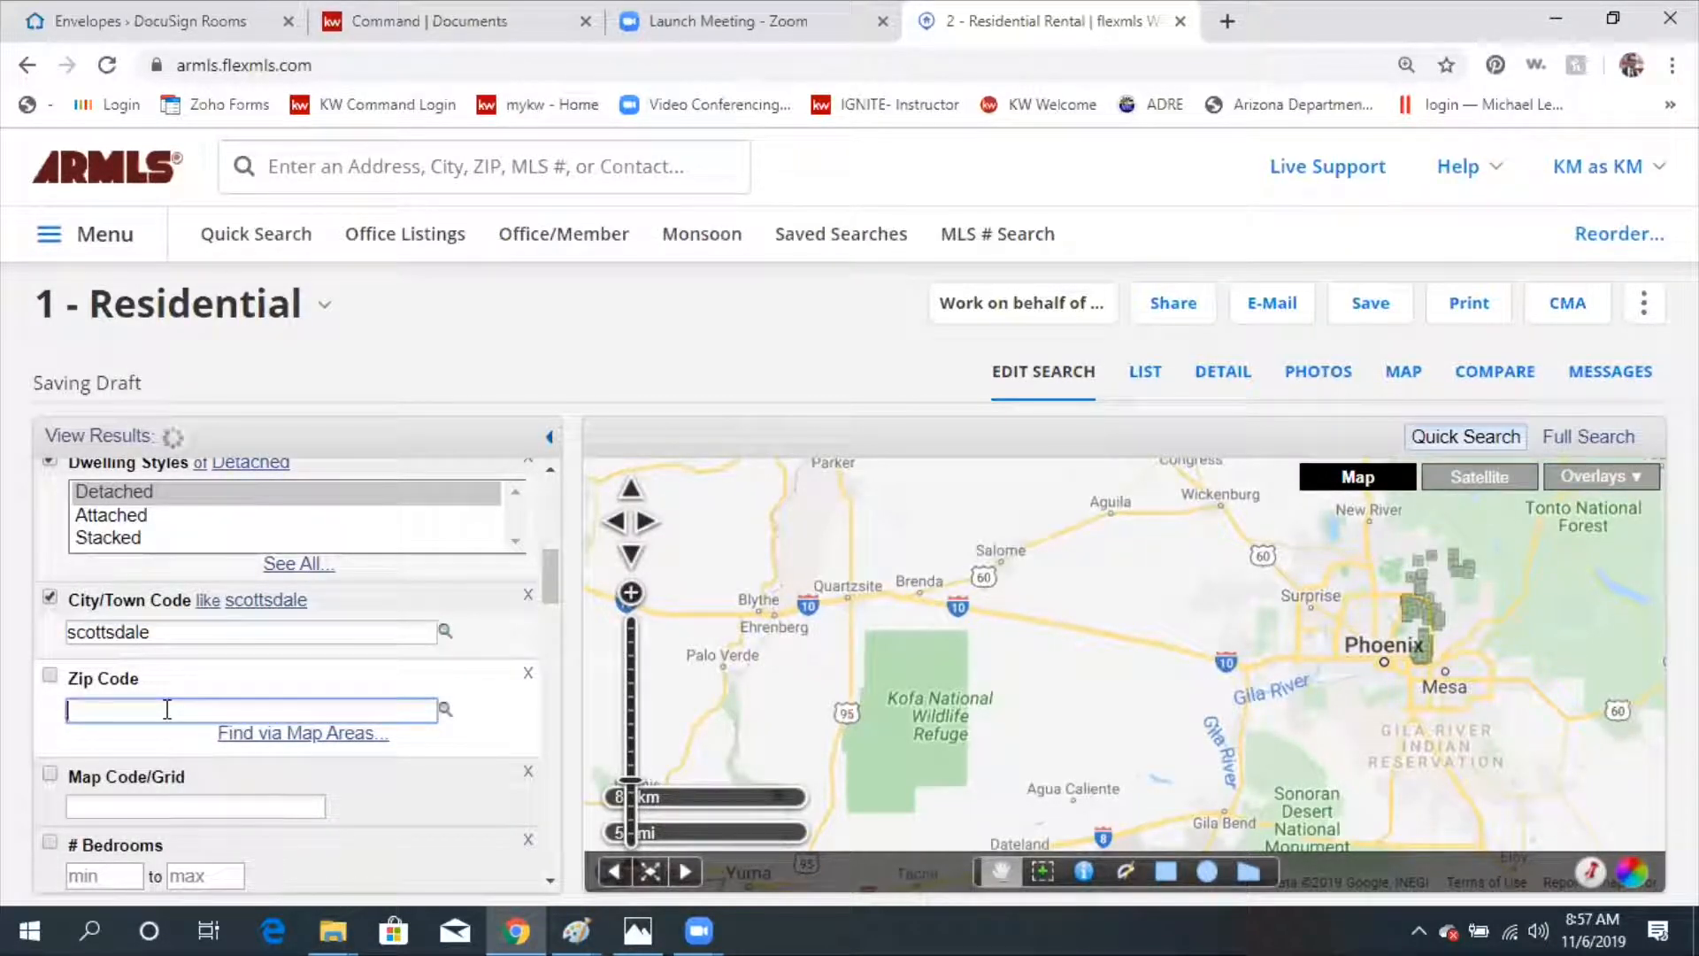
{"action": "type", "text": "85255, 85260"}
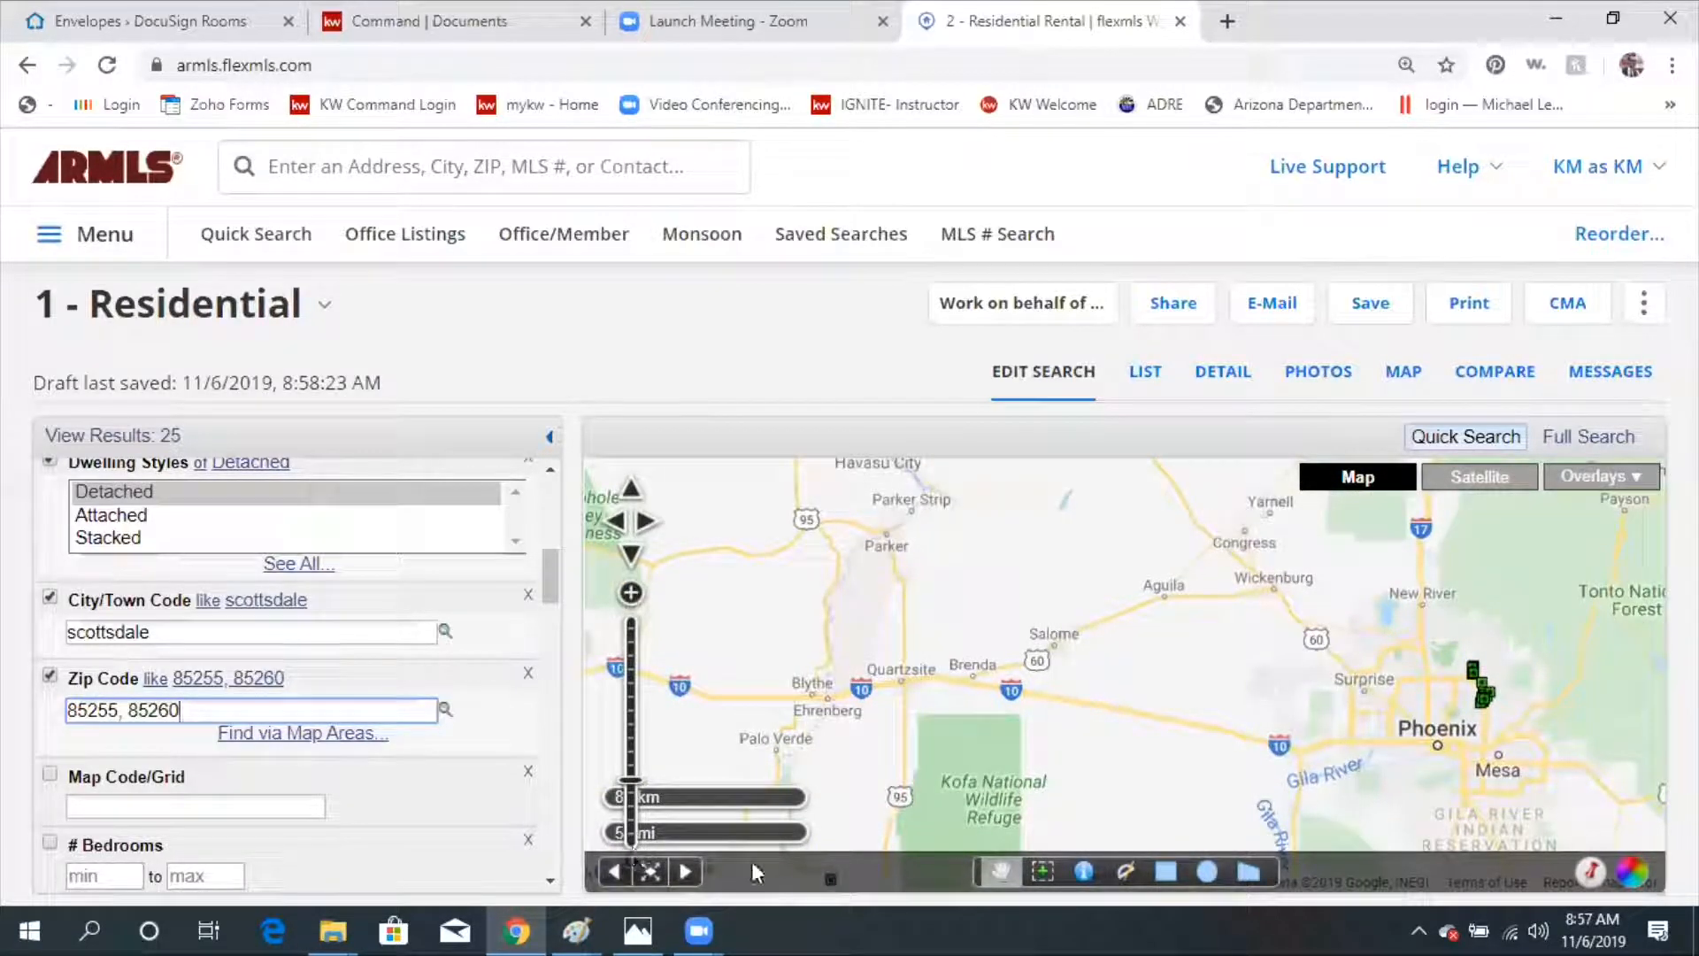
{"action": "mouse_move", "coordinate": [643, 724]}
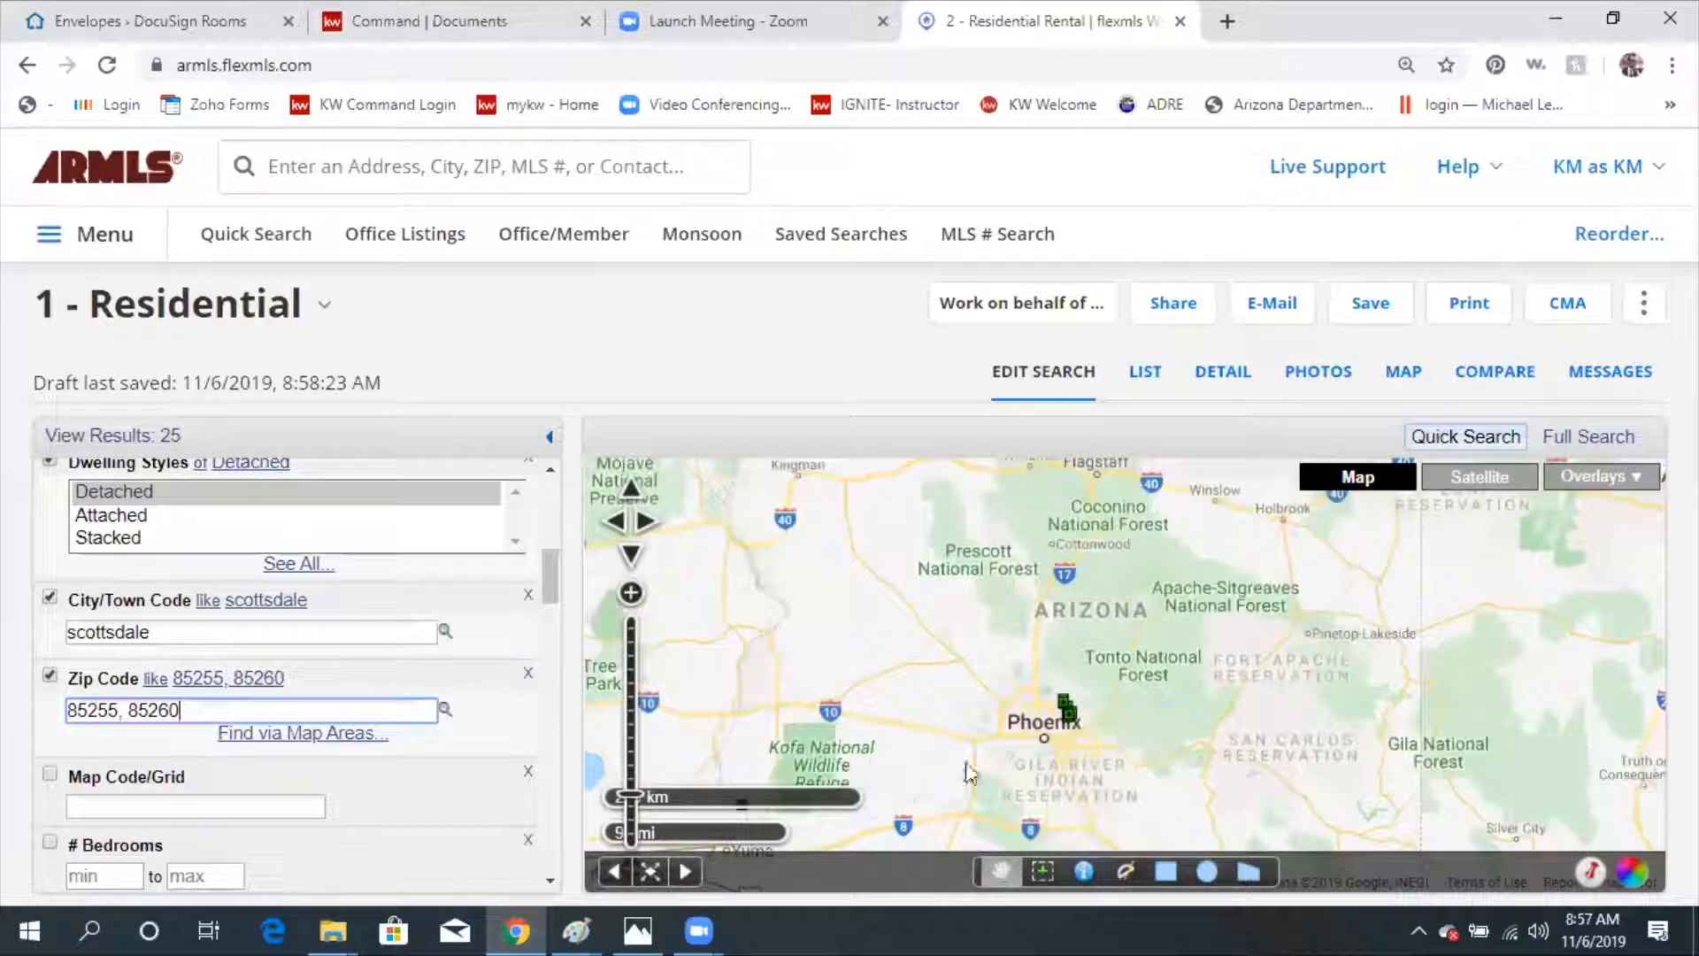
{"action": "left_click", "coordinate": [631, 593]}
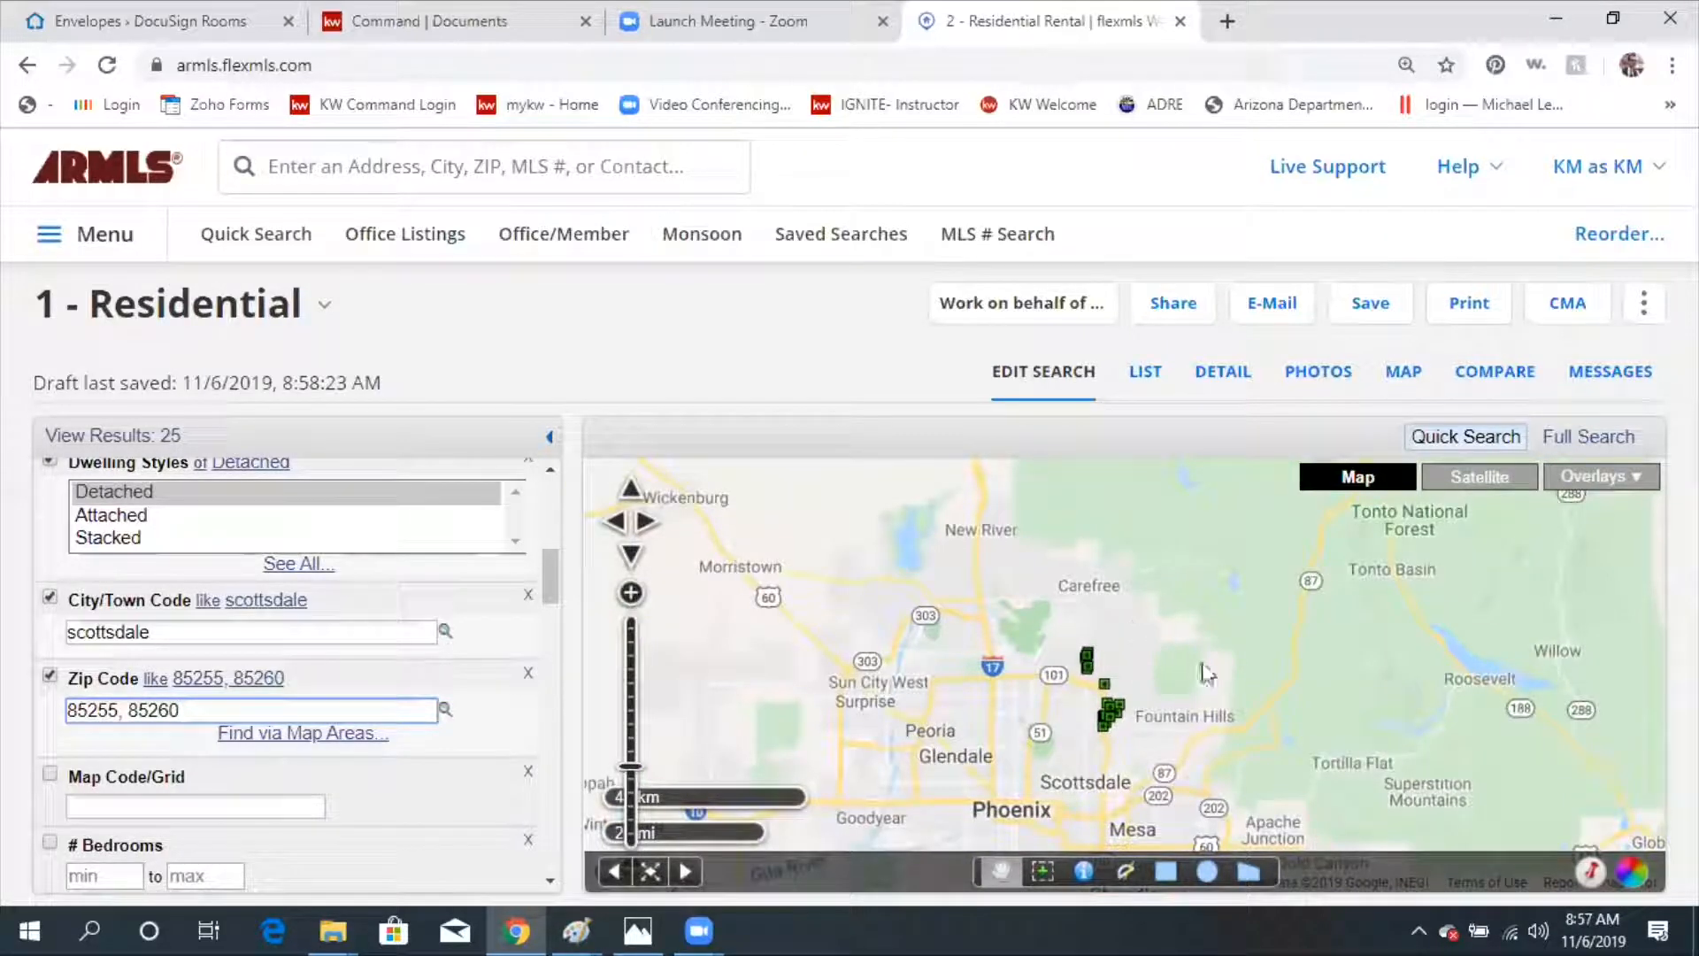
{"action": "left_click", "coordinate": [629, 593]}
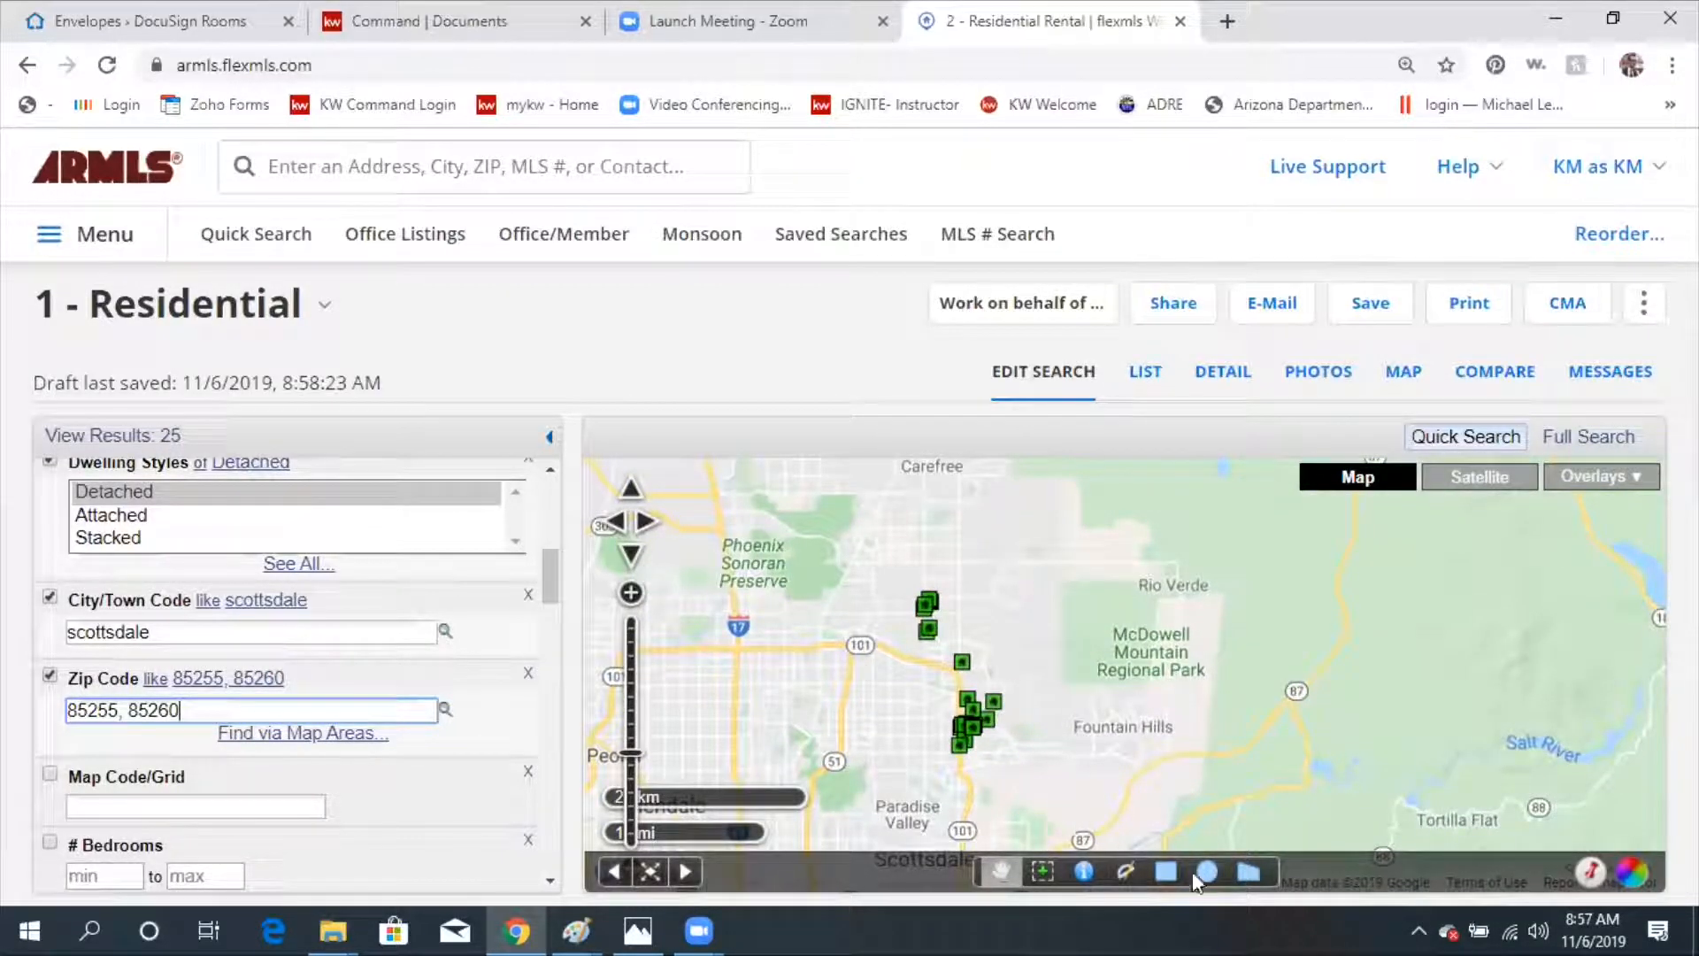
{"action": "mouse_move", "coordinate": [1206, 870]}
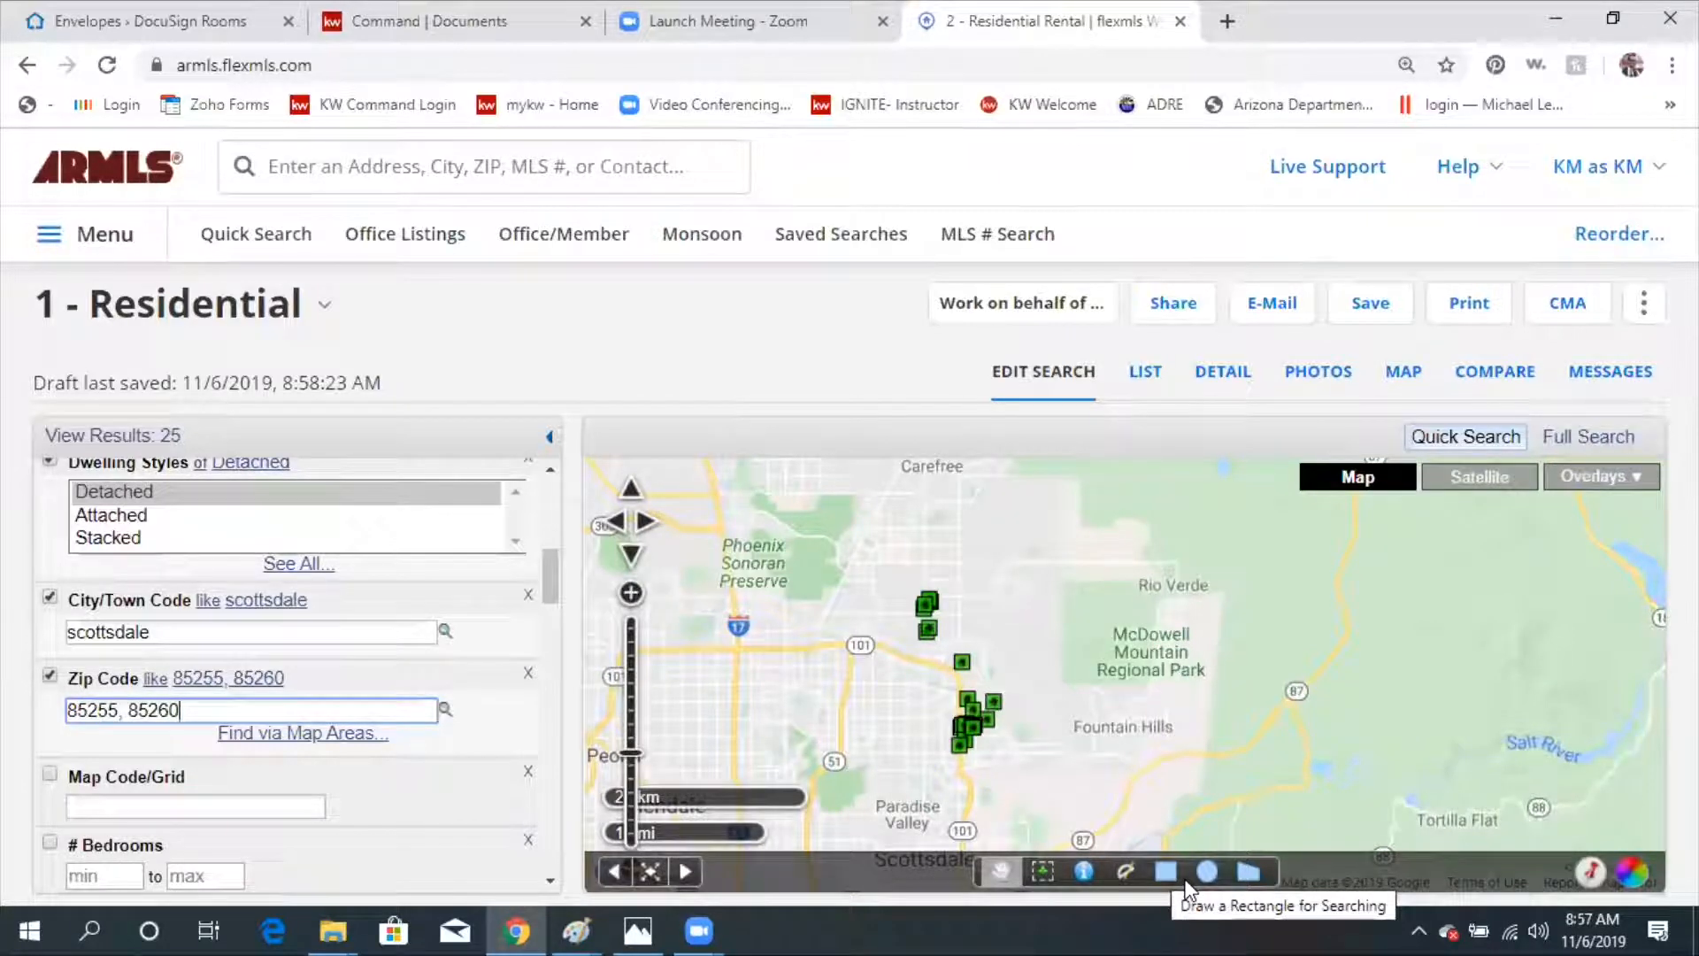
{"action": "mouse_move", "coordinate": [1251, 873]}
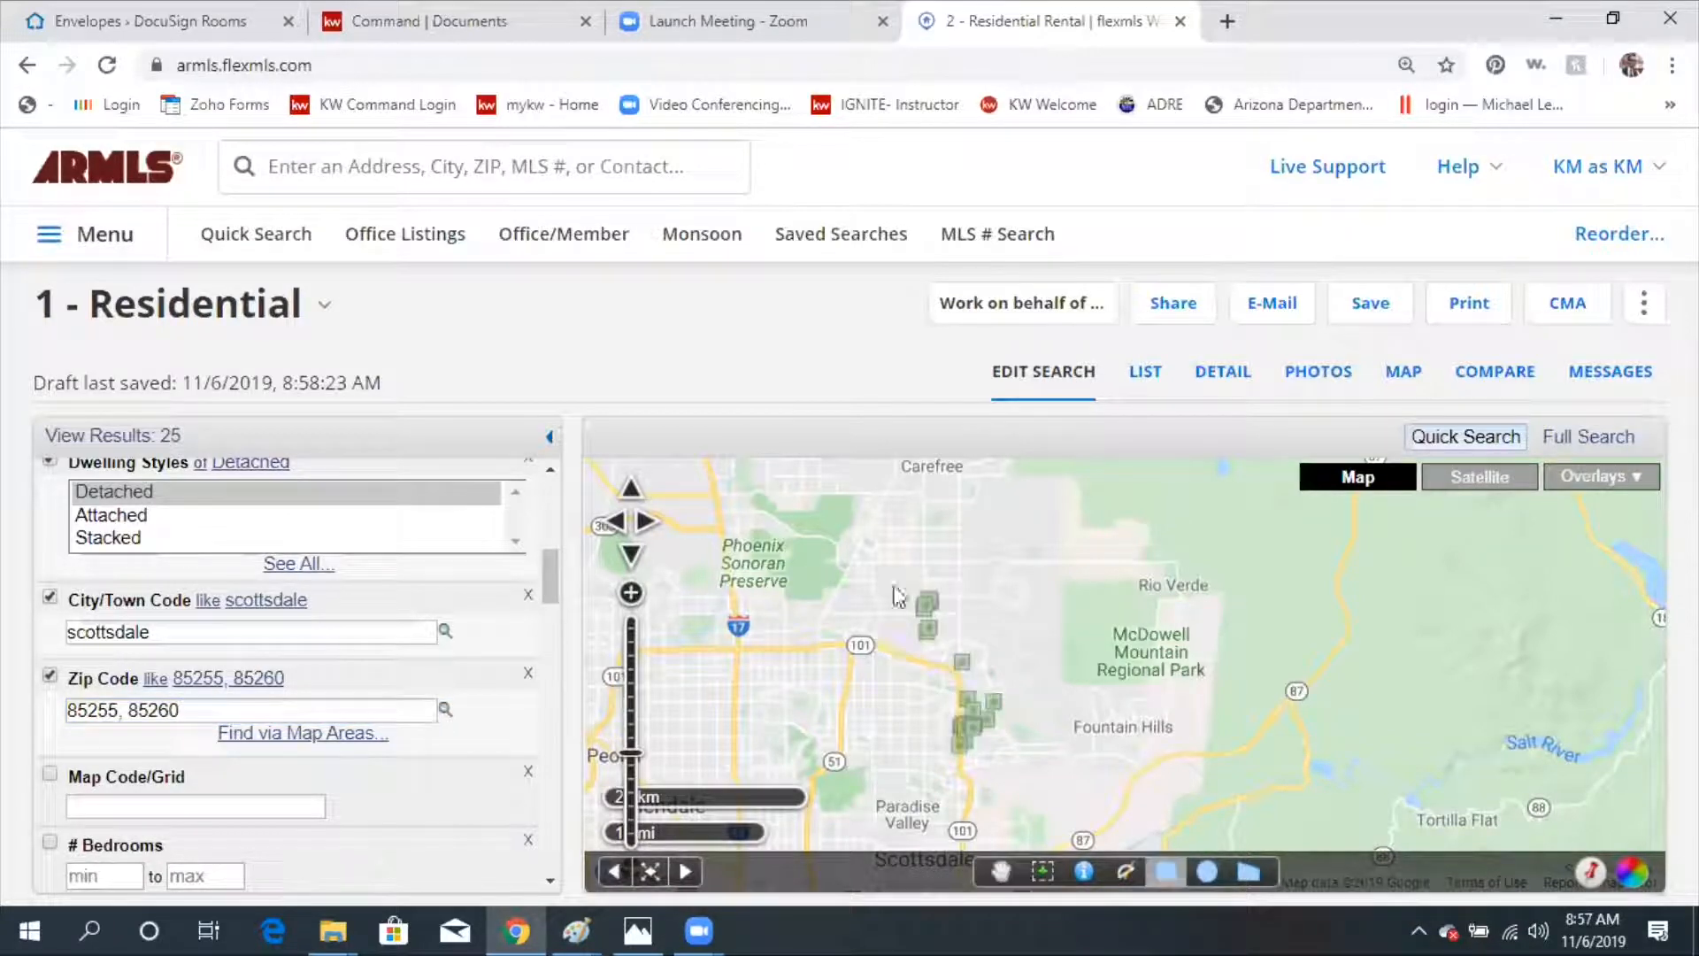
Open the drawn rectangle's details and replace the zip code filter with 85255.
{"action": "left_click", "coordinate": [629, 593]}
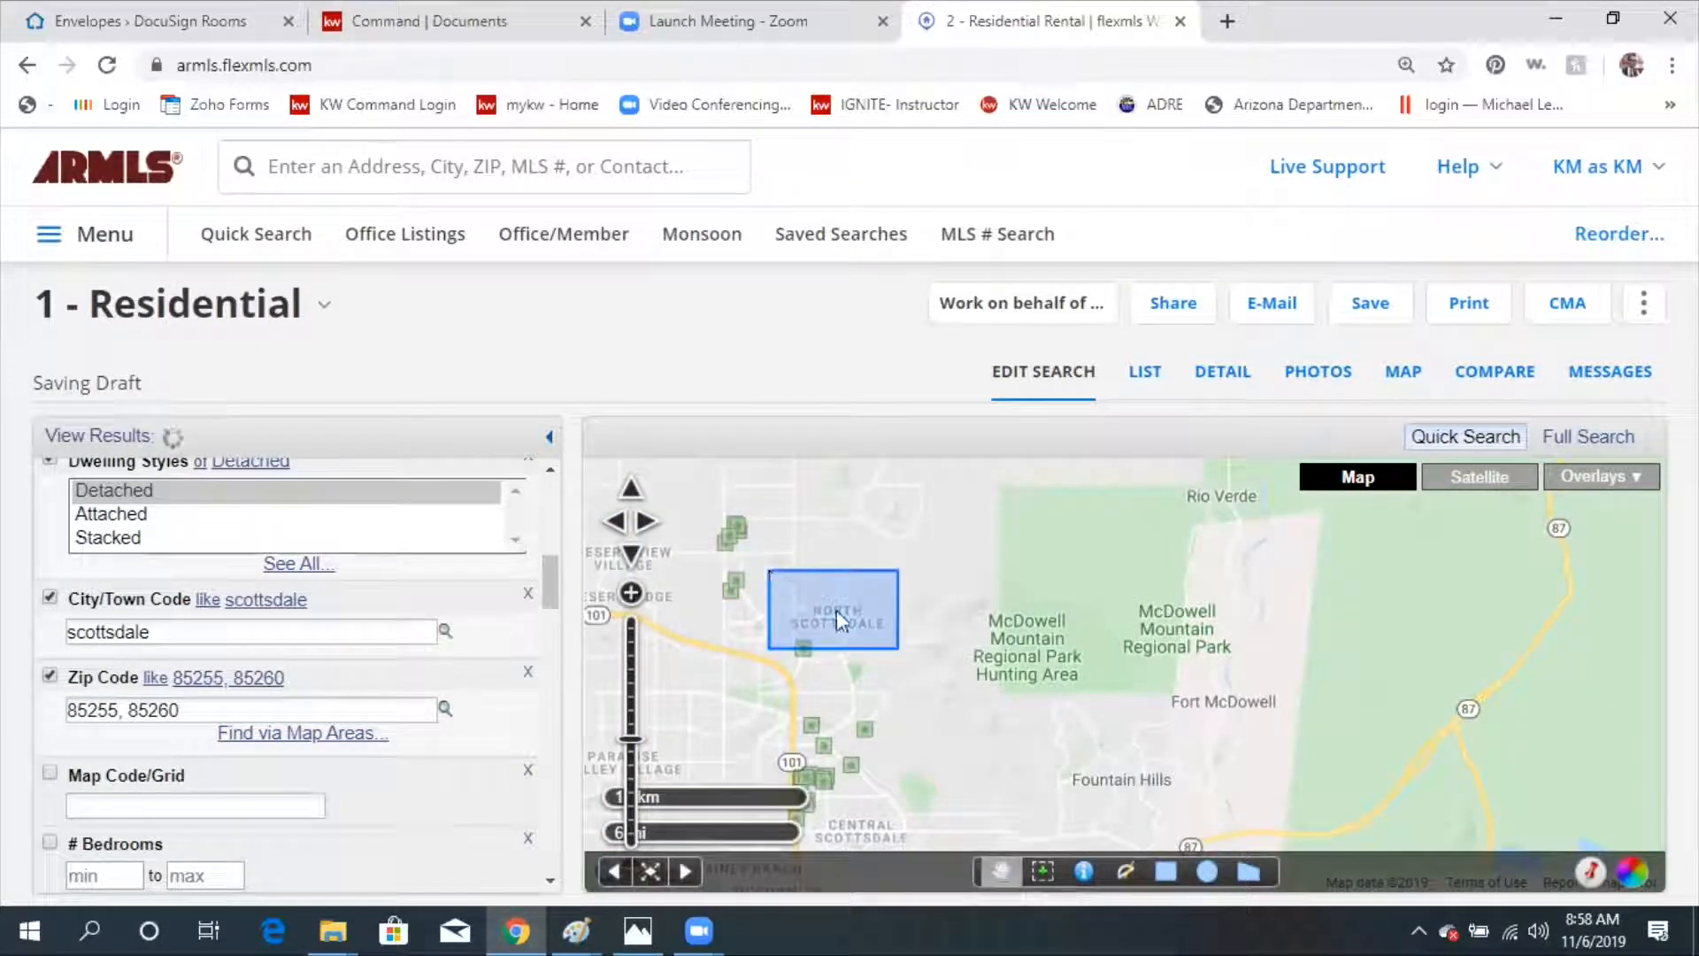
{"action": "left_click", "coordinate": [832, 609]}
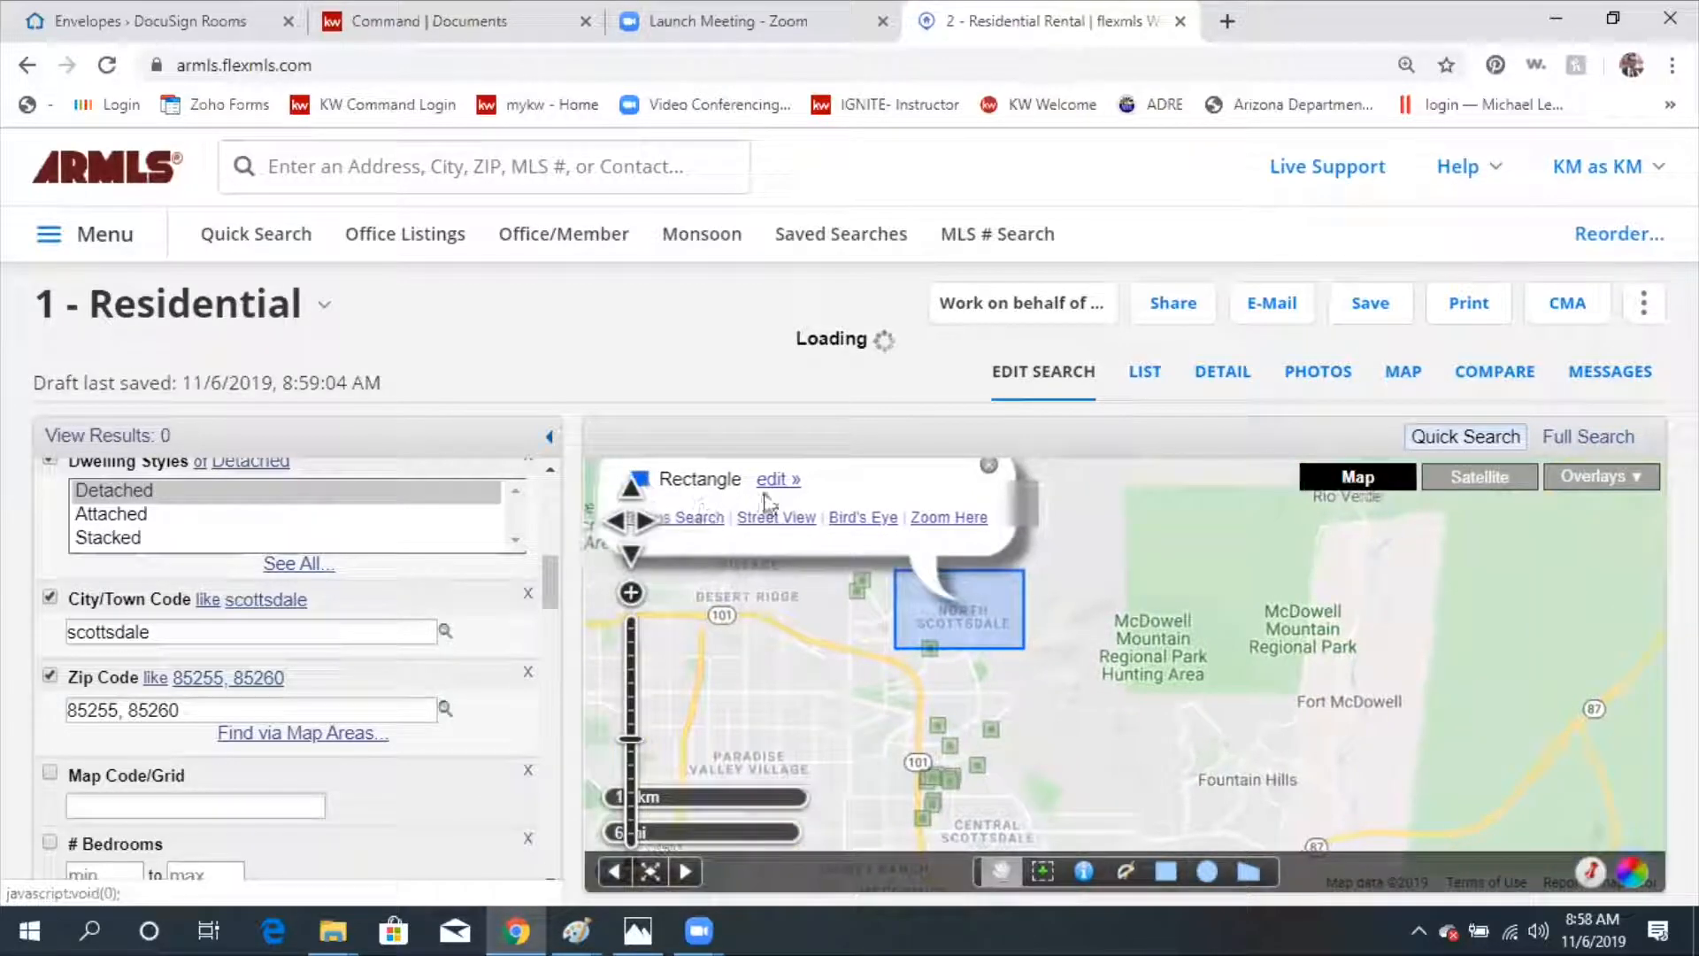
{"action": "left_click", "coordinate": [773, 479]}
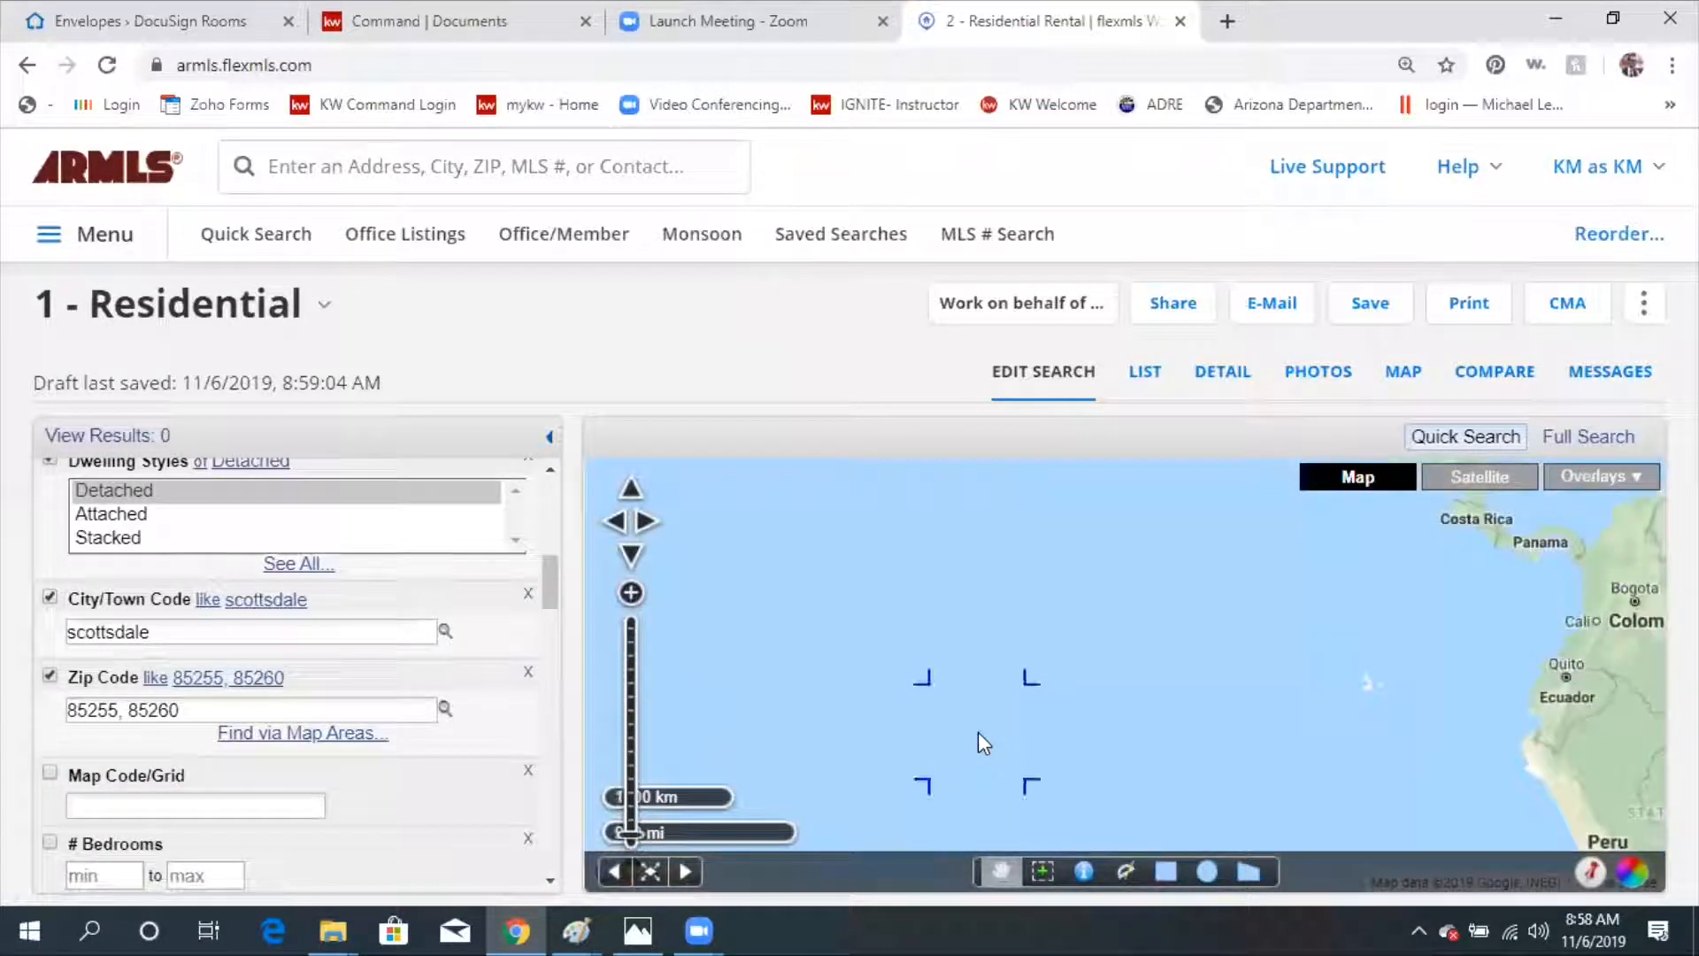
{"action": "left_click", "coordinate": [629, 593]}
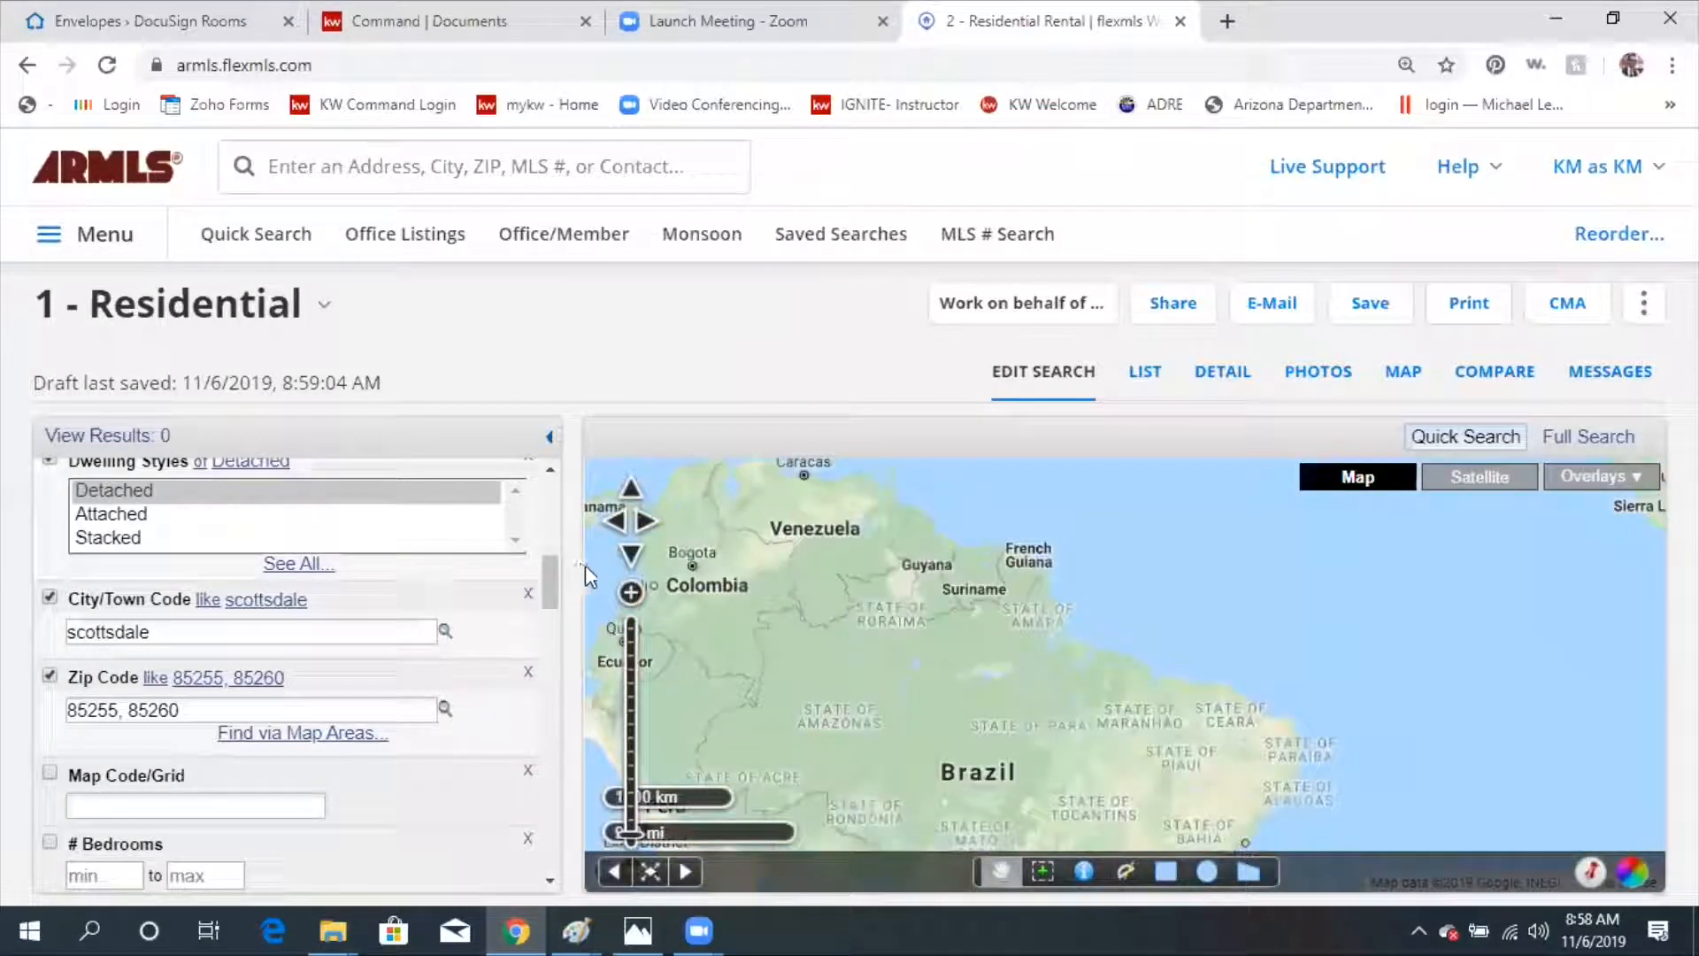
{"action": "triple_click", "coordinate": [249, 709]}
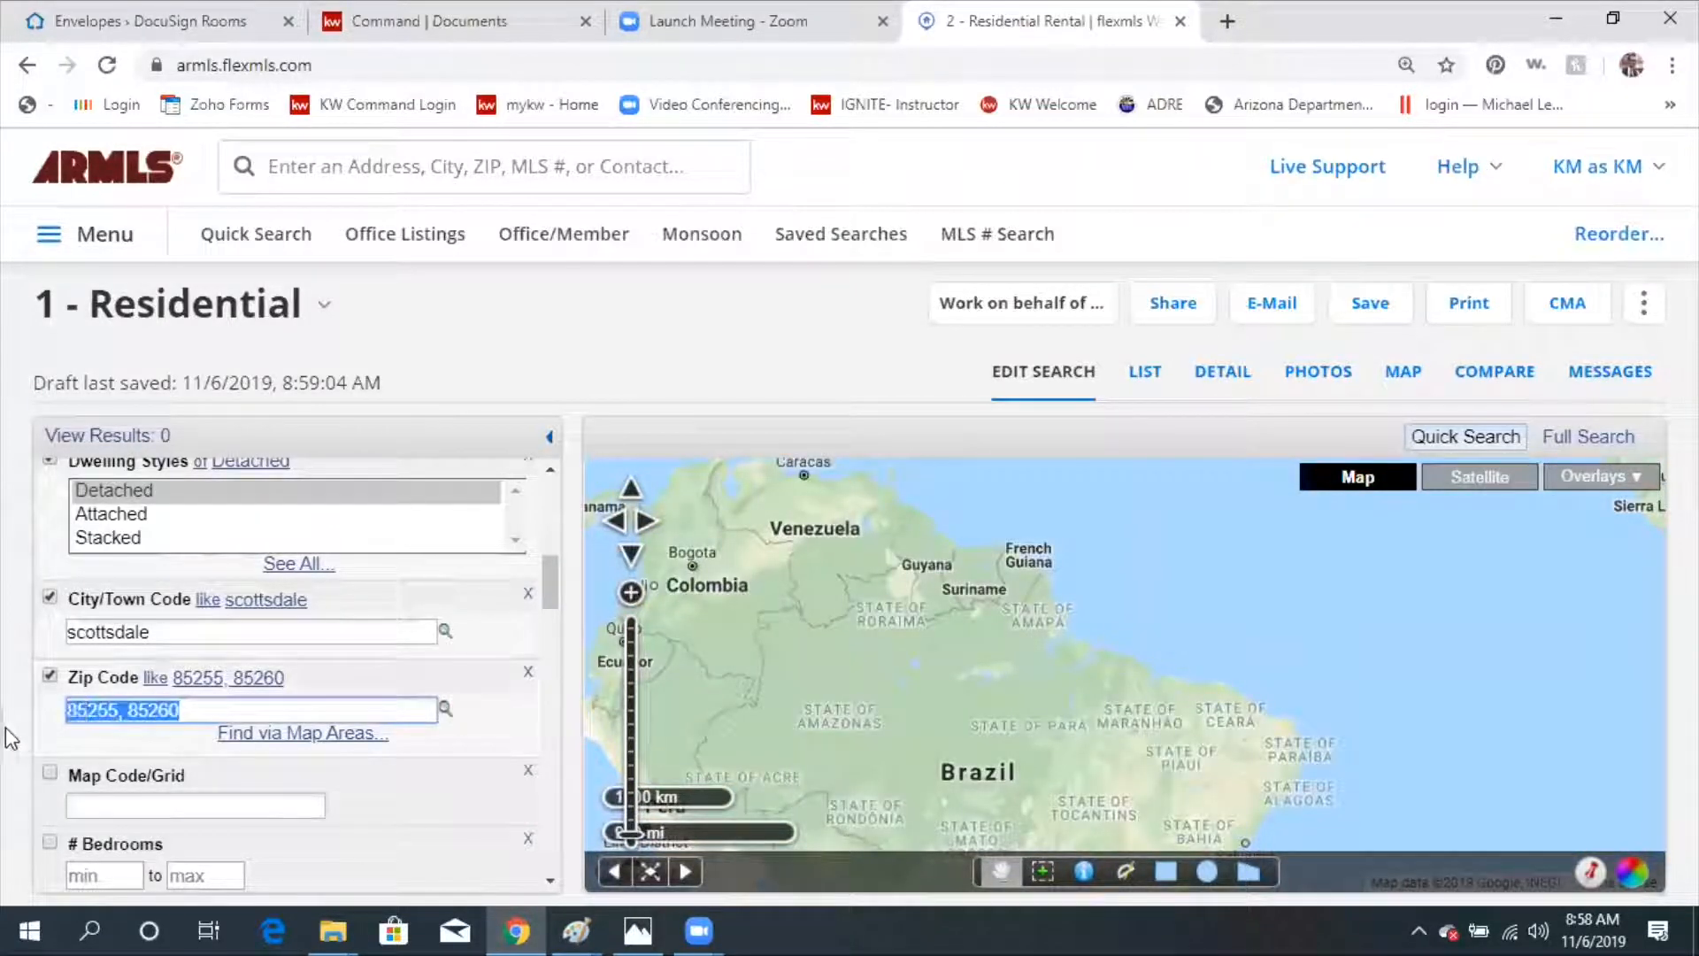
{"action": "type", "text": "85255"}
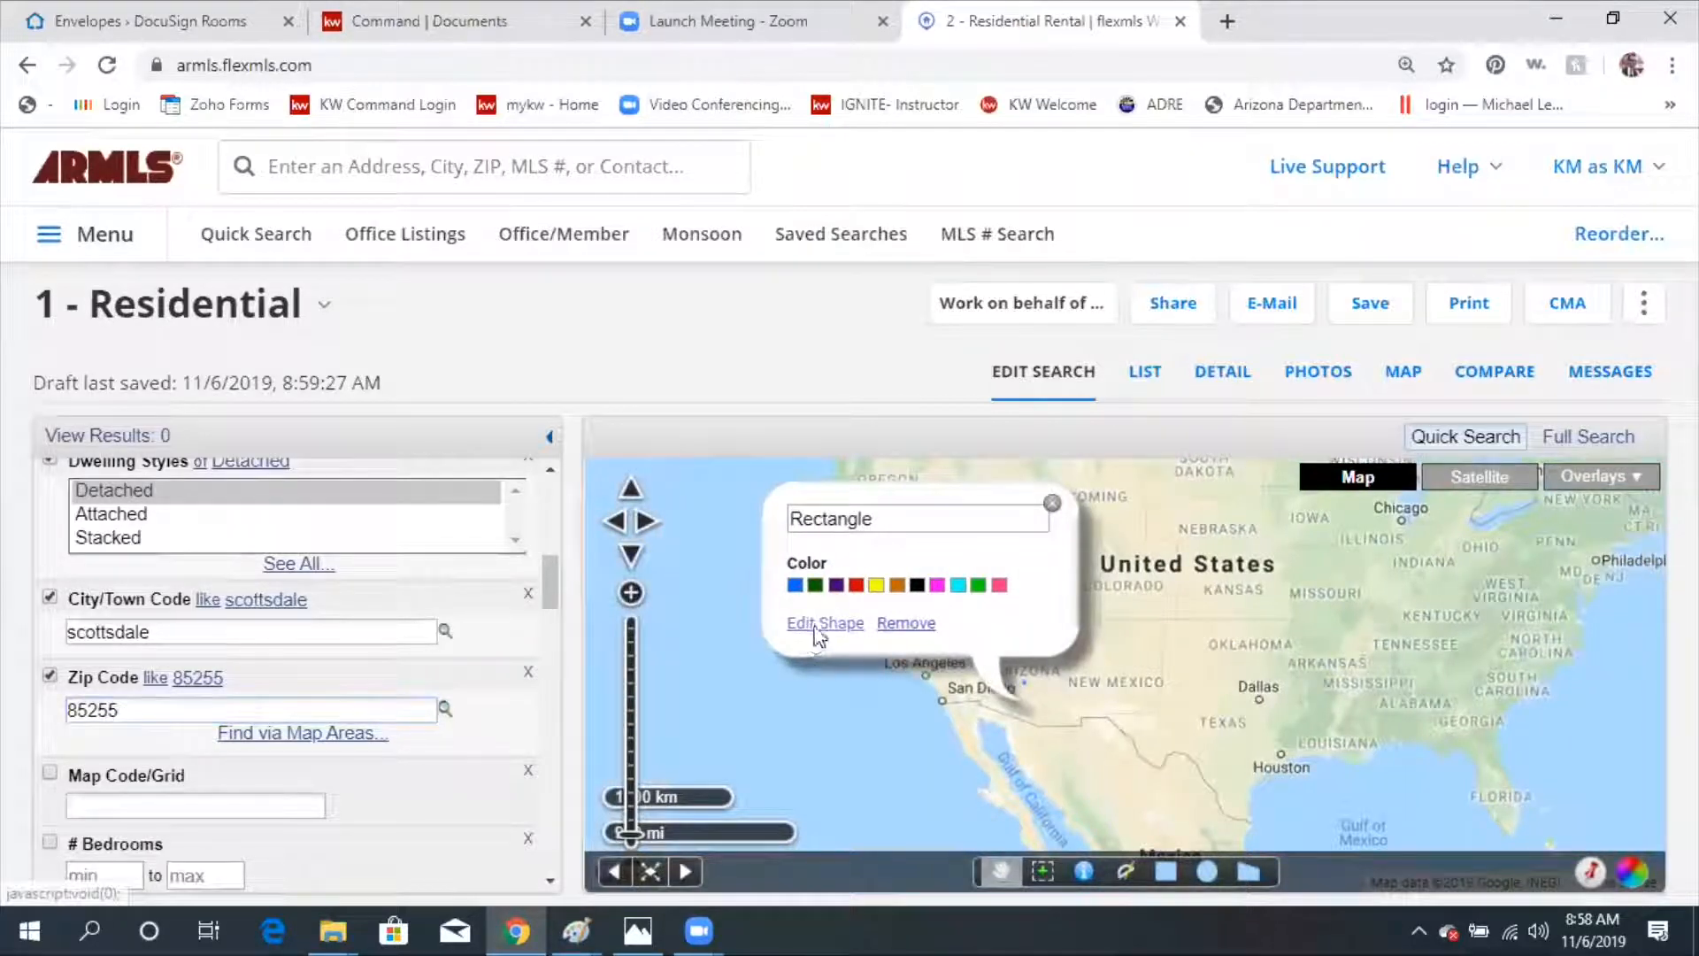
Enter edit-shape mode for the rectangle and zoom the map in to Scottsdale.
{"action": "left_click", "coordinate": [824, 623]}
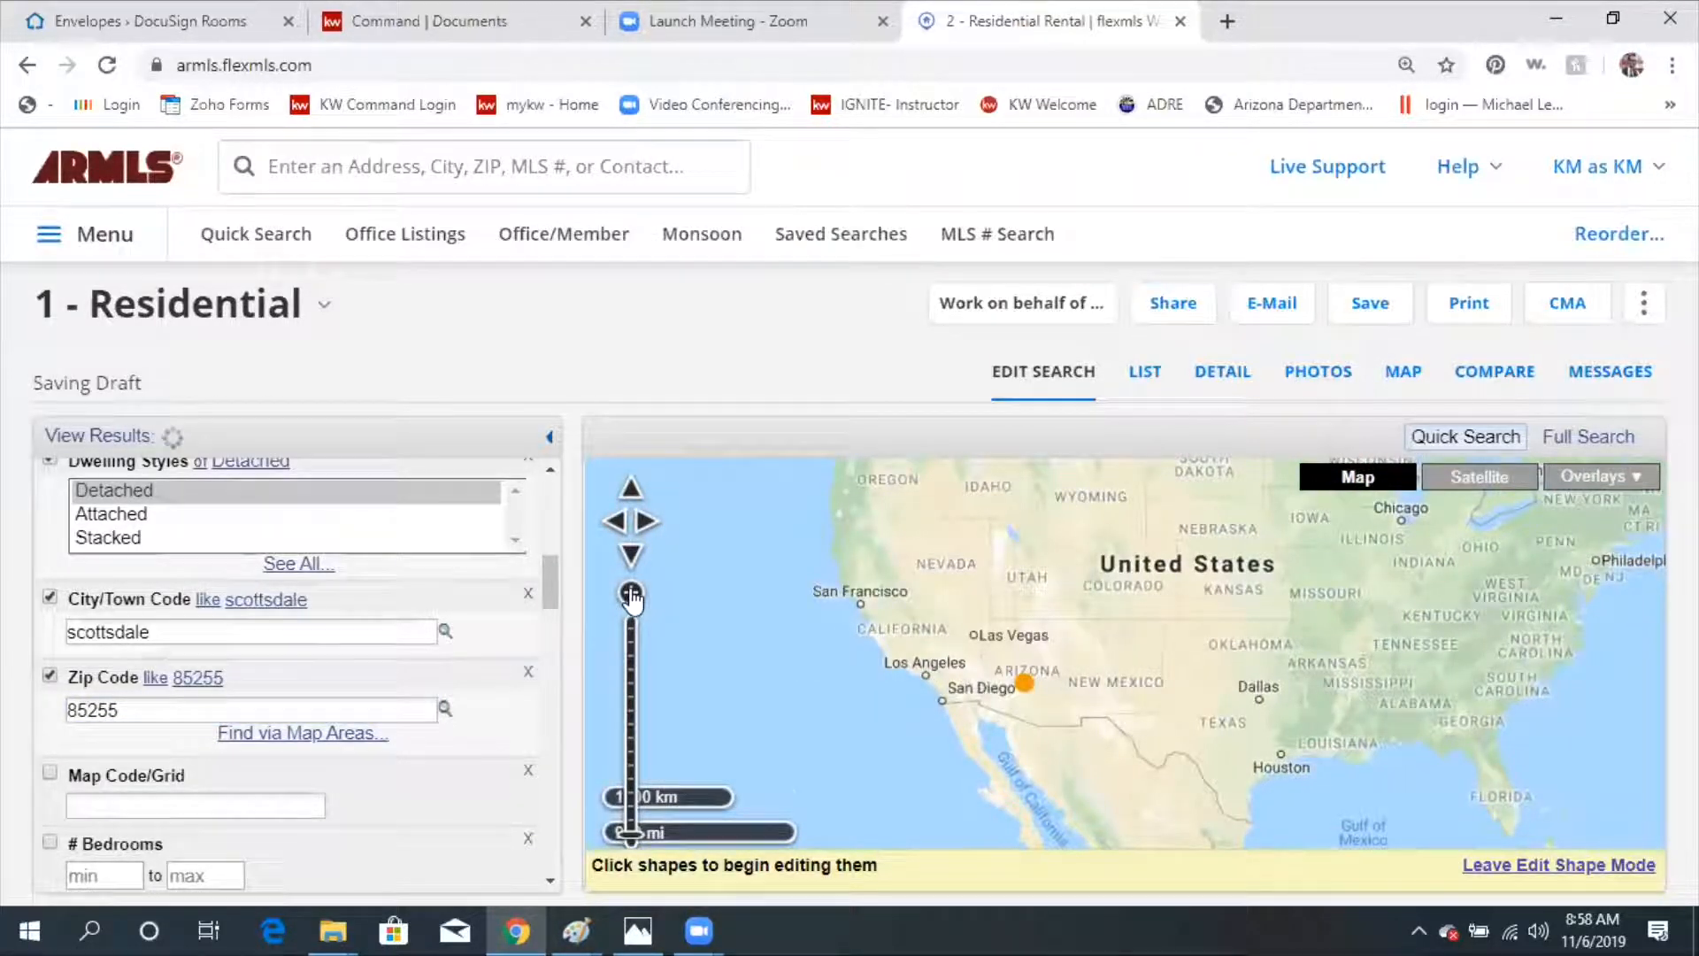
{"action": "left_click", "coordinate": [631, 593]}
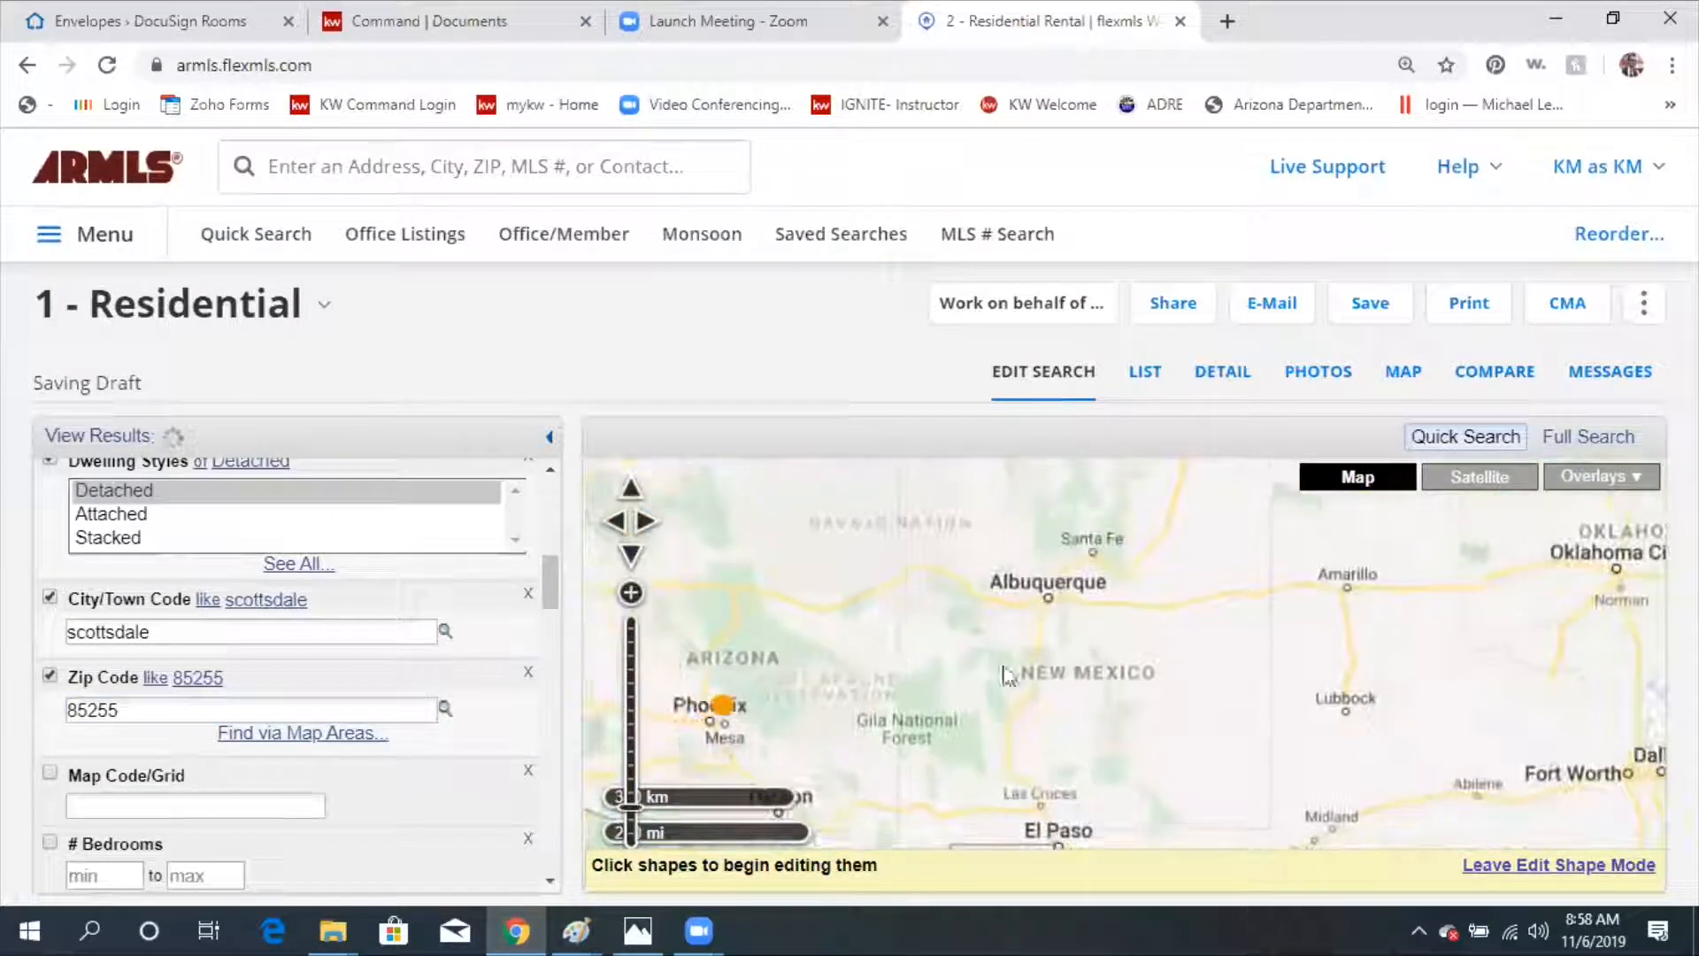
{"action": "left_click", "coordinate": [629, 593]}
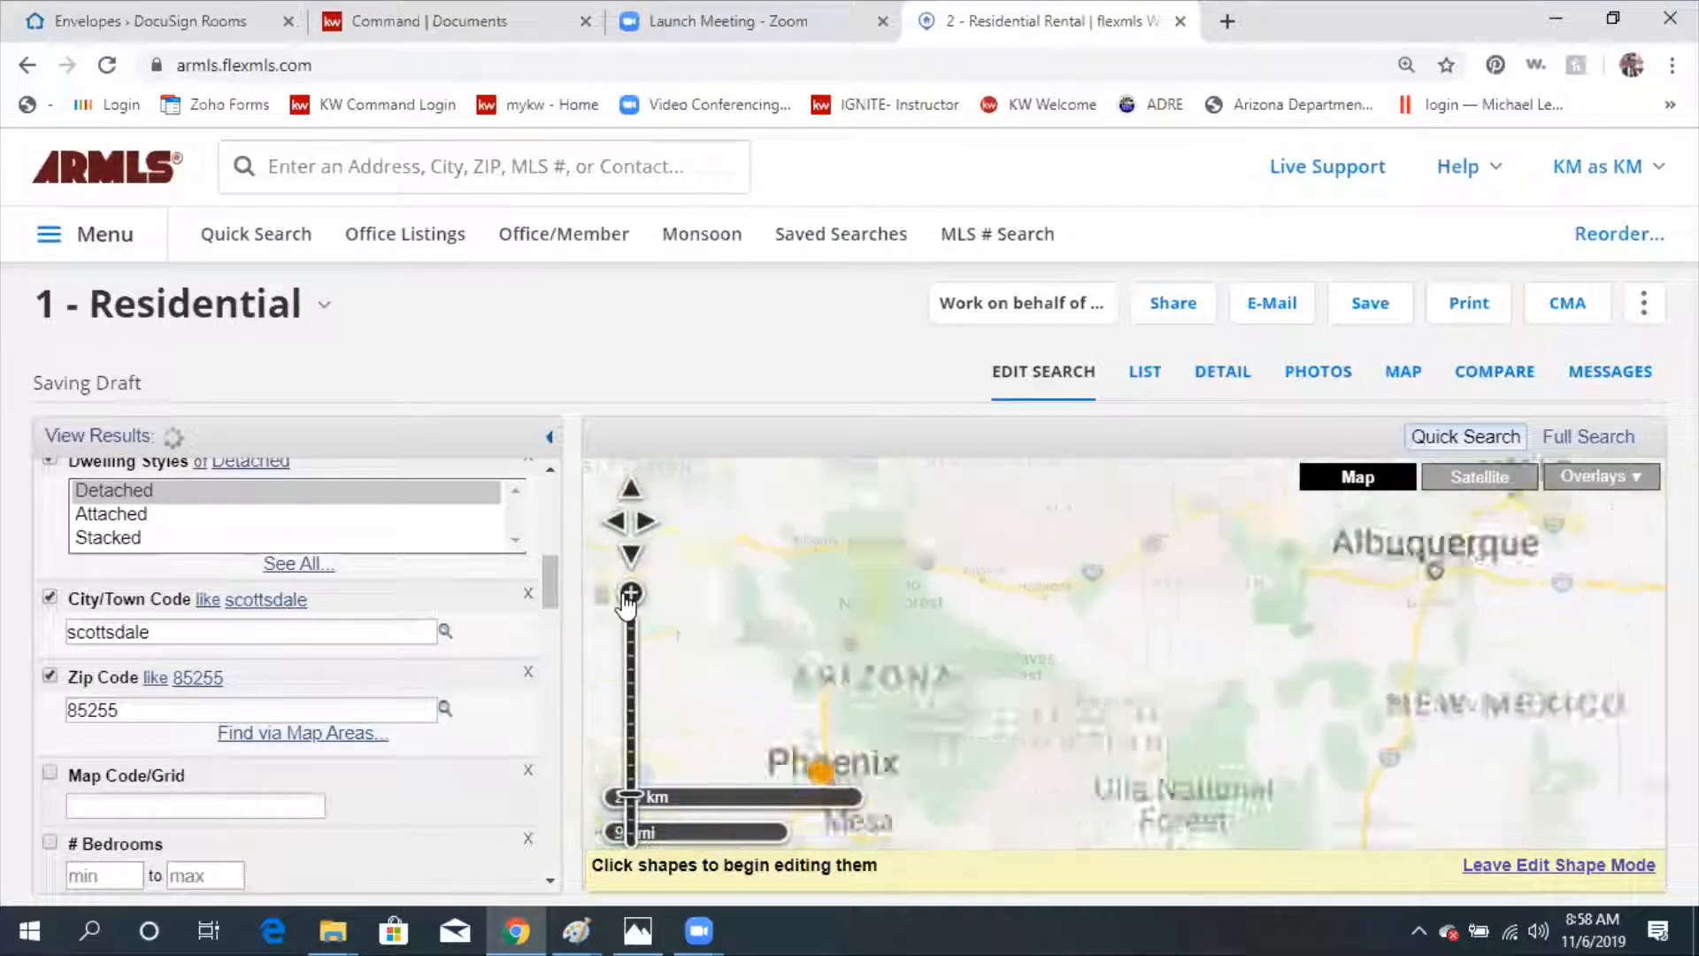
{"action": "left_click", "coordinate": [631, 594]}
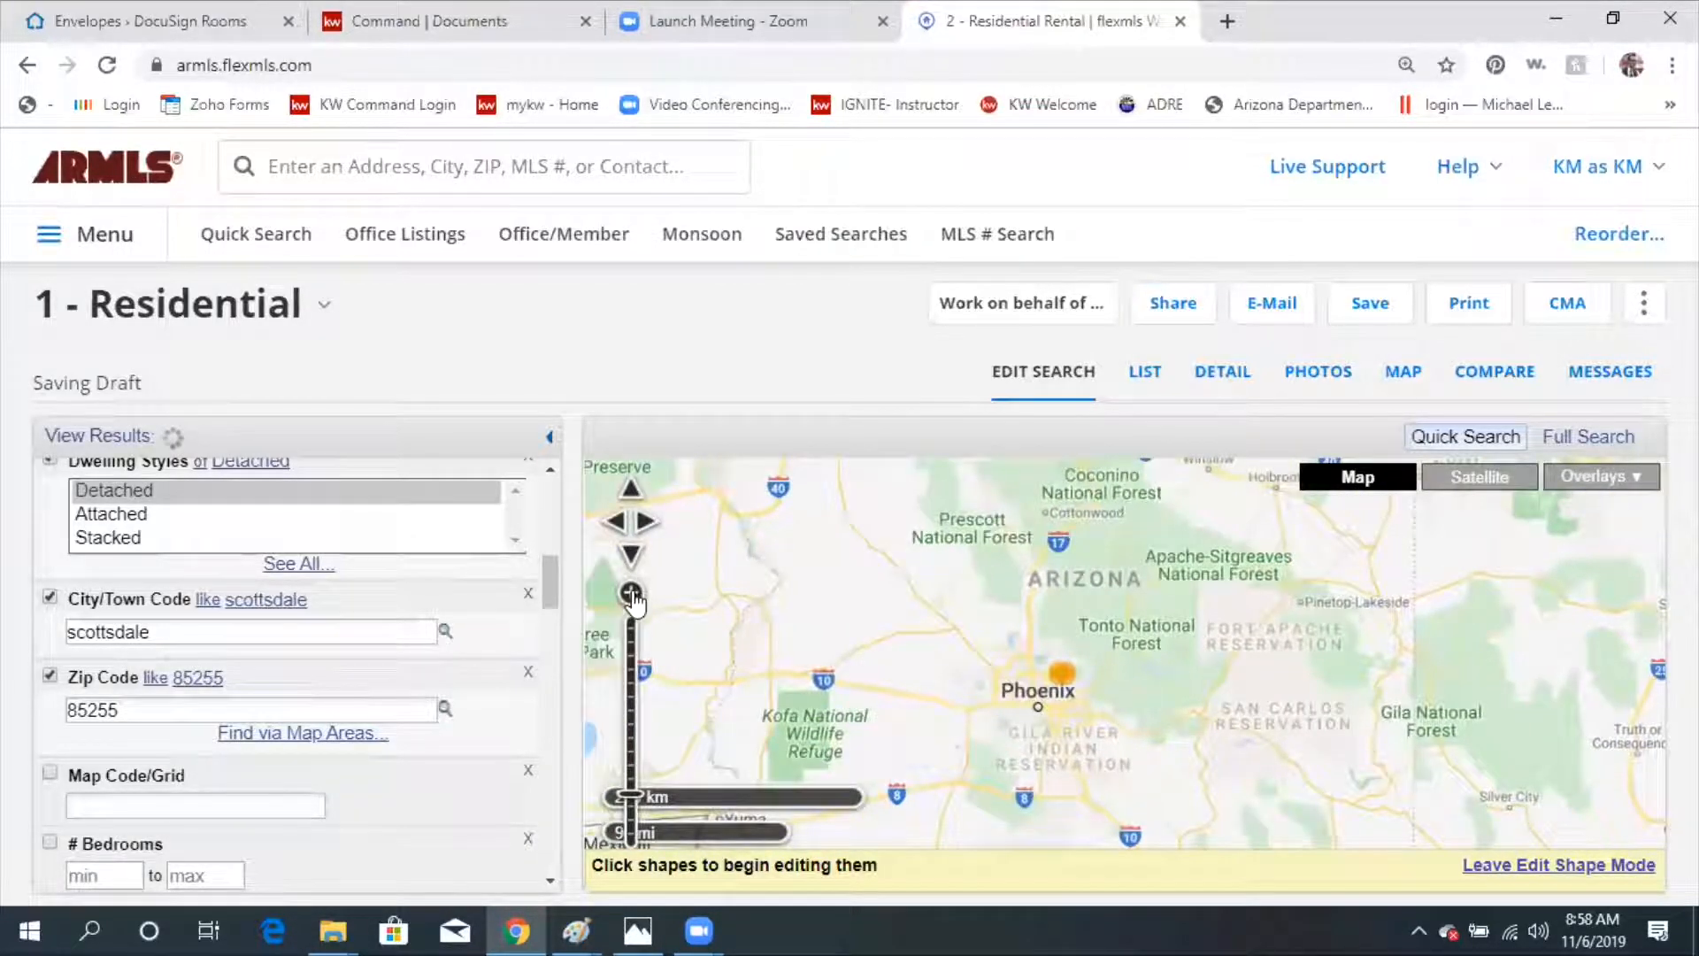
{"action": "left_click", "coordinate": [631, 593]}
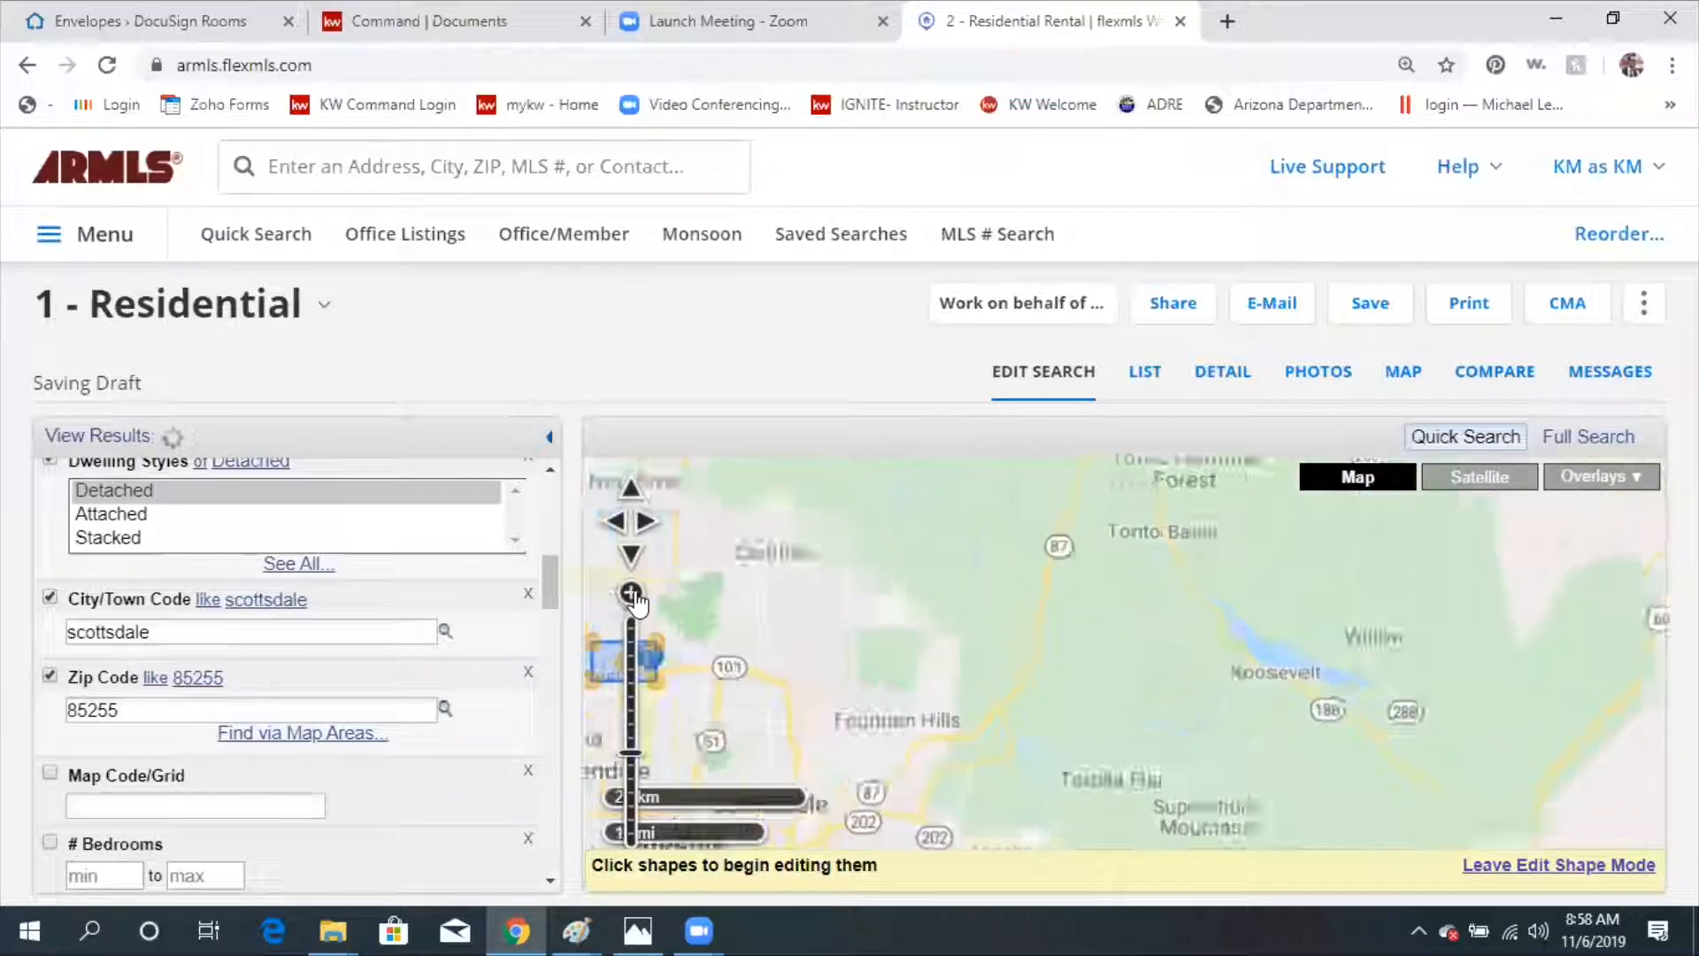
{"action": "left_click", "coordinate": [632, 594]}
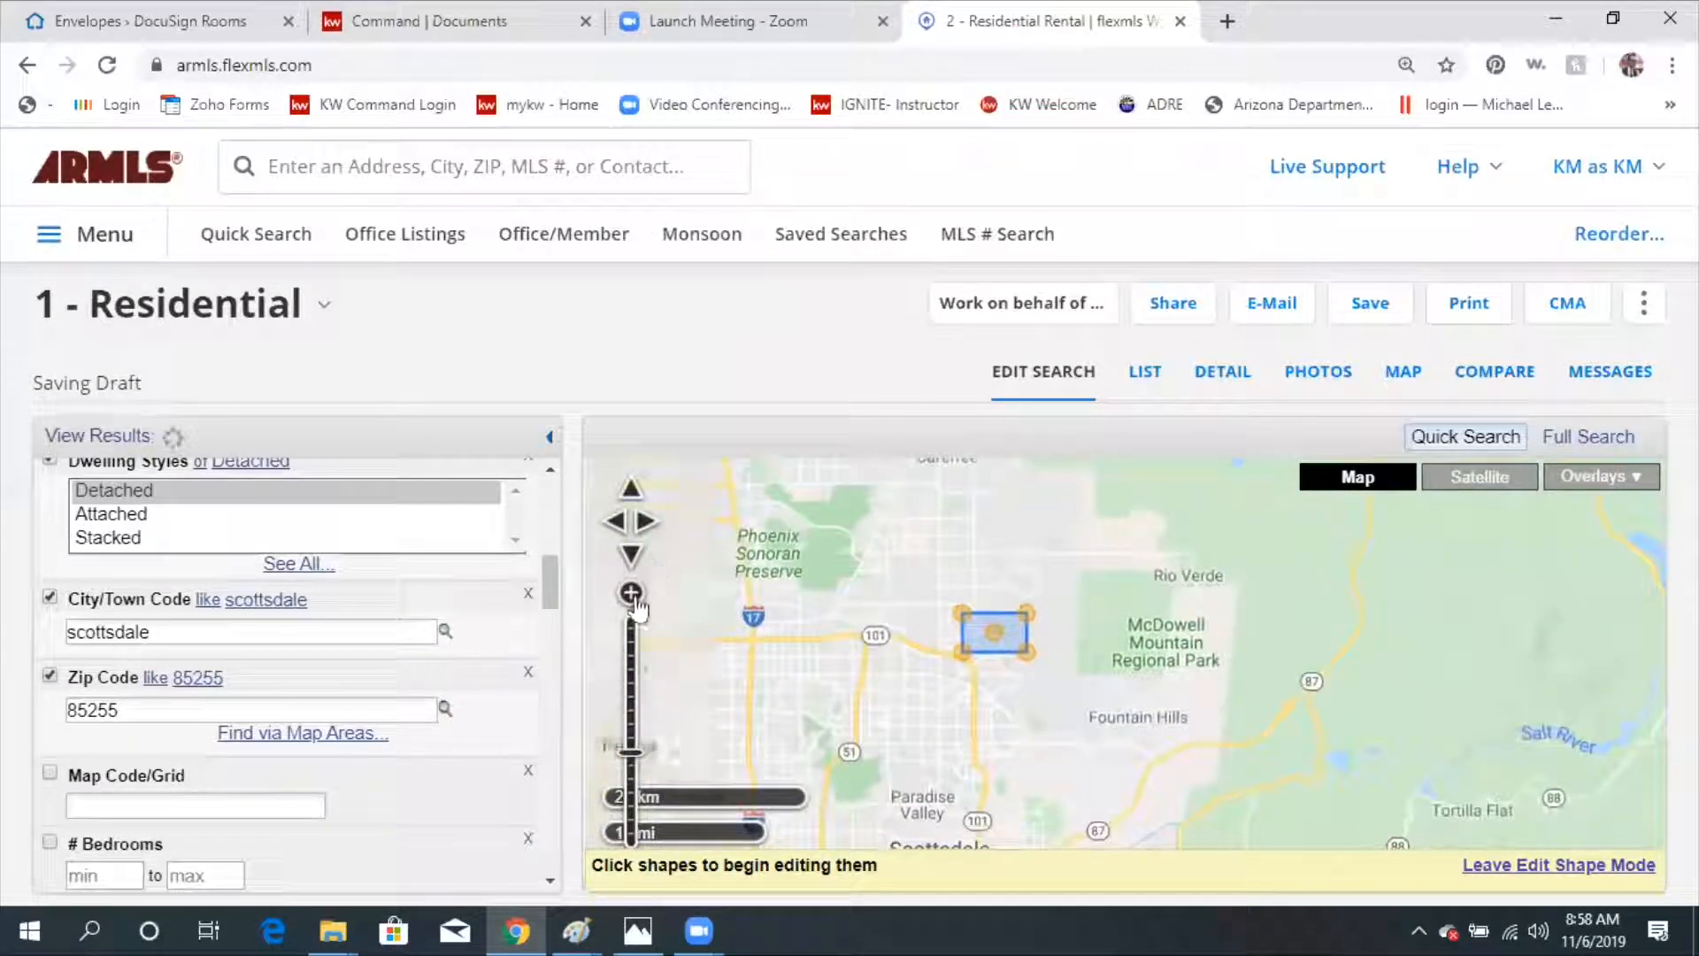
{"action": "left_click", "coordinate": [630, 594]}
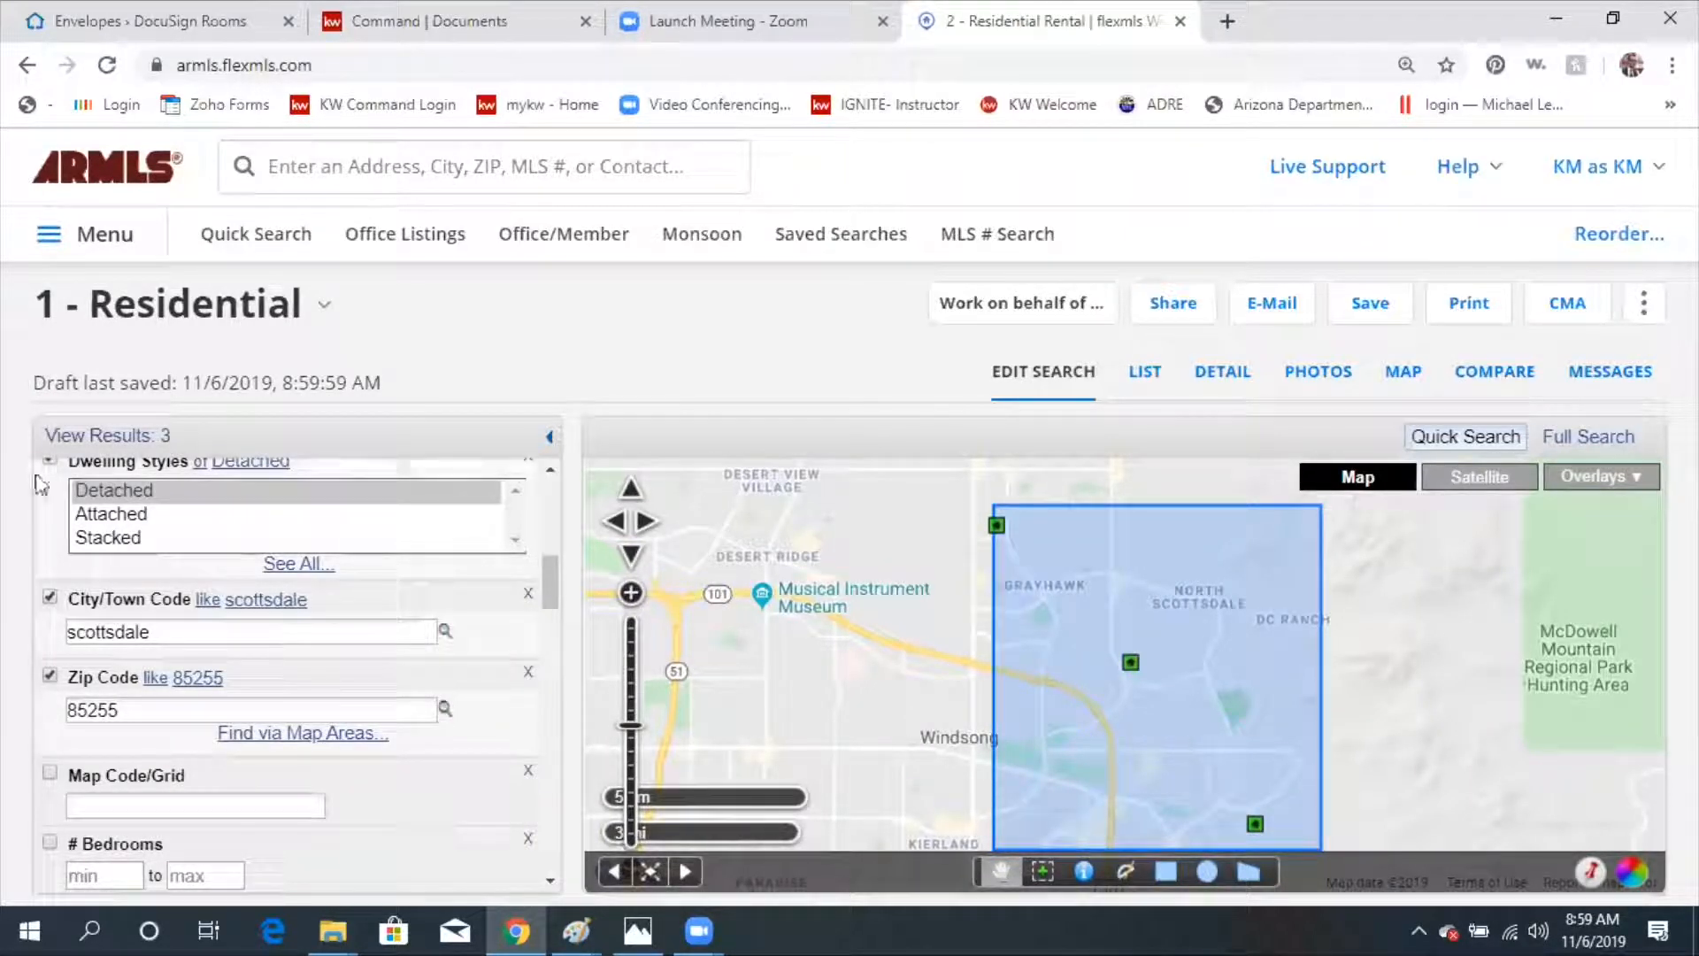
{"action": "mouse_move", "coordinate": [107, 434]}
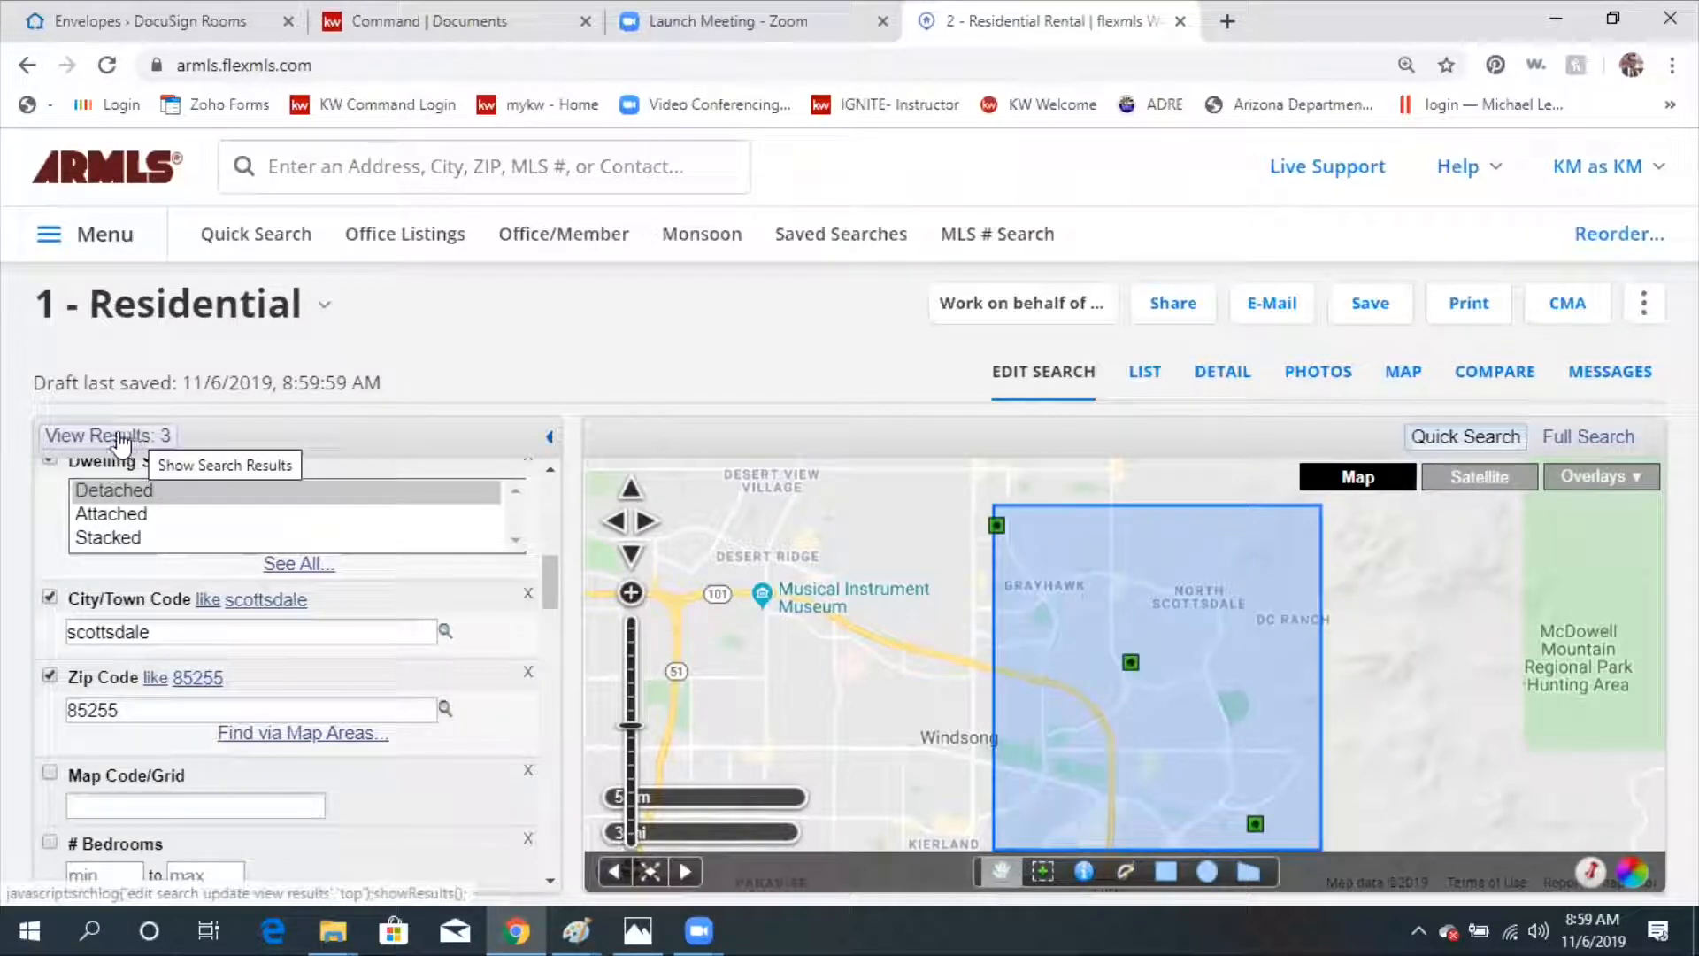
View the 3 matching listings on the List tab.
{"action": "left_click", "coordinate": [106, 435]}
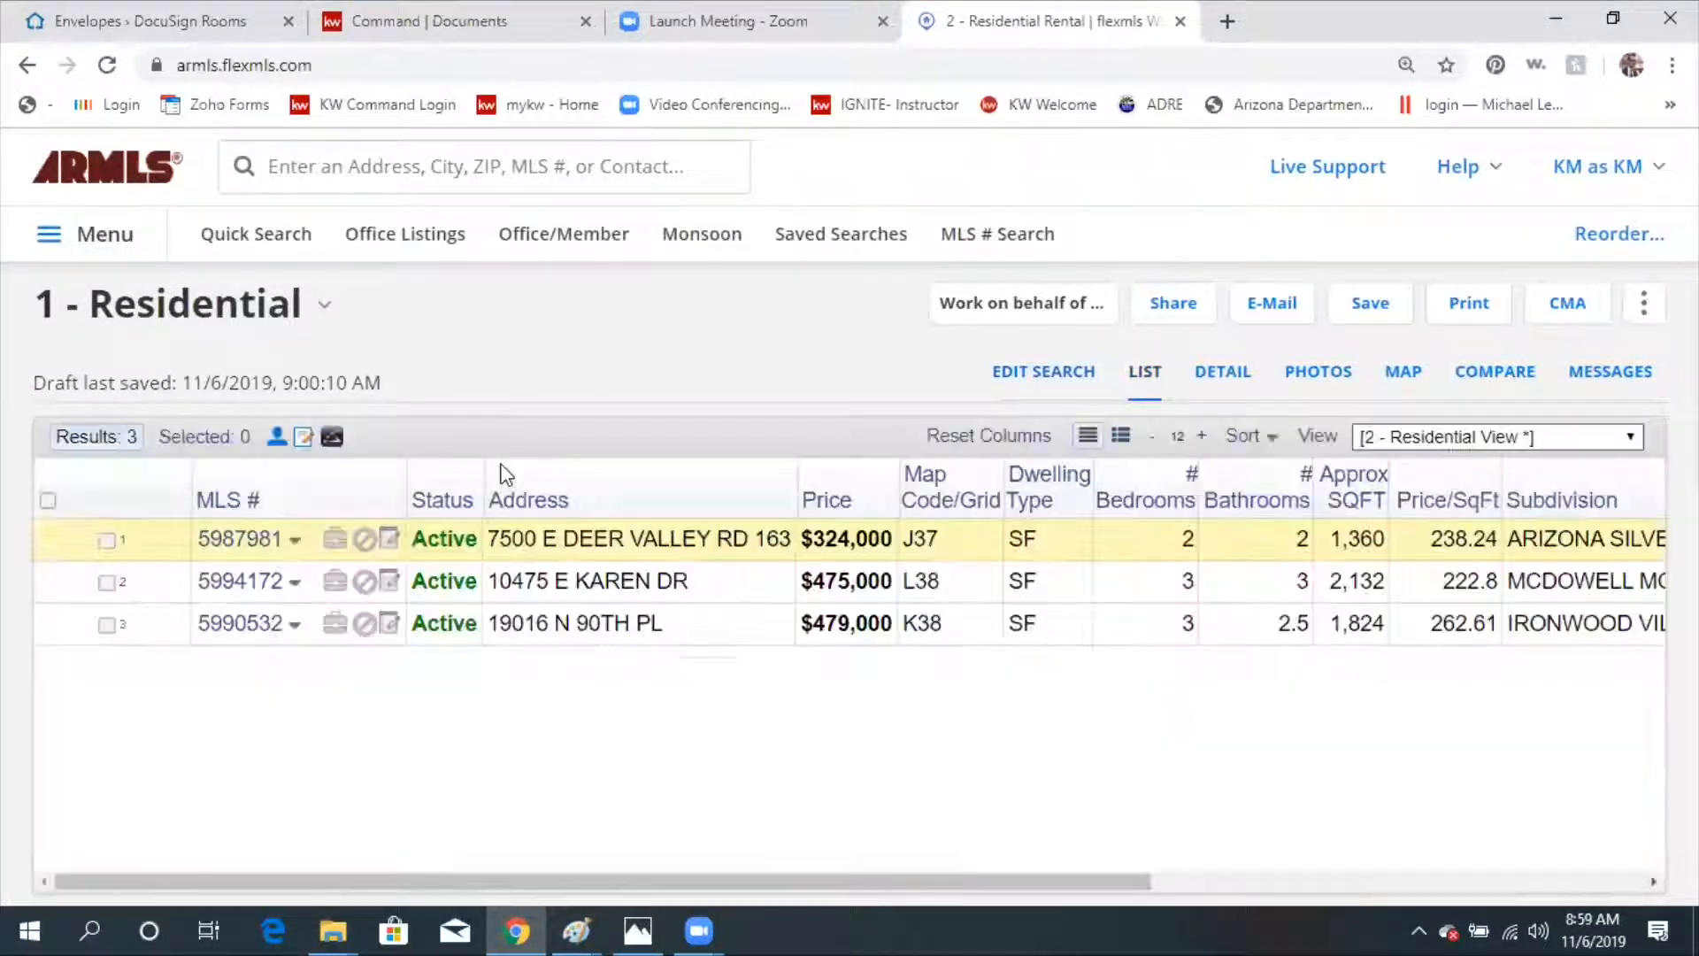
{"action": "mouse_move", "coordinate": [818, 574]}
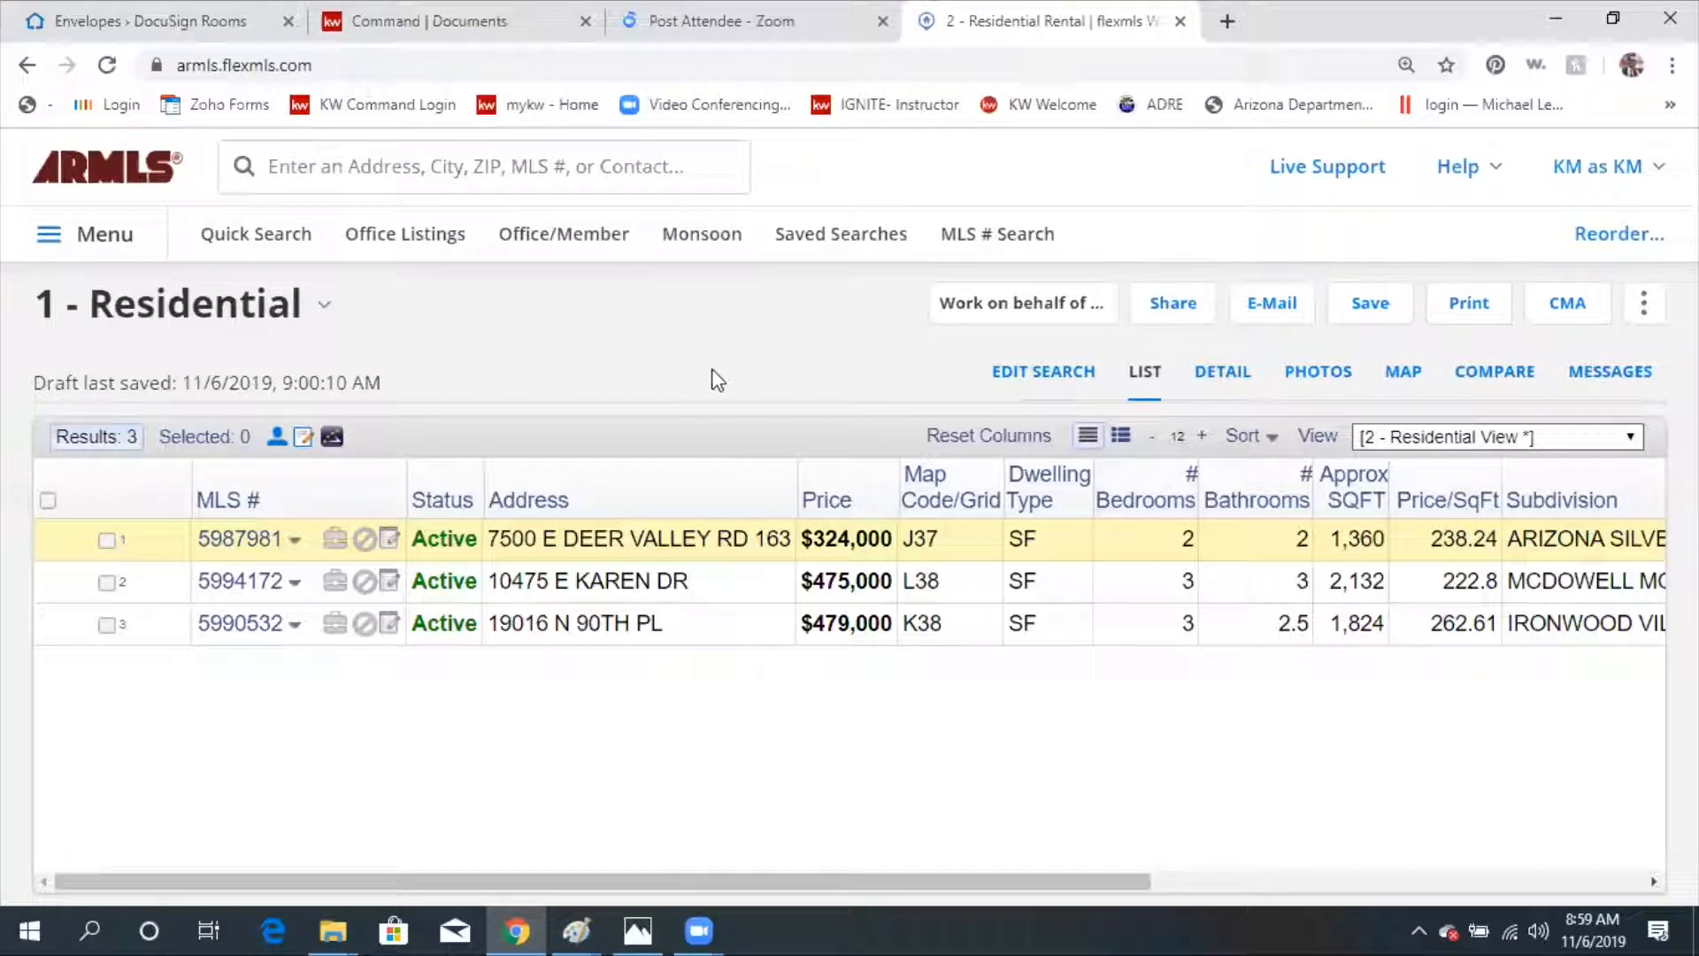
{"action": "mouse_move", "coordinate": [1231, 344]}
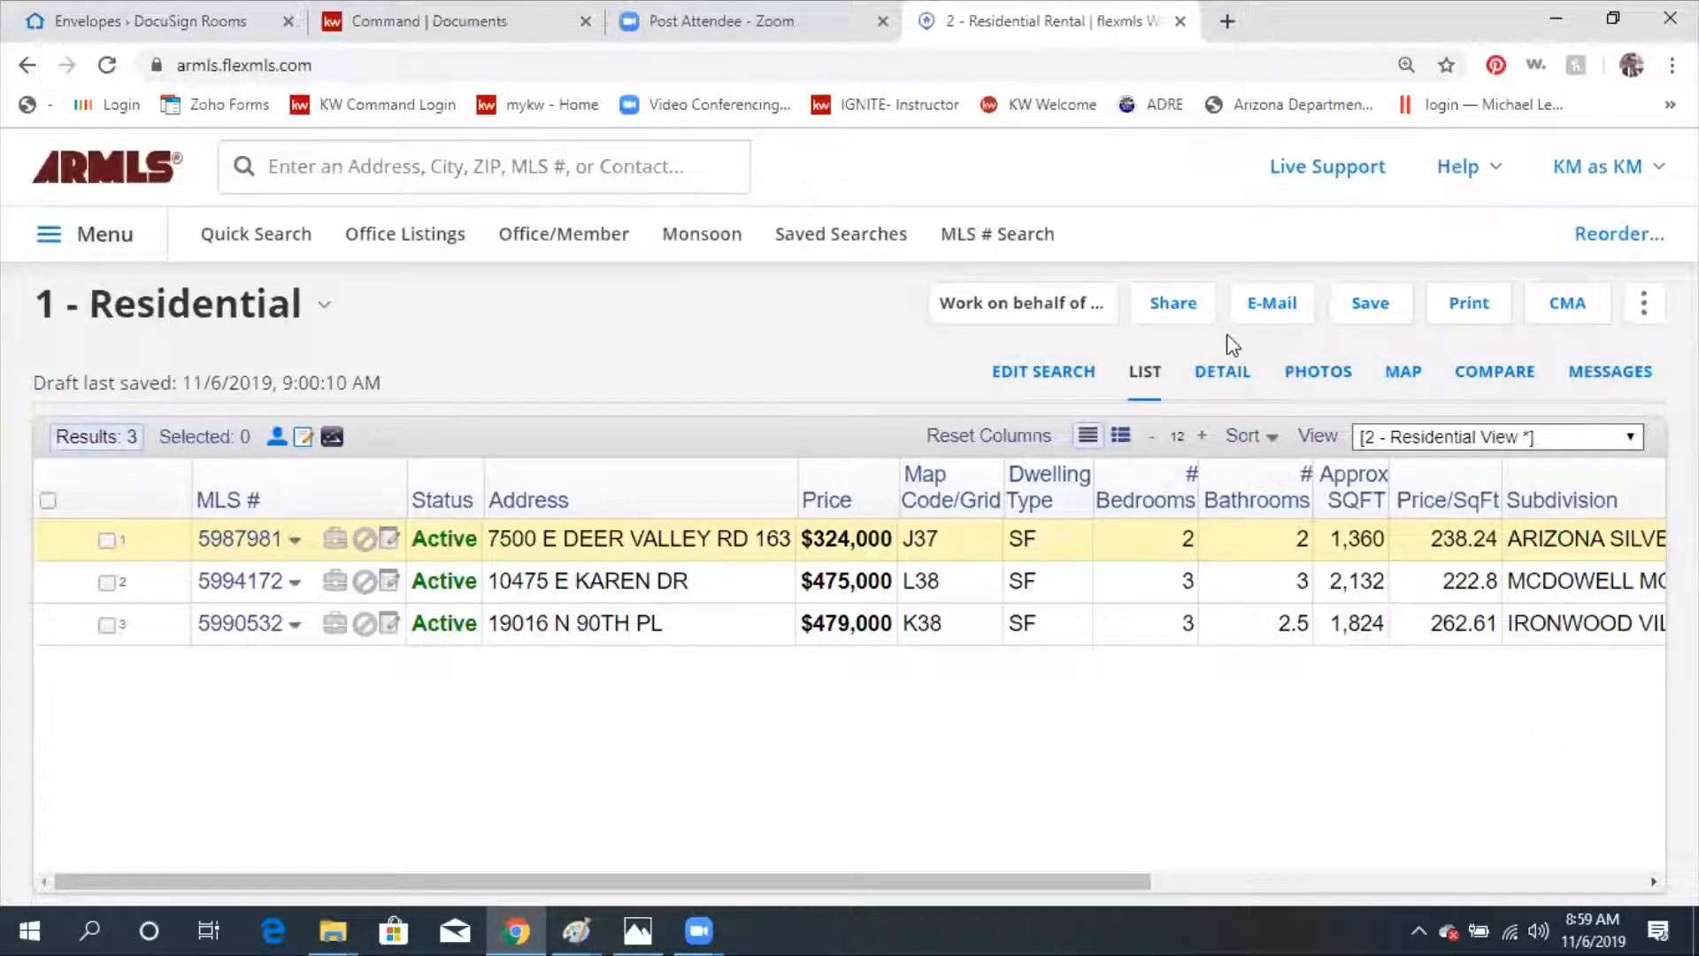
{"action": "mouse_move", "coordinate": [1370, 302]}
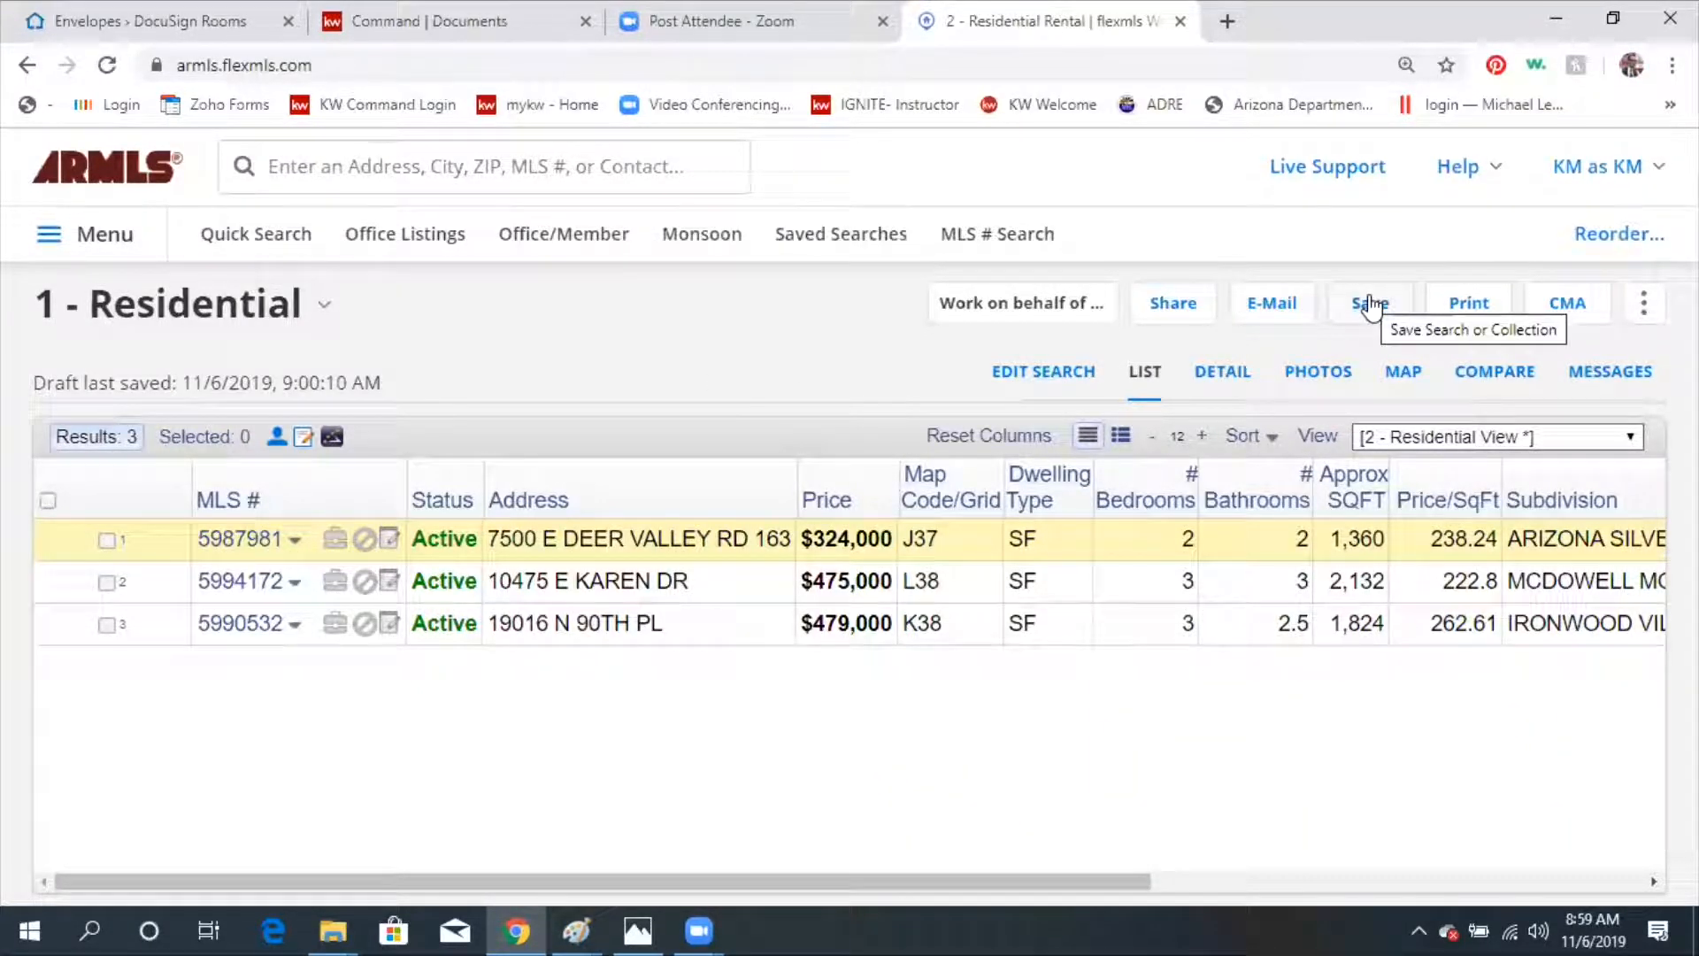
Open Save and name the search 'Single Family under 500,000 85255'.
{"action": "left_click", "coordinate": [1370, 303]}
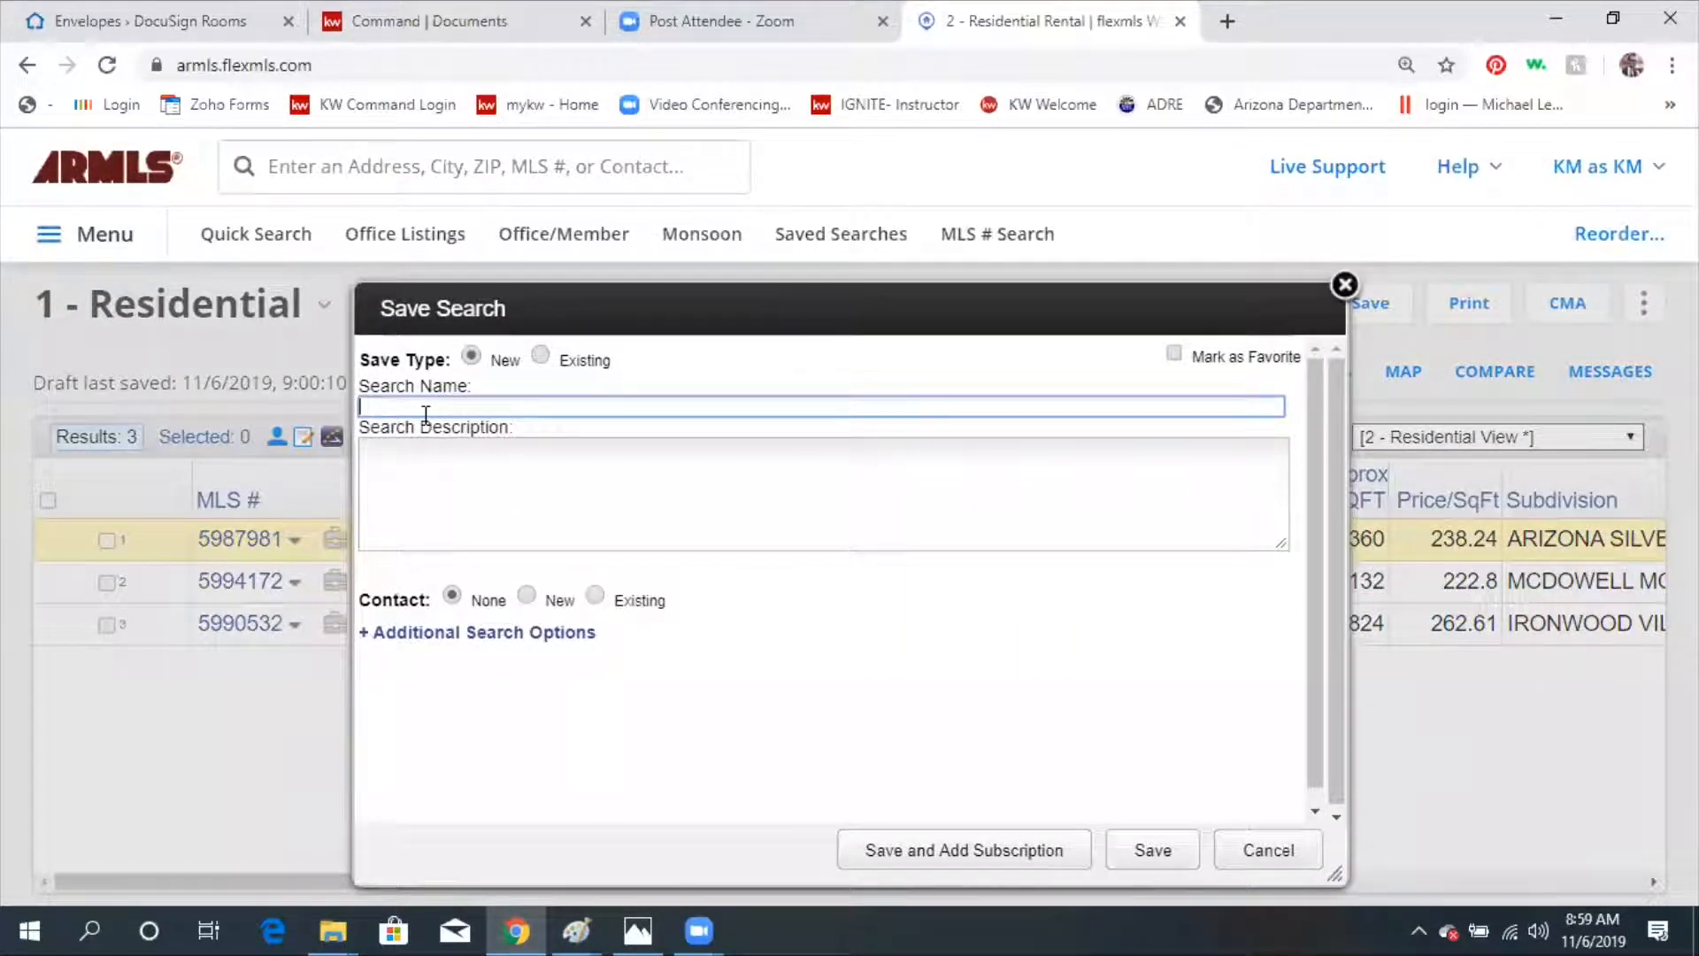
{"action": "type", "text": "Single"}
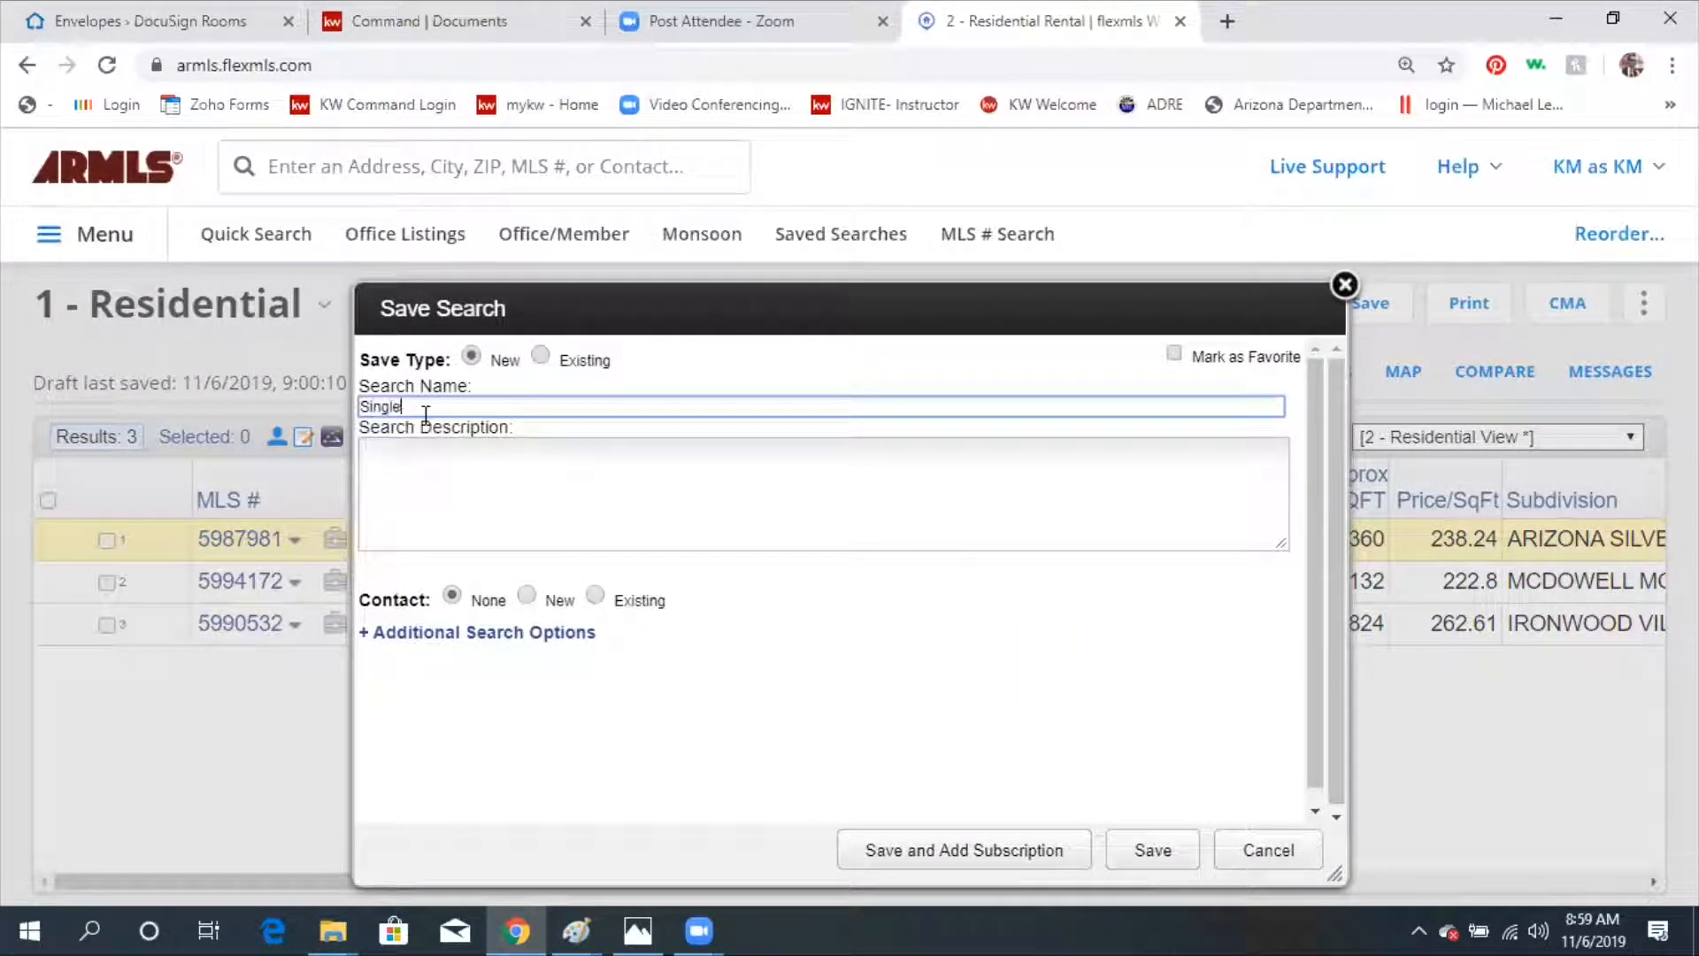
{"action": "type", "text": "Family under 500,000"}
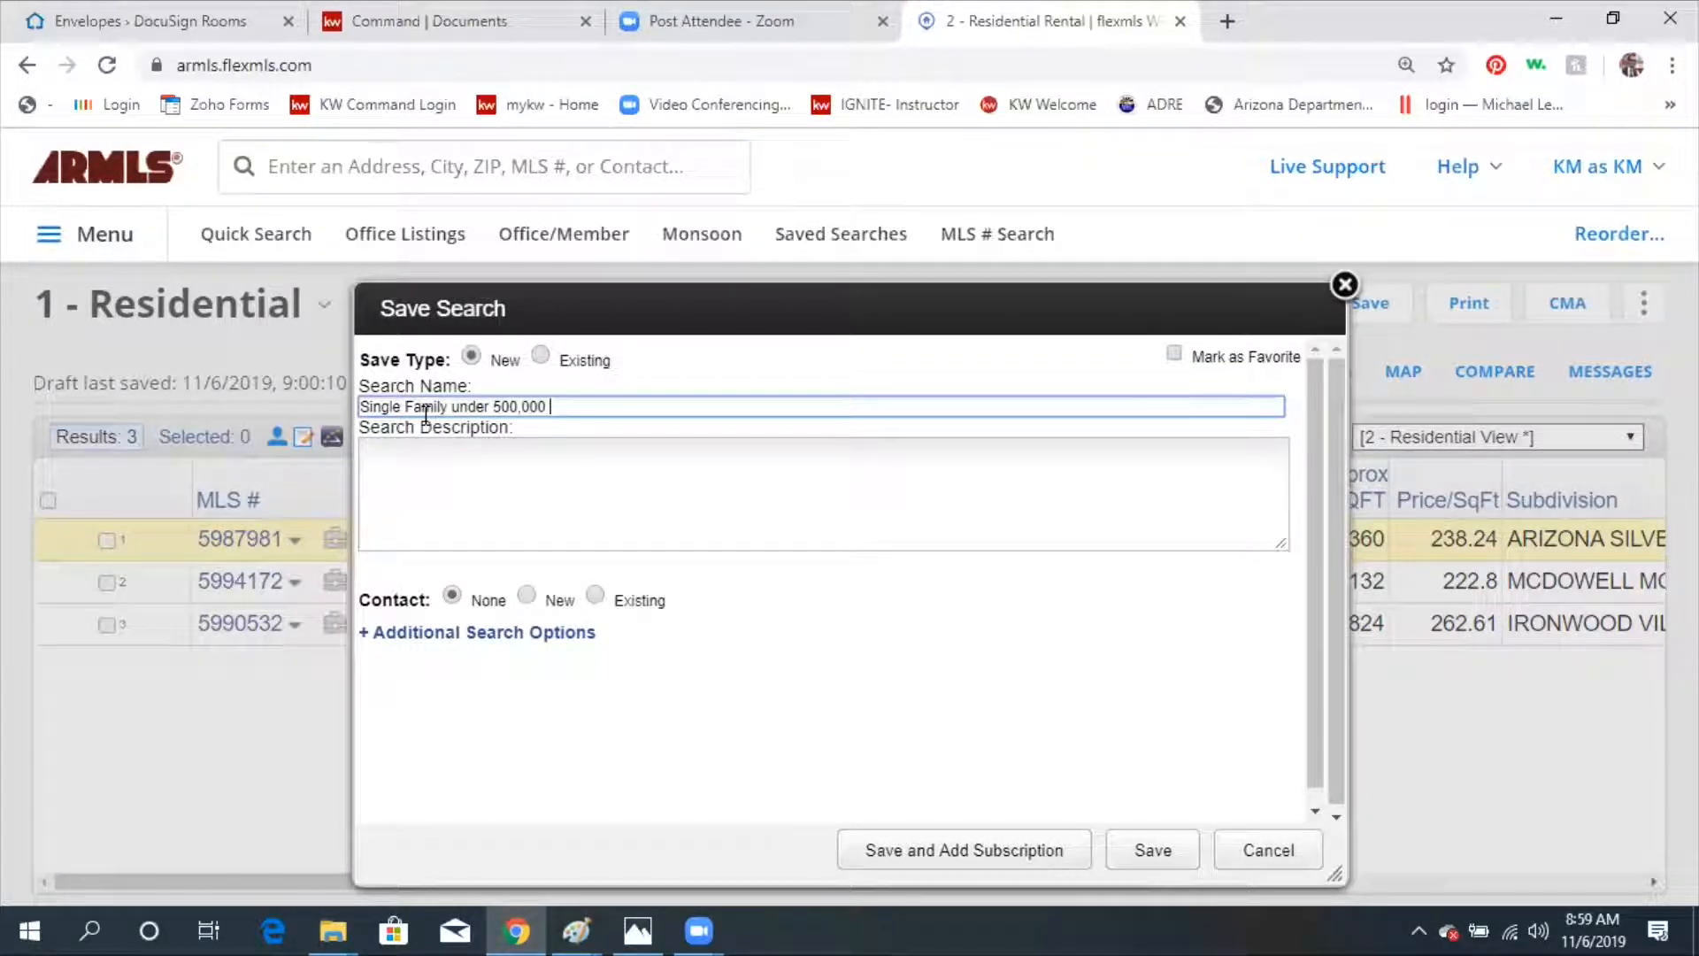
{"action": "type", "text": "852525"}
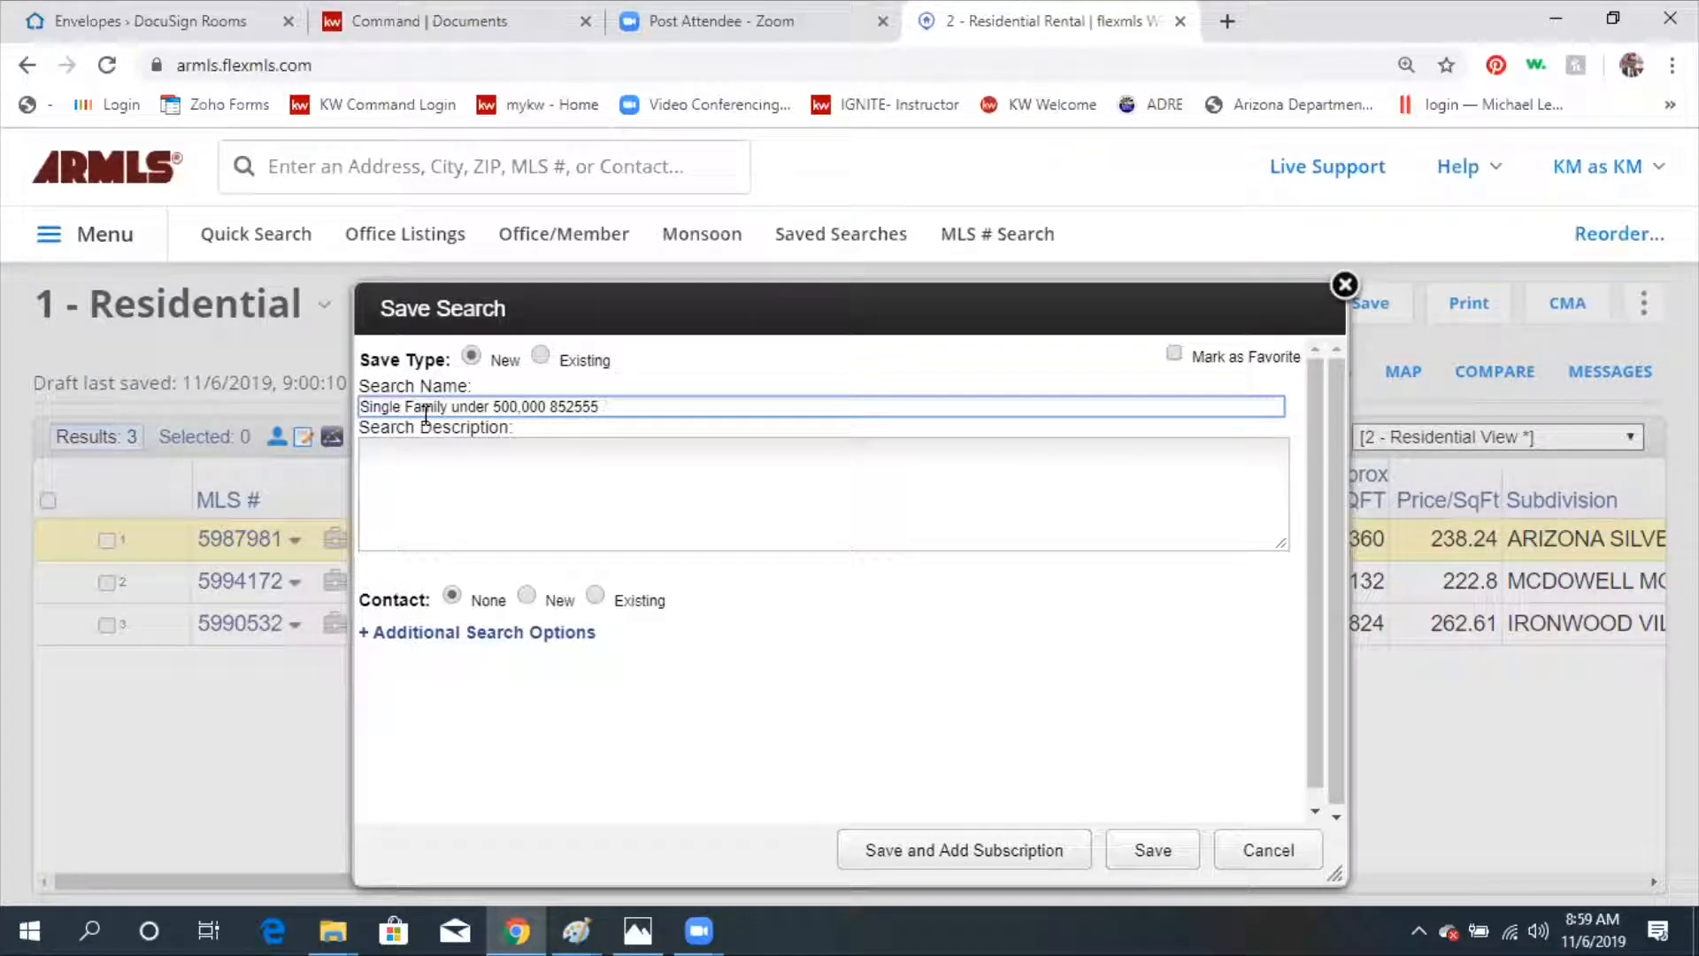
{"action": "key", "text": "Backspace"}
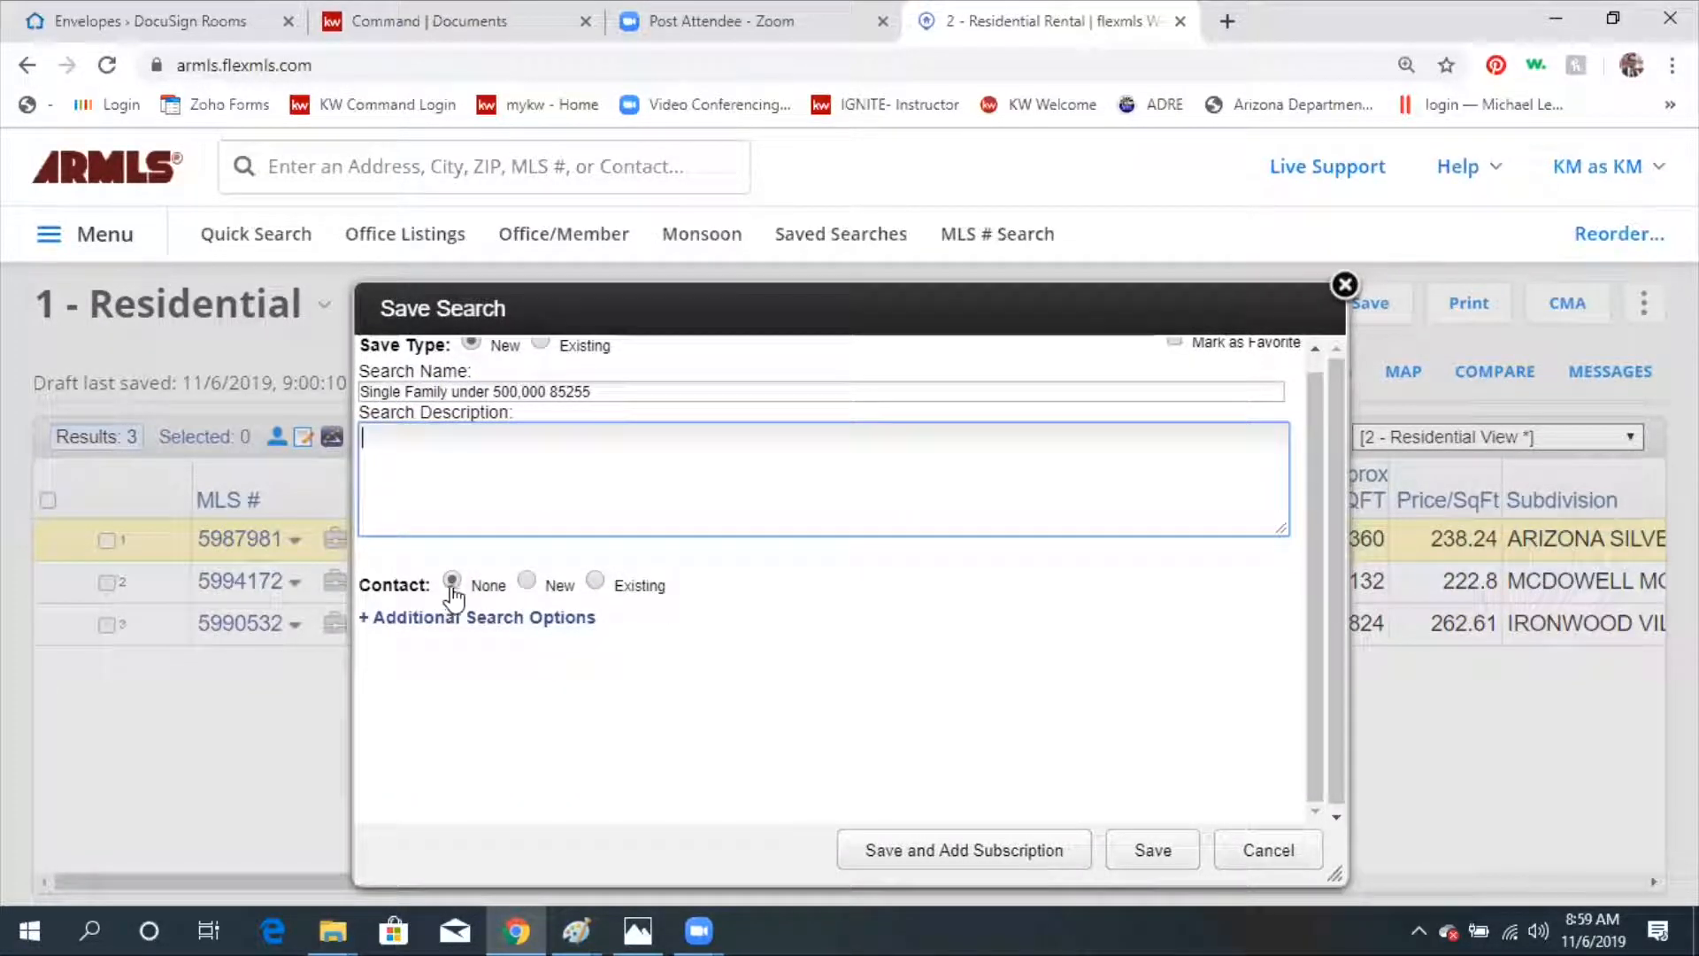
{"action": "mouse_move", "coordinate": [527, 583]}
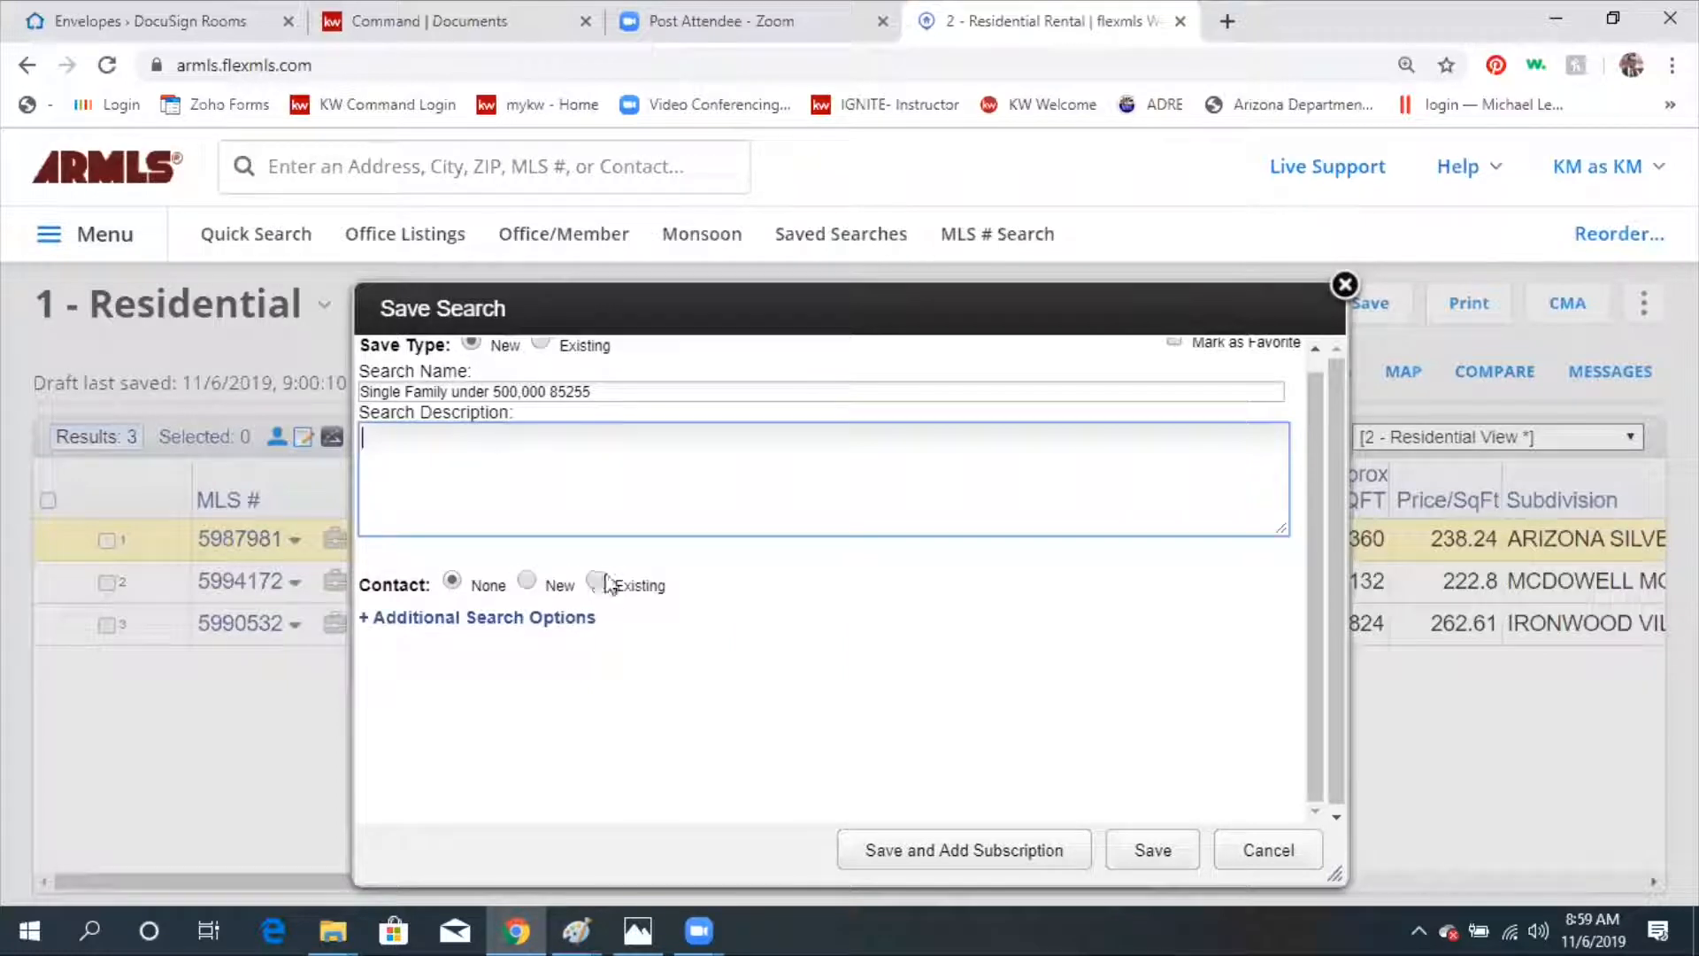
{"action": "left_click", "coordinate": [594, 584]}
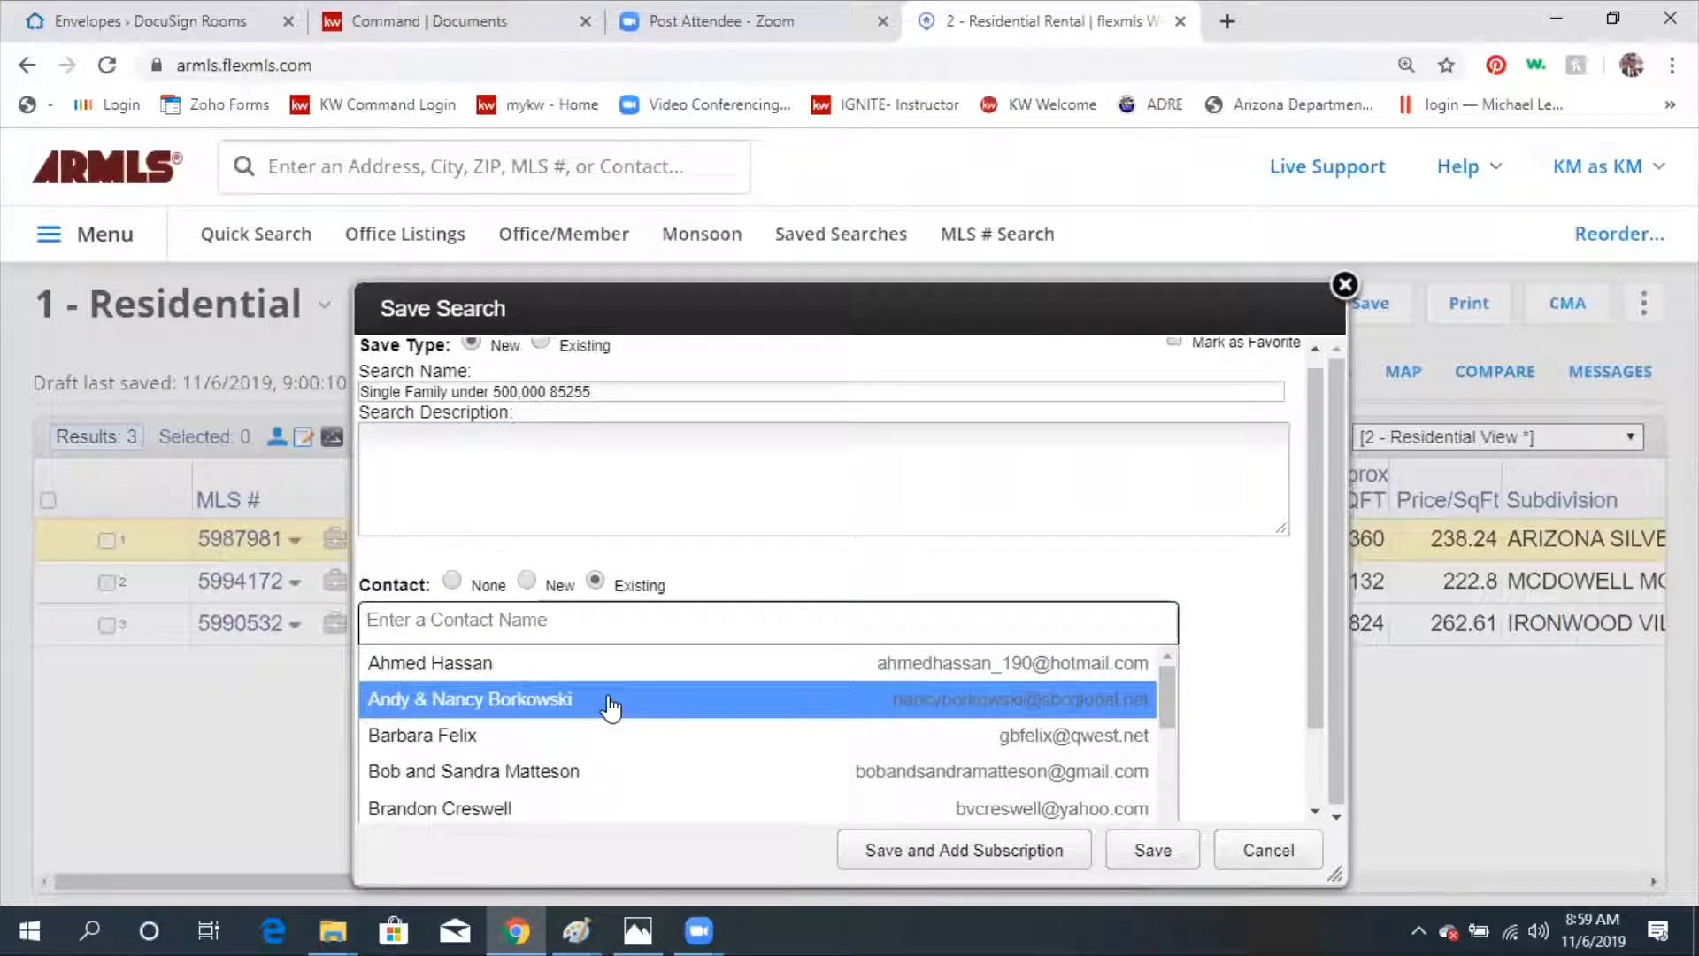
{"action": "scroll", "scroll_direction": "down", "scroll_amount": 3}
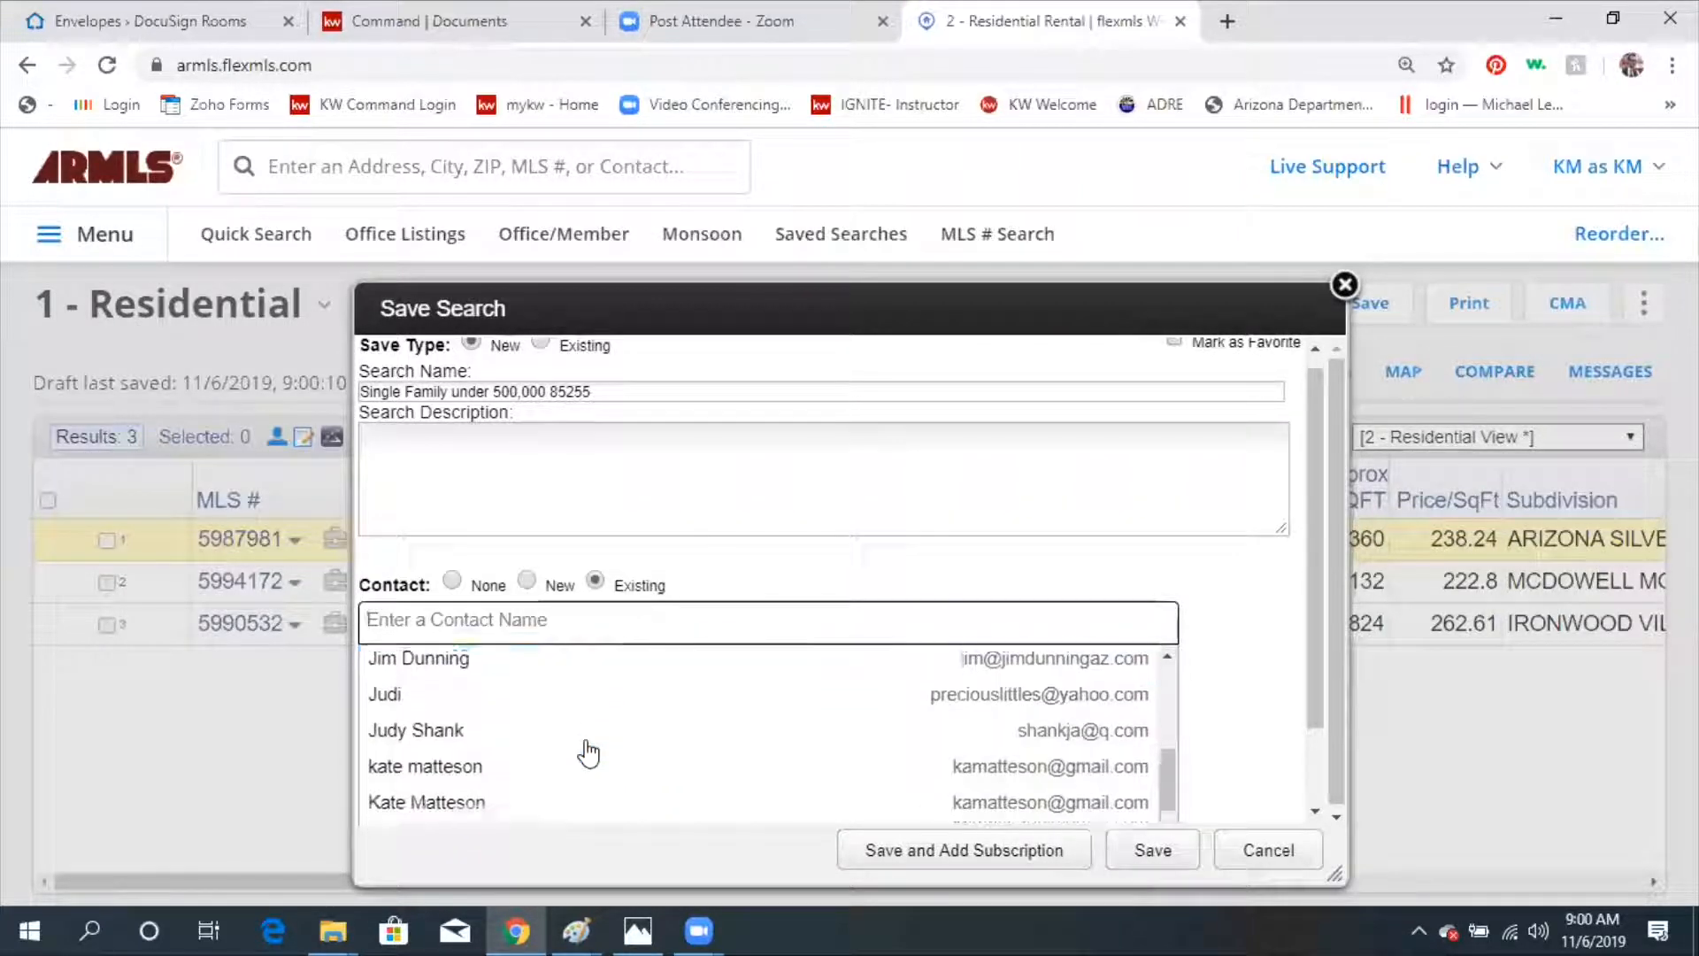
{"action": "left_click", "coordinate": [425, 767]}
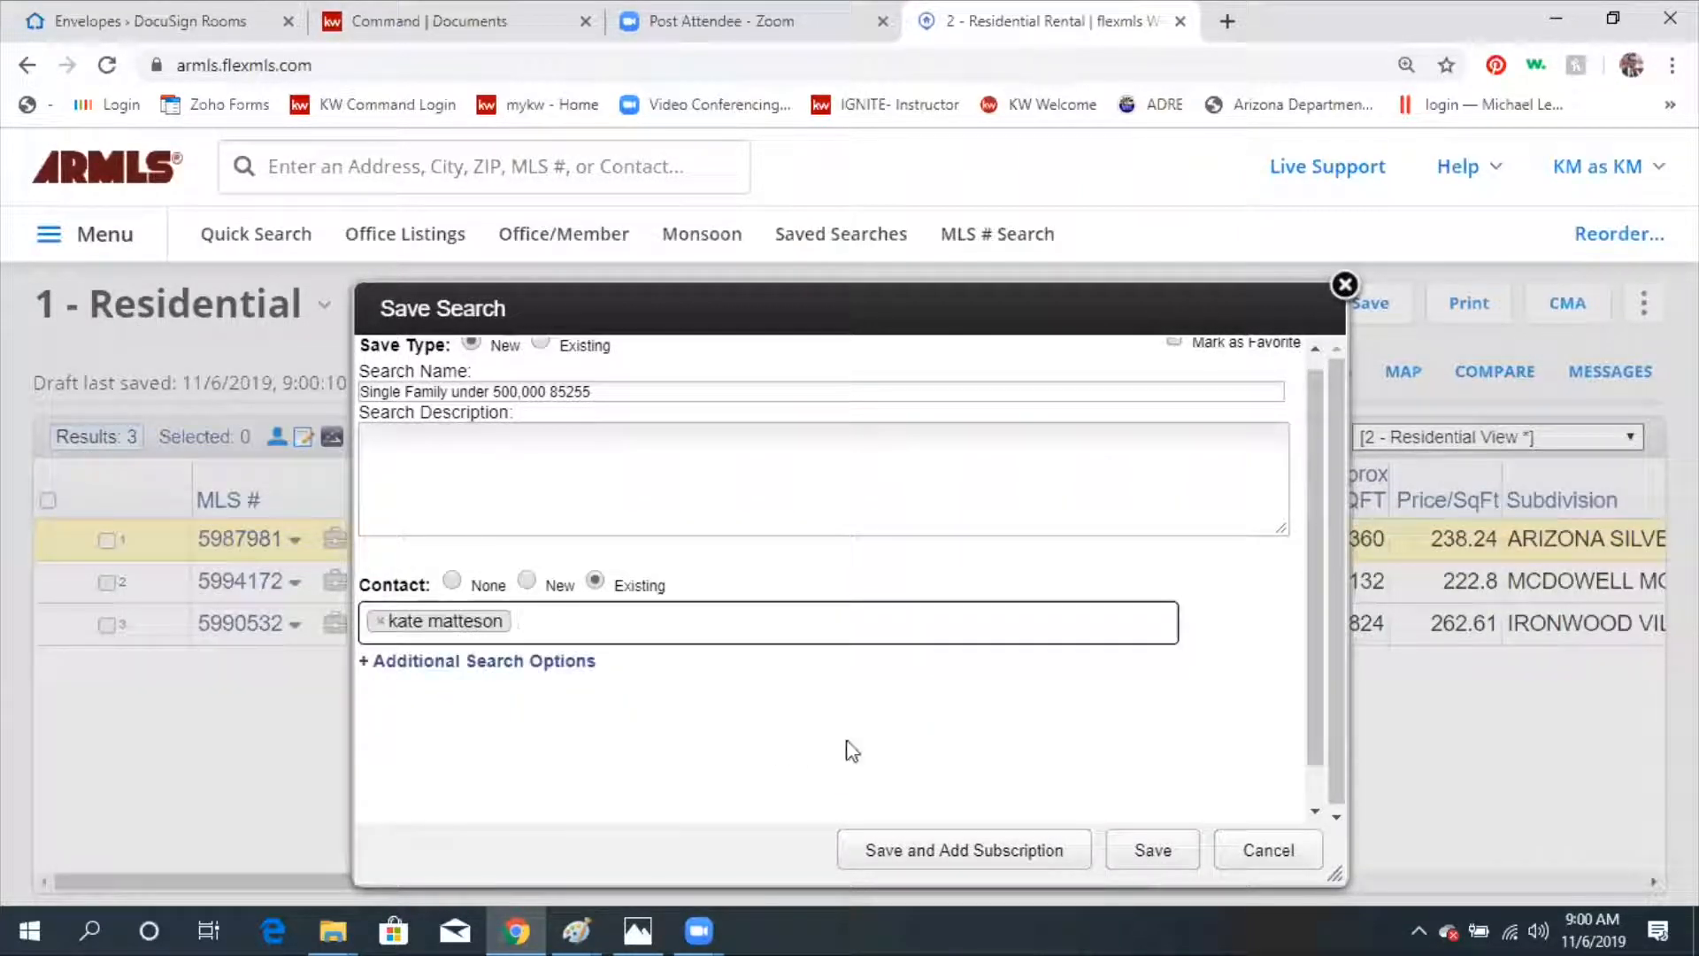
{"action": "mouse_move", "coordinate": [964, 849]}
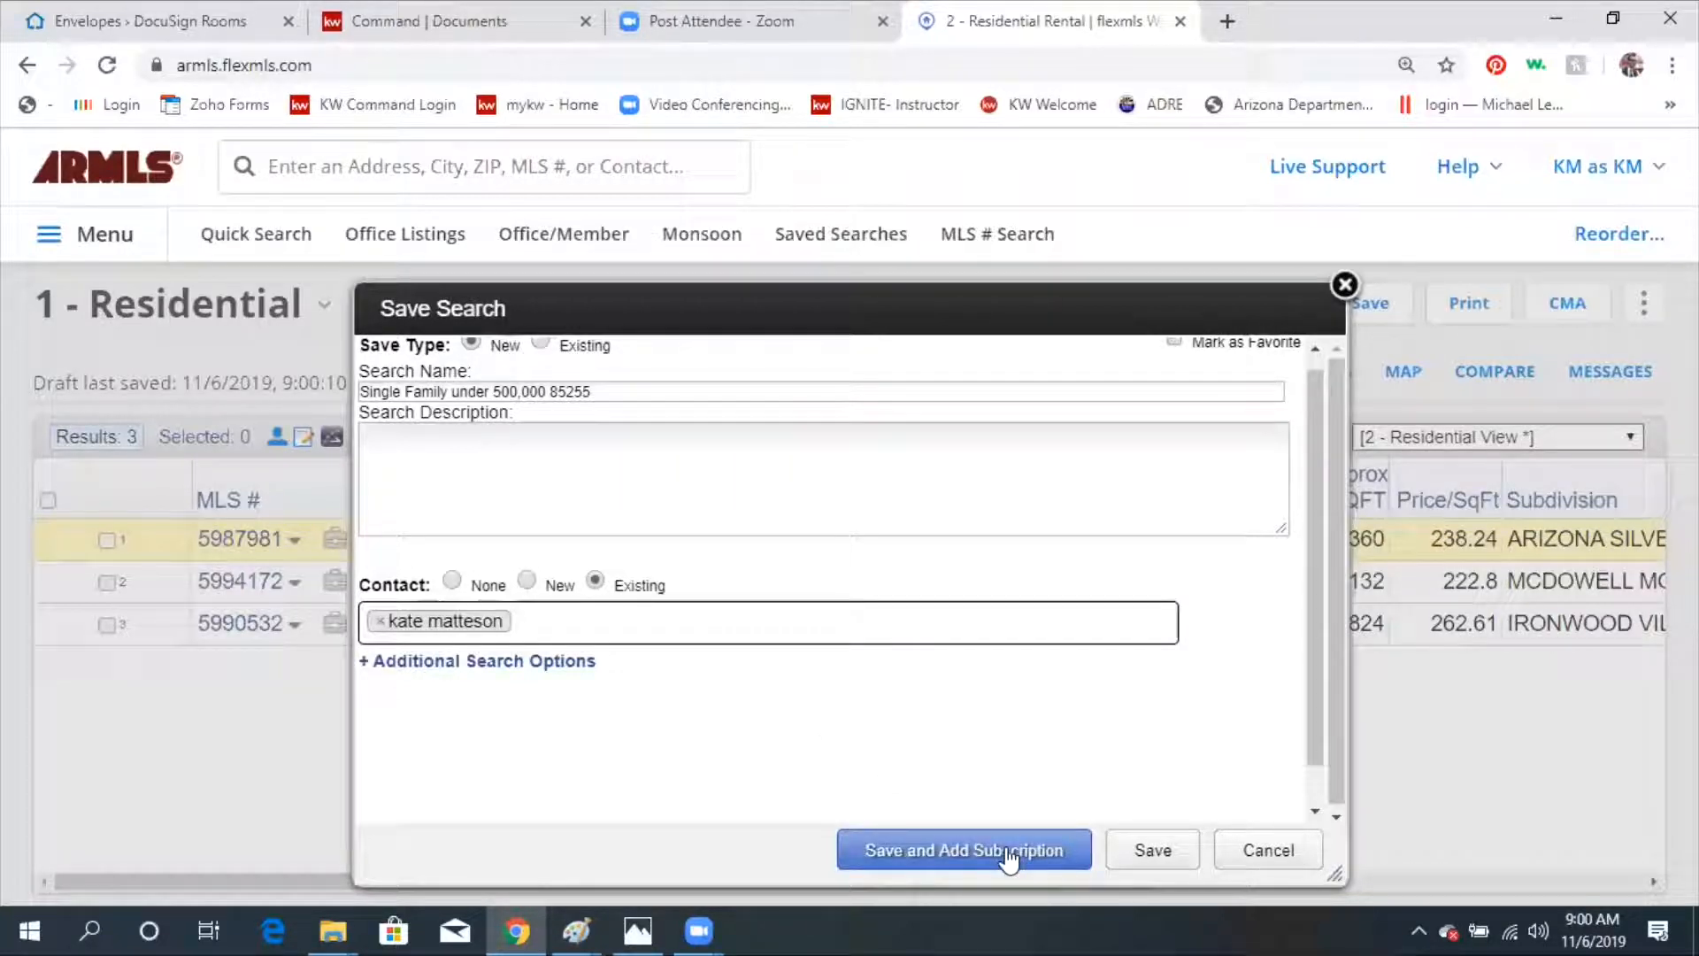
{"action": "left_click", "coordinate": [758, 622]}
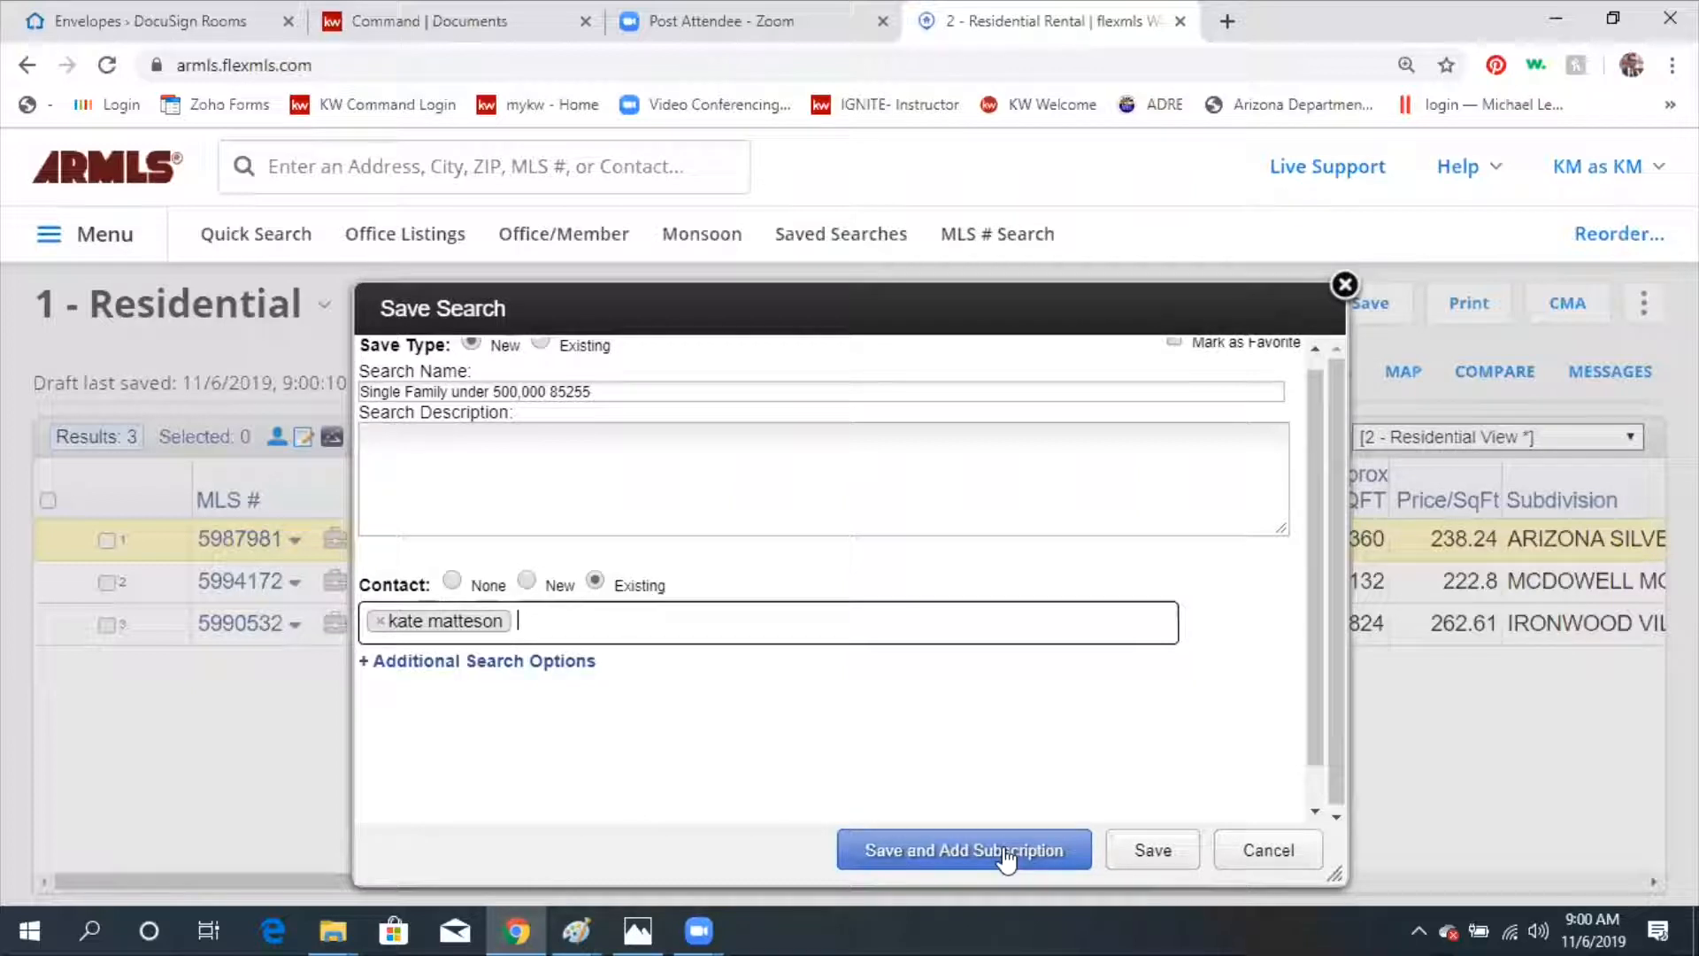
Select the word 'Subscription' in the subscription name and scroll to the schedule options.
{"action": "left_click", "coordinate": [962, 850]}
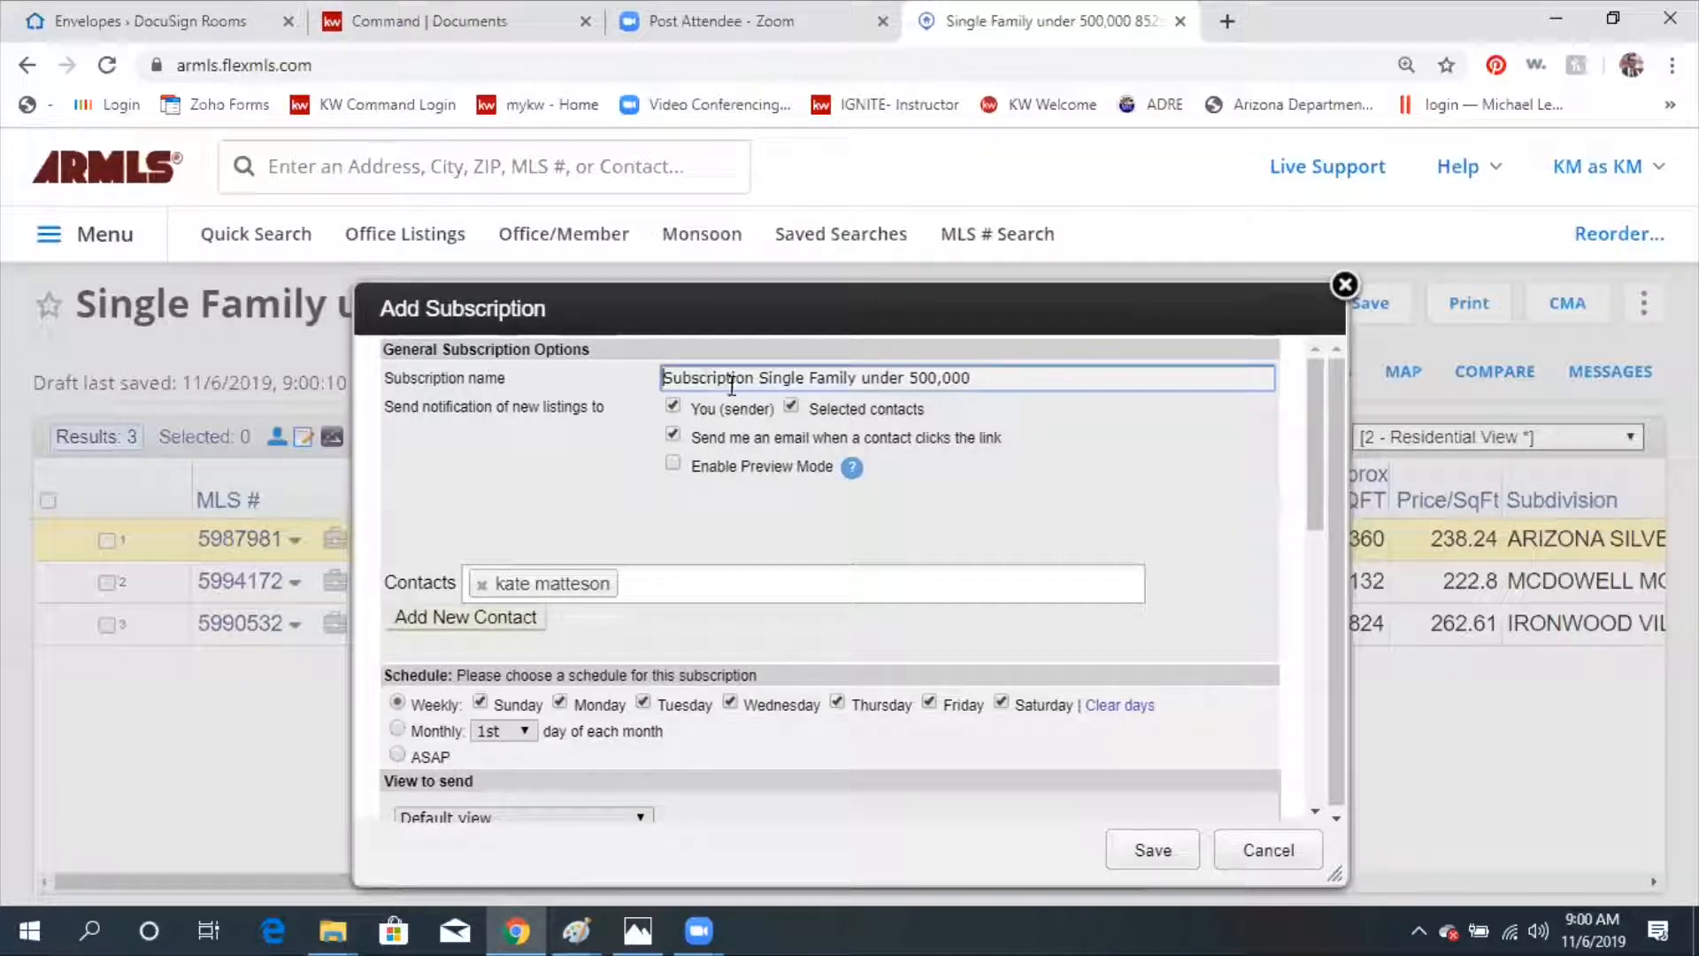
{"action": "double_click", "coordinate": [709, 377]}
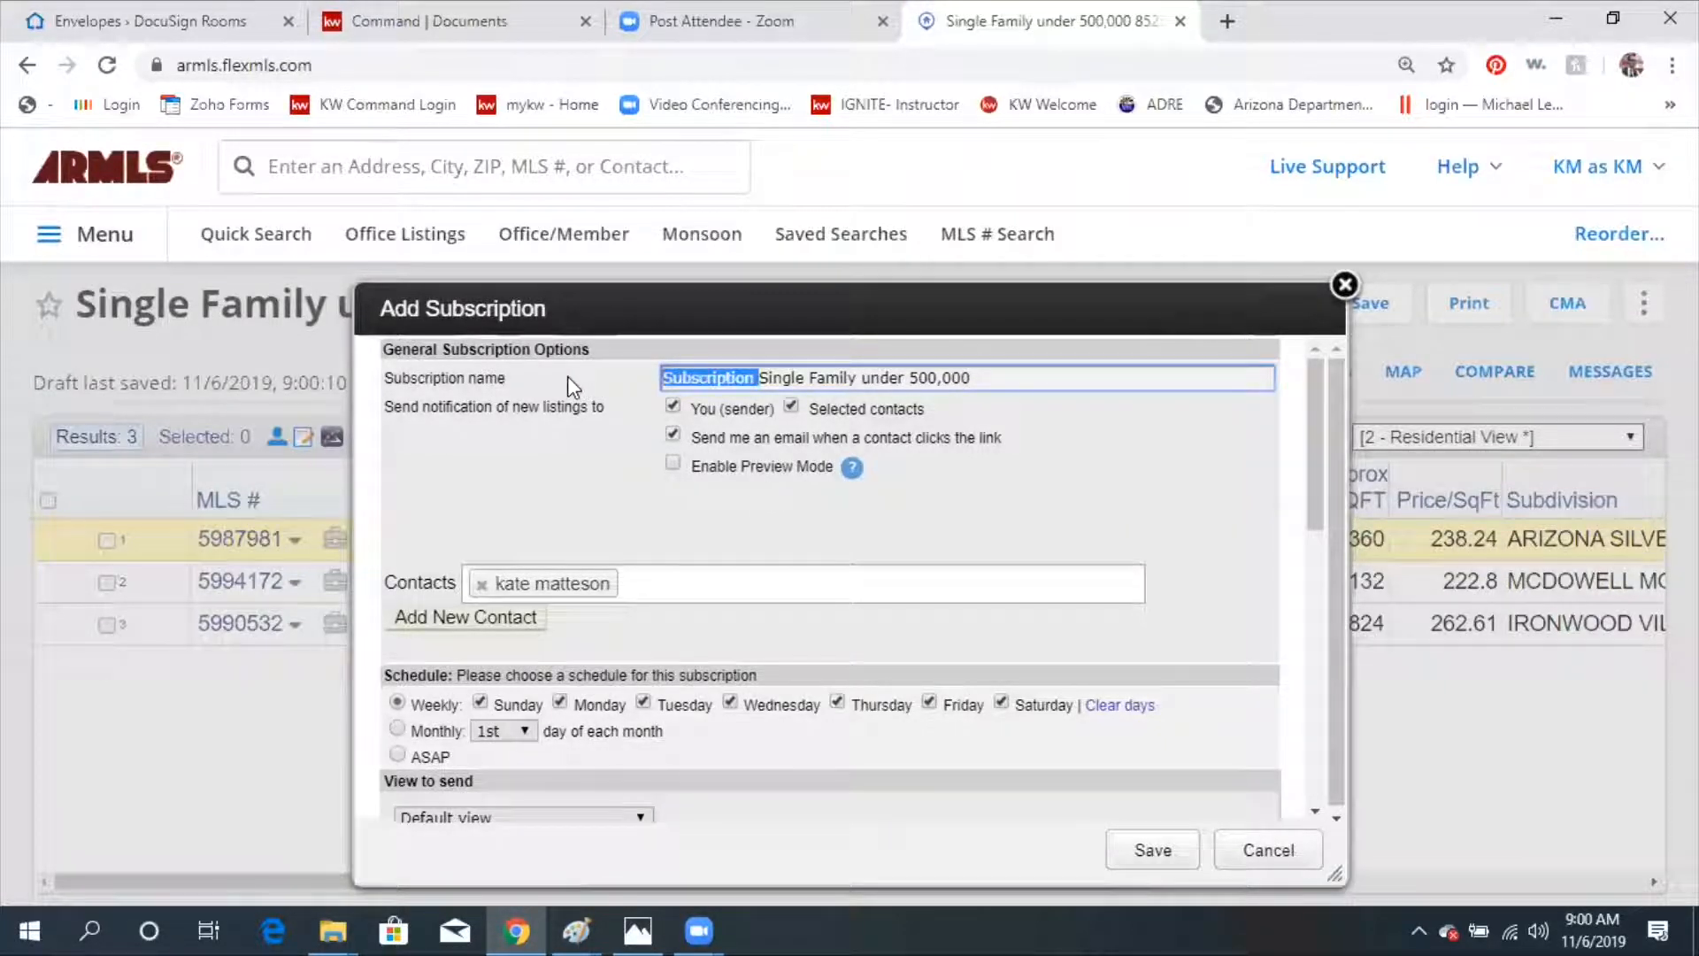
{"action": "scroll", "scroll_direction": "down", "scroll_amount": 3}
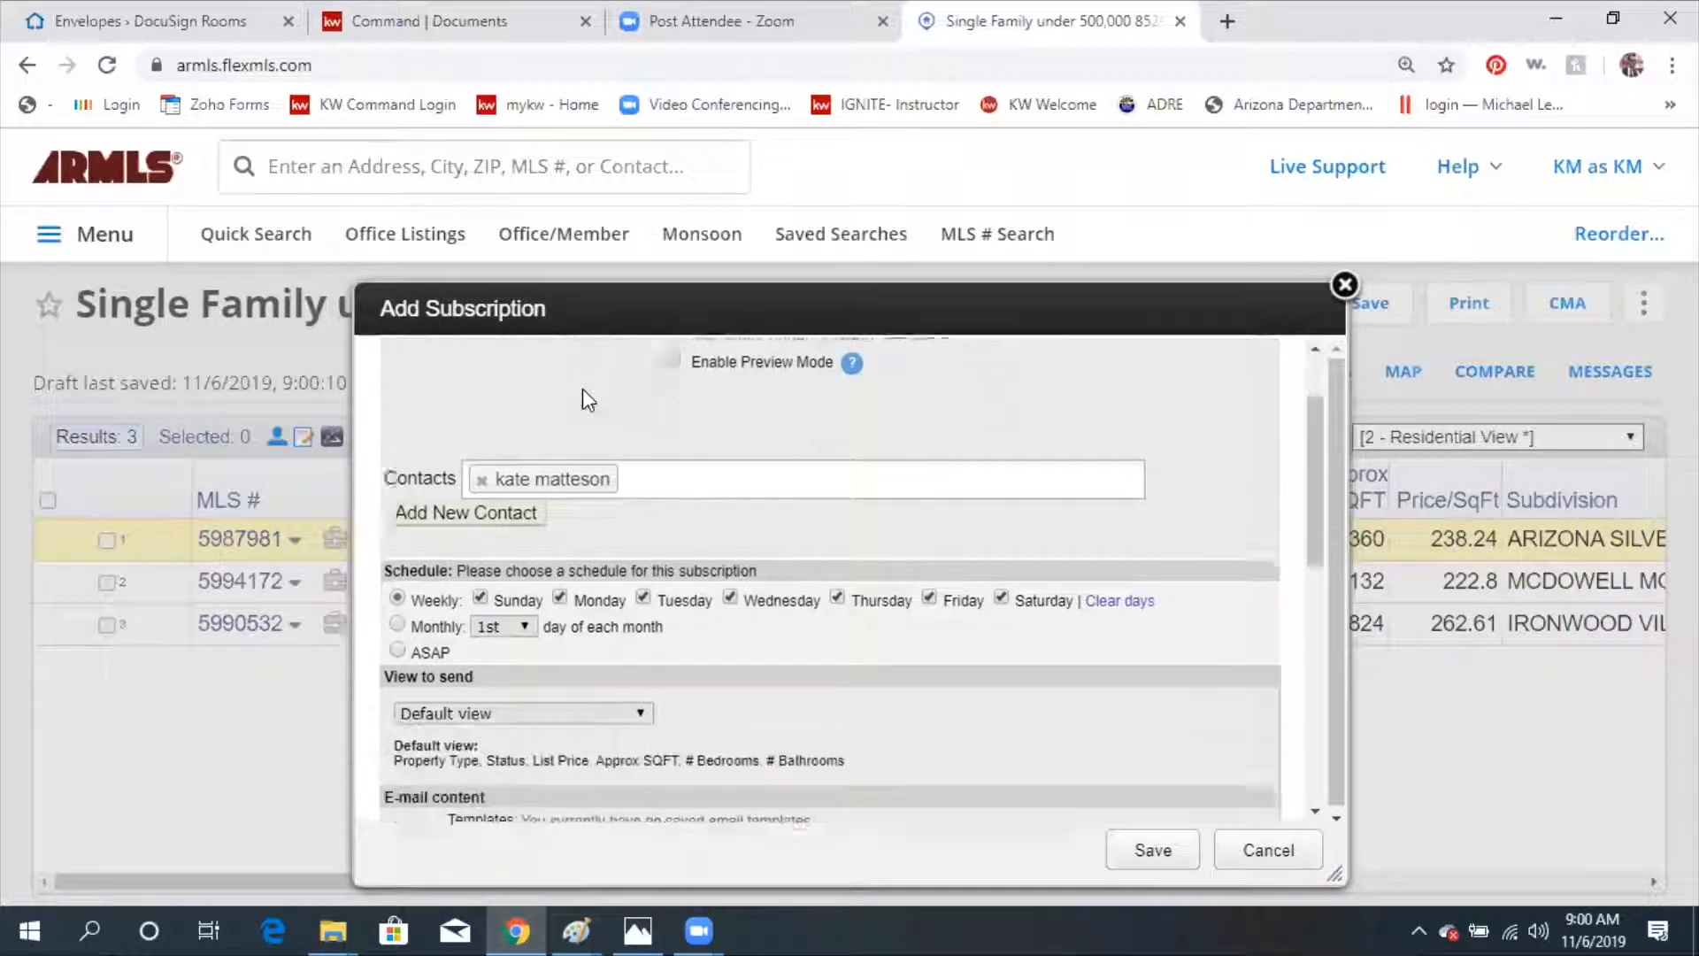
{"action": "scroll", "scroll_direction": "down", "scroll_amount": 3}
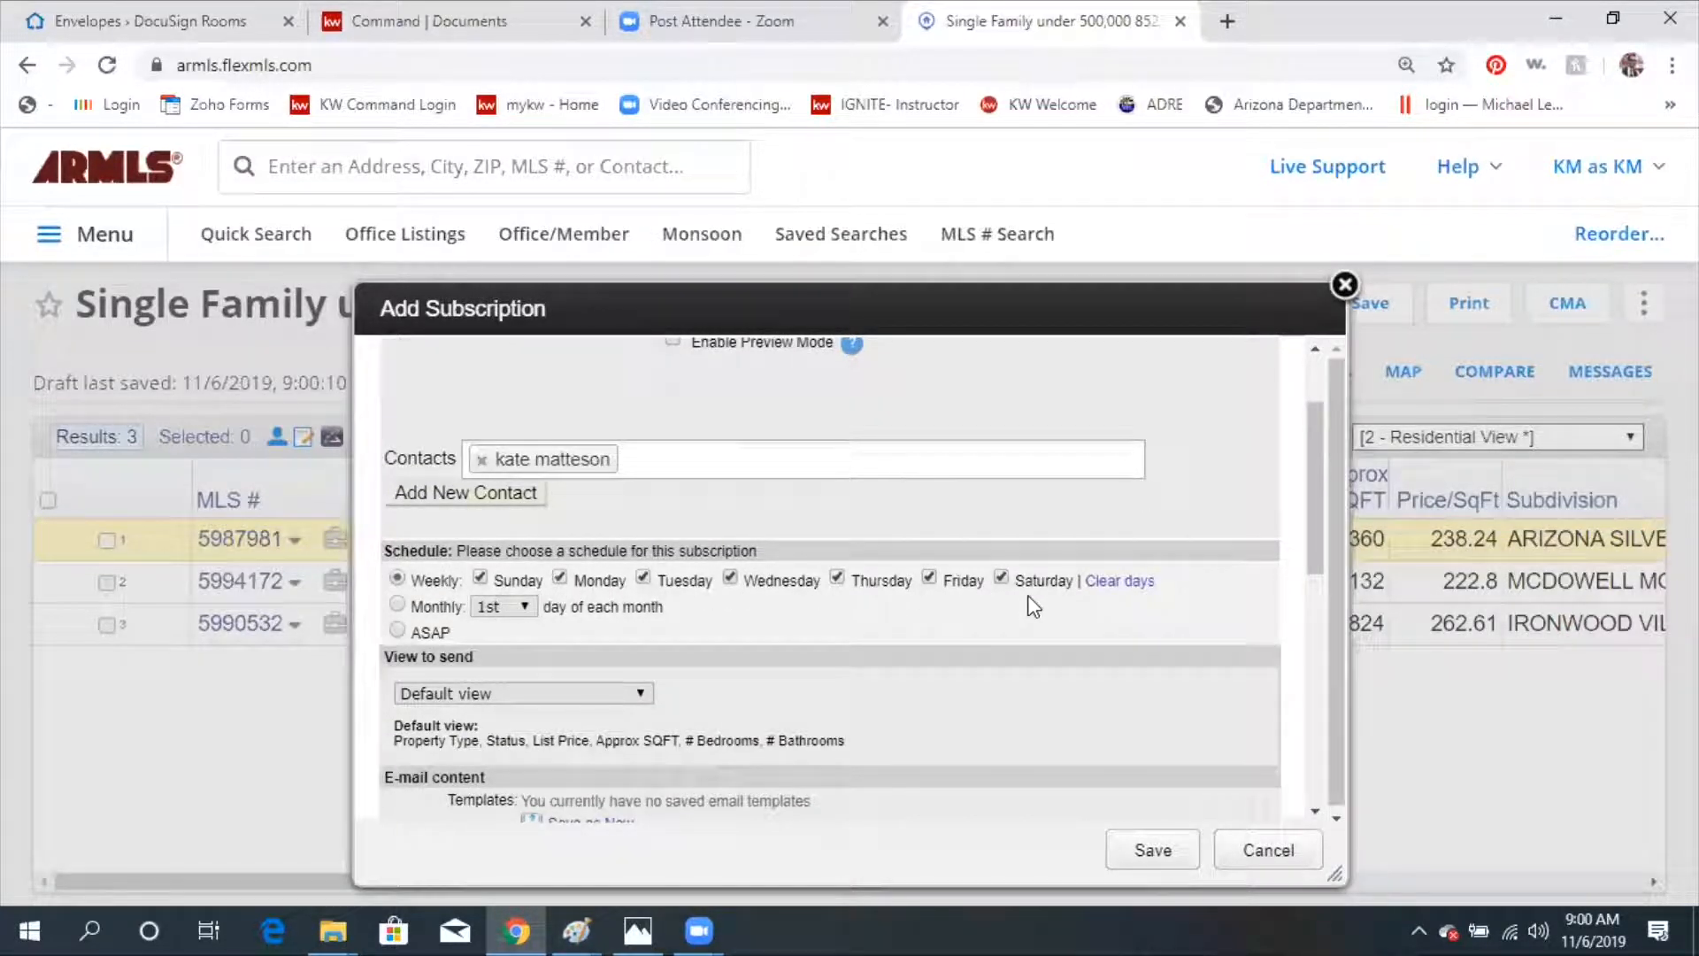
{"action": "mouse_move", "coordinate": [1037, 602]}
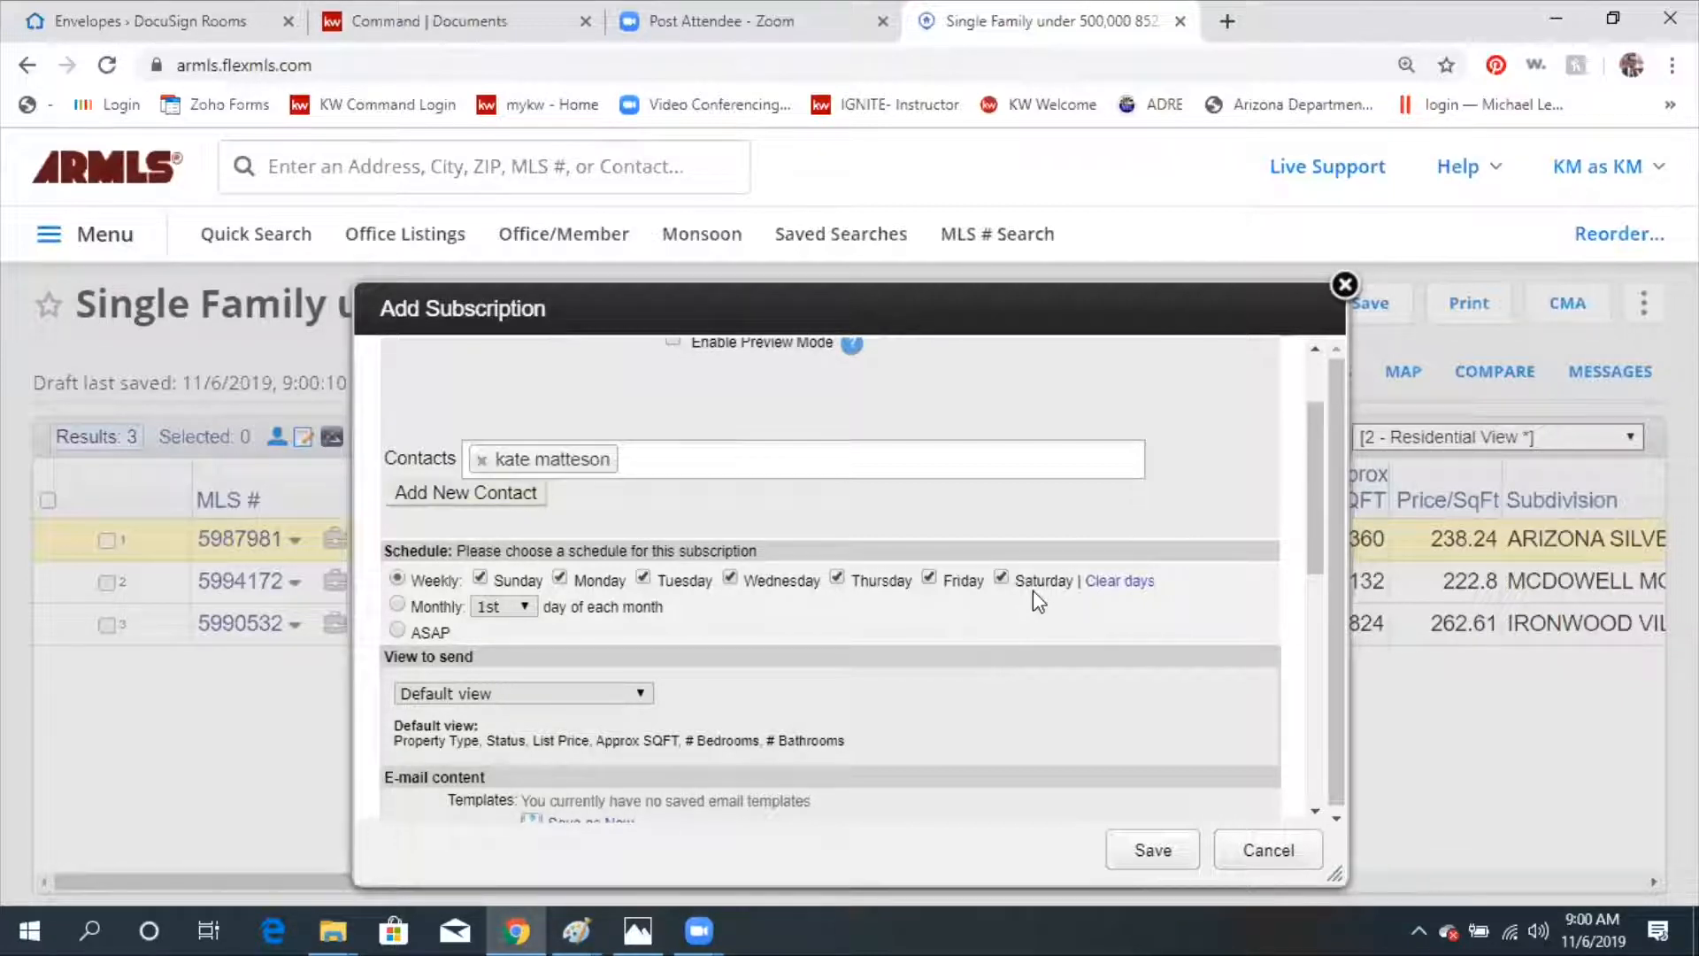
{"action": "mouse_move", "coordinate": [1001, 579]}
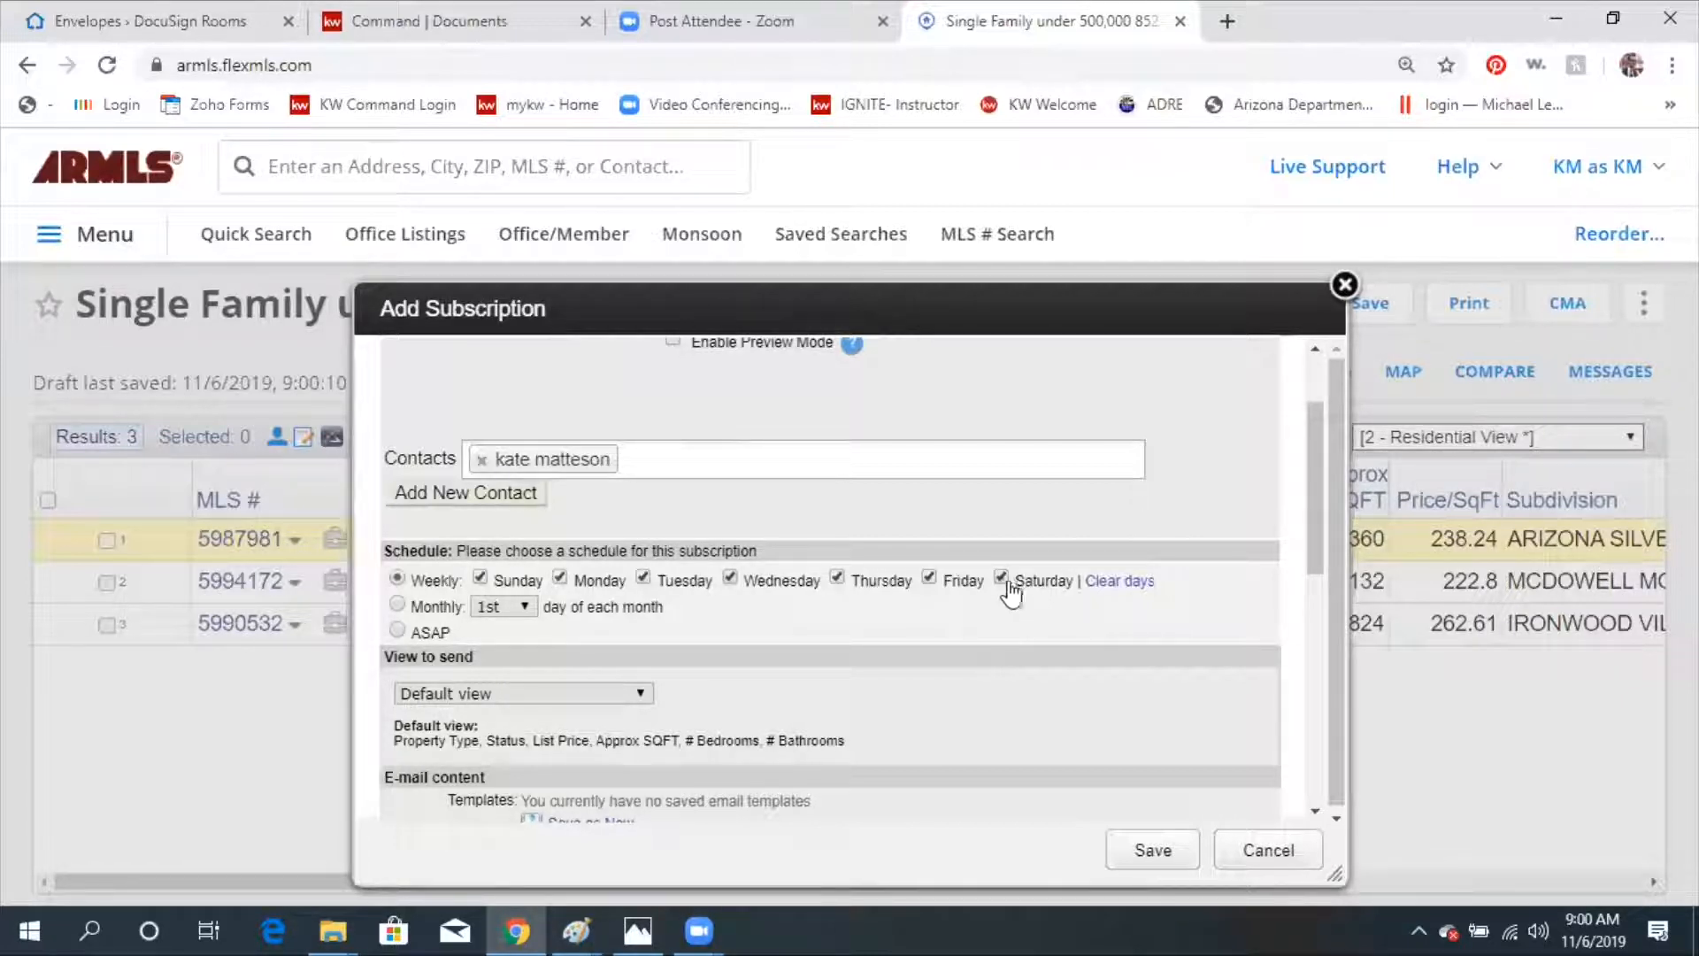
{"action": "mouse_move", "coordinate": [694, 585]}
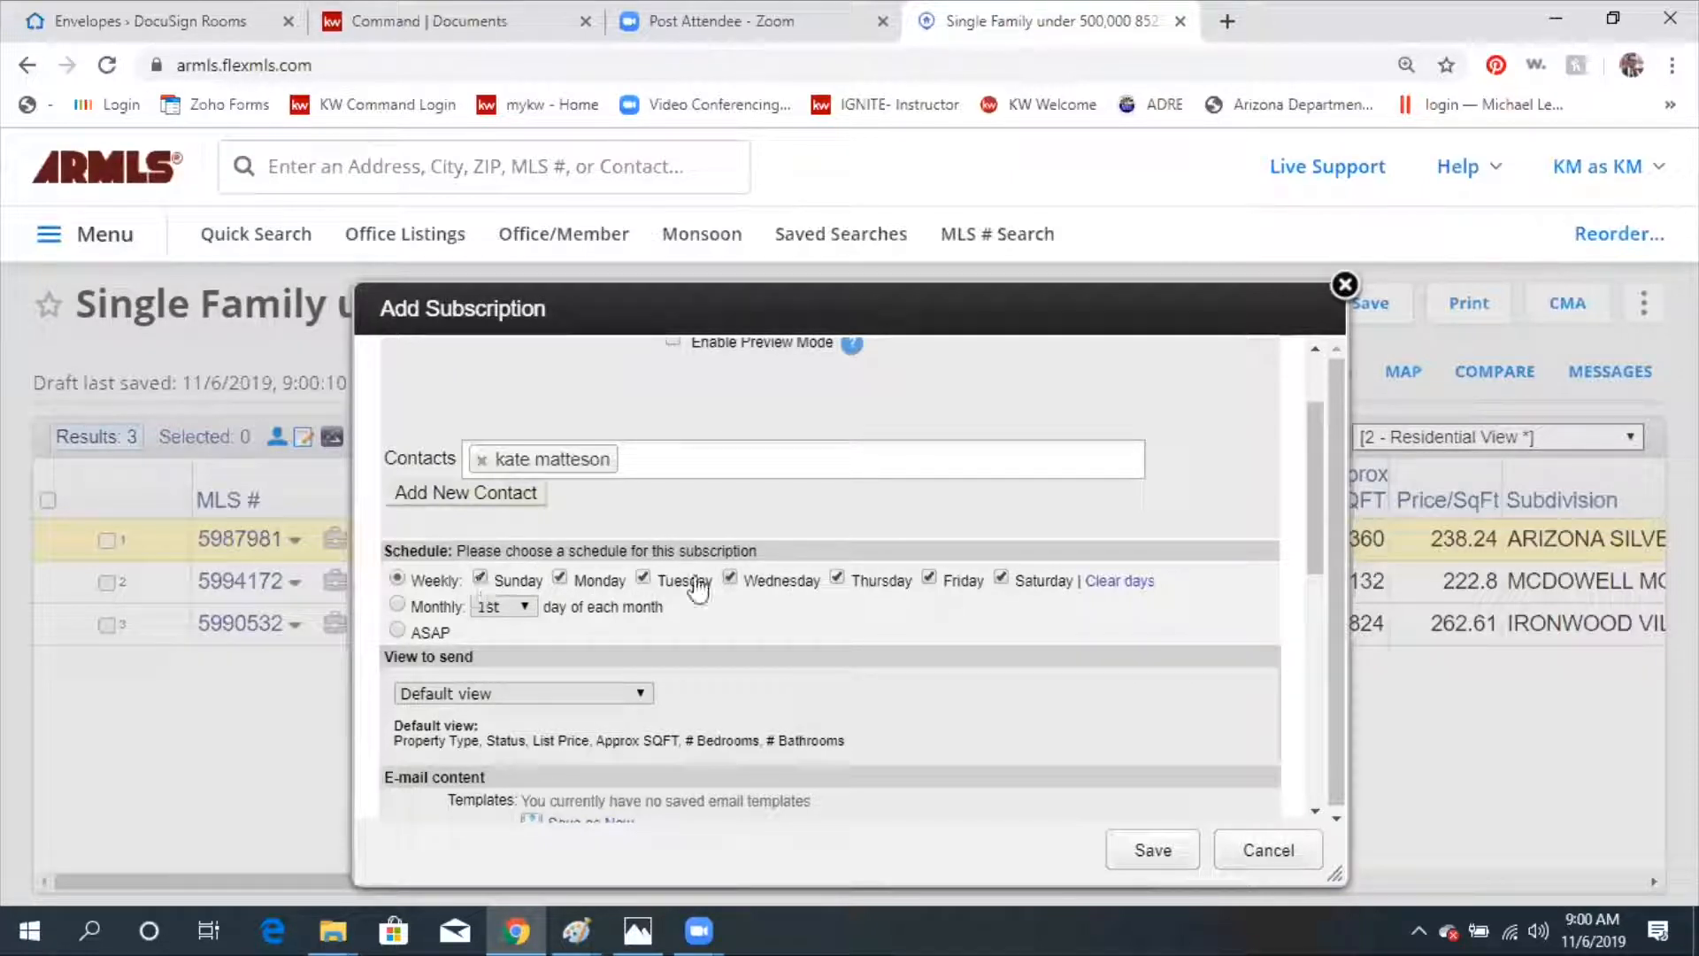
{"action": "mouse_move", "coordinate": [883, 580]}
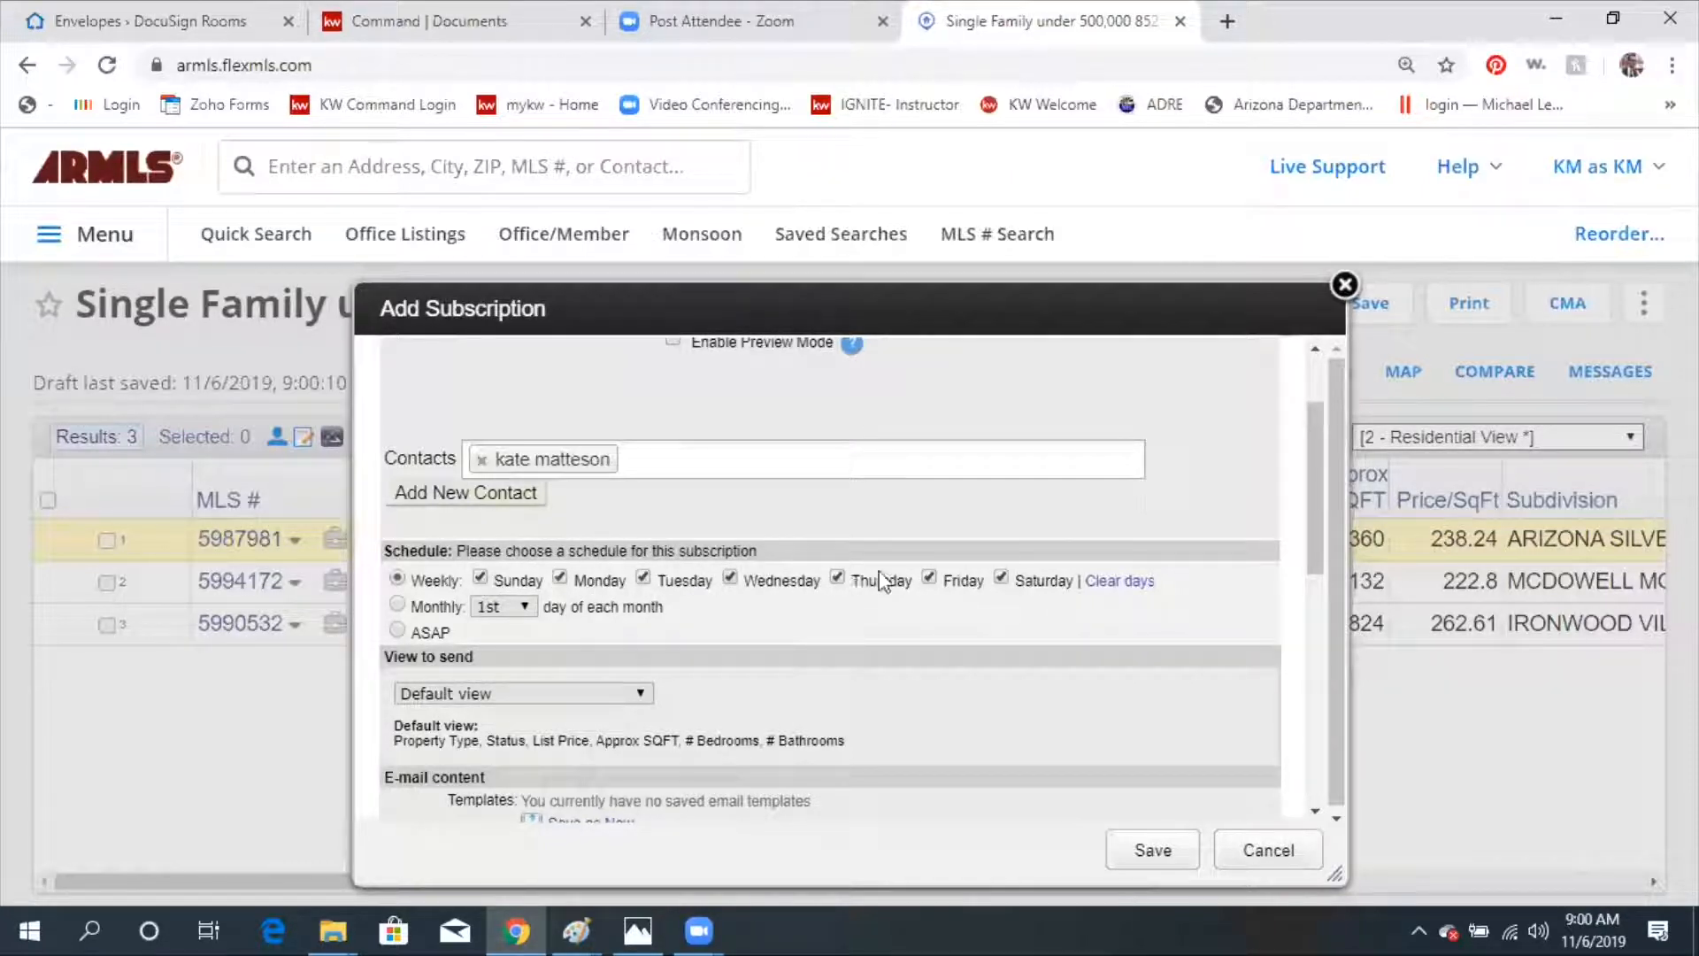
Re-enable Monday, Friday and Saturday delivery and set the schedule to ASAP.
{"action": "left_click", "coordinate": [1118, 579]}
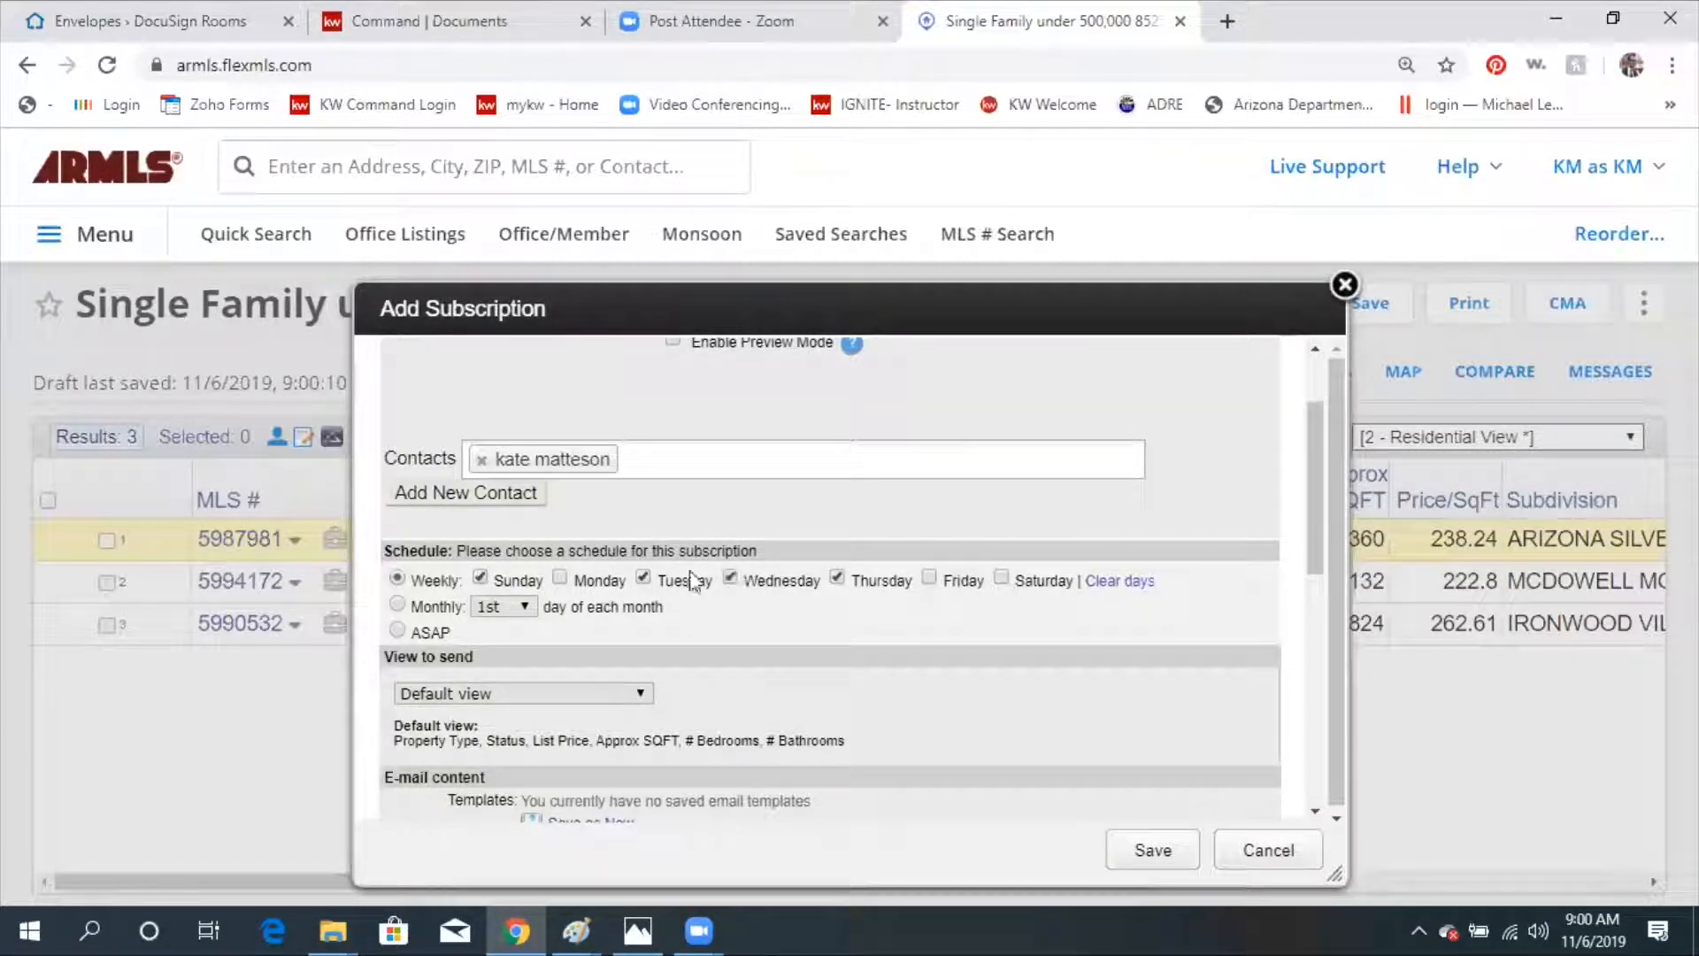
{"action": "left_click", "coordinate": [560, 579]}
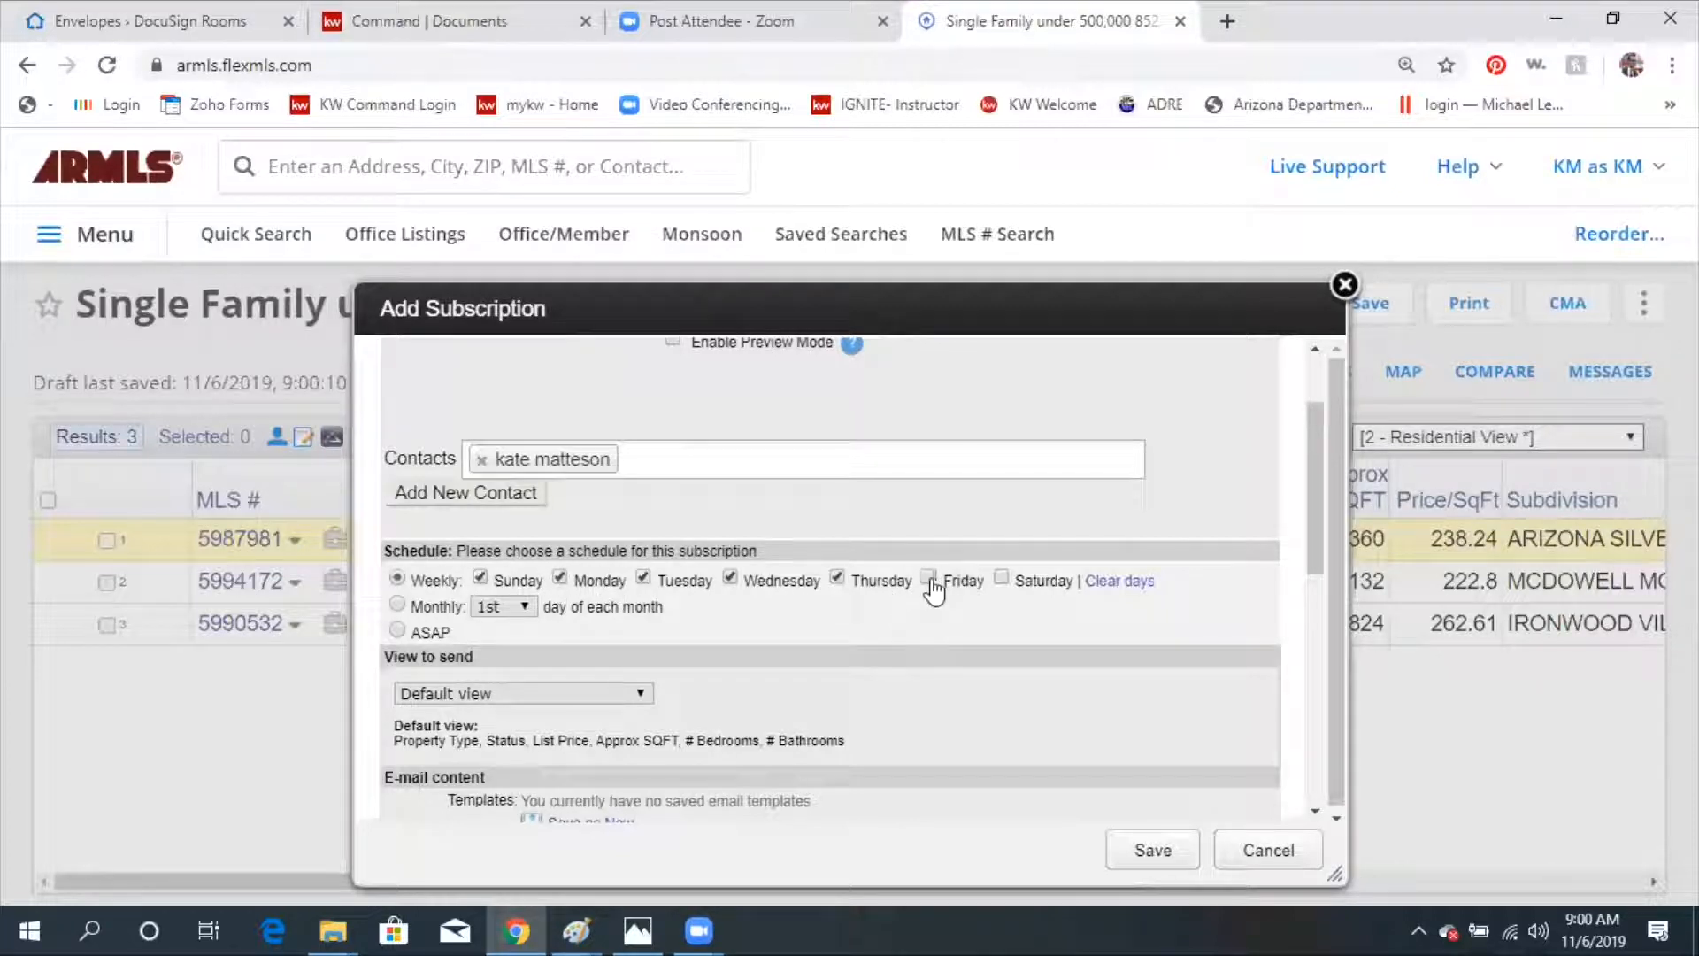
{"action": "left_click", "coordinate": [928, 578]}
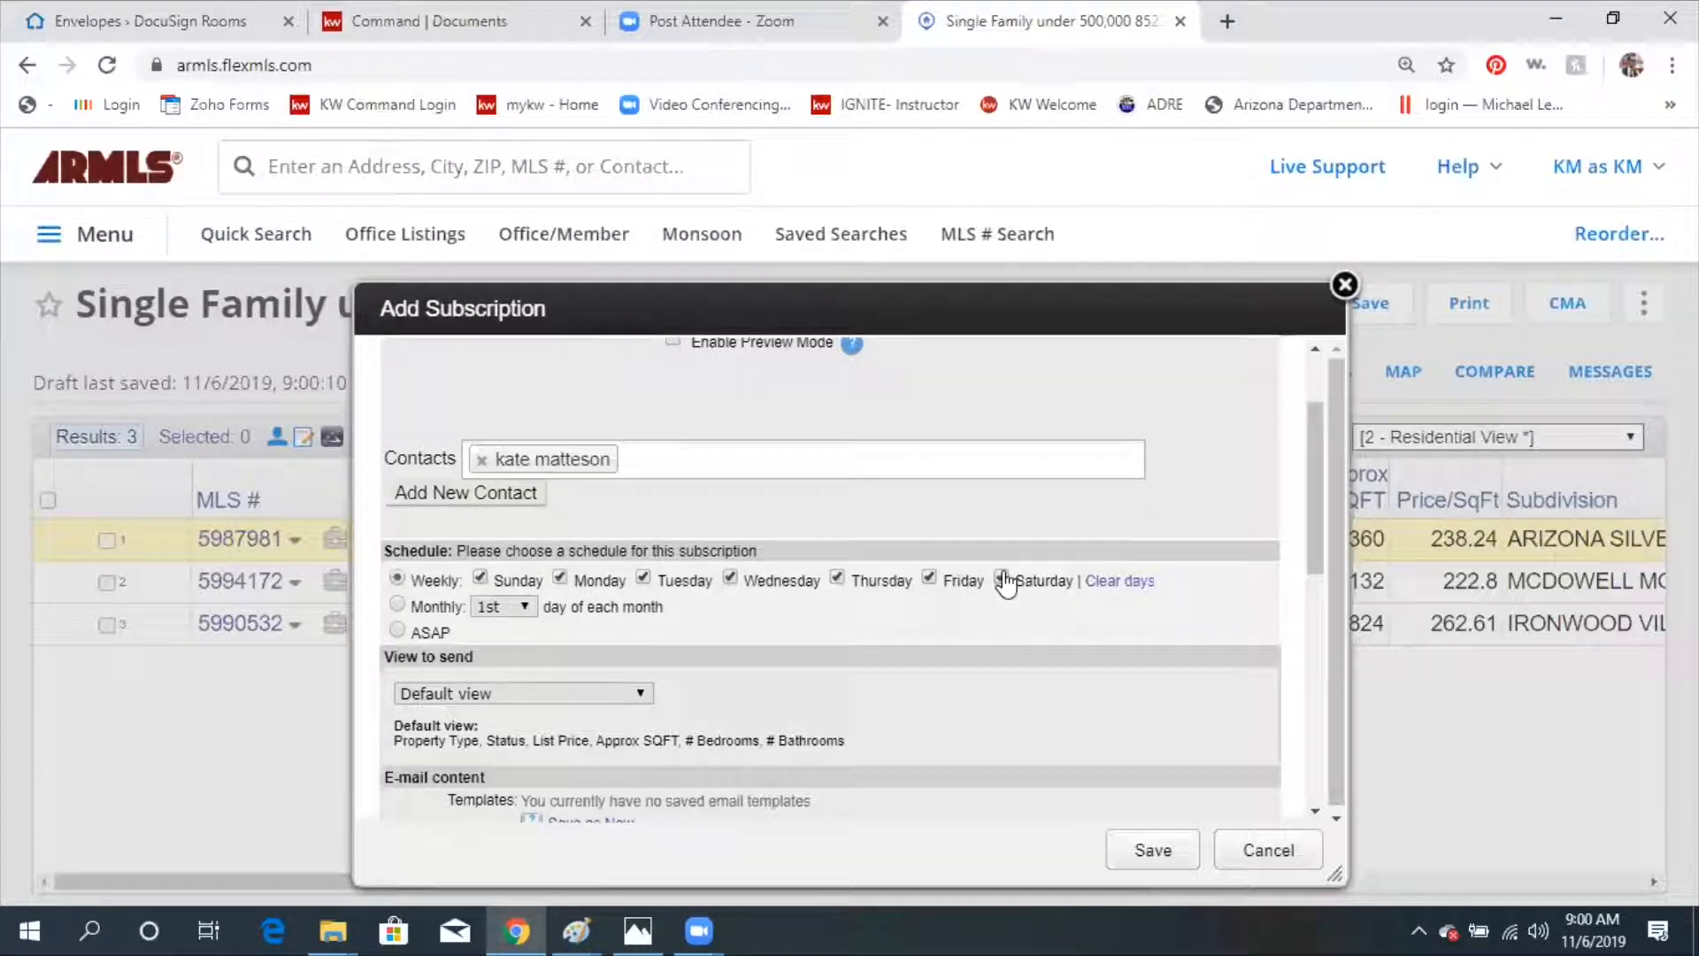
{"action": "left_click", "coordinate": [1001, 579]}
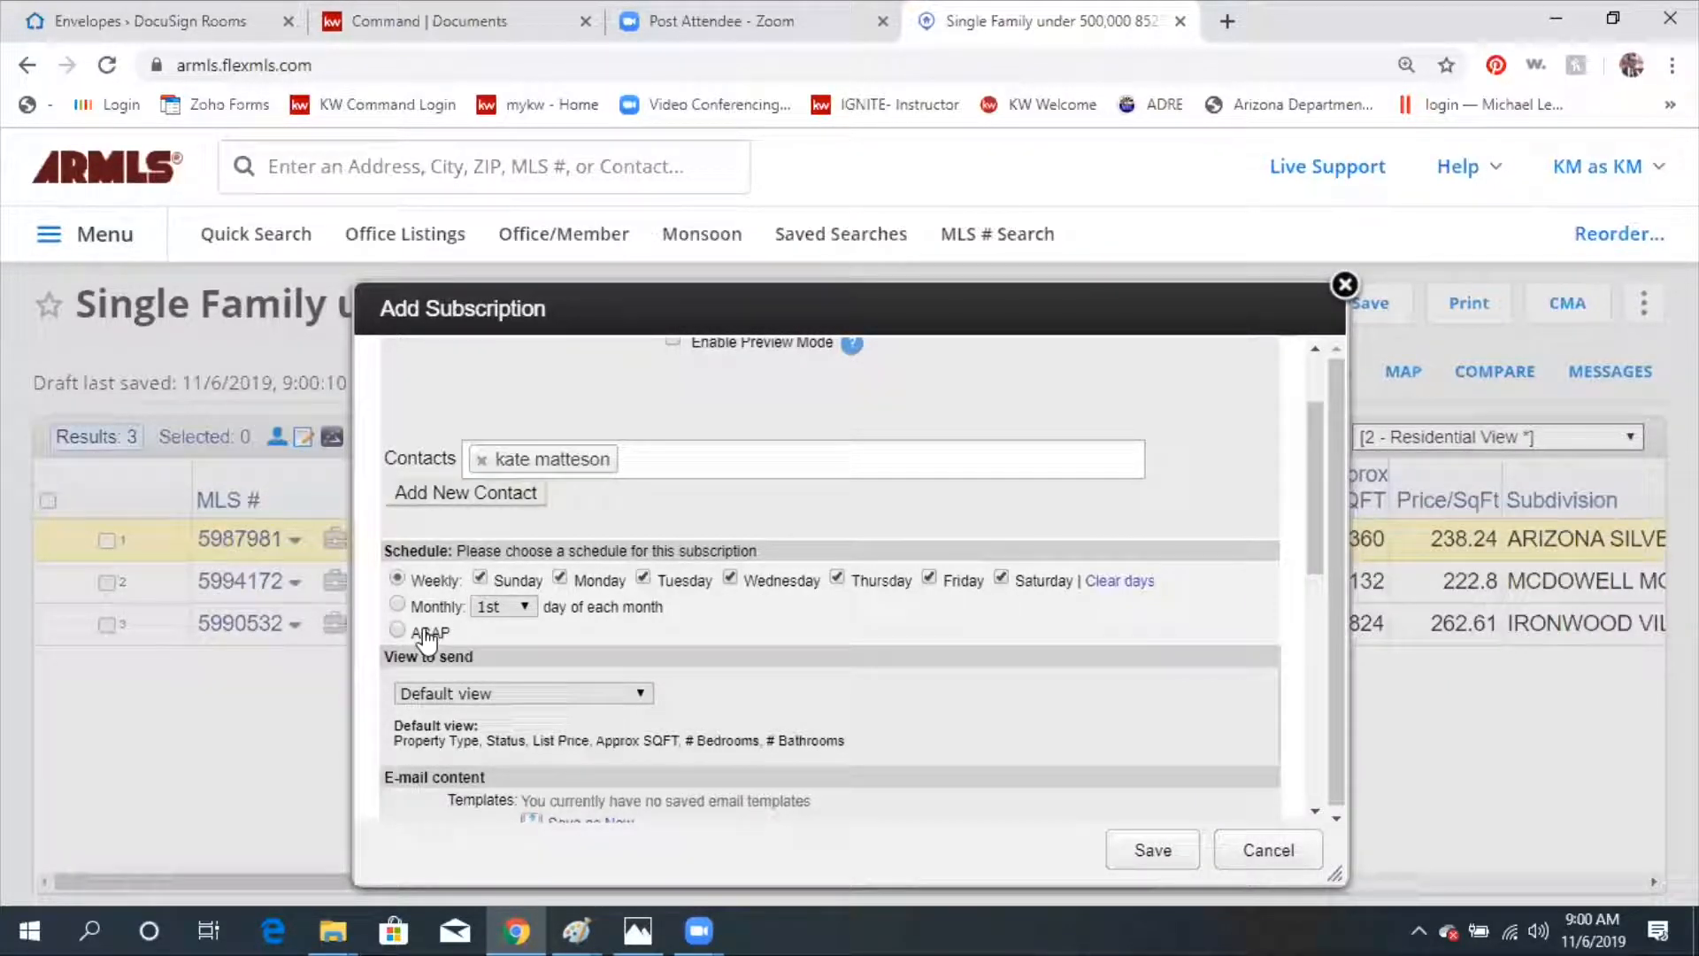
{"action": "left_click", "coordinate": [396, 632]}
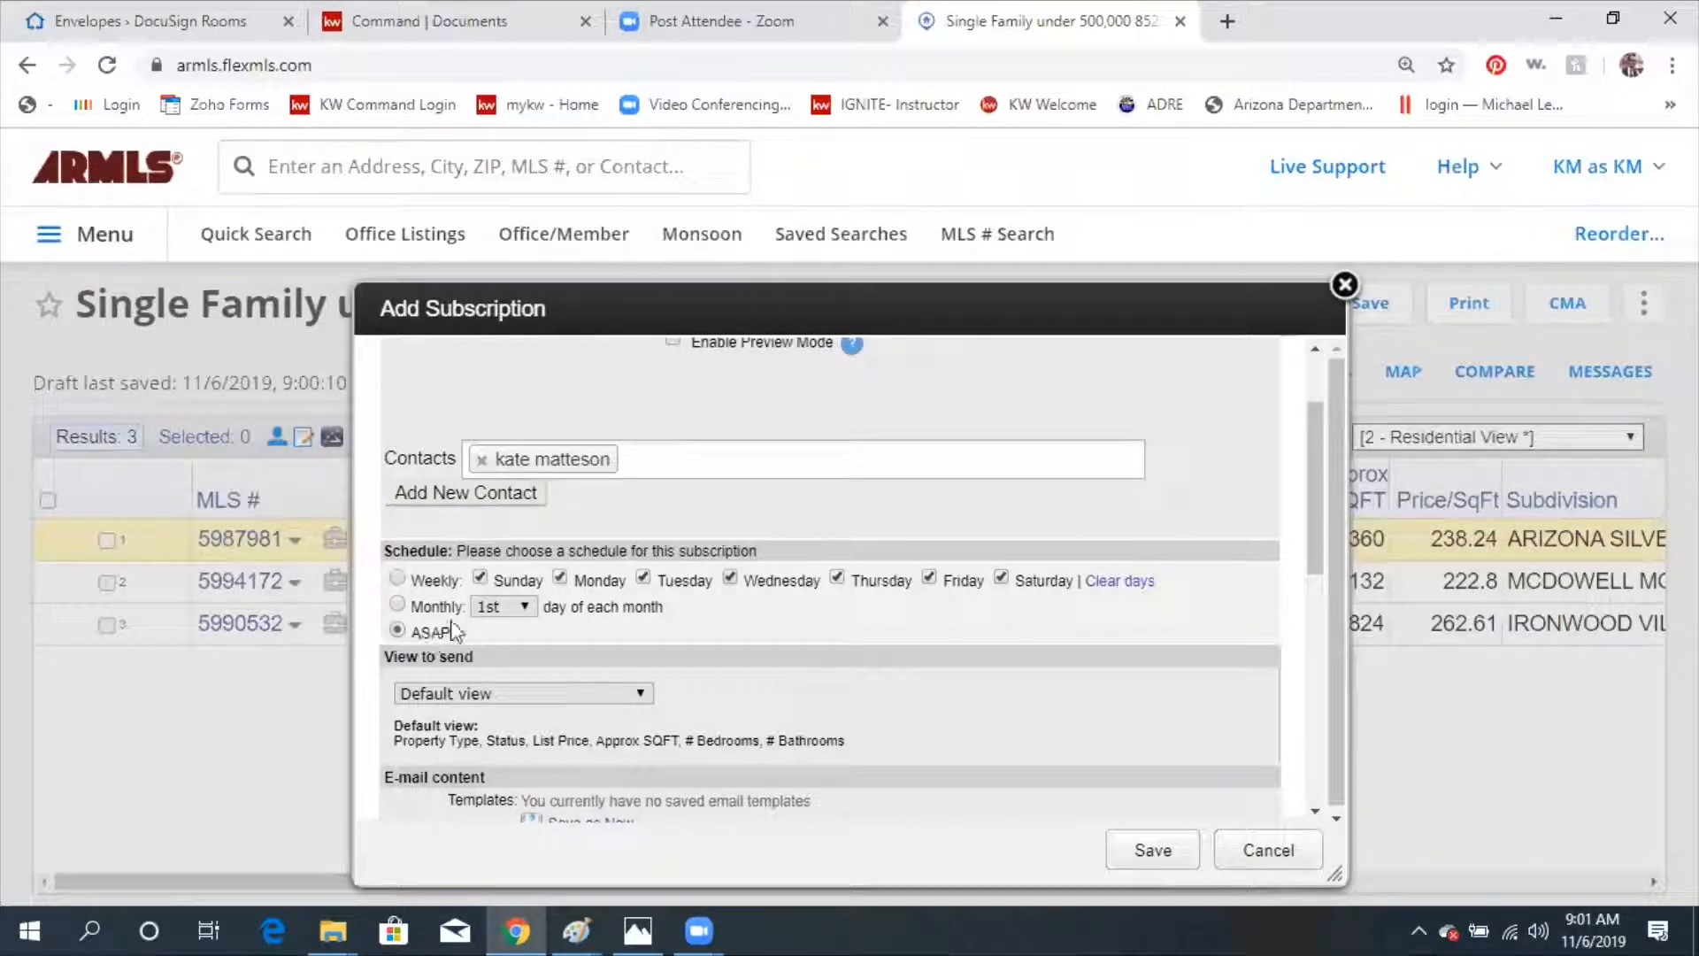
Give the subscription email the subject 'New Properties on the Market!'.
{"action": "scroll", "scroll_direction": "down", "scroll_amount": 3}
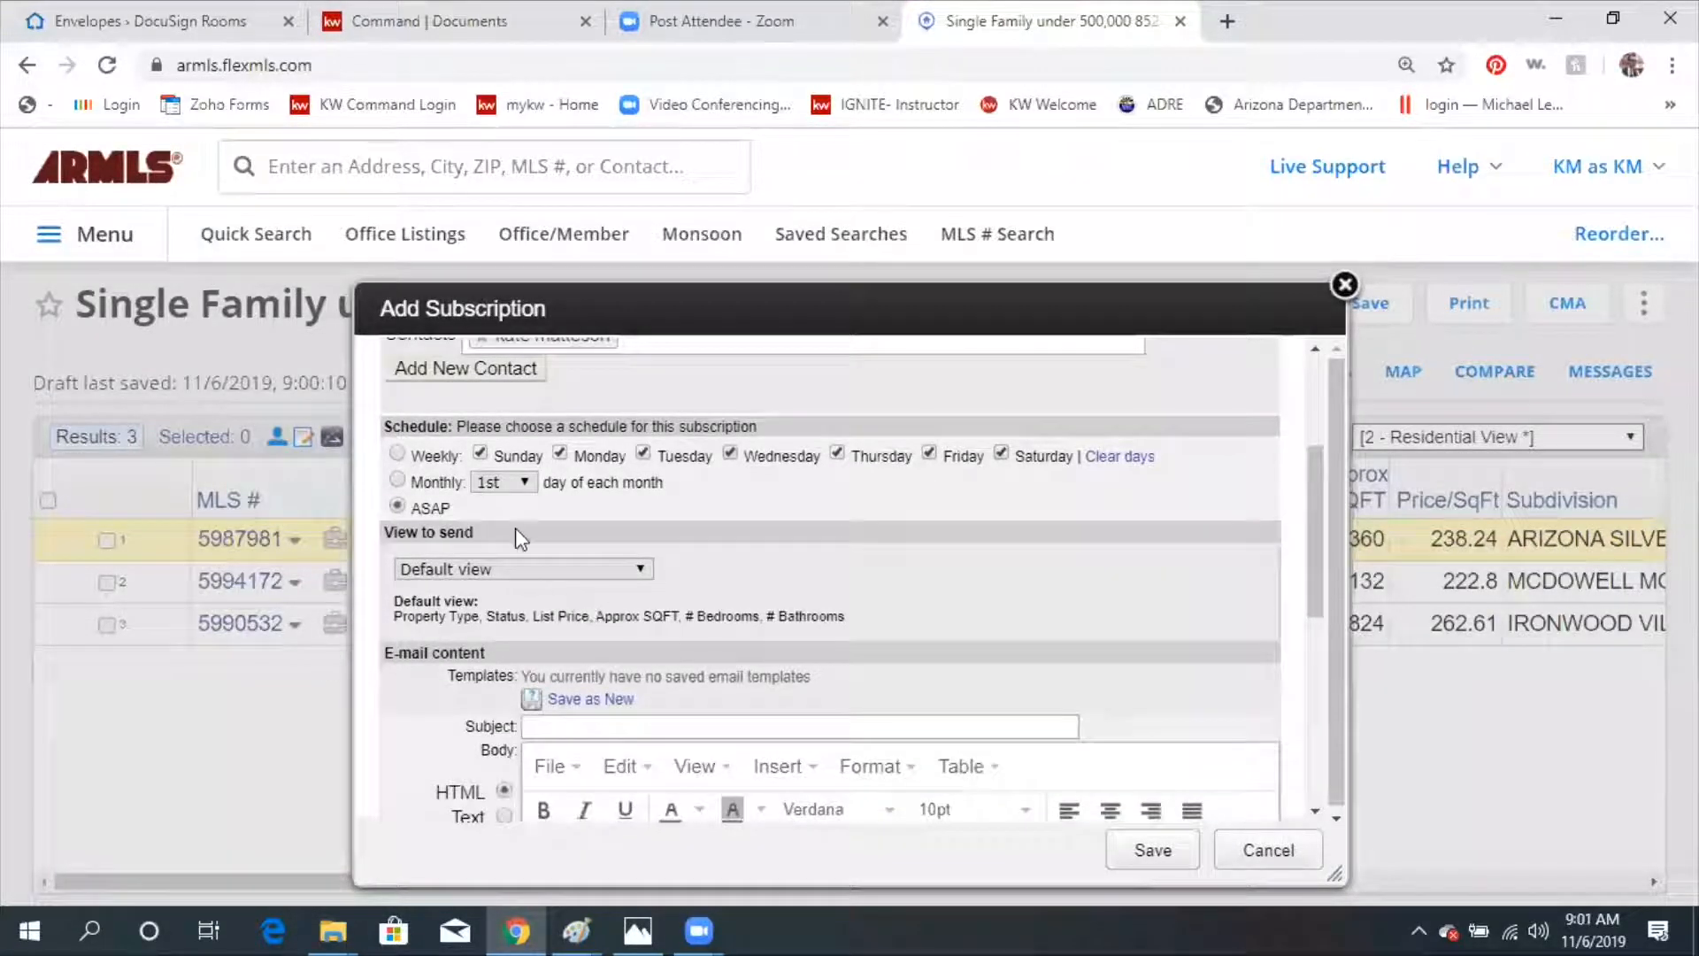
{"action": "scroll", "scroll_direction": "down", "scroll_amount": 3}
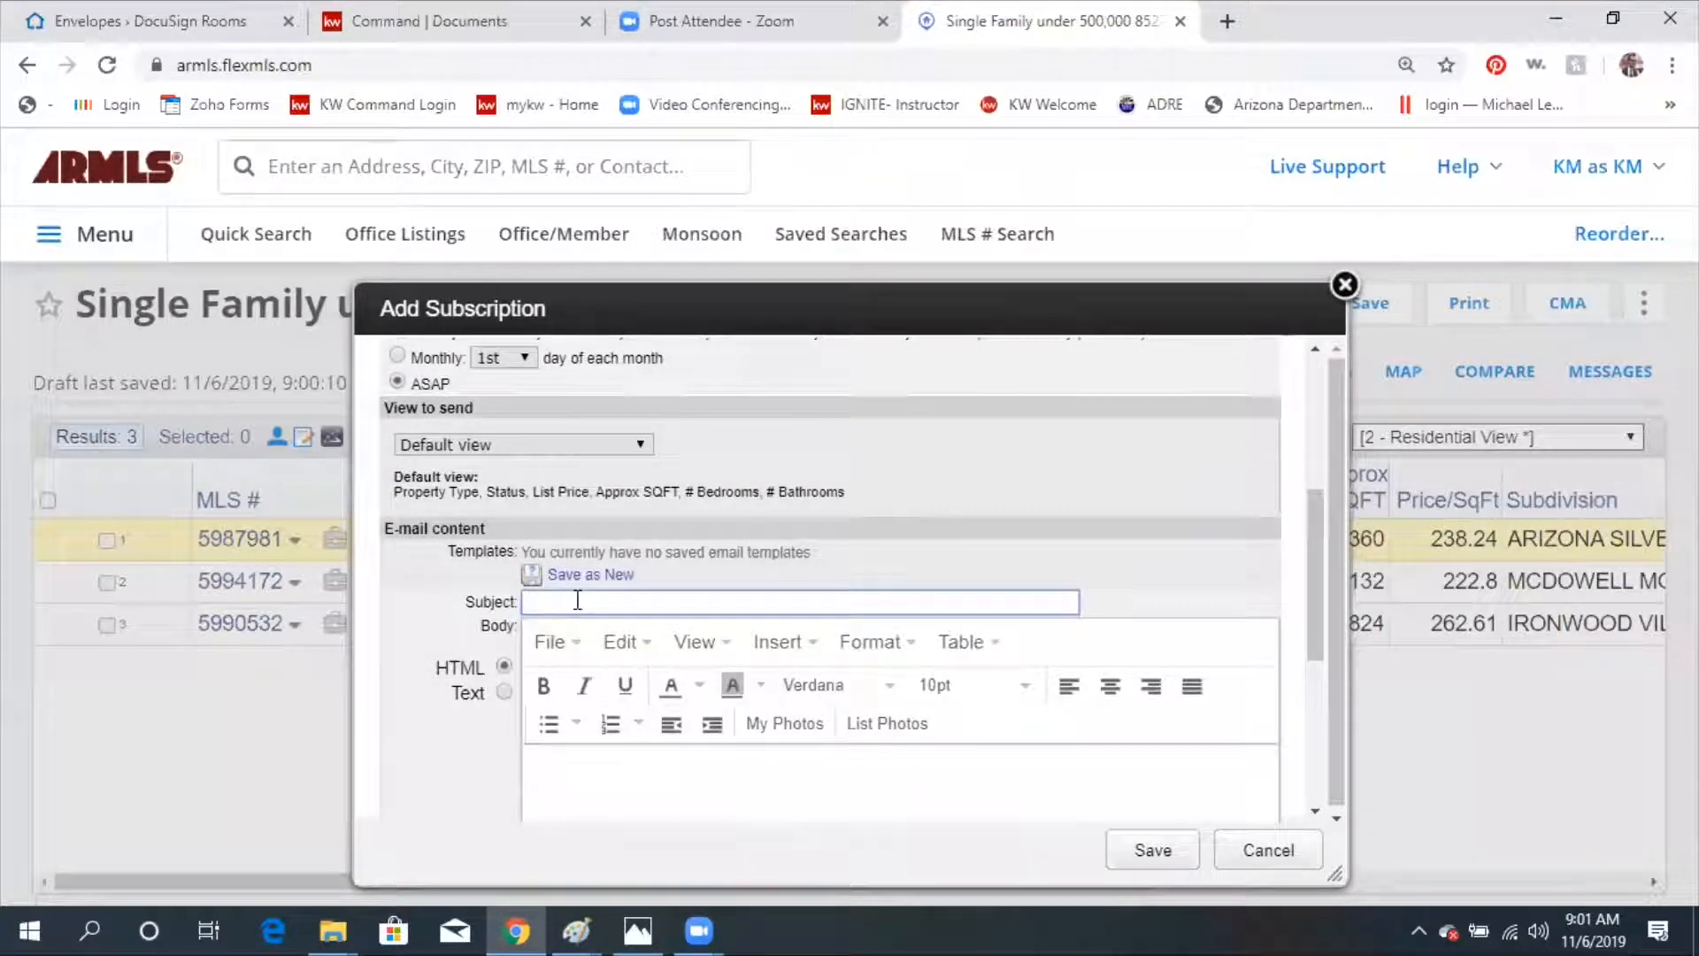
{"action": "type", "text": "New Pri"}
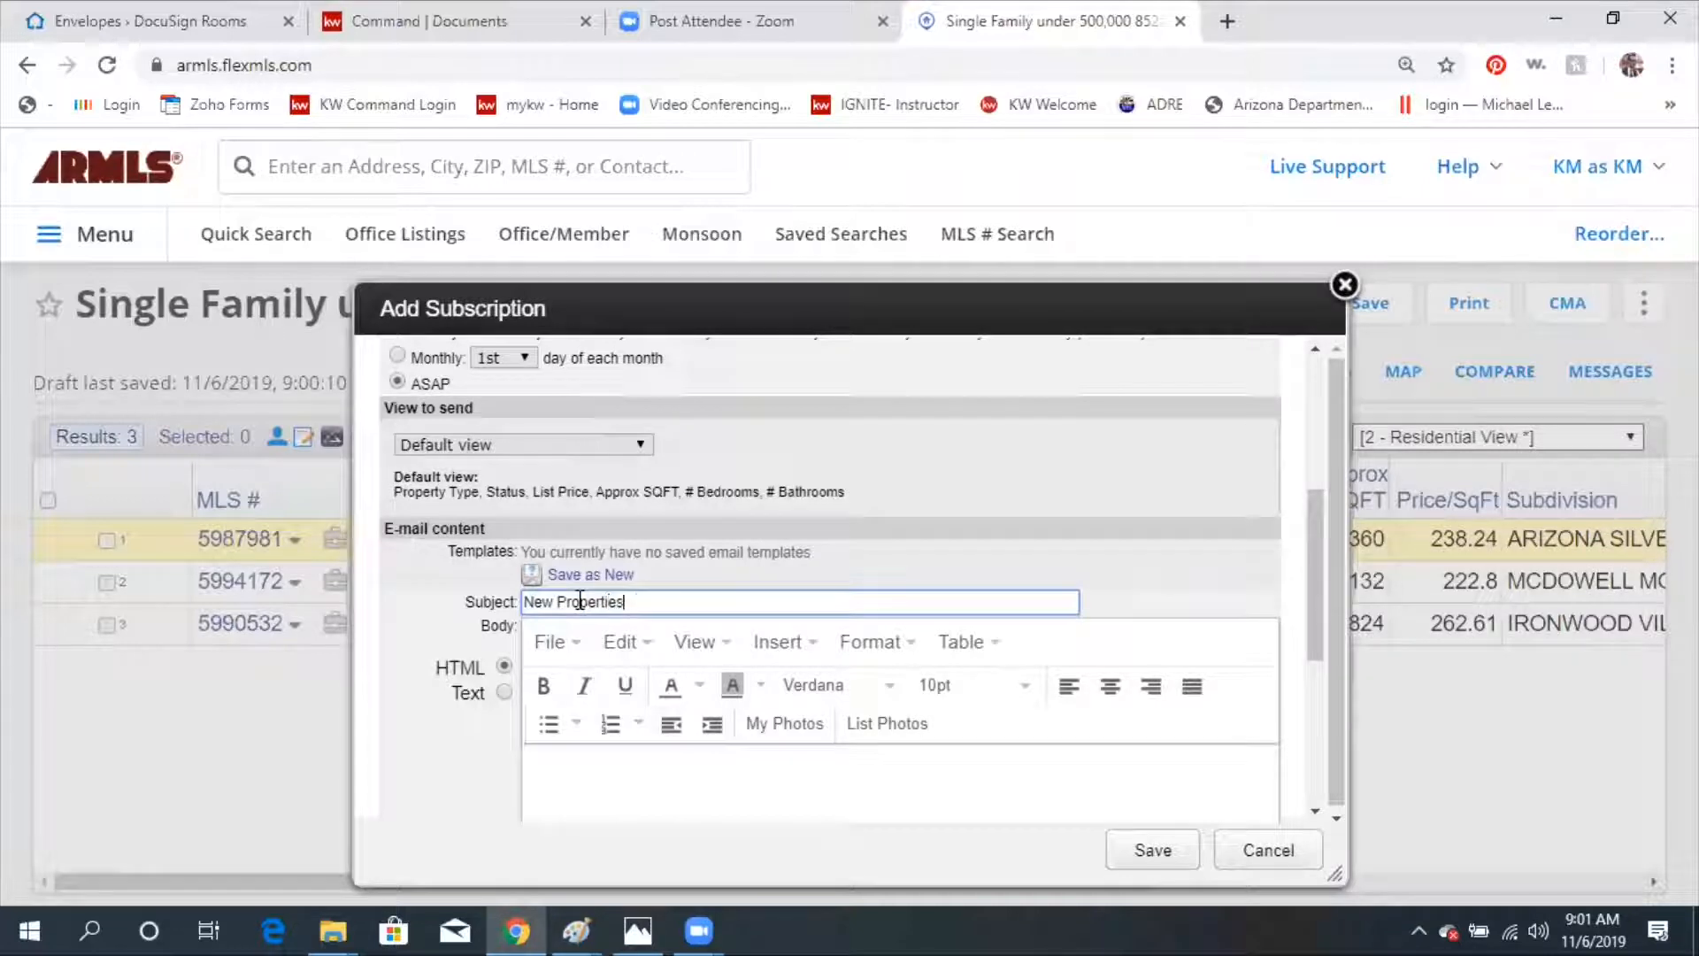
{"action": "type", "text": "on the Market!"}
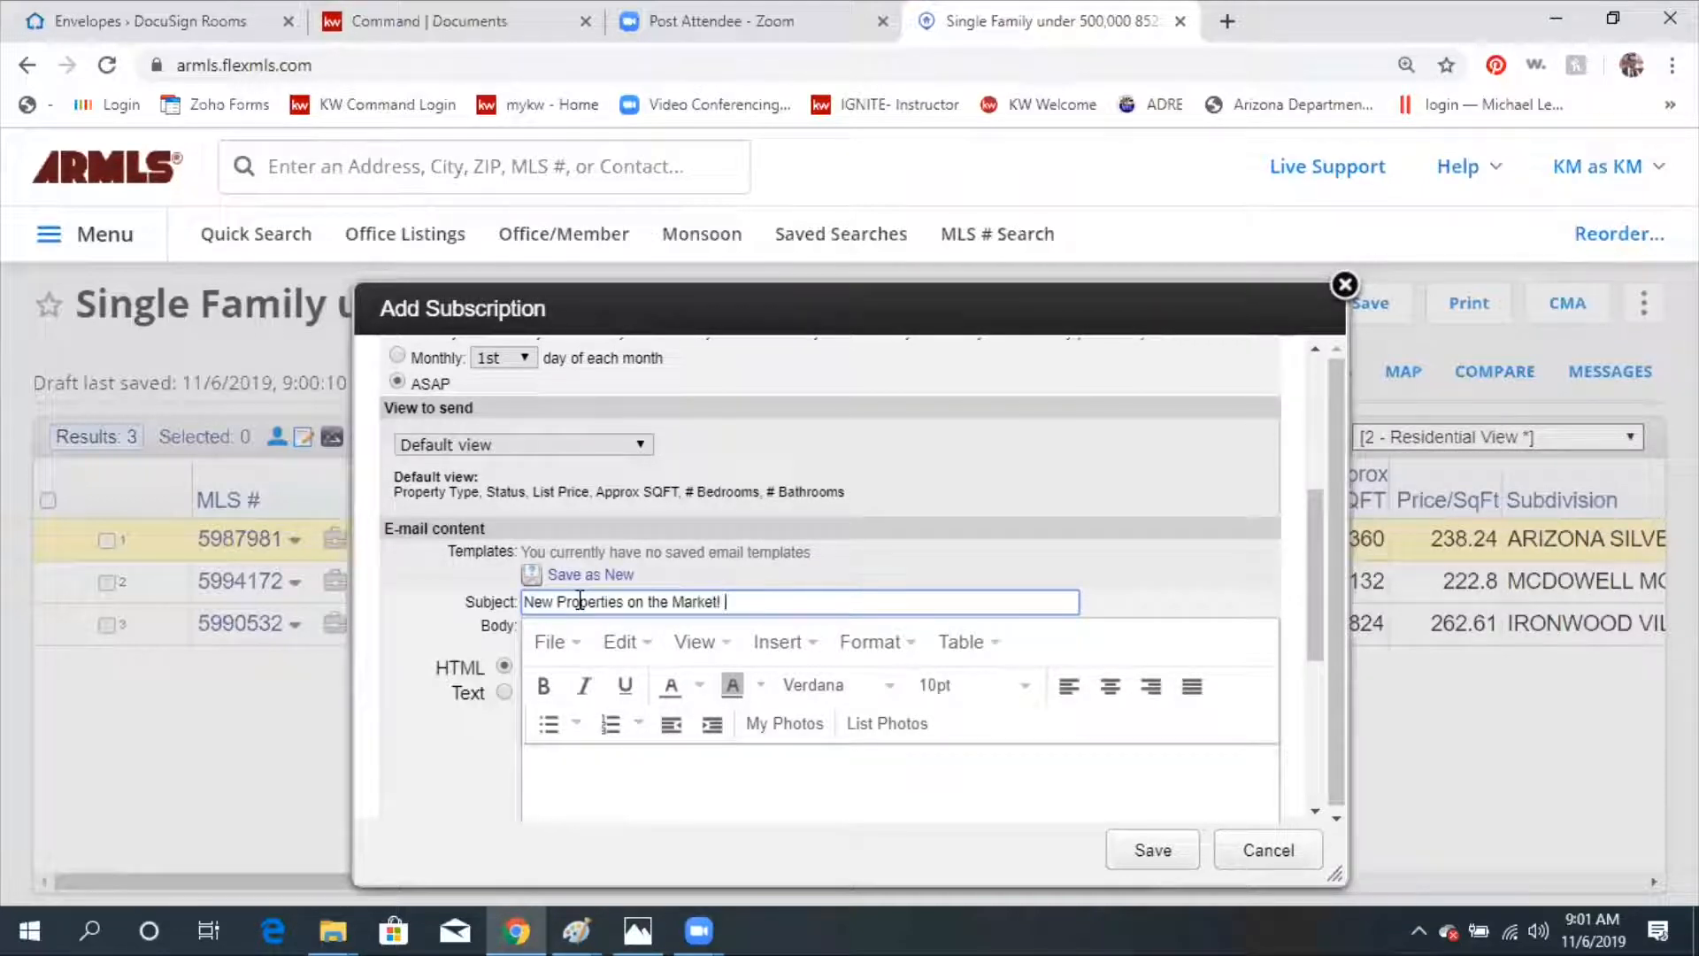
Write the body: 'Please click the link attached to view new properties on the market'.
{"action": "left_click", "coordinate": [617, 767]}
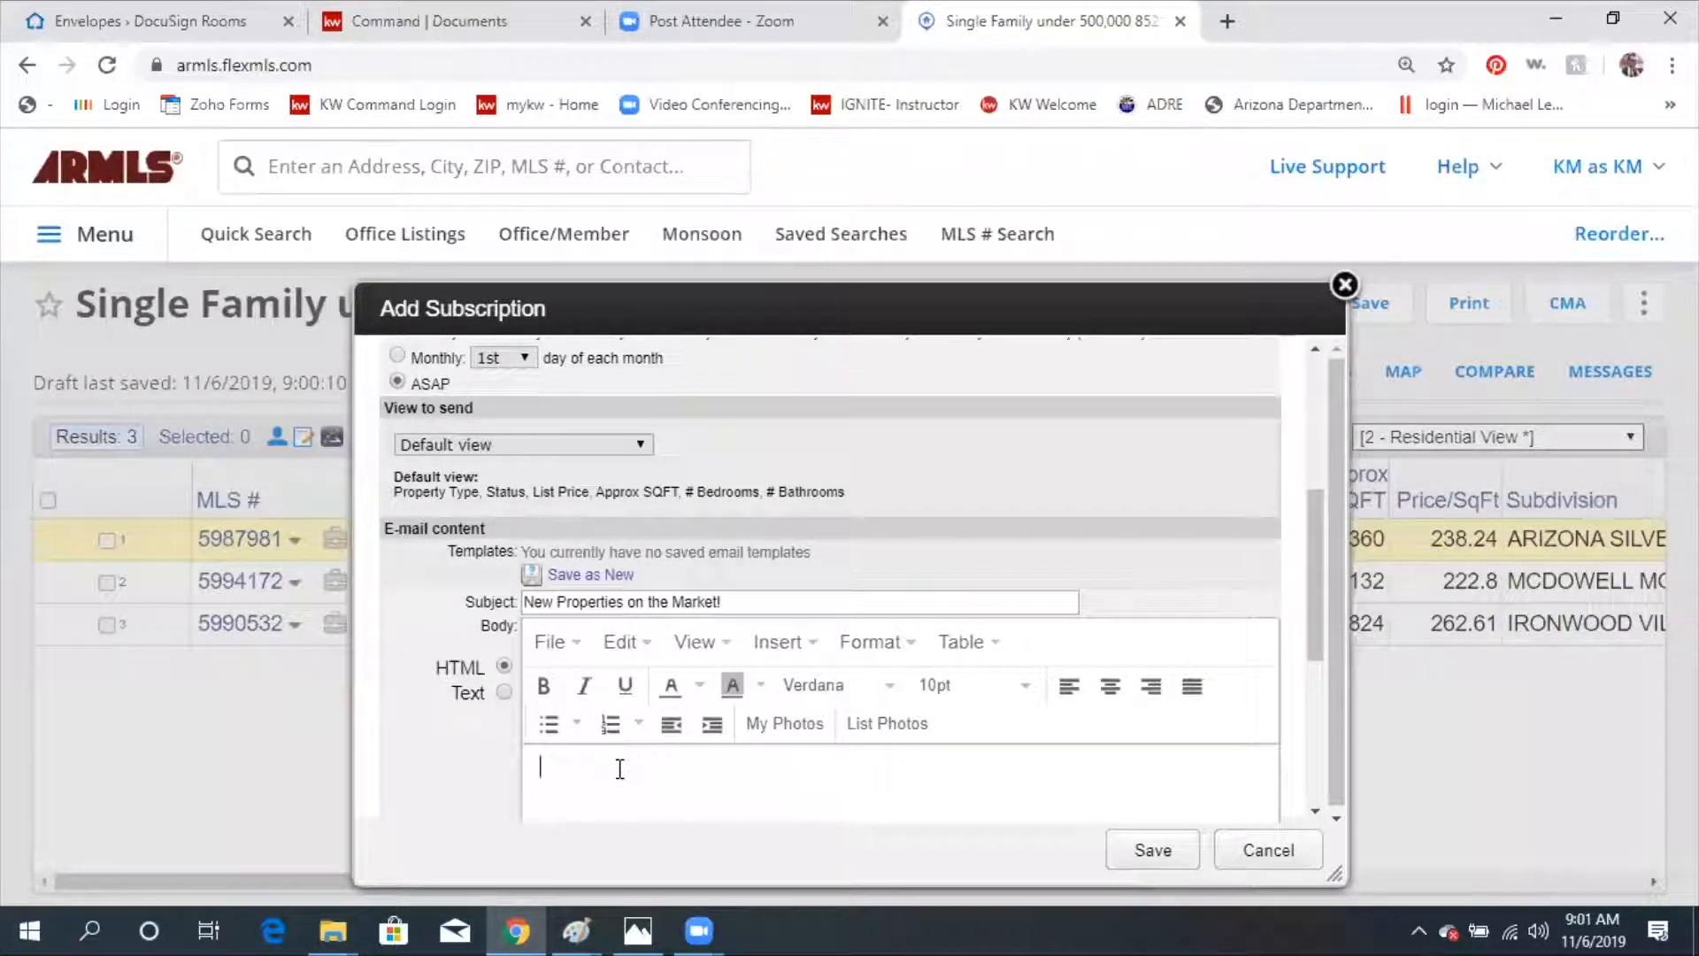
{"action": "type", "text": "P"}
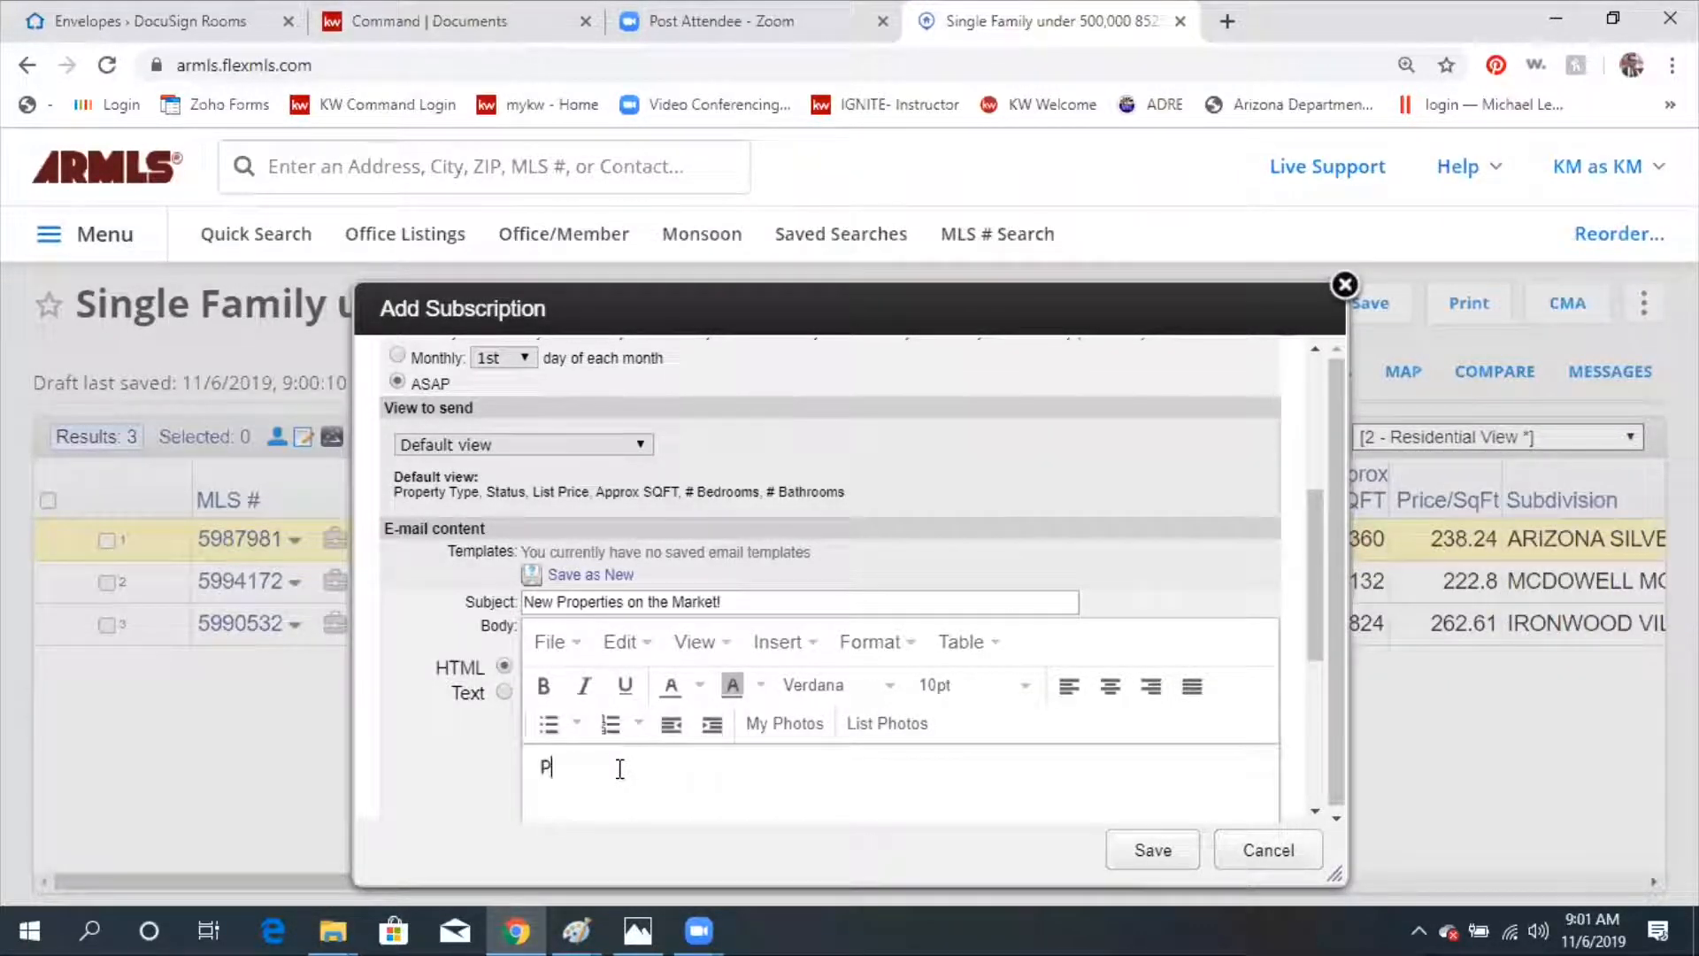
{"action": "type", "text": "lease click th"}
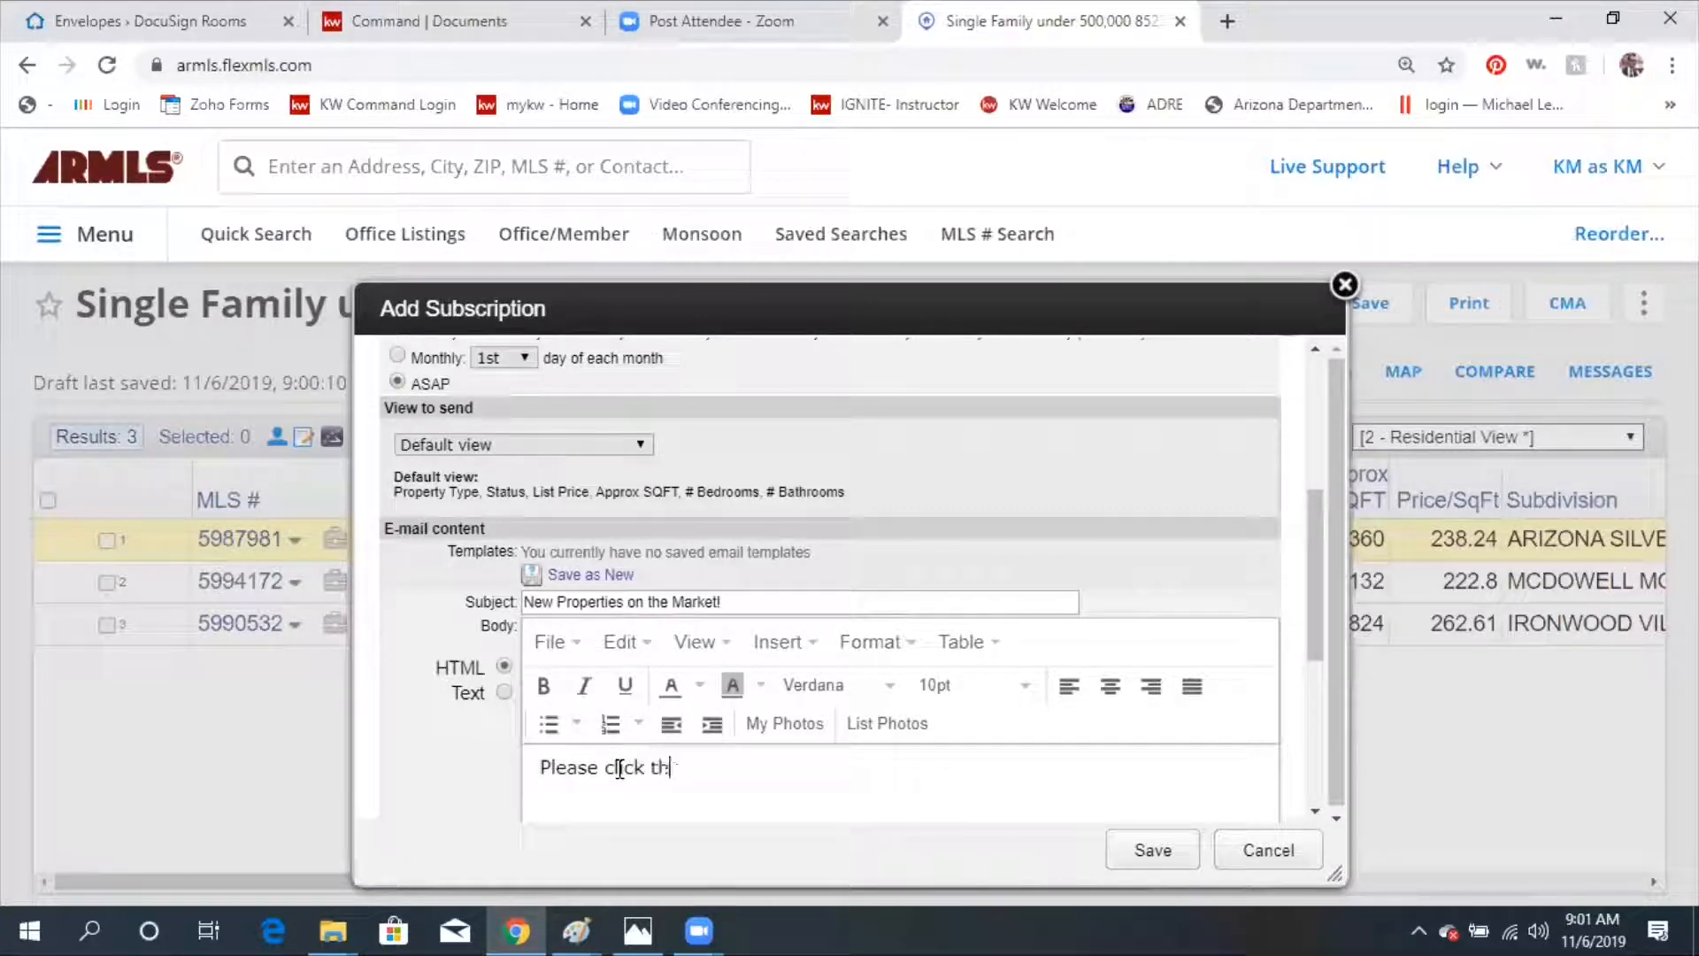
{"action": "type", "text": "e link attached"}
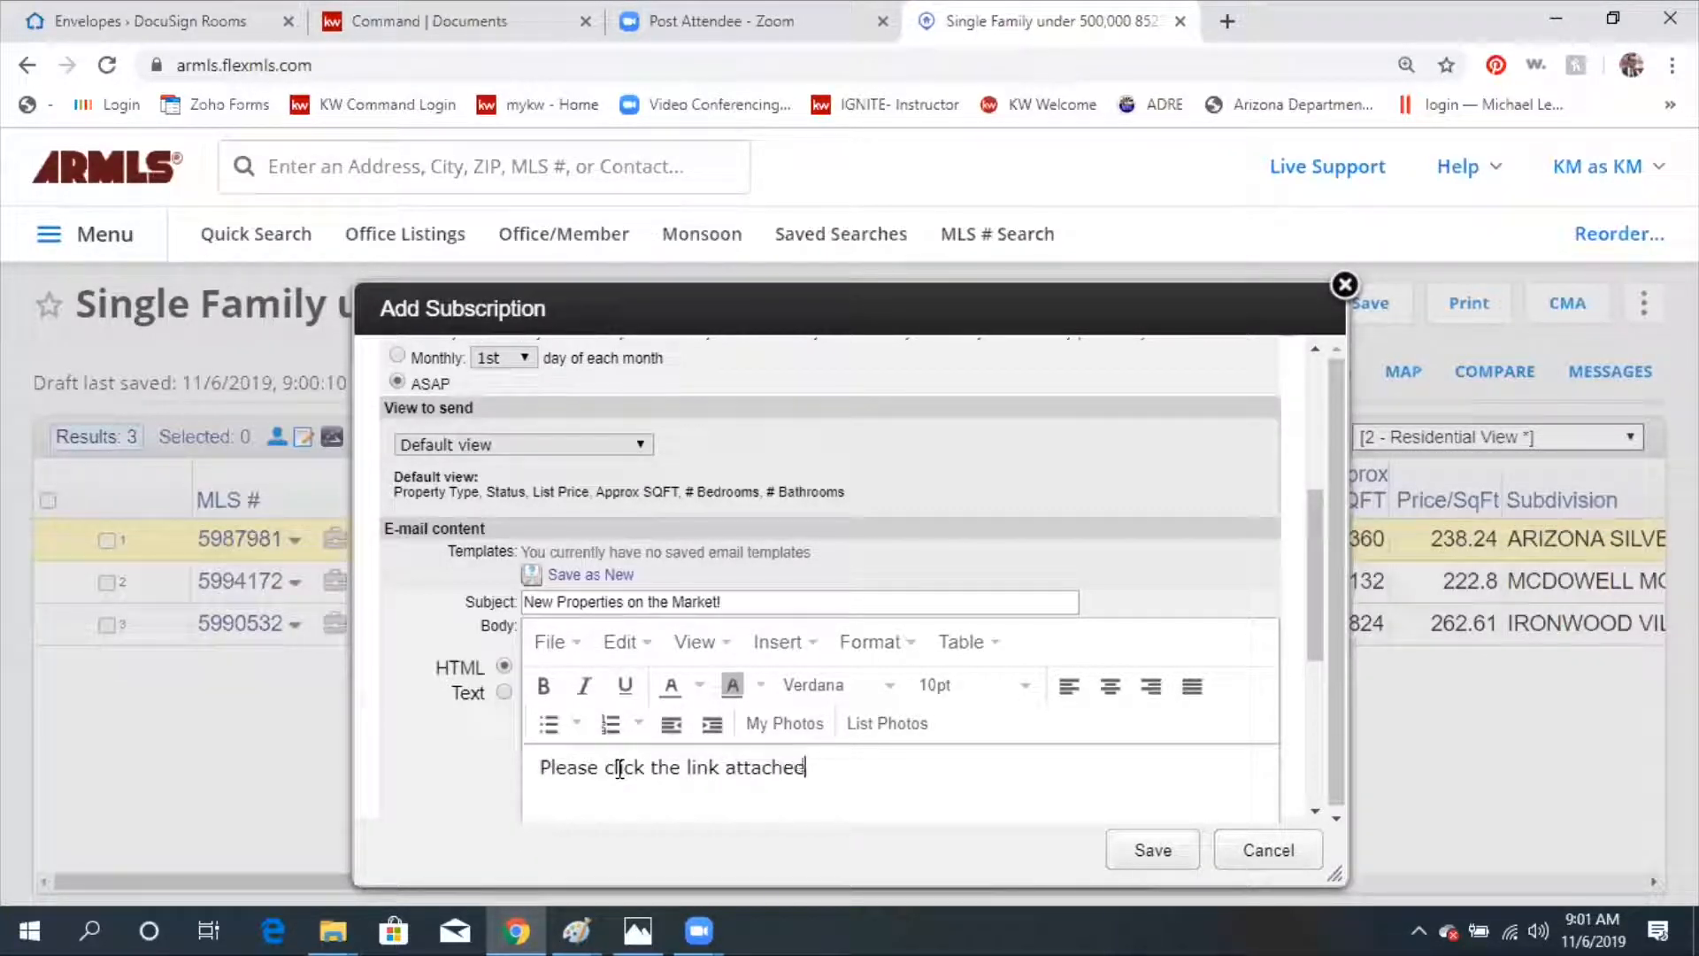
{"action": "type", "text": "to view"}
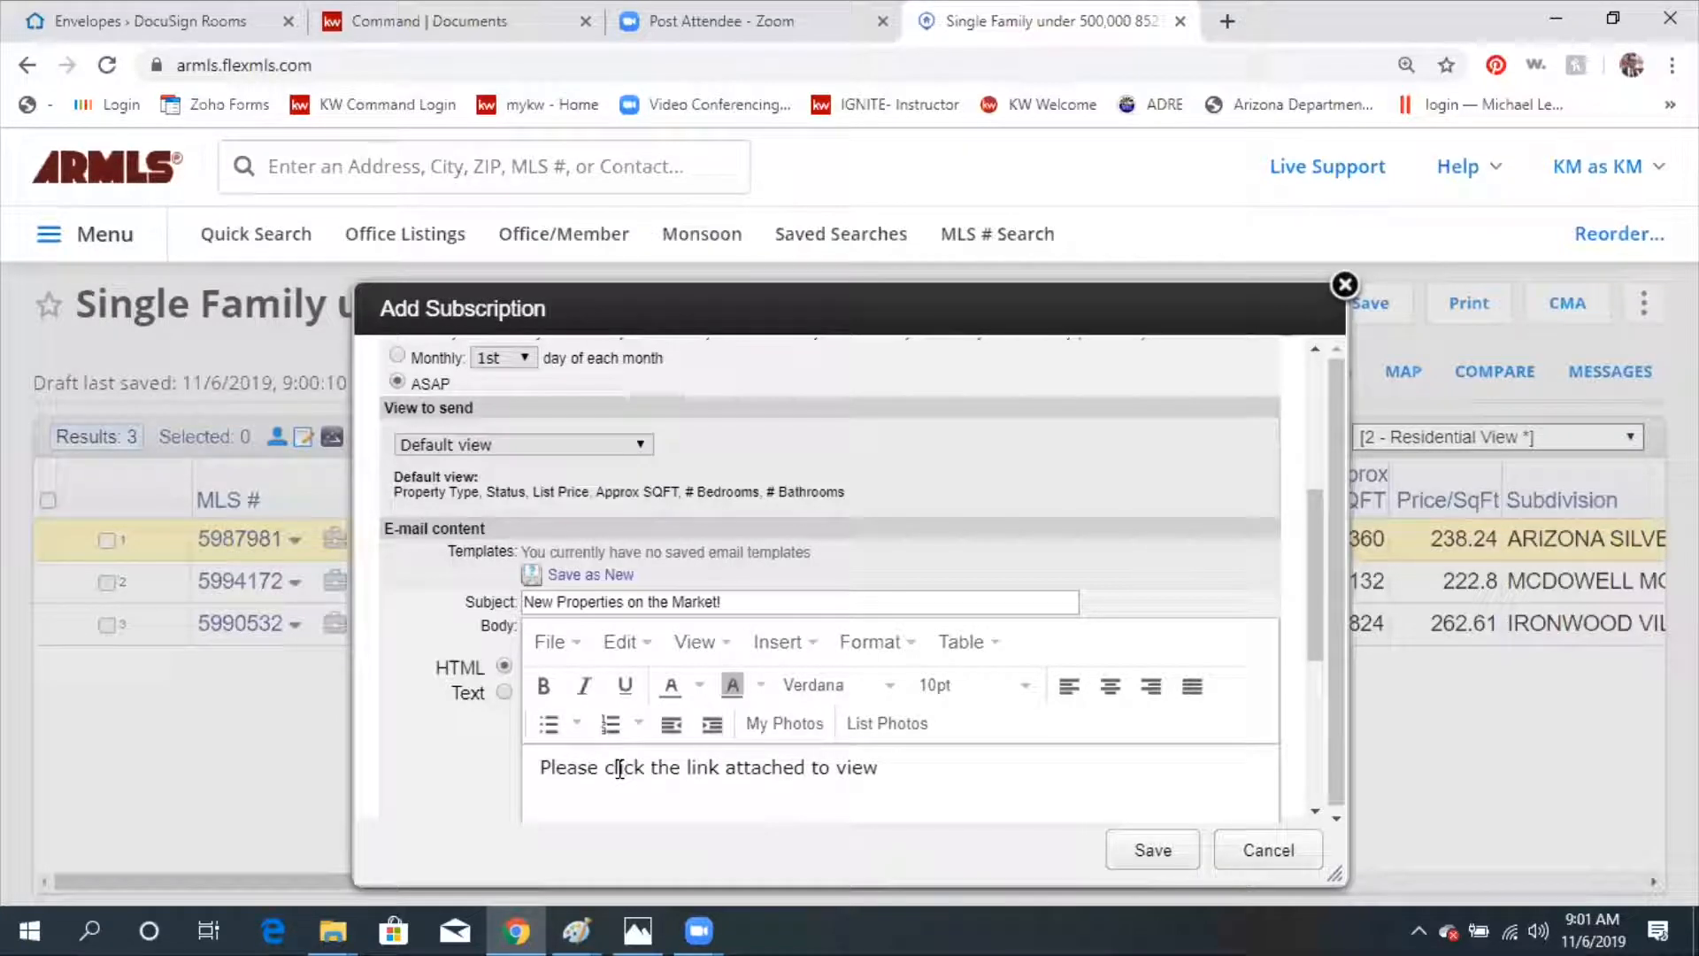
{"action": "type", "text": "new properties o"}
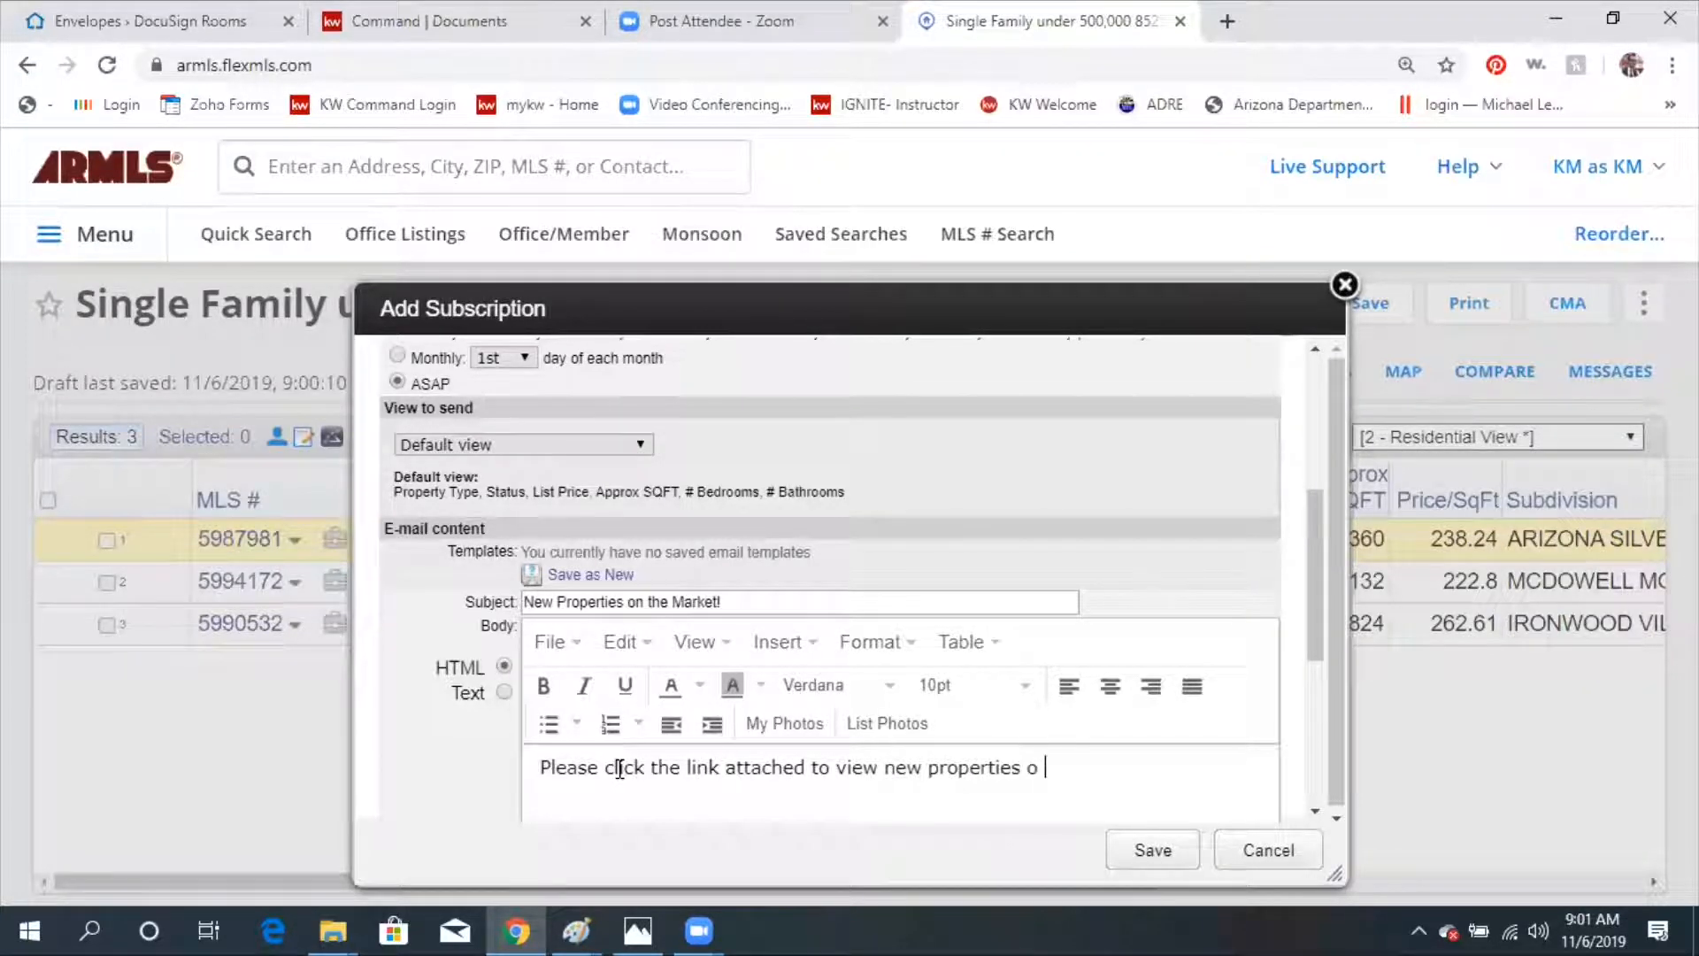
{"action": "type", "text": "n the market m"}
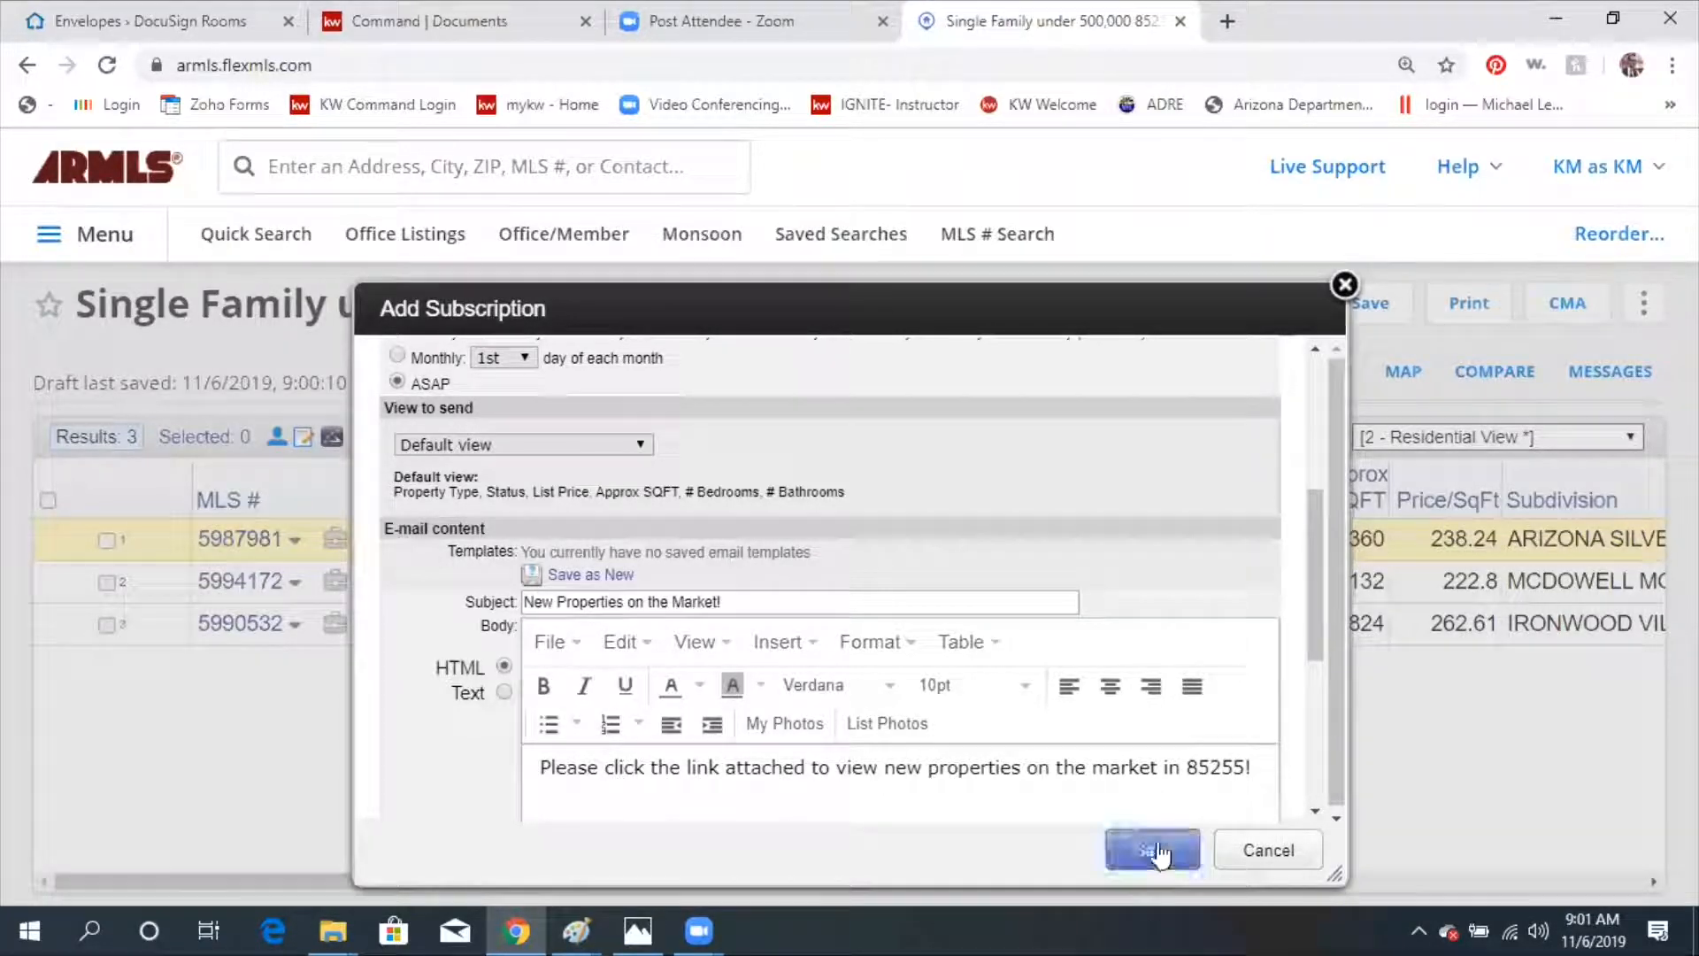
{"action": "scroll", "scroll_direction": "down", "scroll_amount": 3}
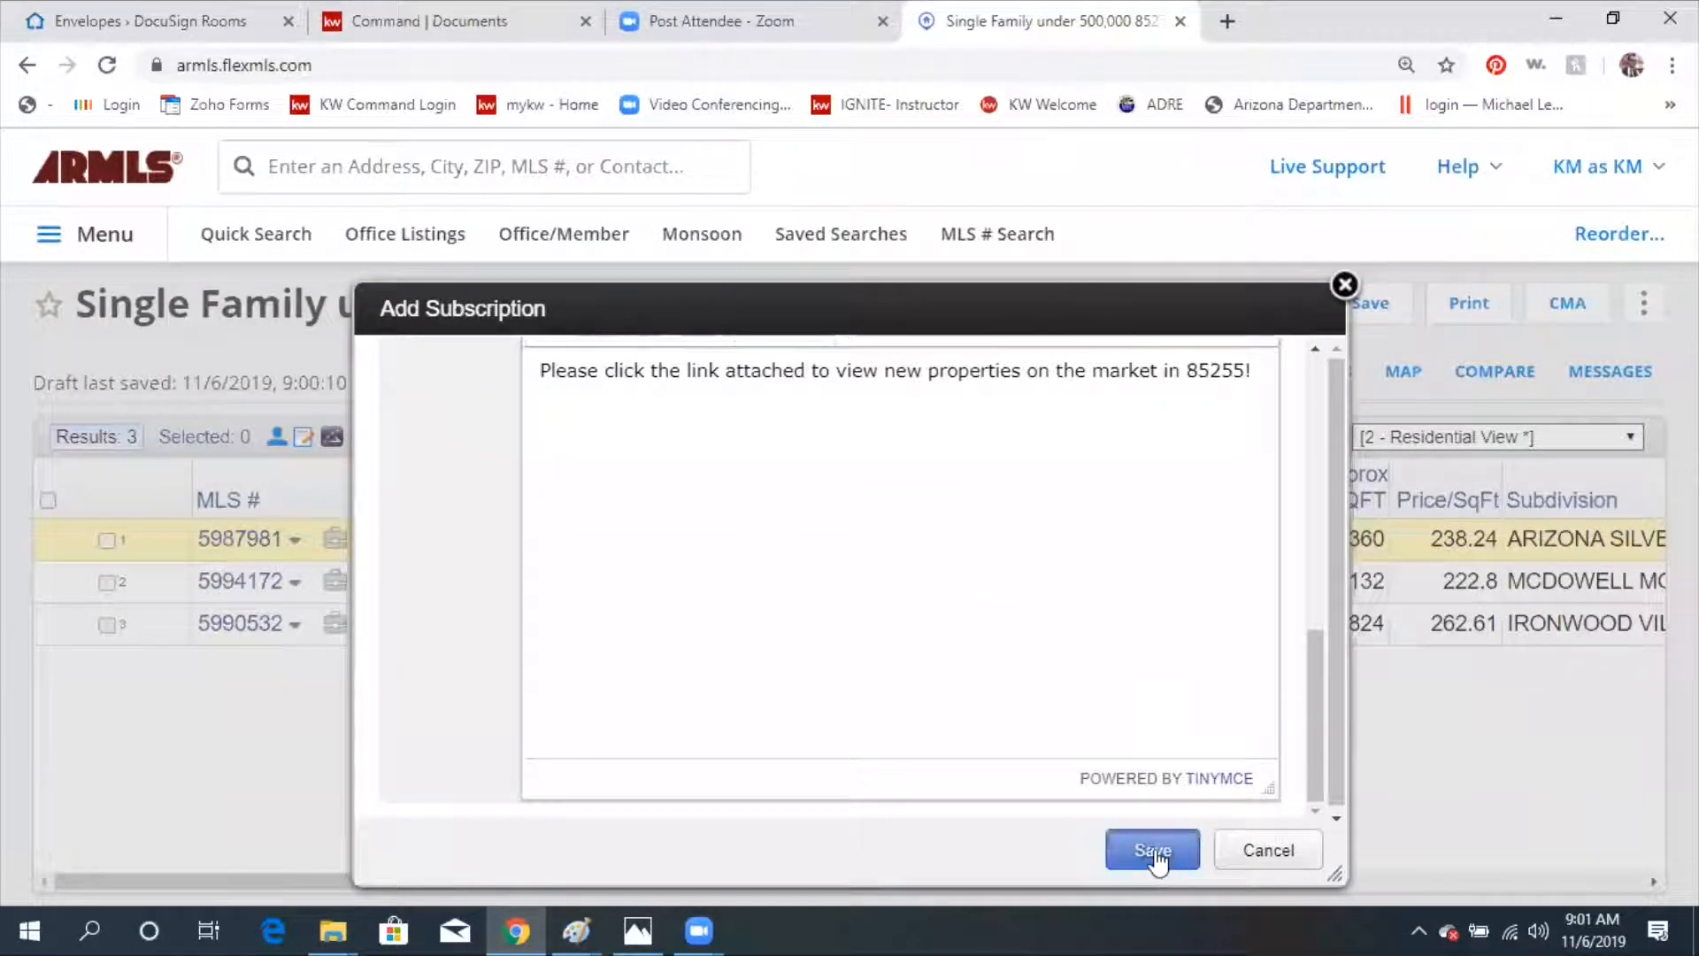
Save the search with its subscription and start emailing all three listings now.
{"action": "left_click", "coordinate": [1152, 849]}
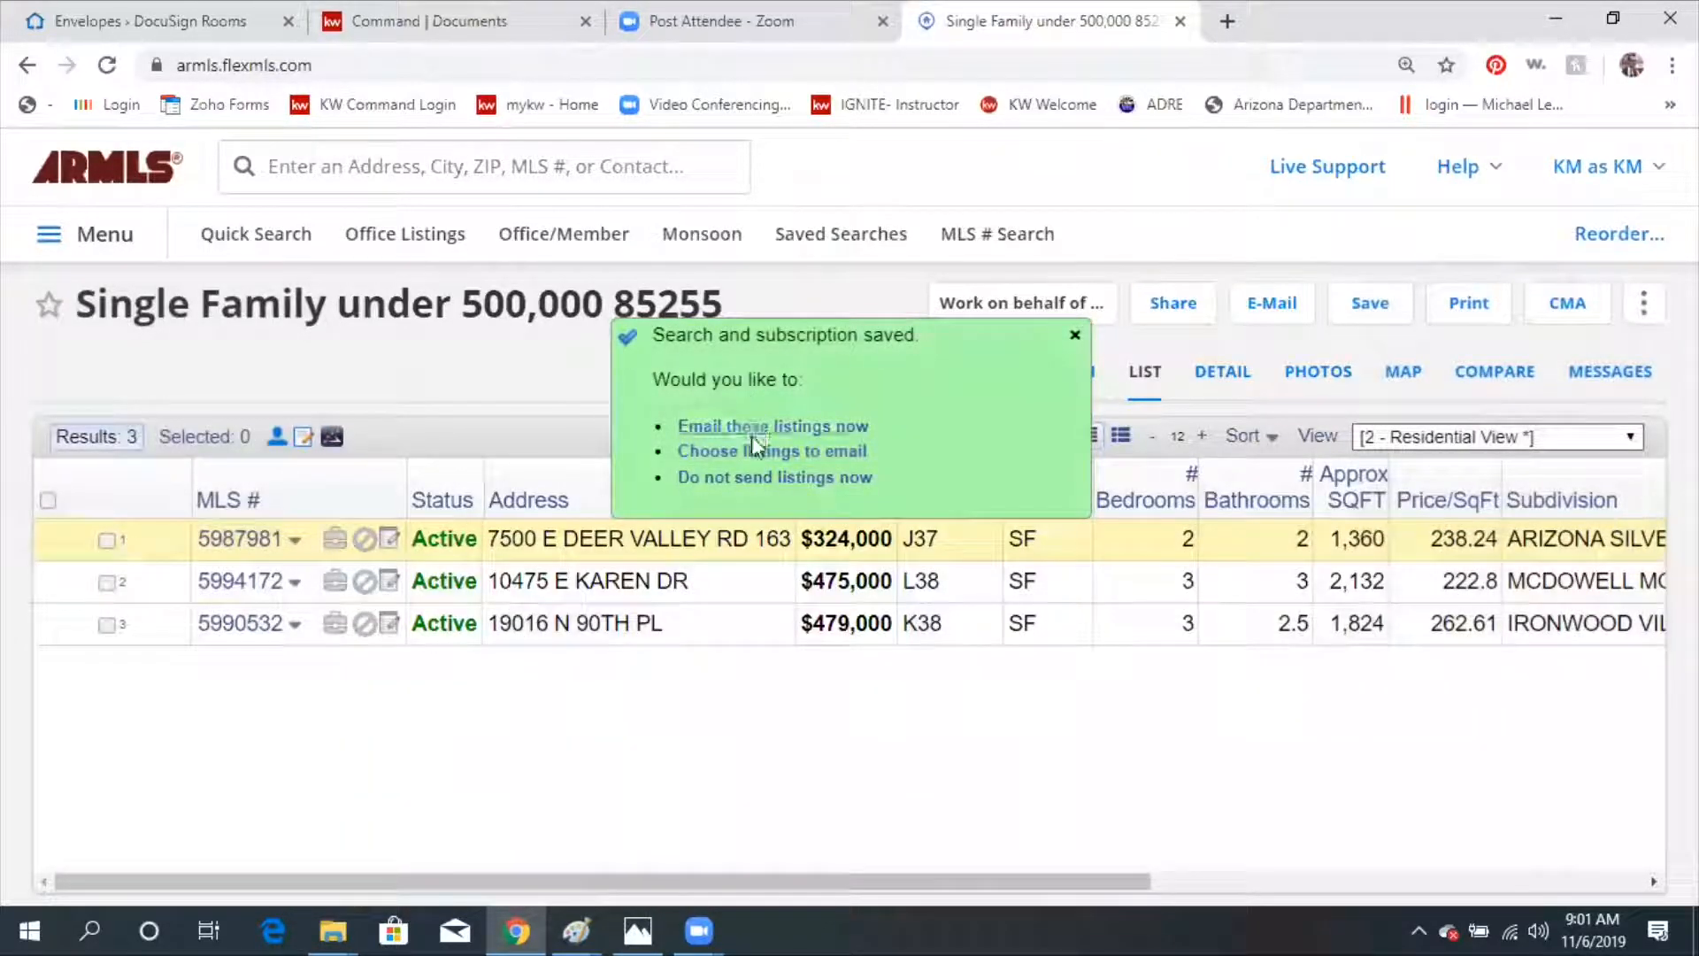
{"action": "mouse_move", "coordinate": [771, 451]}
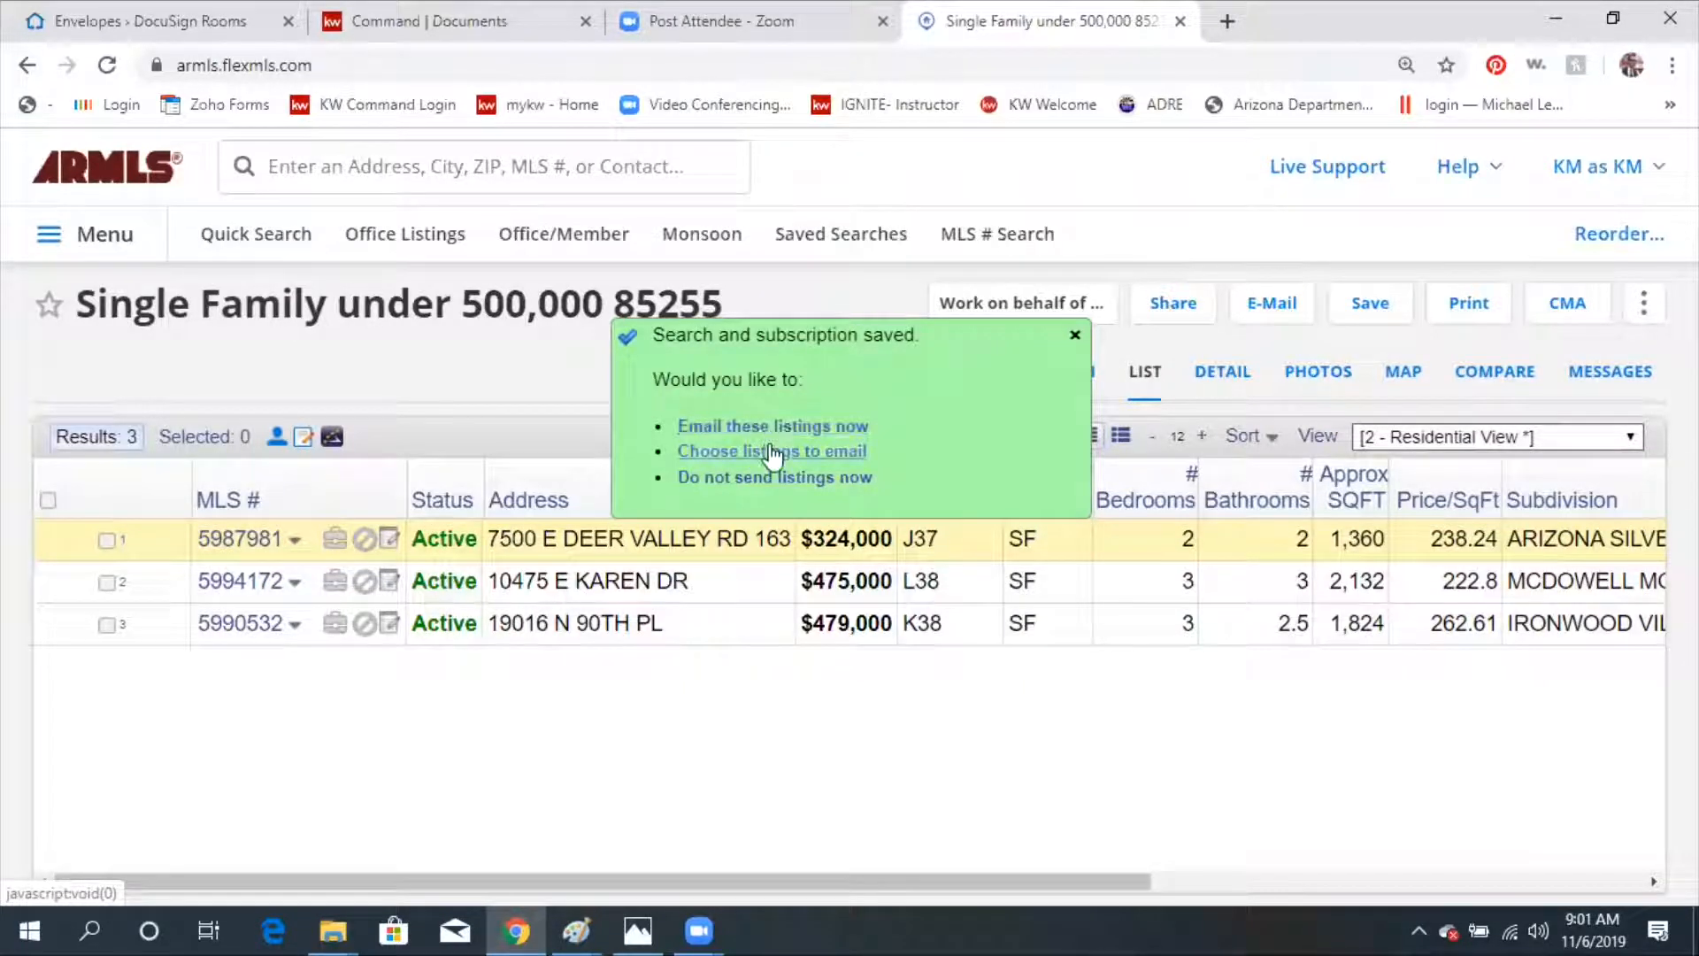
{"action": "mouse_move", "coordinate": [773, 477]}
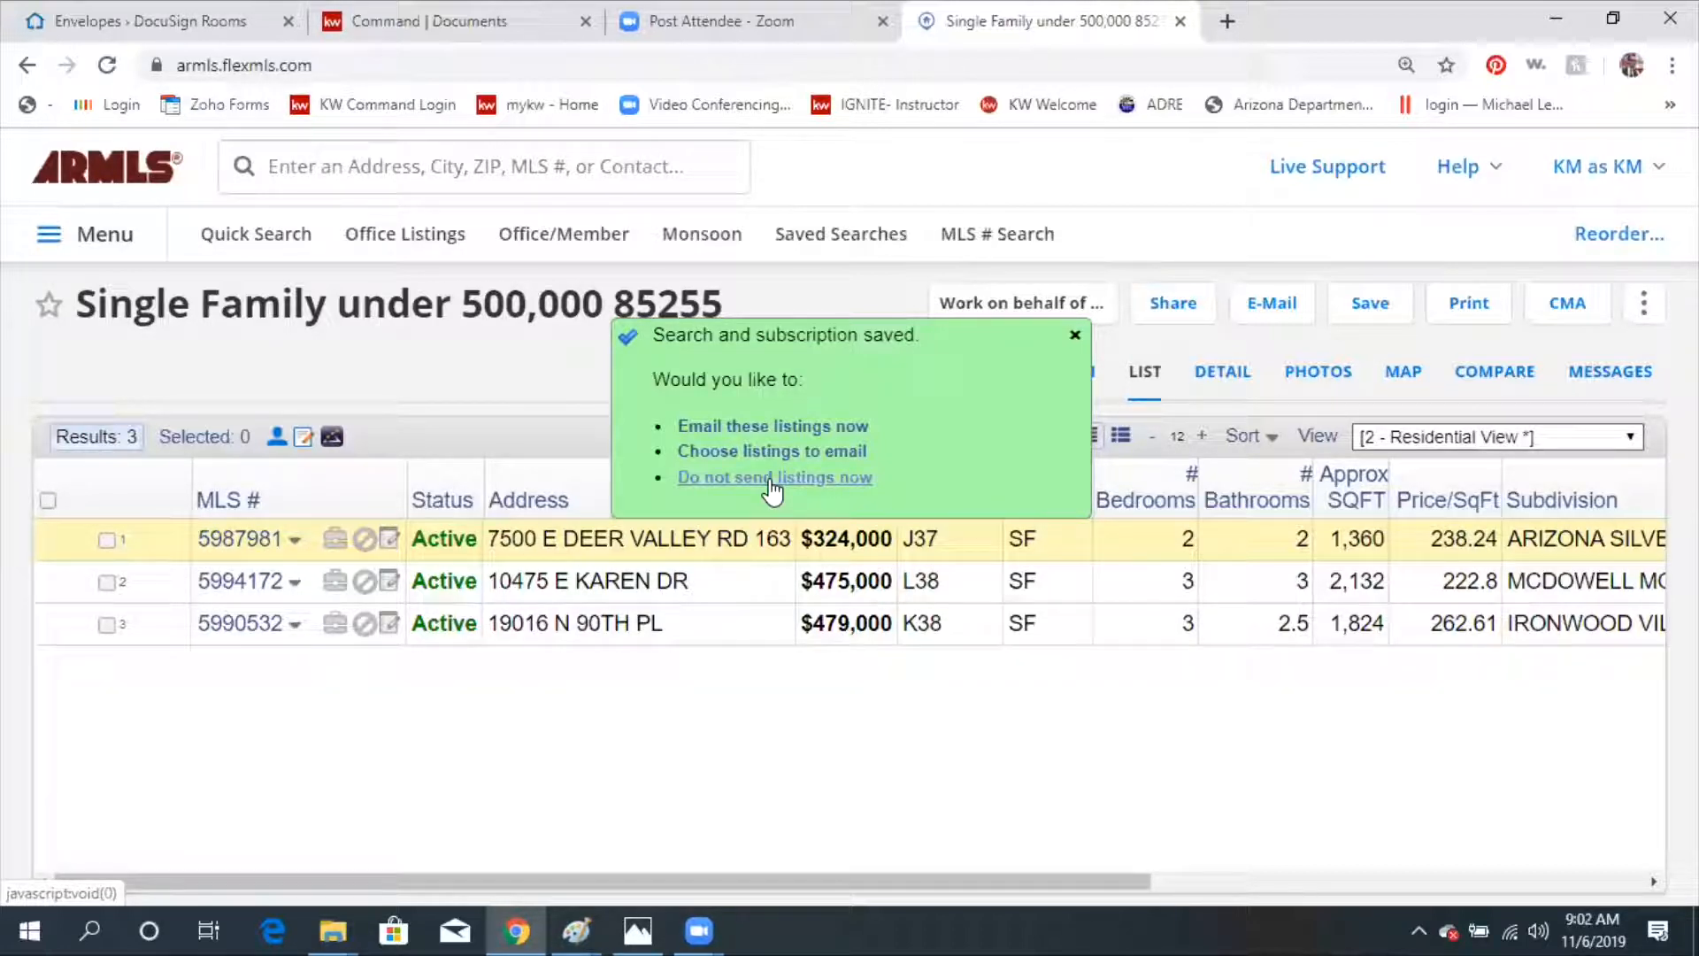
{"action": "left_click", "coordinate": [772, 426]}
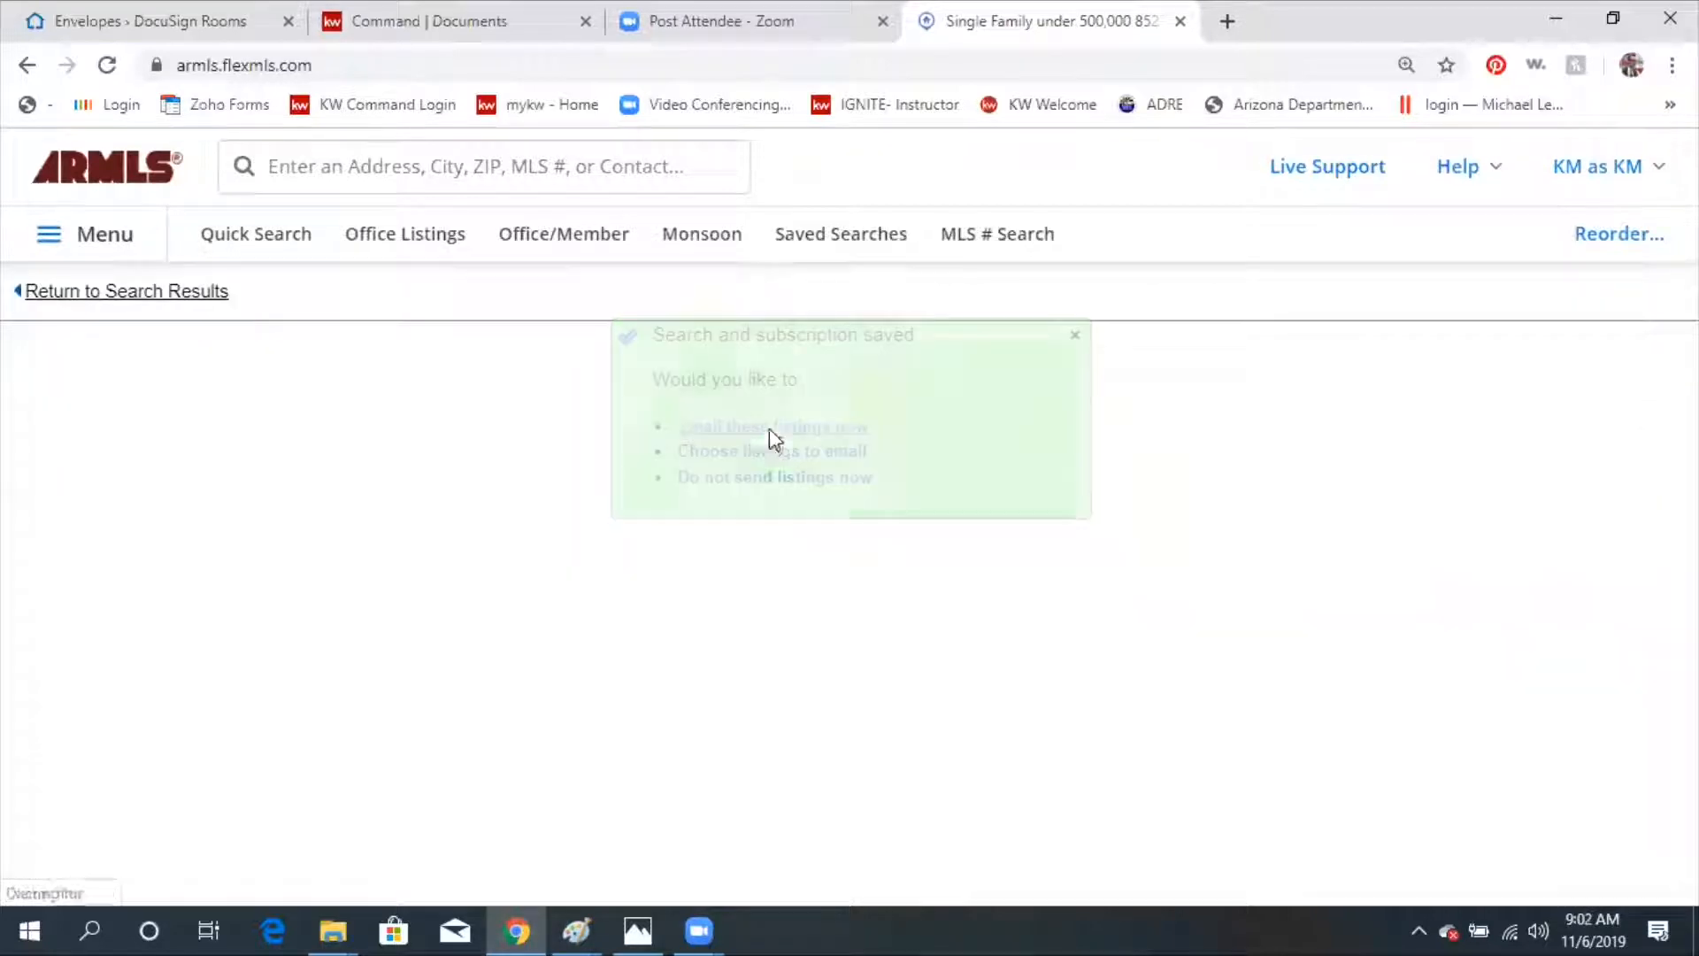
{"action": "left_click", "coordinate": [772, 425]}
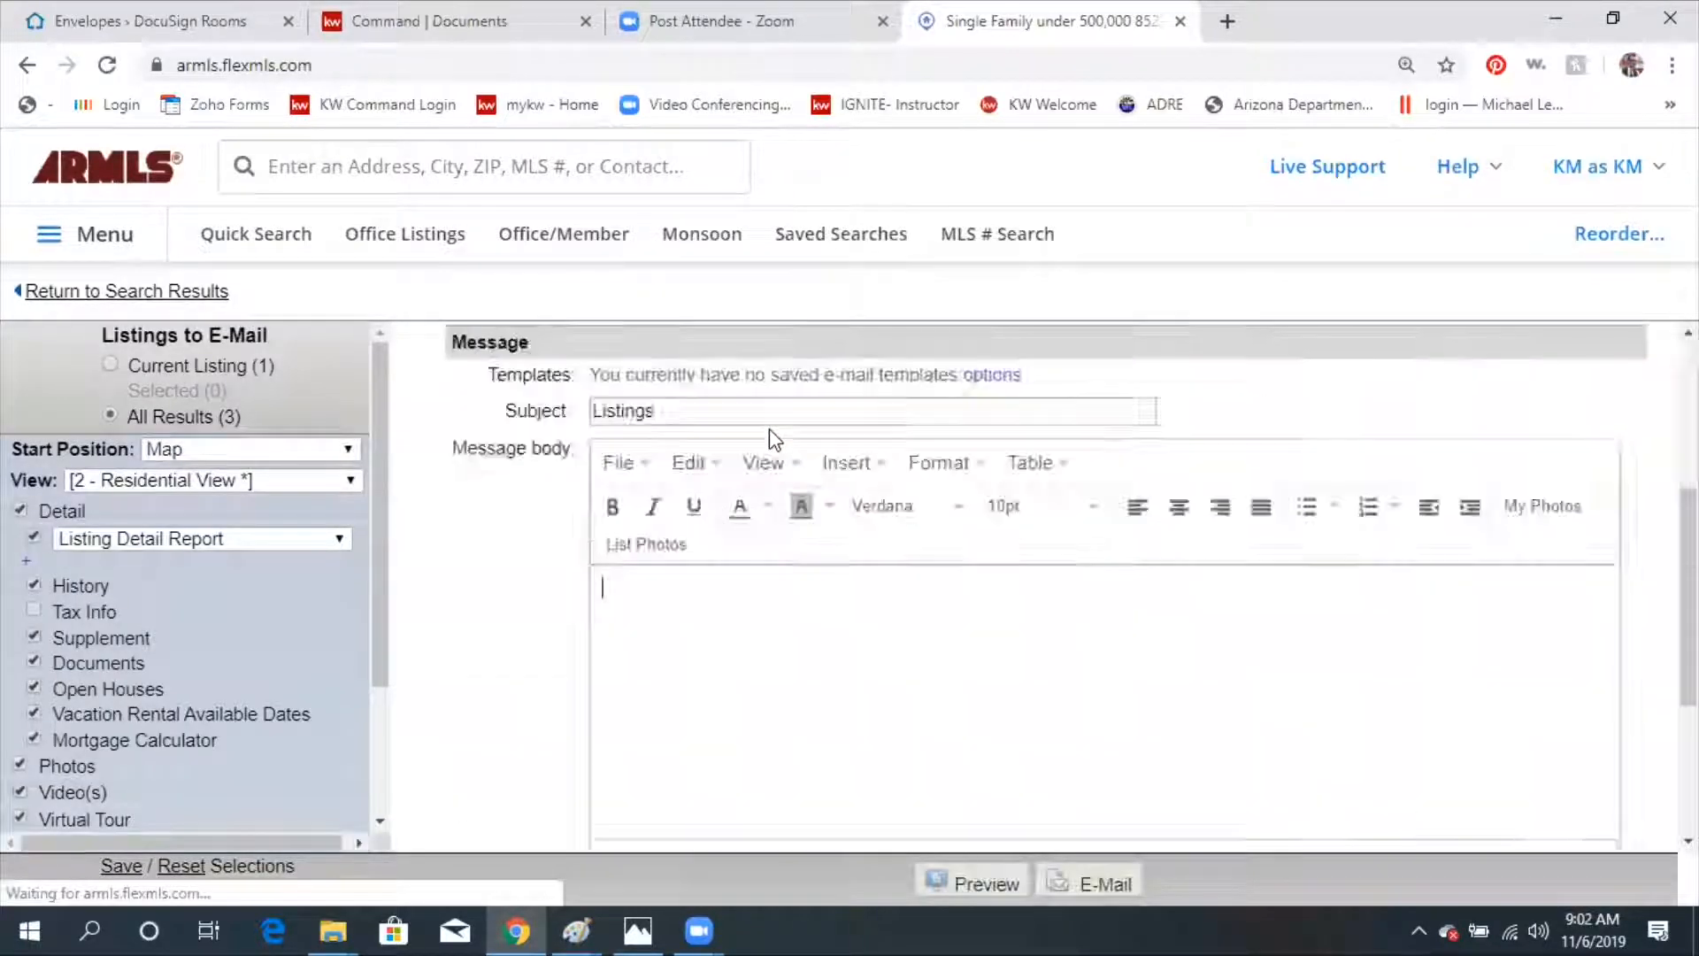
{"action": "scroll", "scroll_direction": "down", "scroll_amount": 3}
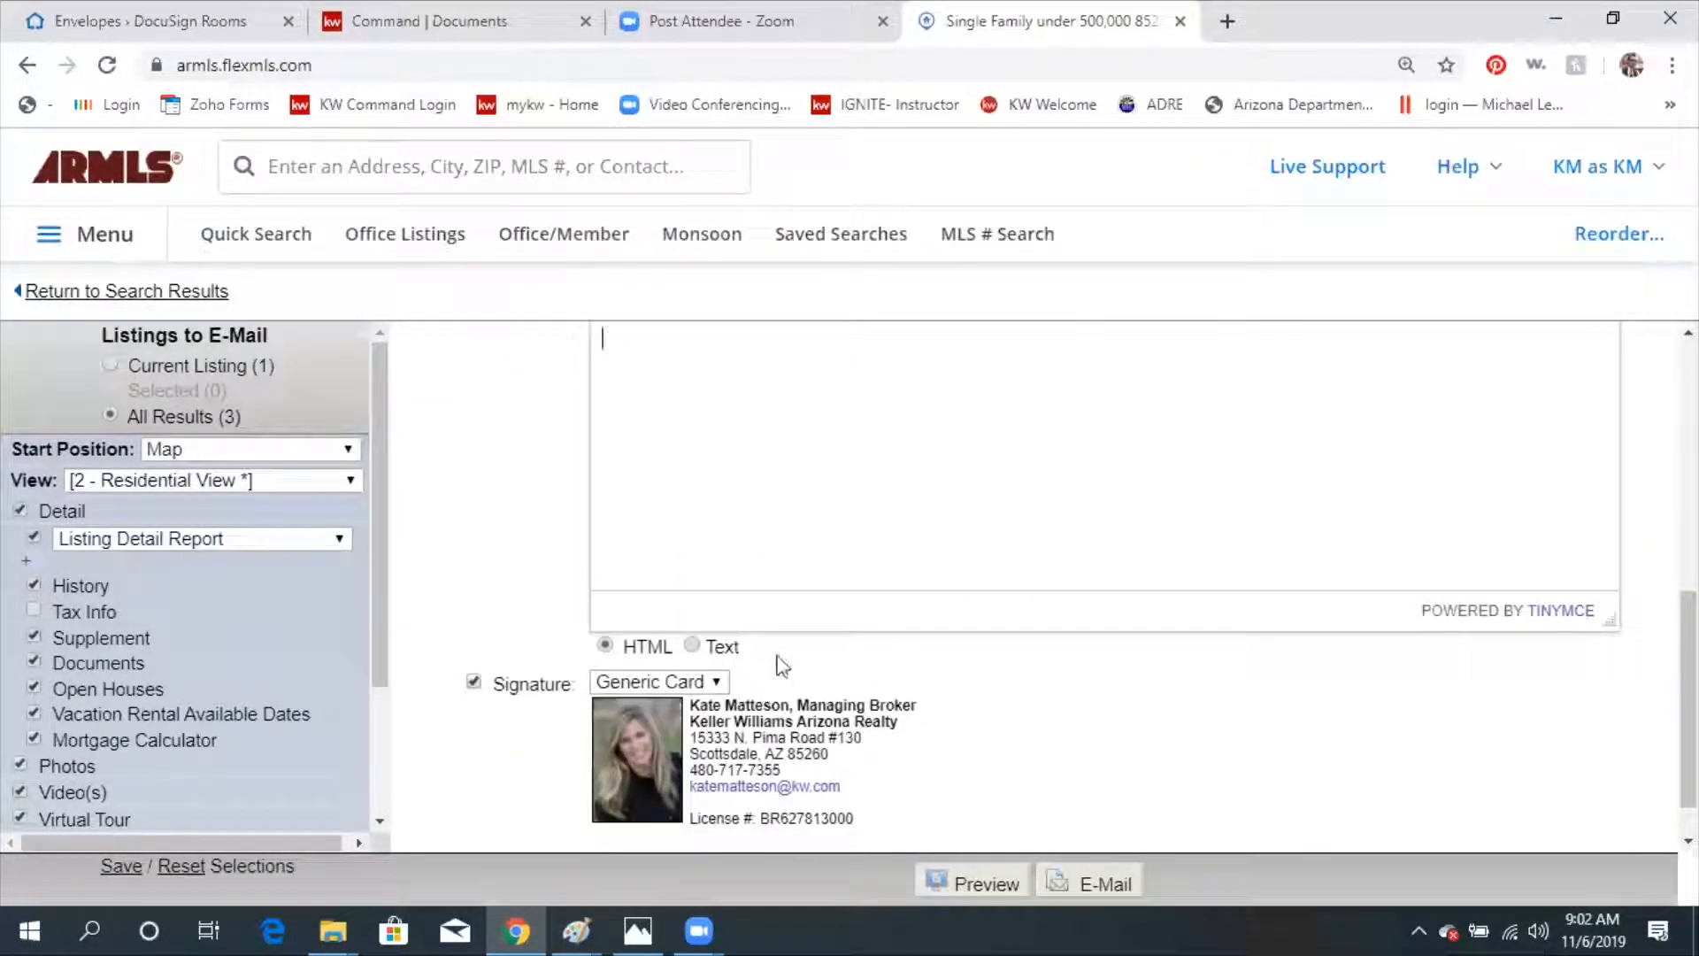